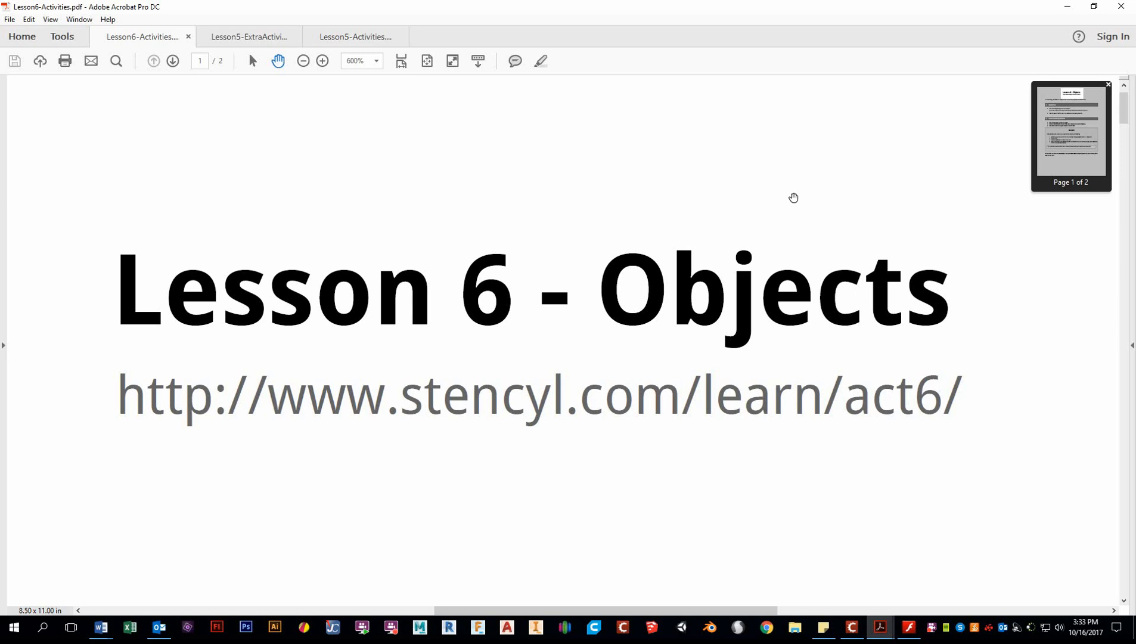
mouse_move(649, 192)
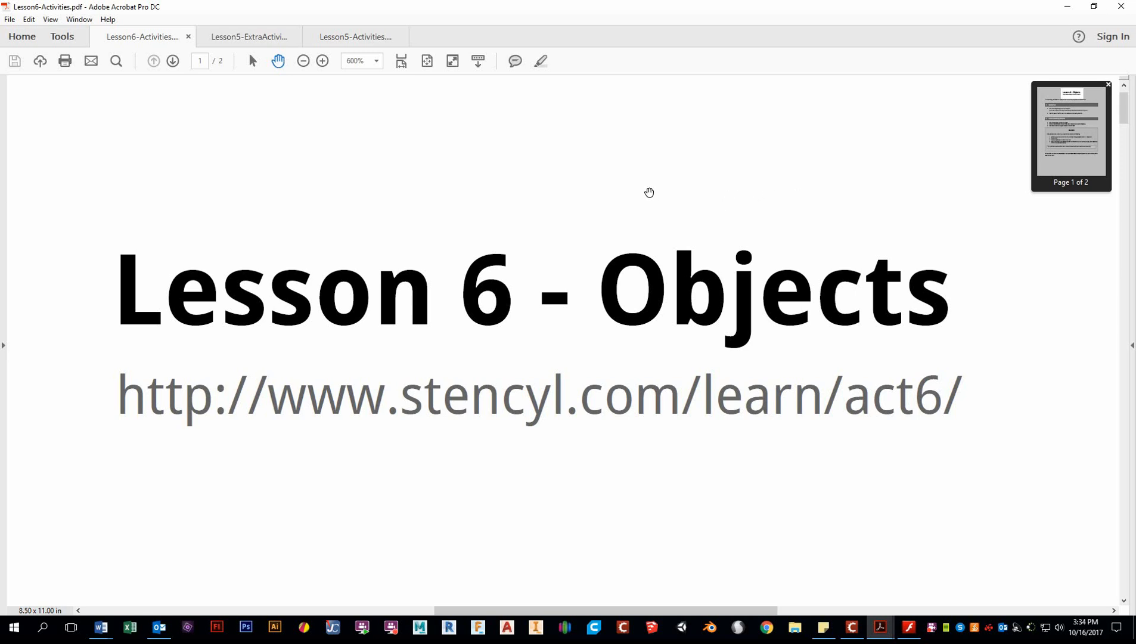
mouse_move(638, 177)
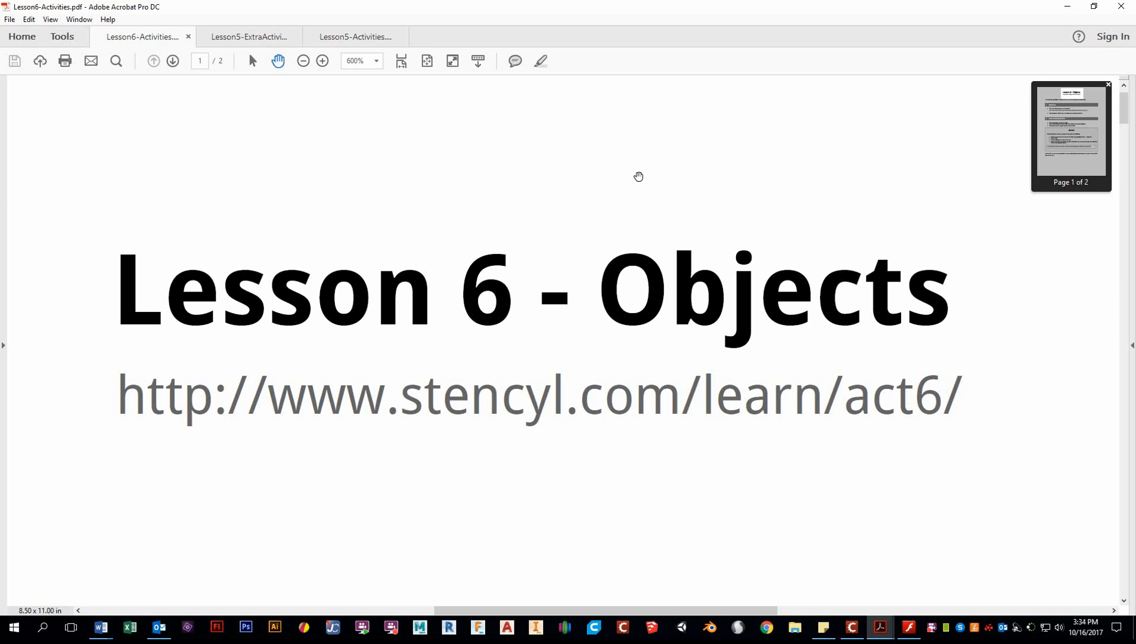
mouse_move(755, 250)
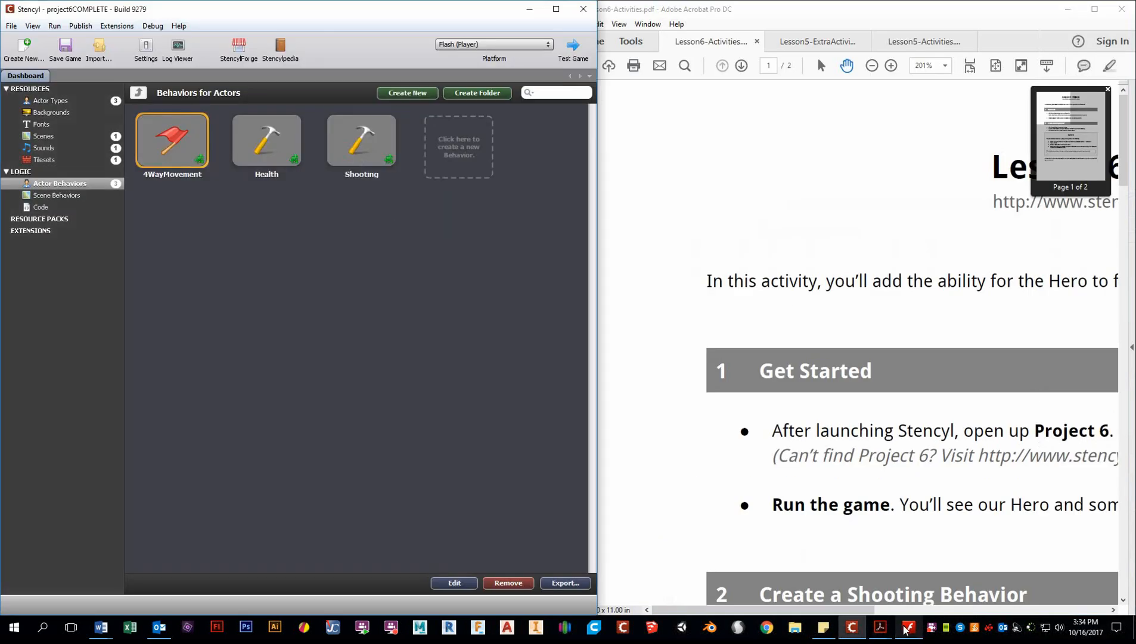
- Test-run project6COMPLETE in Flash Player, then close the game without saving
click(572, 49)
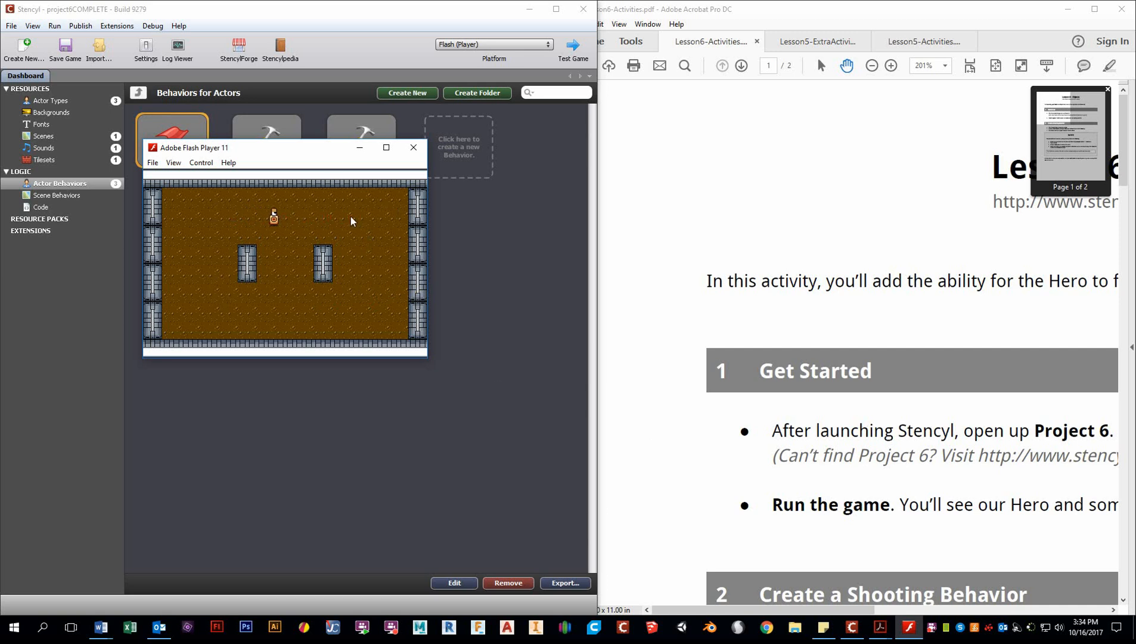
click(412, 146)
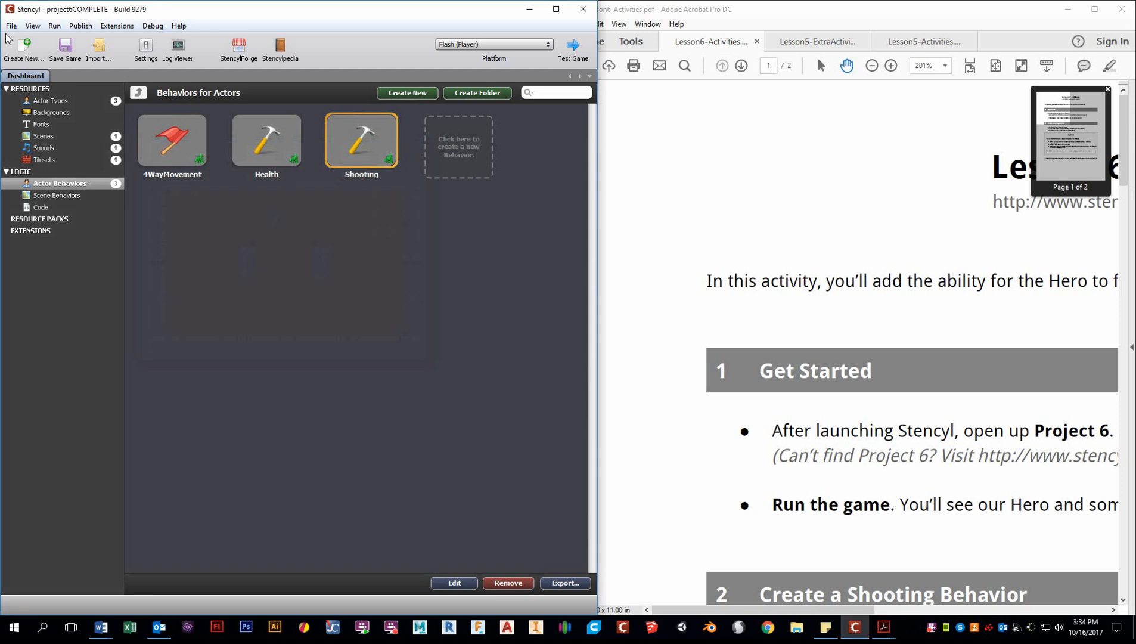
click(583, 9)
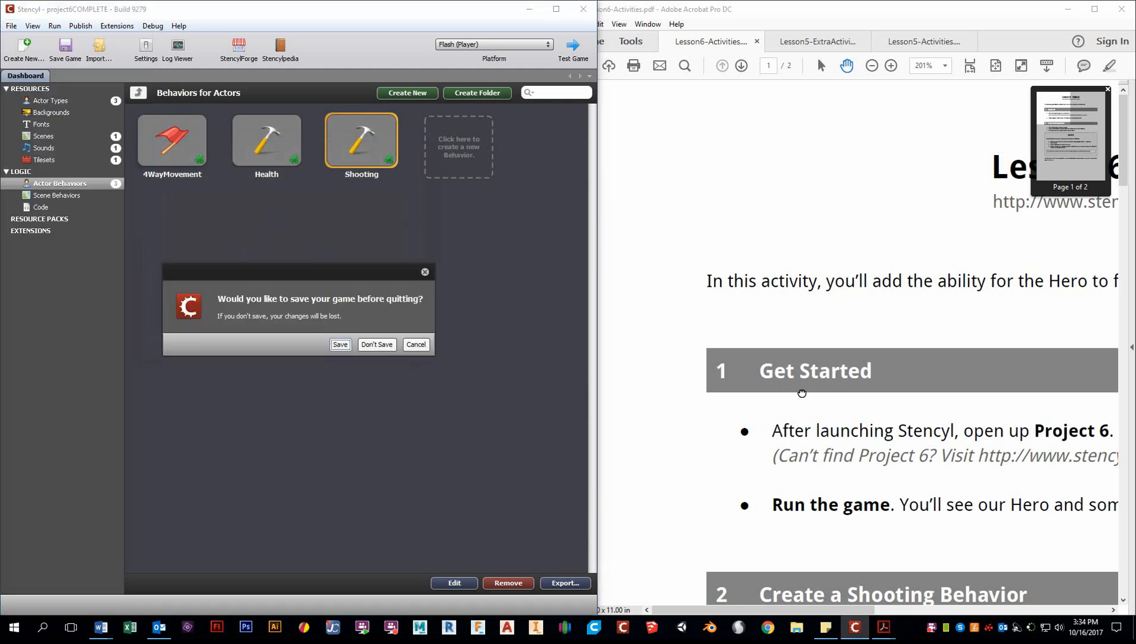
click(338, 345)
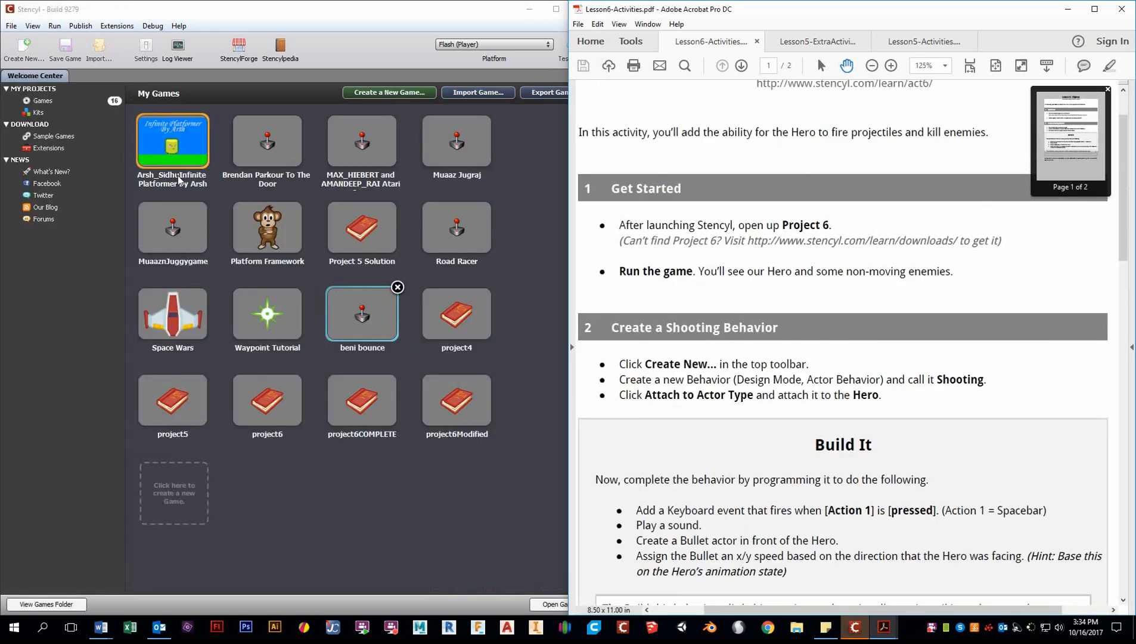
- Open project6, review the Bullet actor type, and show its actor behaviors (only 4WayMovement)
double_click(267, 400)
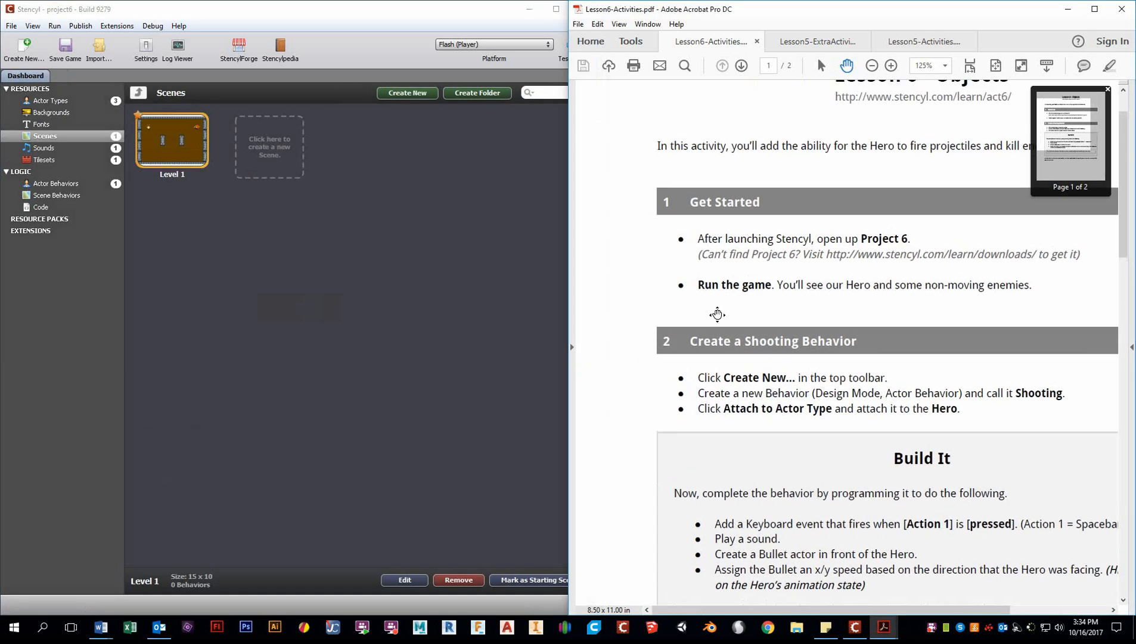
scroll(down, 3)
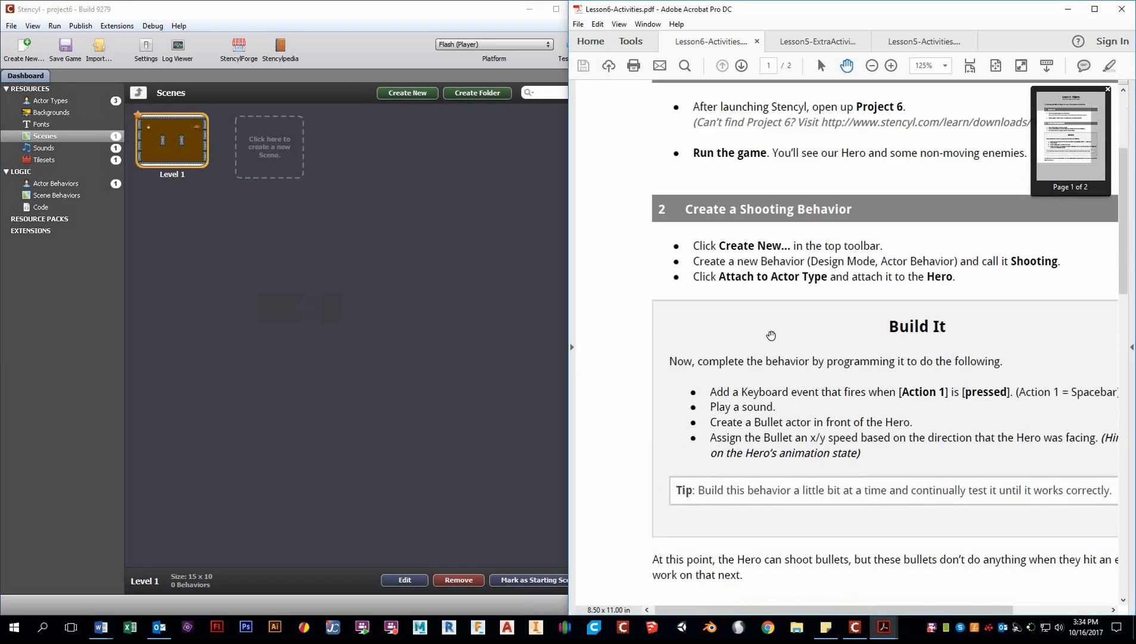
click(52, 100)
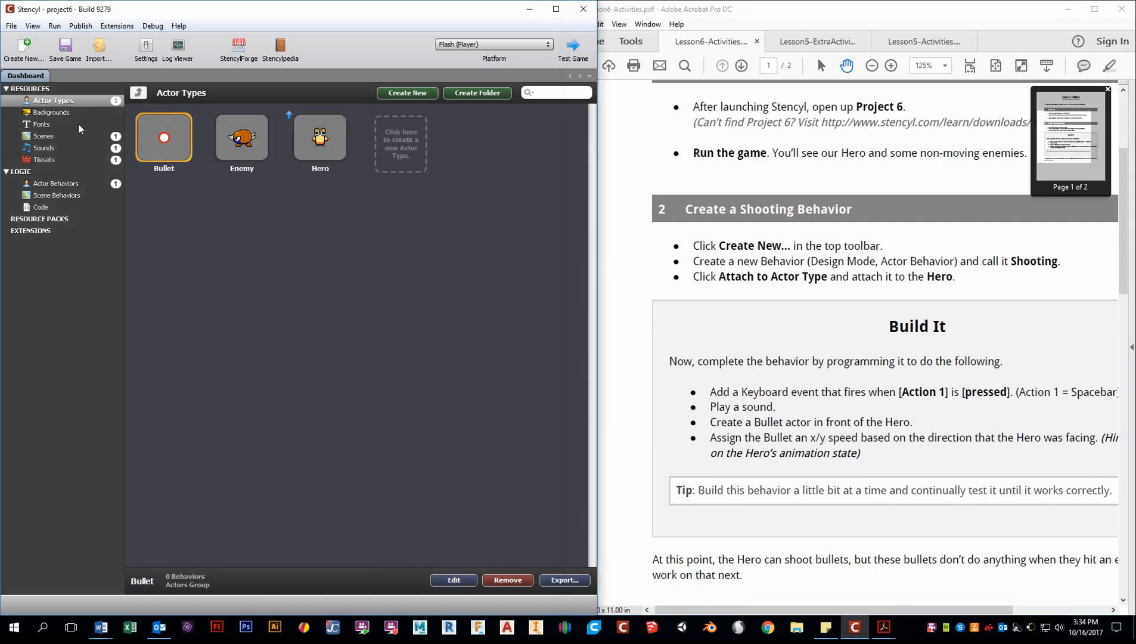
mouse_move(174, 129)
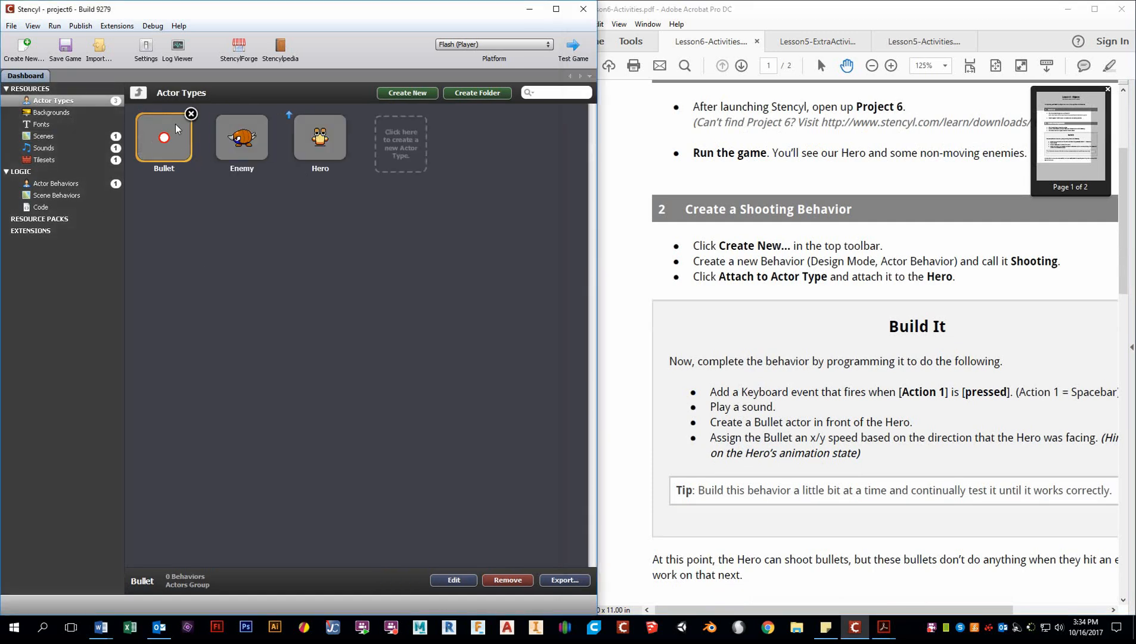
click(319, 138)
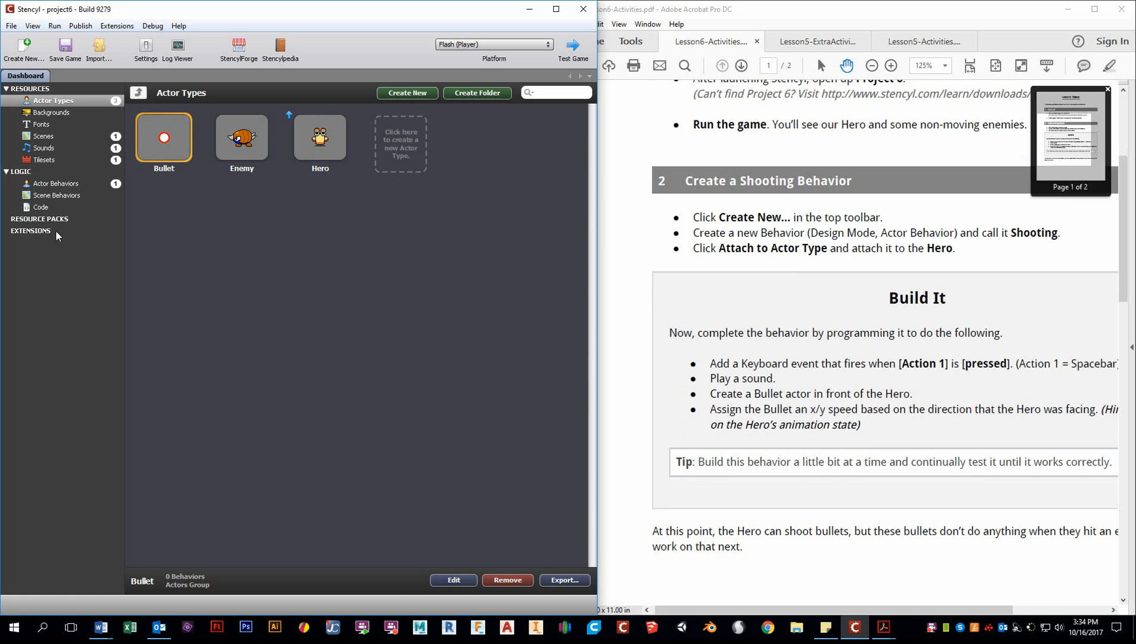
click(58, 184)
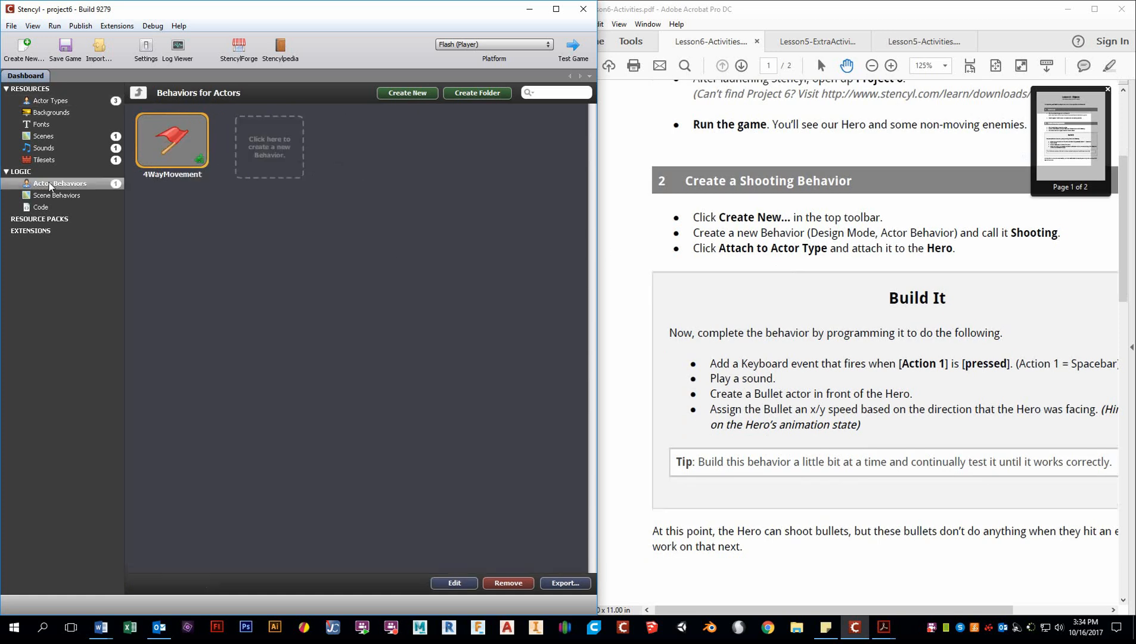
- Create a Design Mode actor behavior named Shooting and begin attaching it to an actor type
click(407, 93)
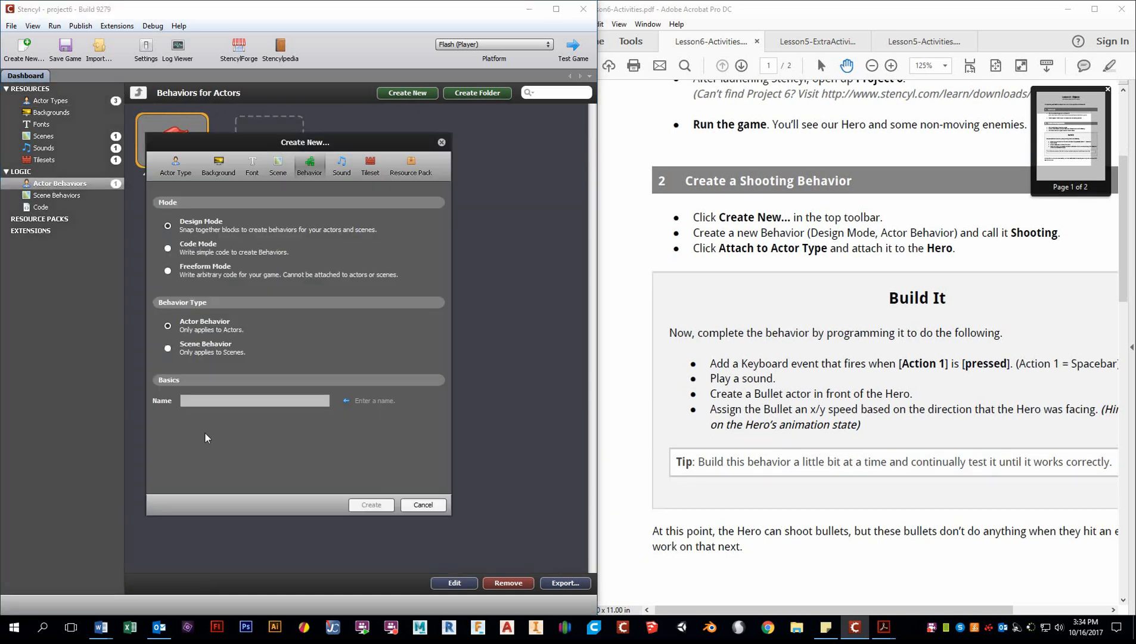
text(Sh)
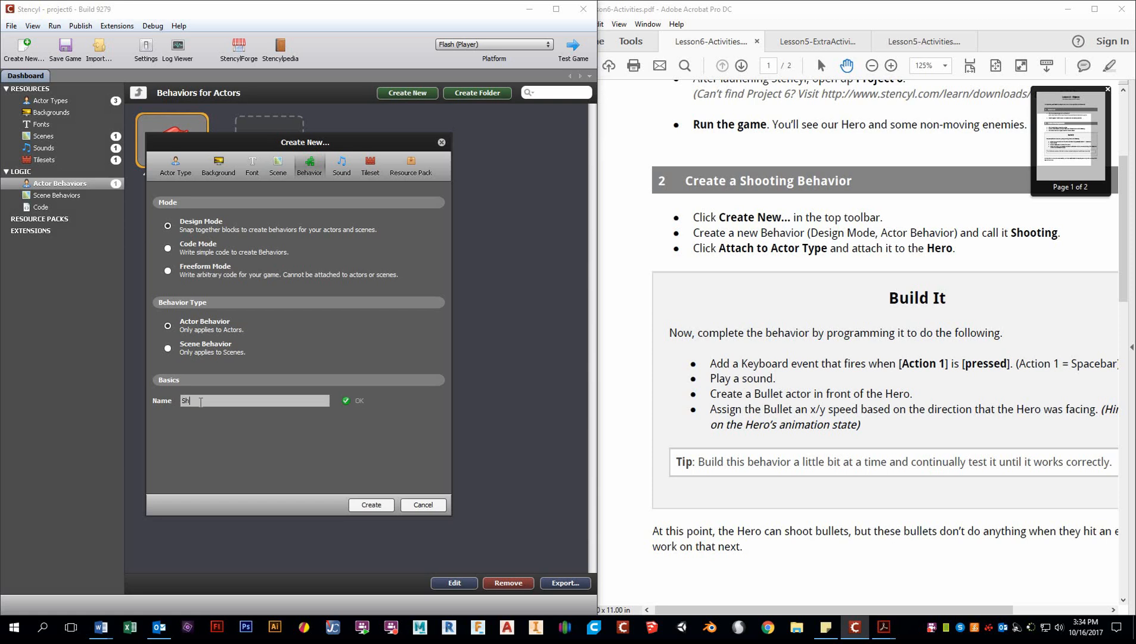
text(ooting)
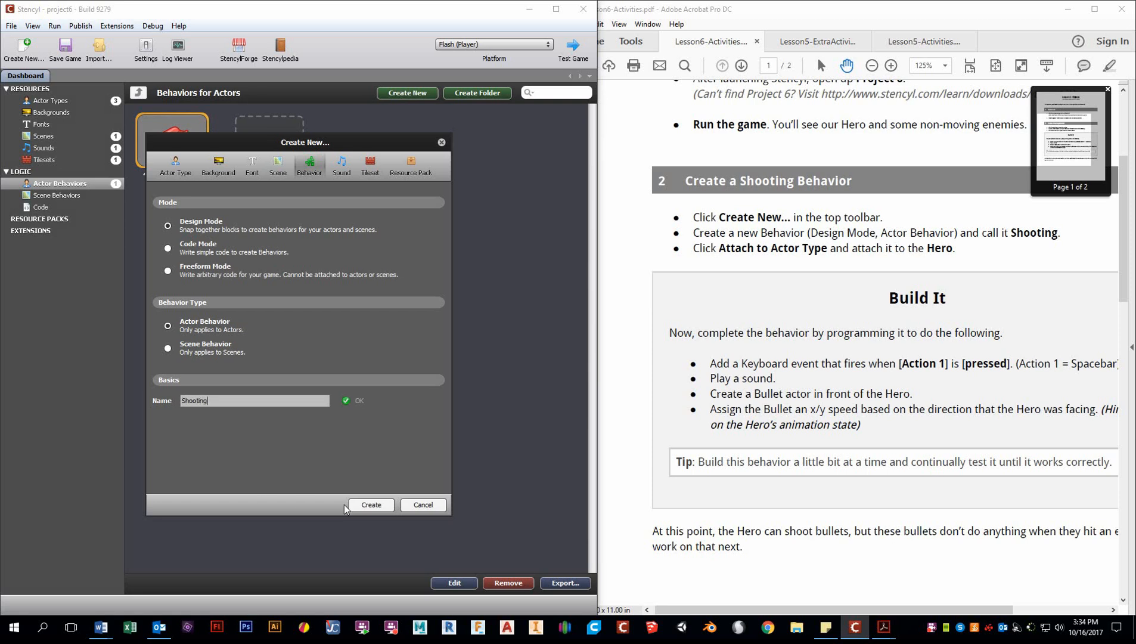
click(370, 506)
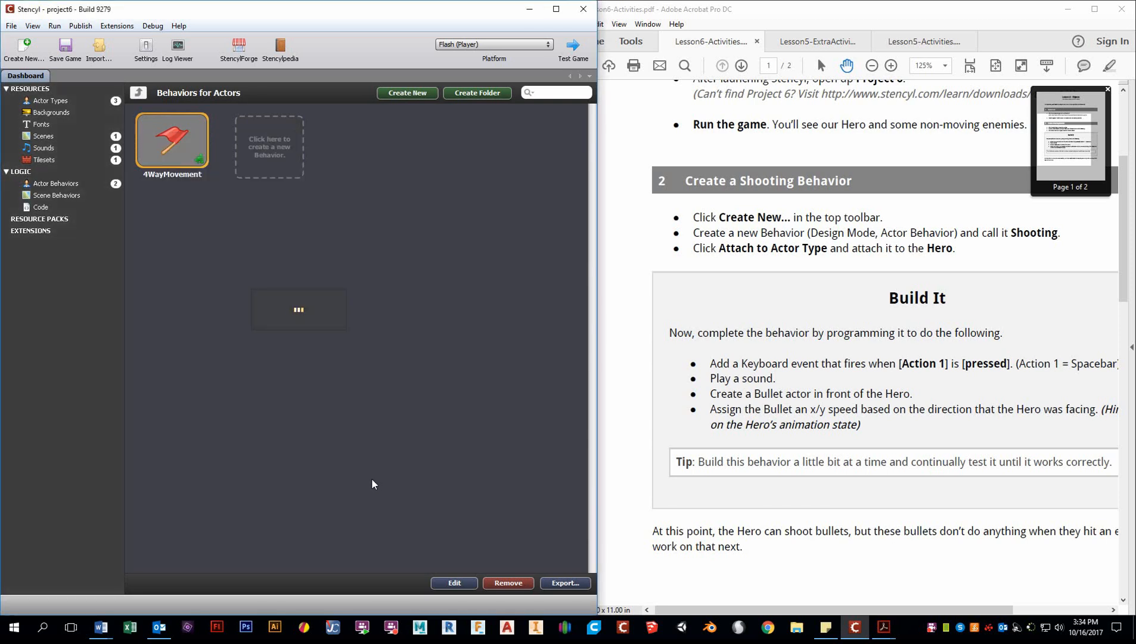
click(406, 93)
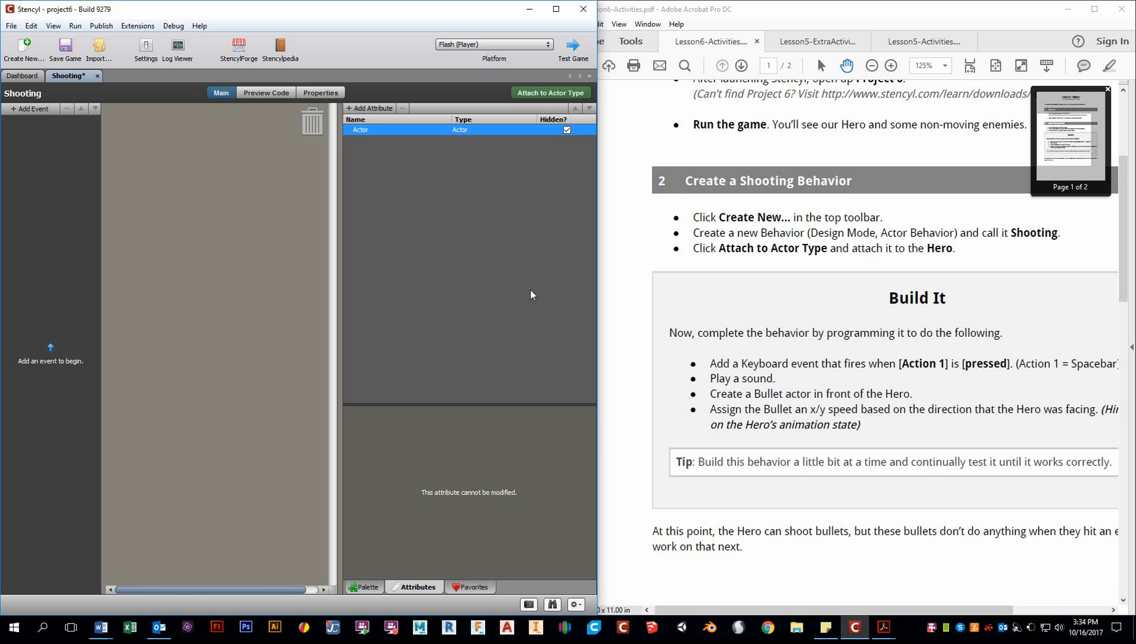
mouse_move(595, 242)
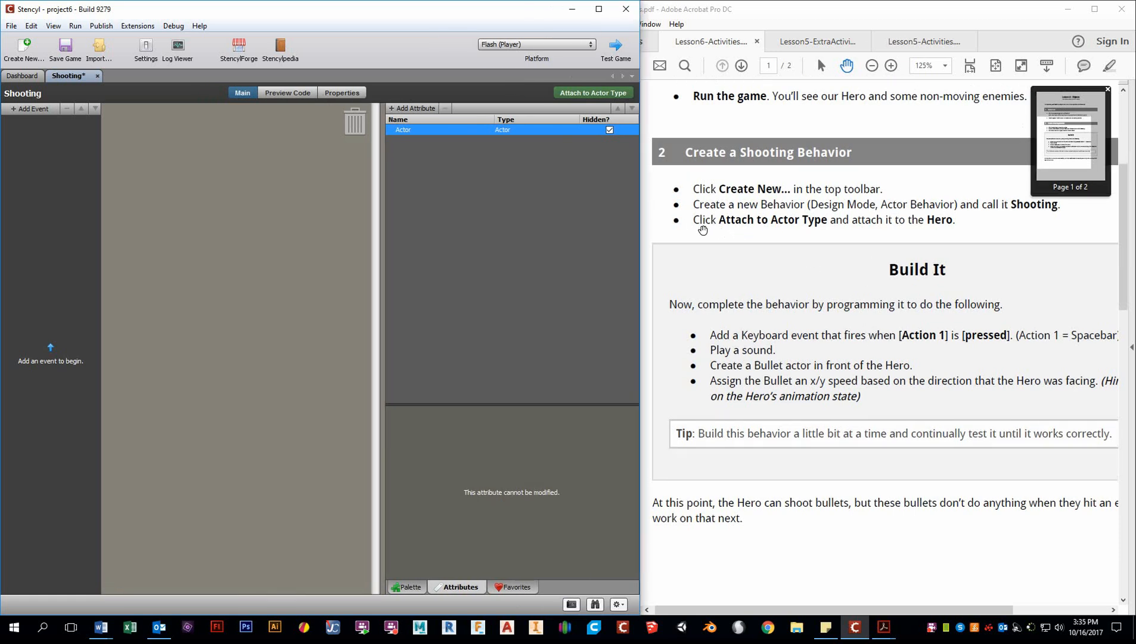
mouse_move(789, 225)
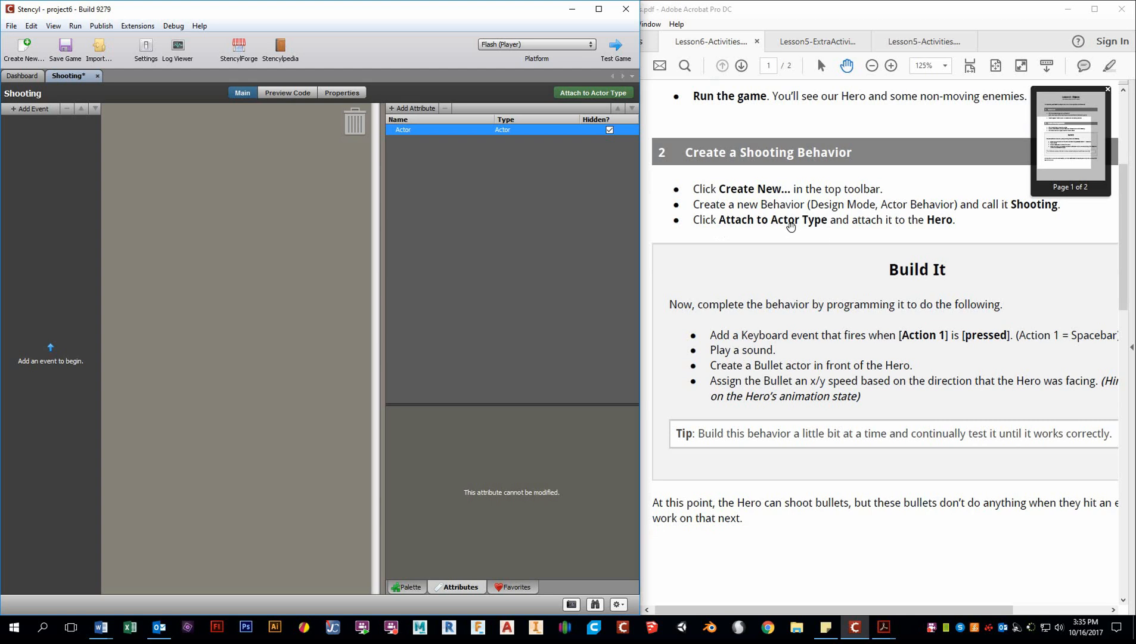
mouse_move(592, 92)
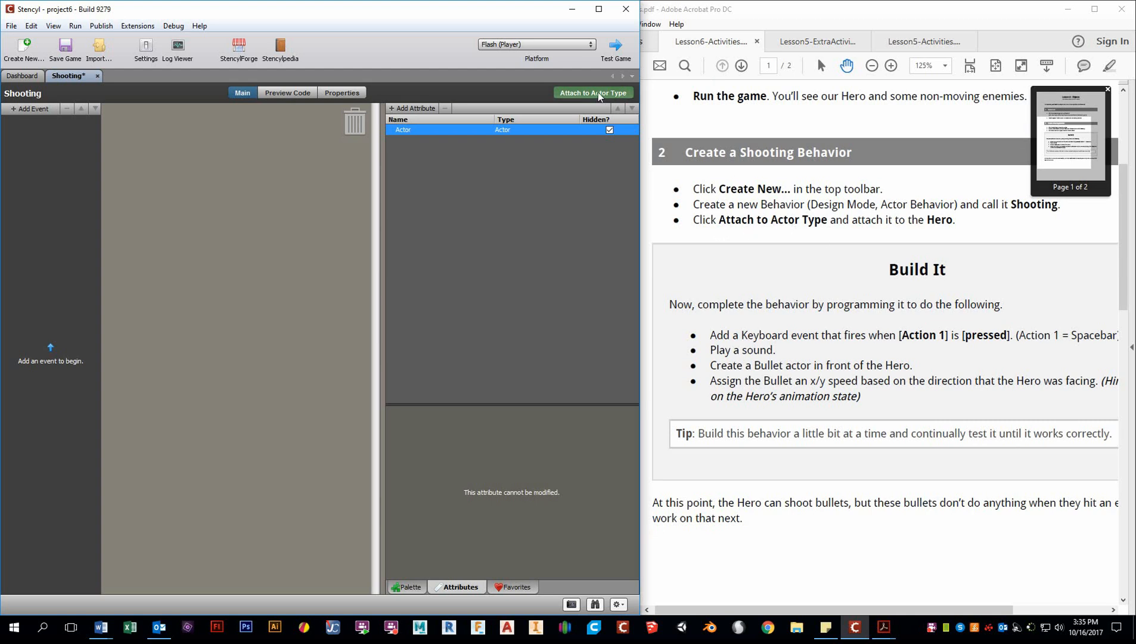
click(592, 93)
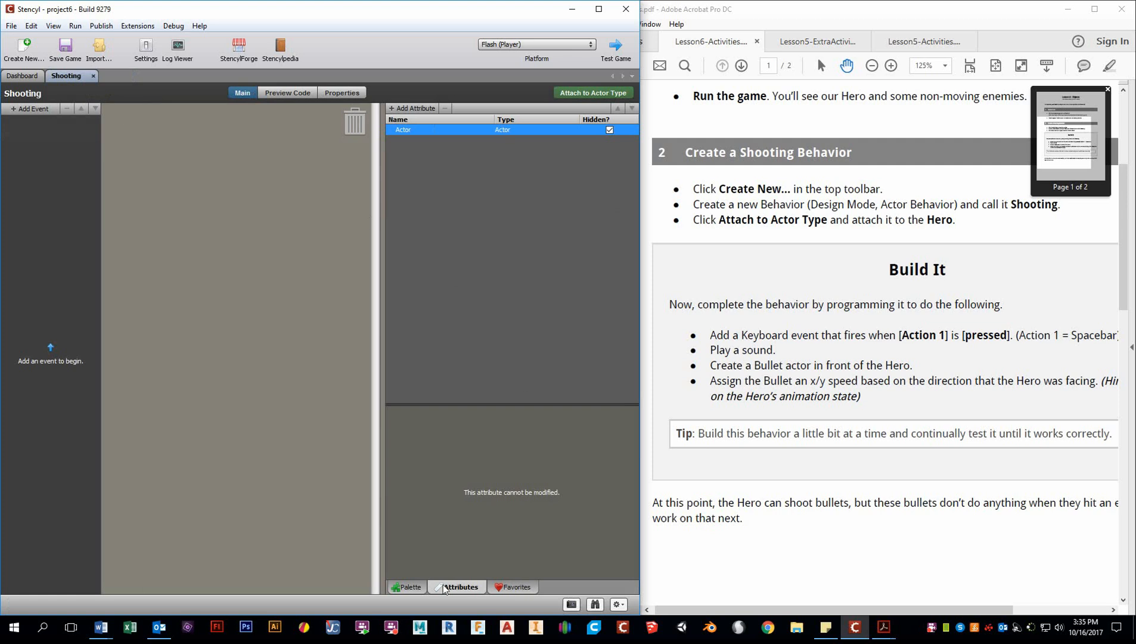
- Add a keyboard event to Shooting that listens for the Action 1 control
click(410, 586)
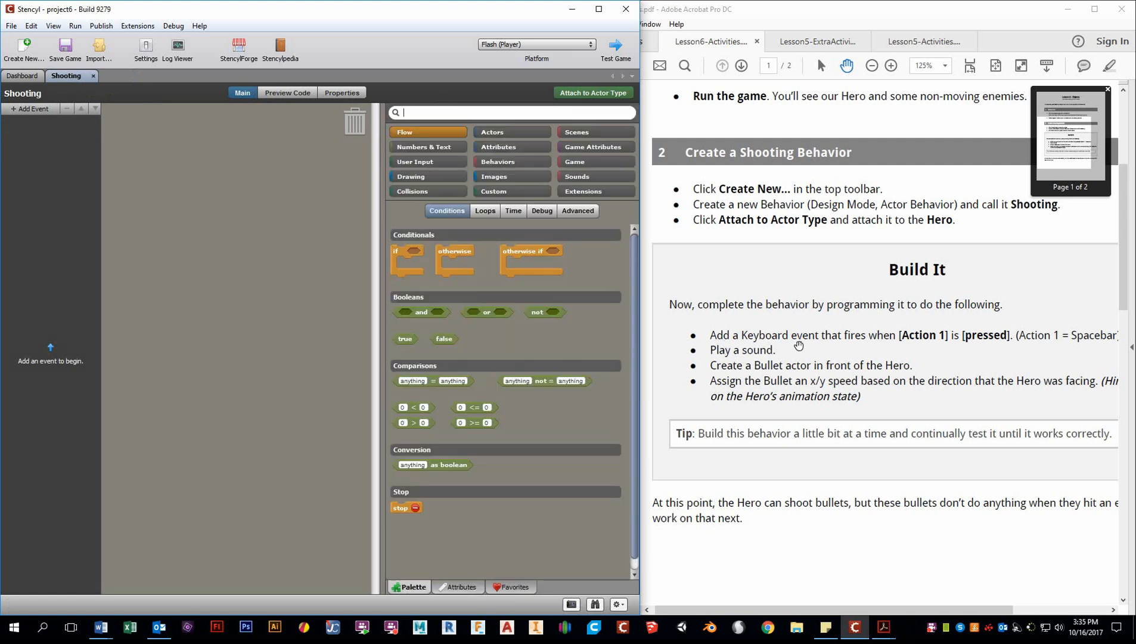
click(32, 108)
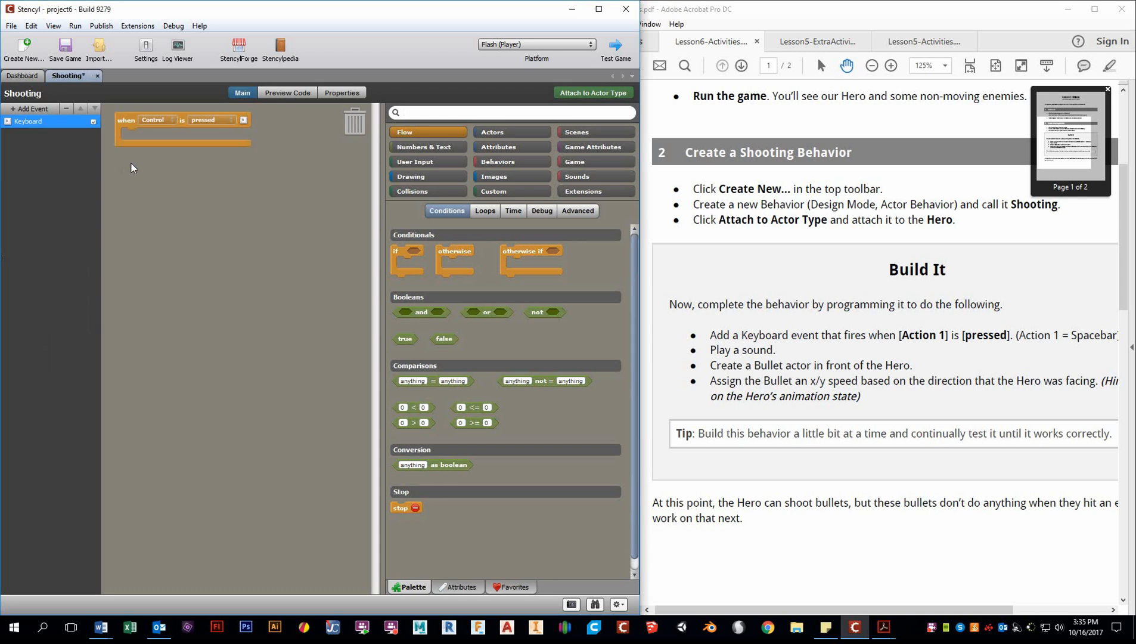
mouse_move(147, 59)
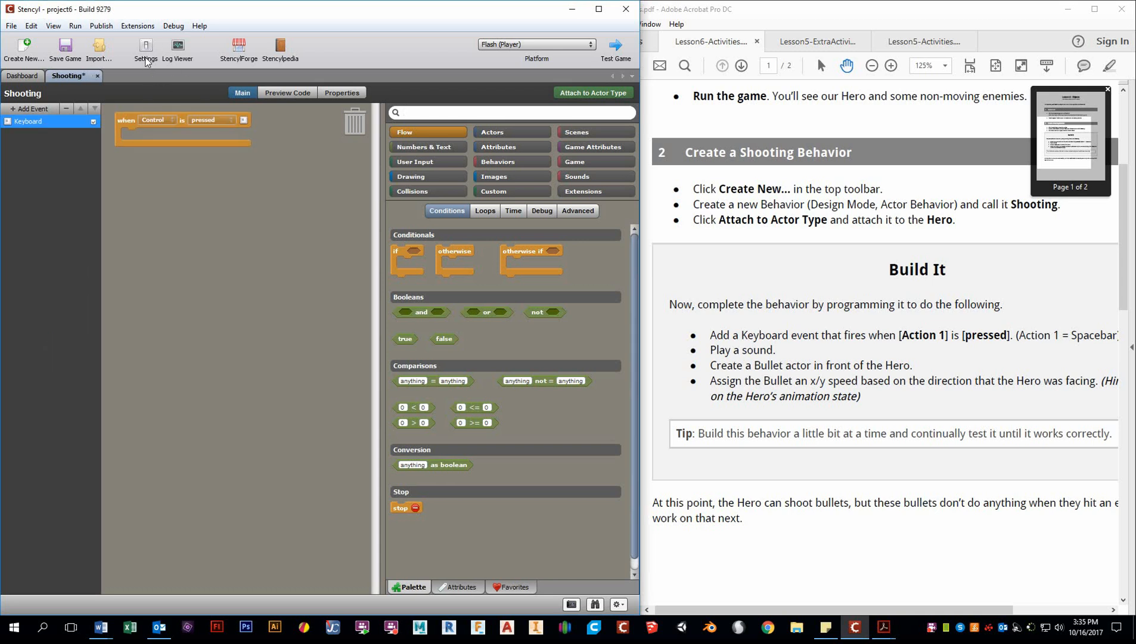
click(155, 121)
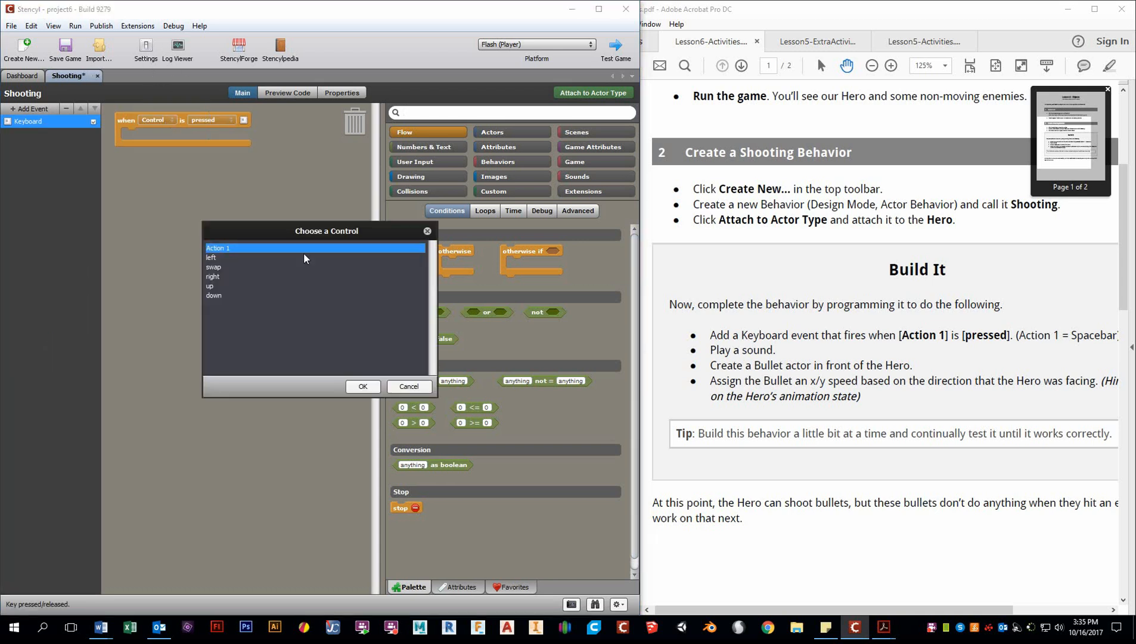
click(362, 386)
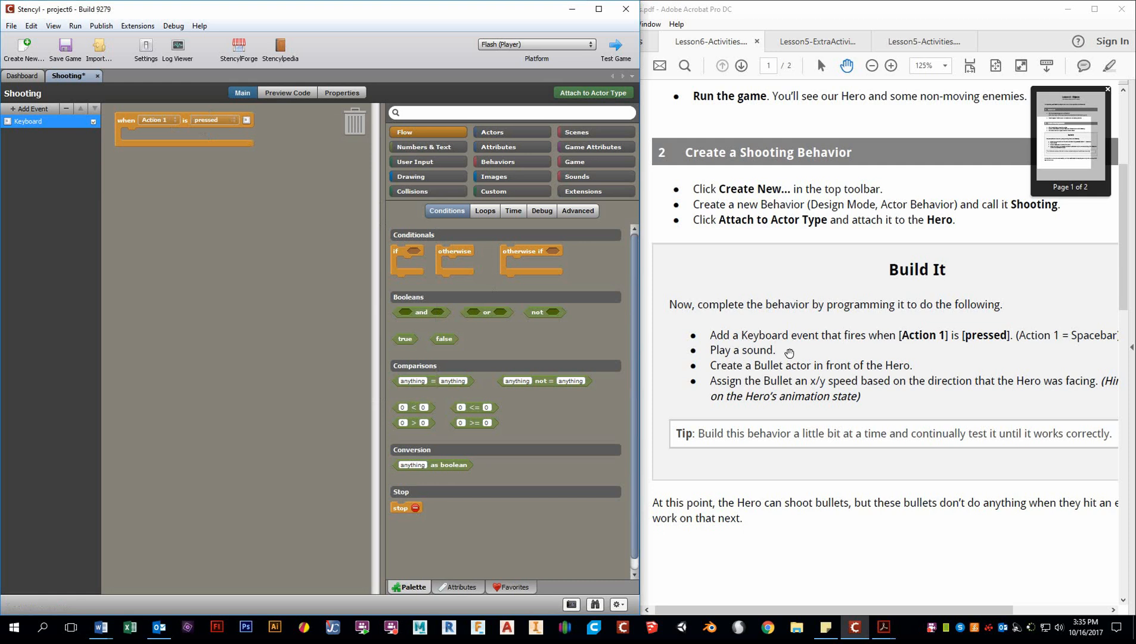
mouse_move(1059, 333)
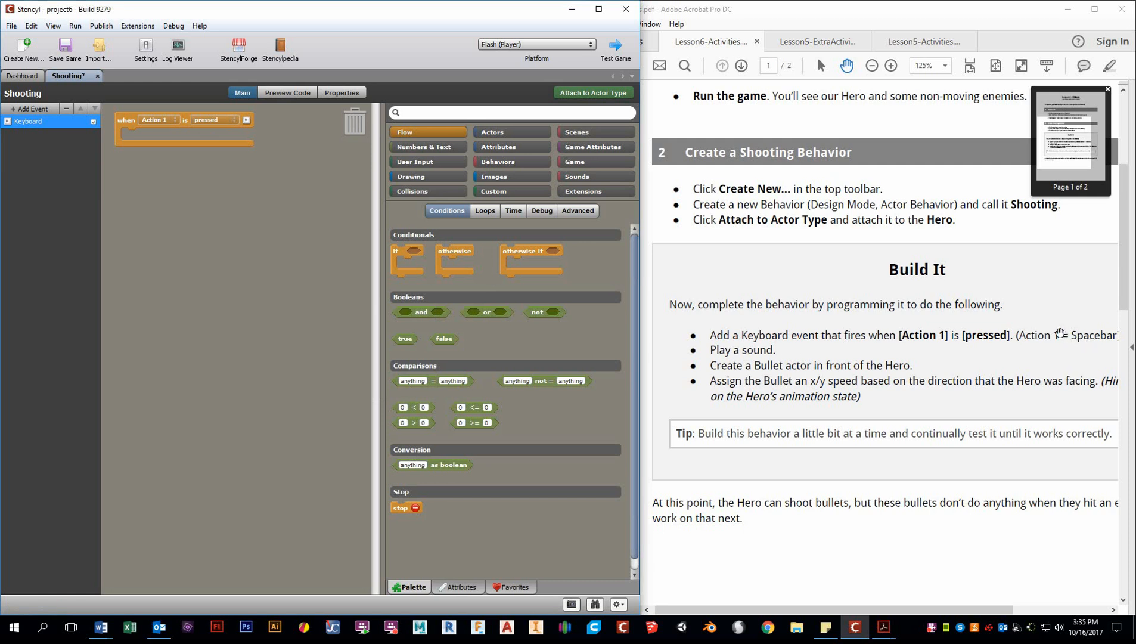
- In Game Settings > Controls, remove the swap control and the A key from Action 1, leaving Space
click(146, 48)
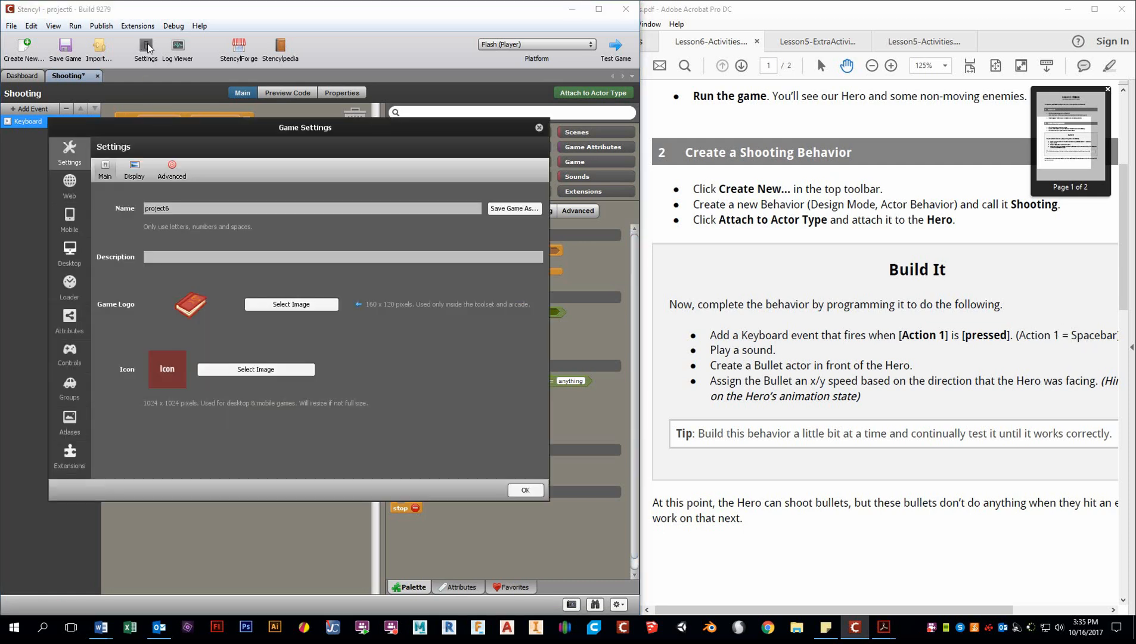
click(69, 353)
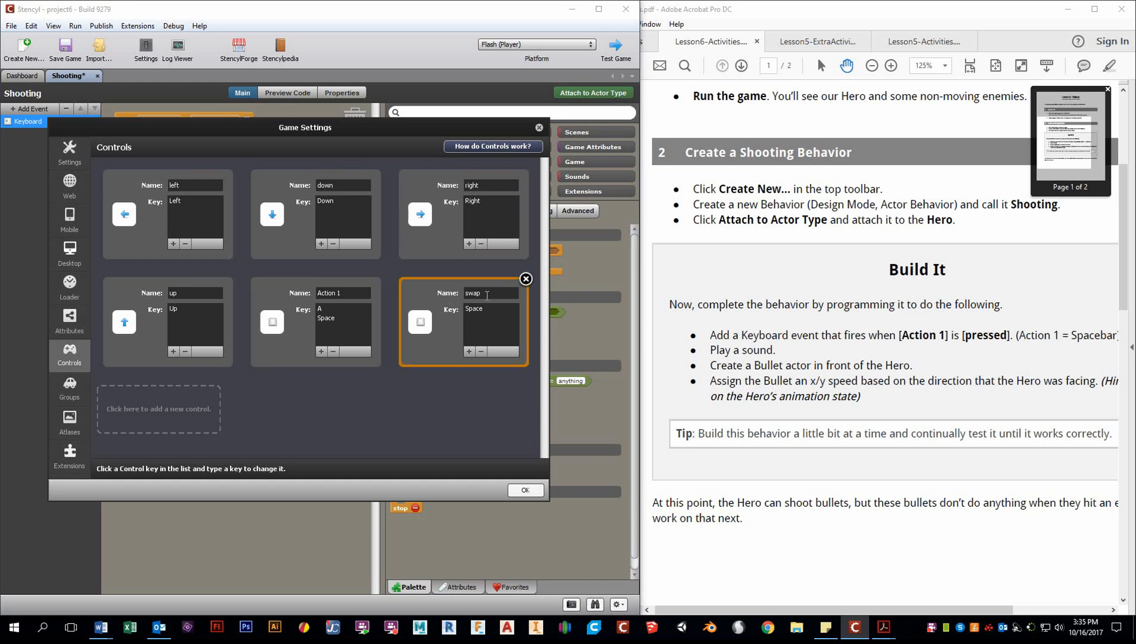
click(314, 320)
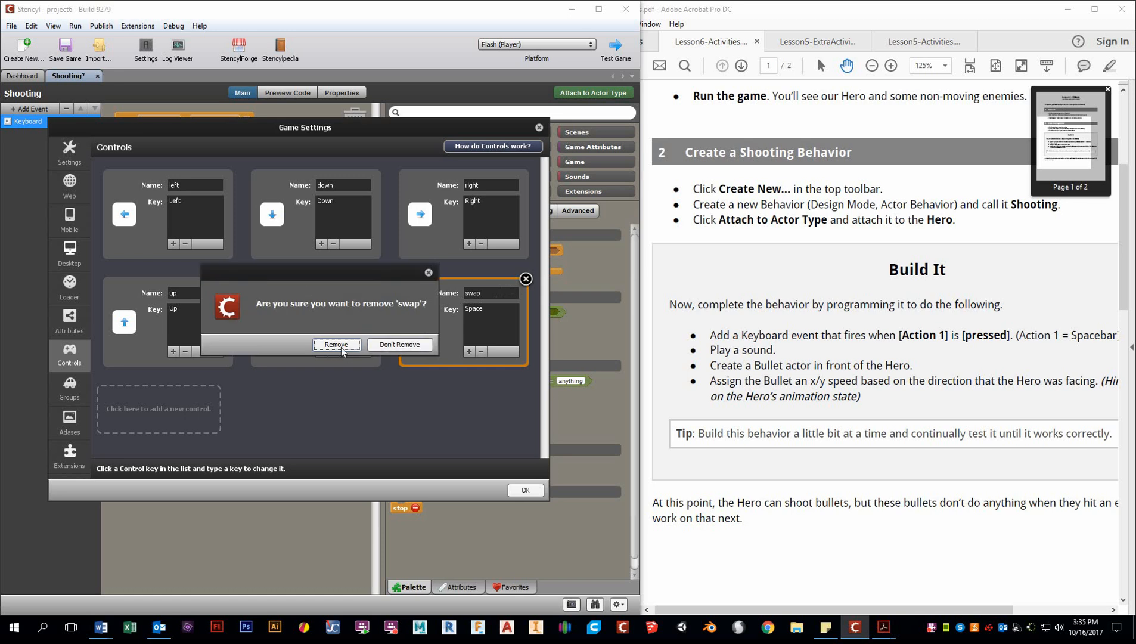
click(335, 344)
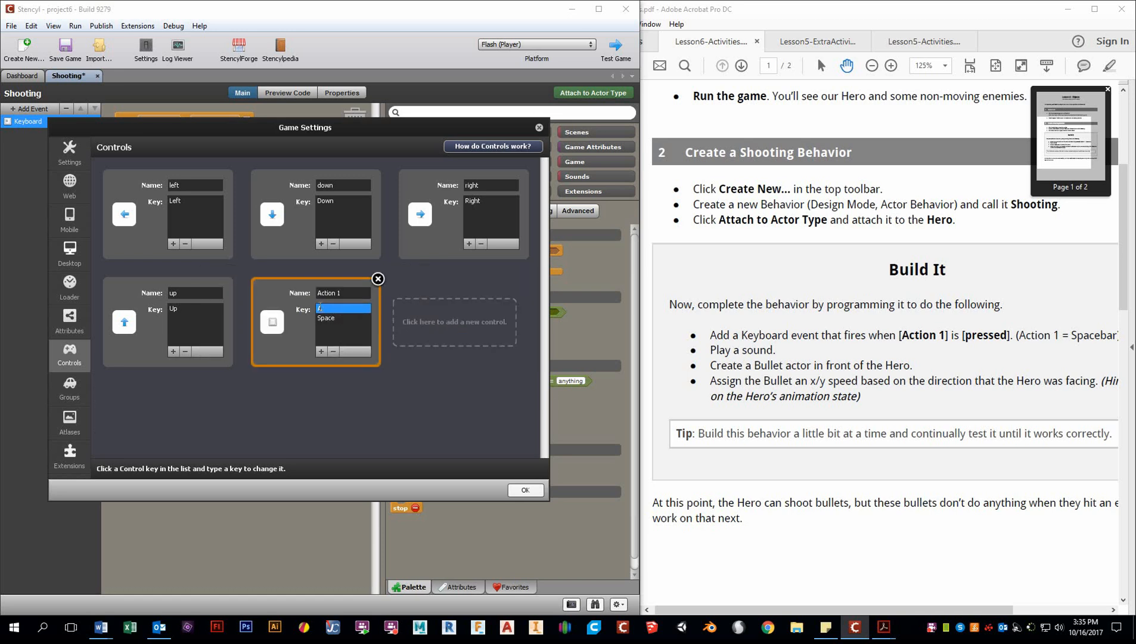
text(A)
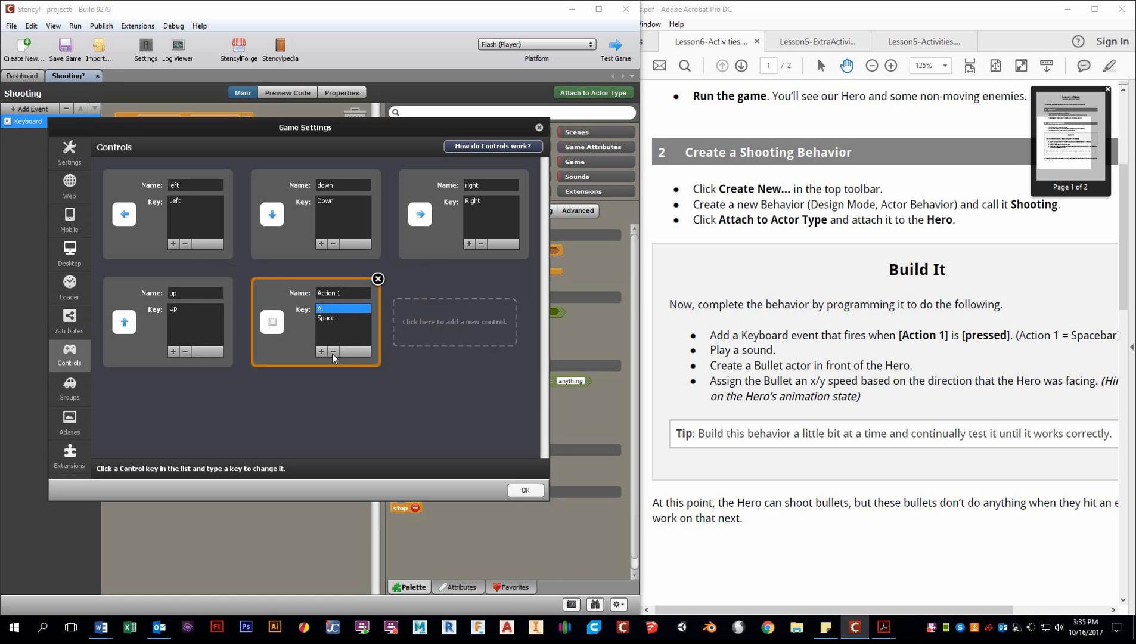
click(329, 317)
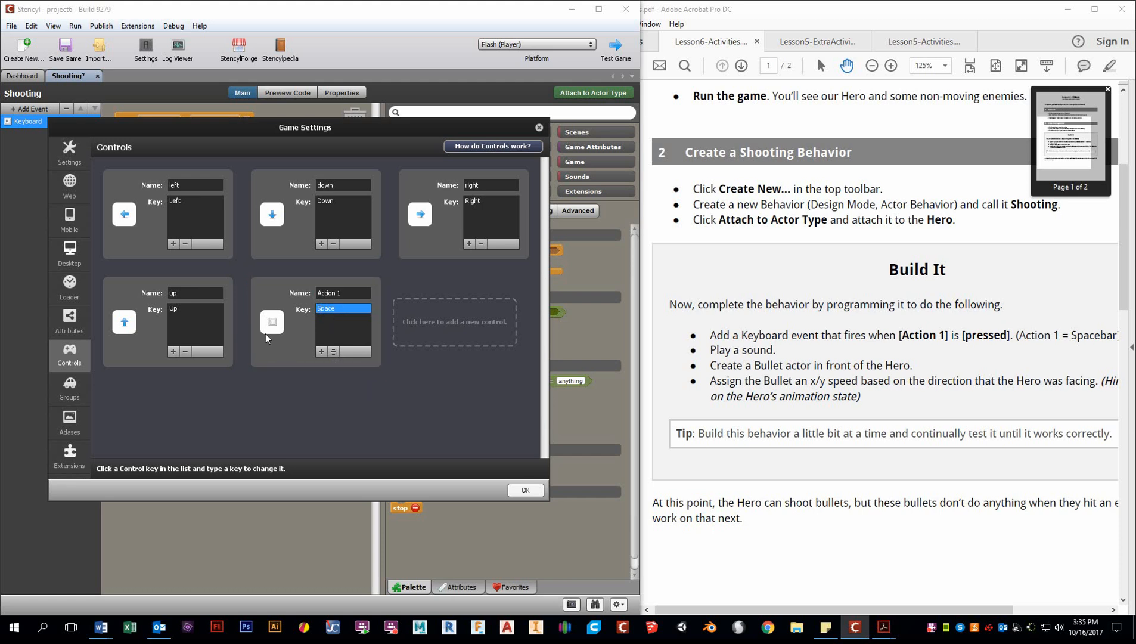
mouse_move(533, 504)
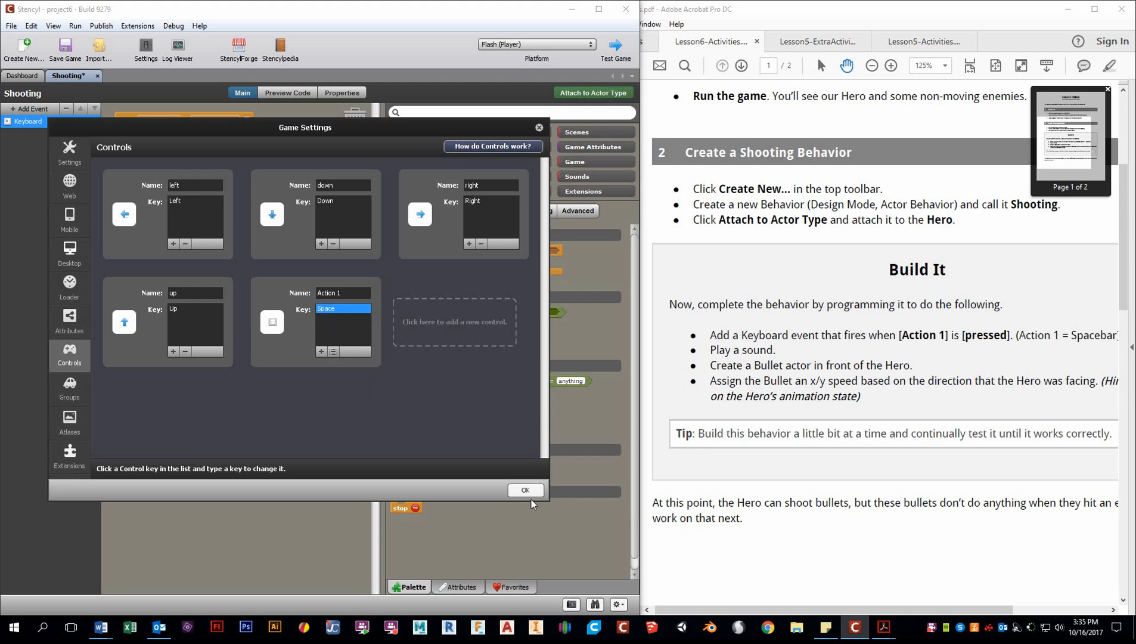
- Set the keyboard event's control to Action 1 and search the palette for 'sound'
click(524, 490)
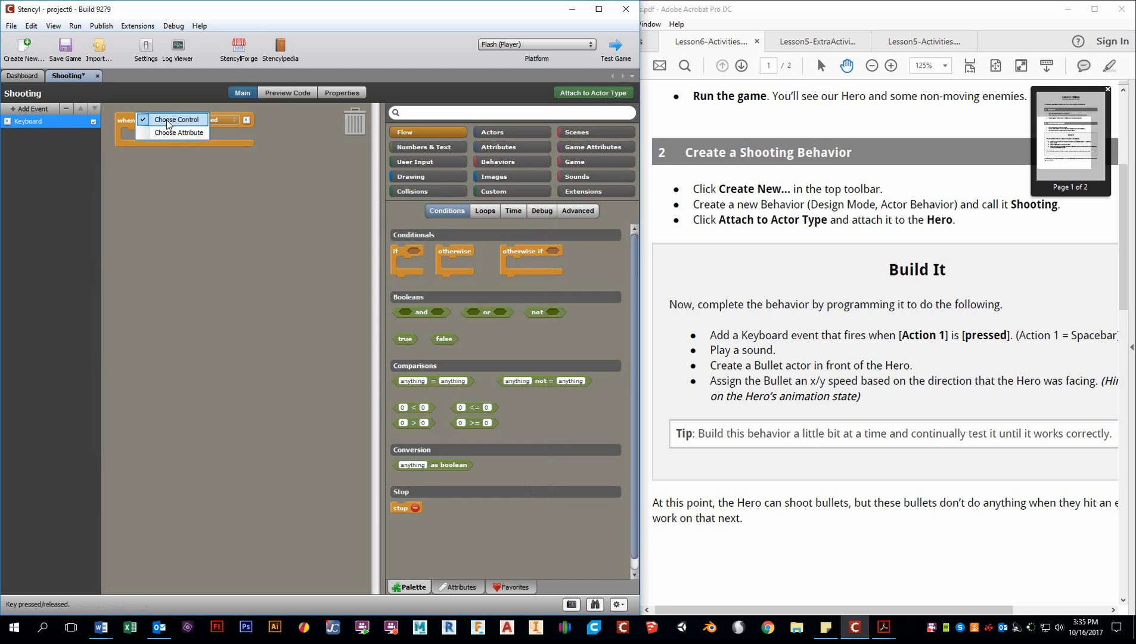
click(177, 119)
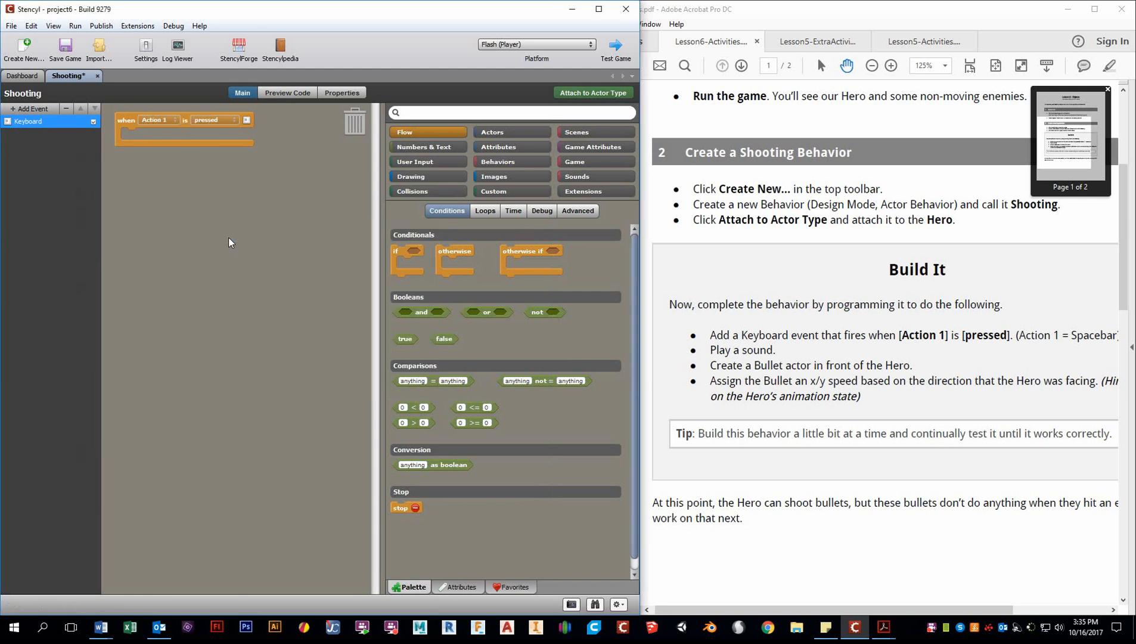
mouse_move(224, 169)
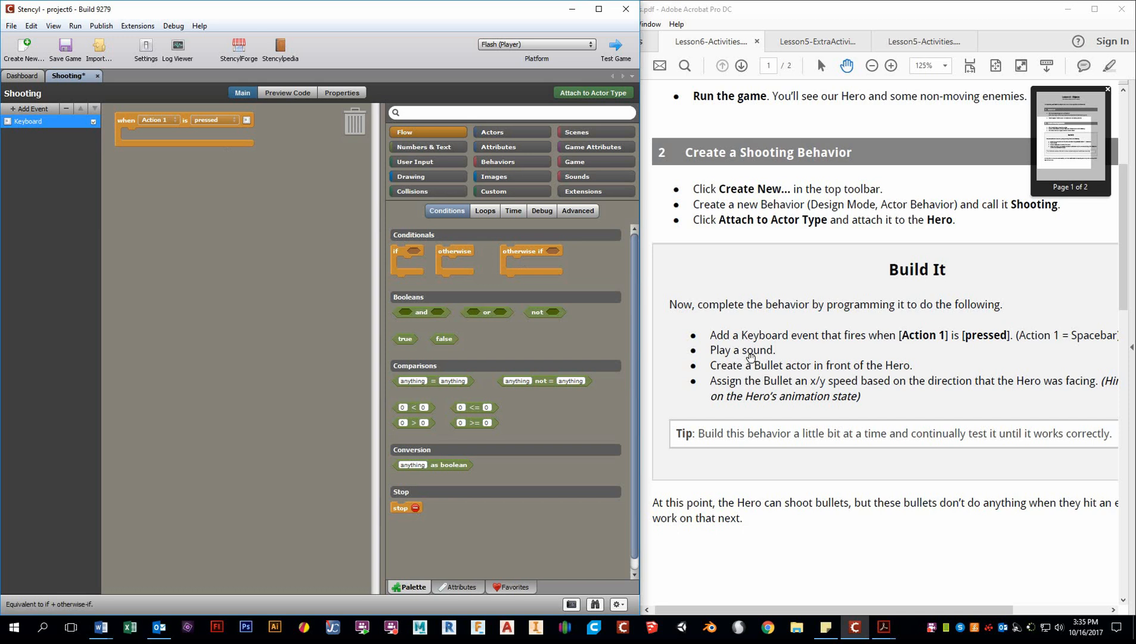
click(507, 112)
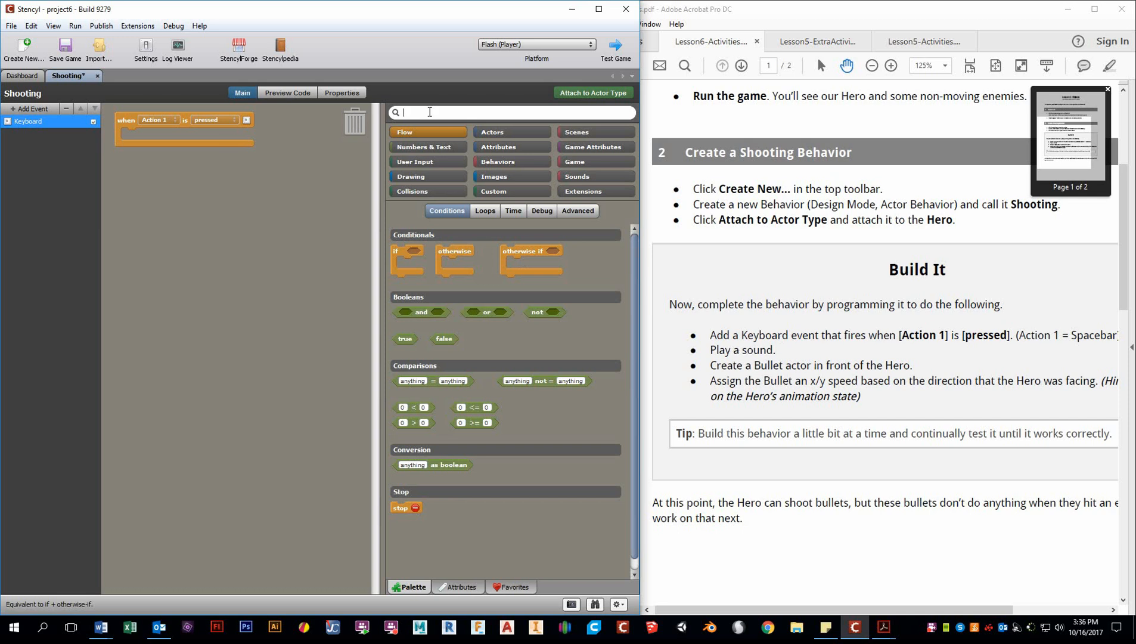
text(sound)
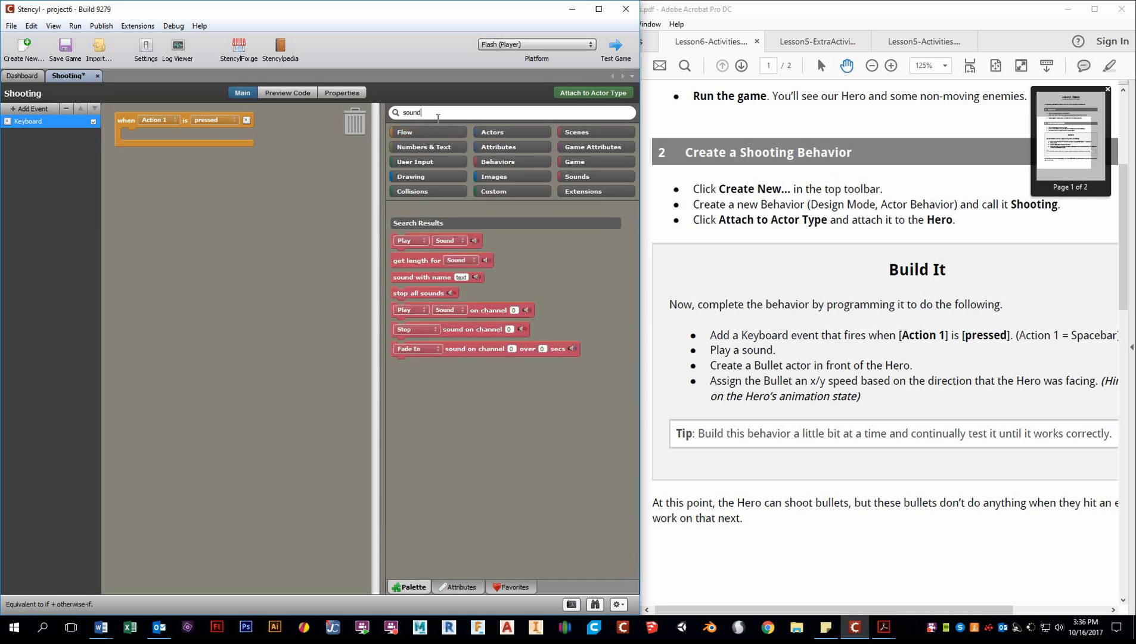
mouse_move(468, 138)
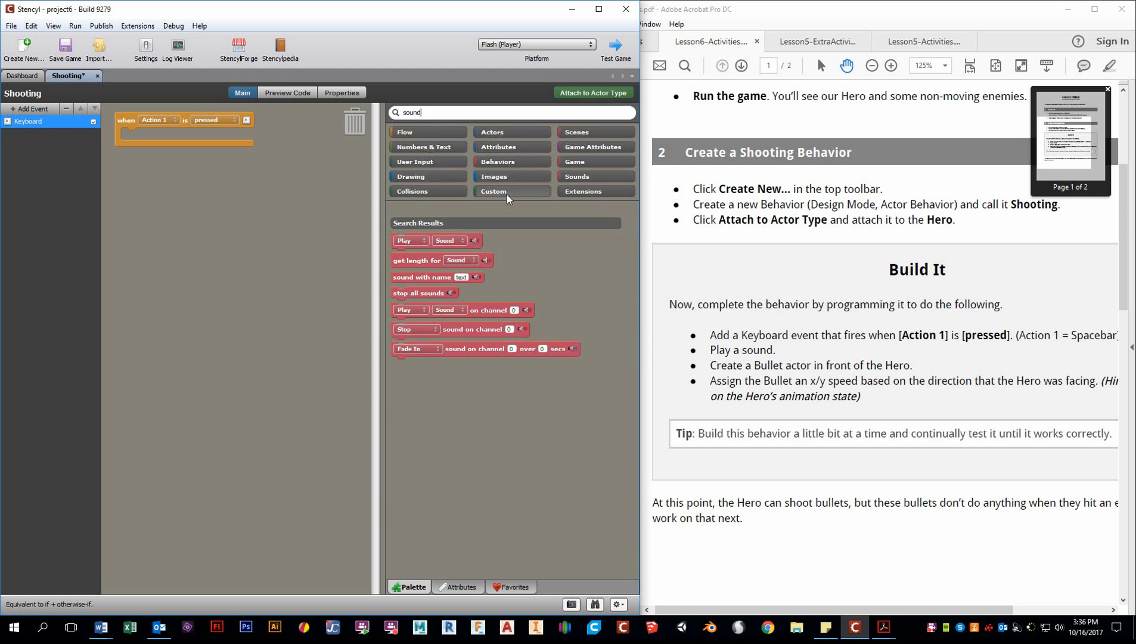
mouse_move(472, 249)
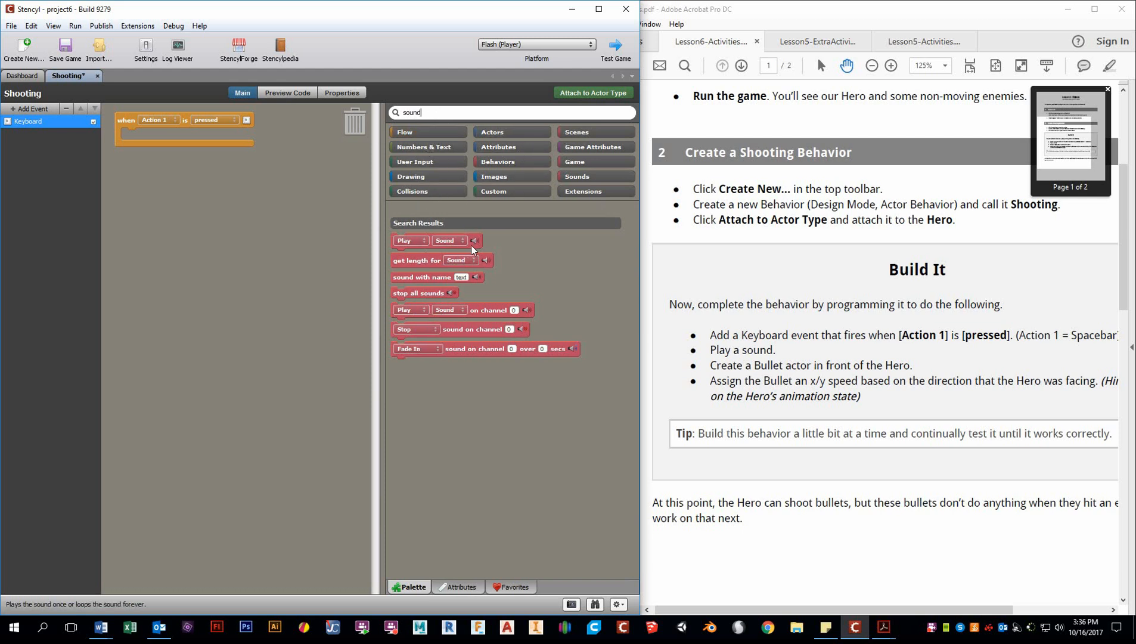
- Add a non-looping Play Sound block to the event that plays Sound Effect
drag(404, 239, 149, 136)
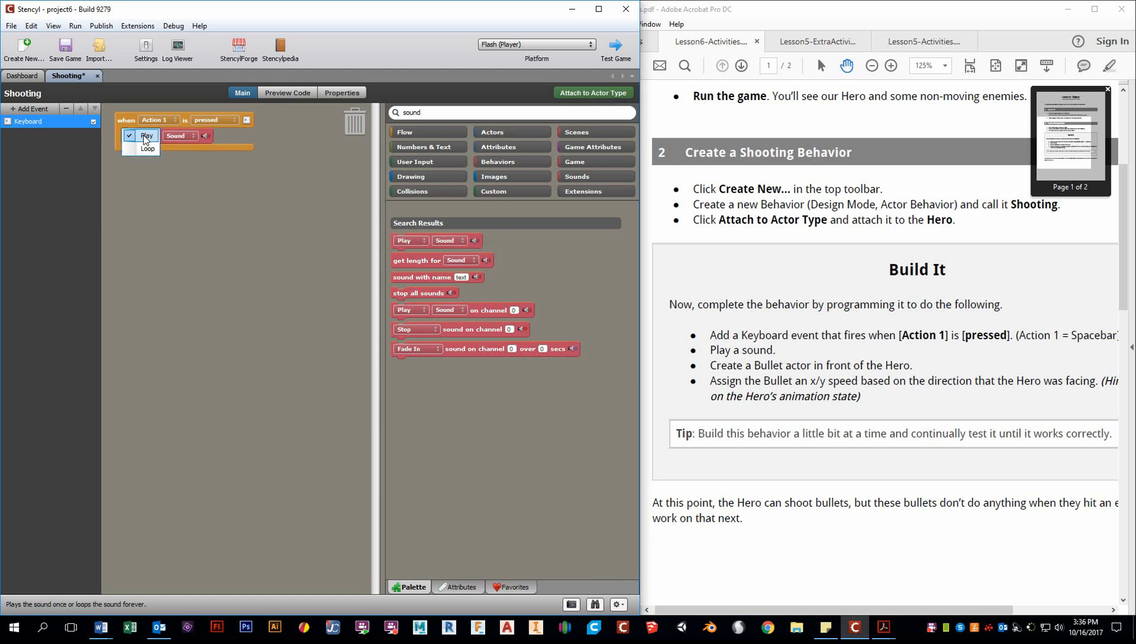
click(176, 136)
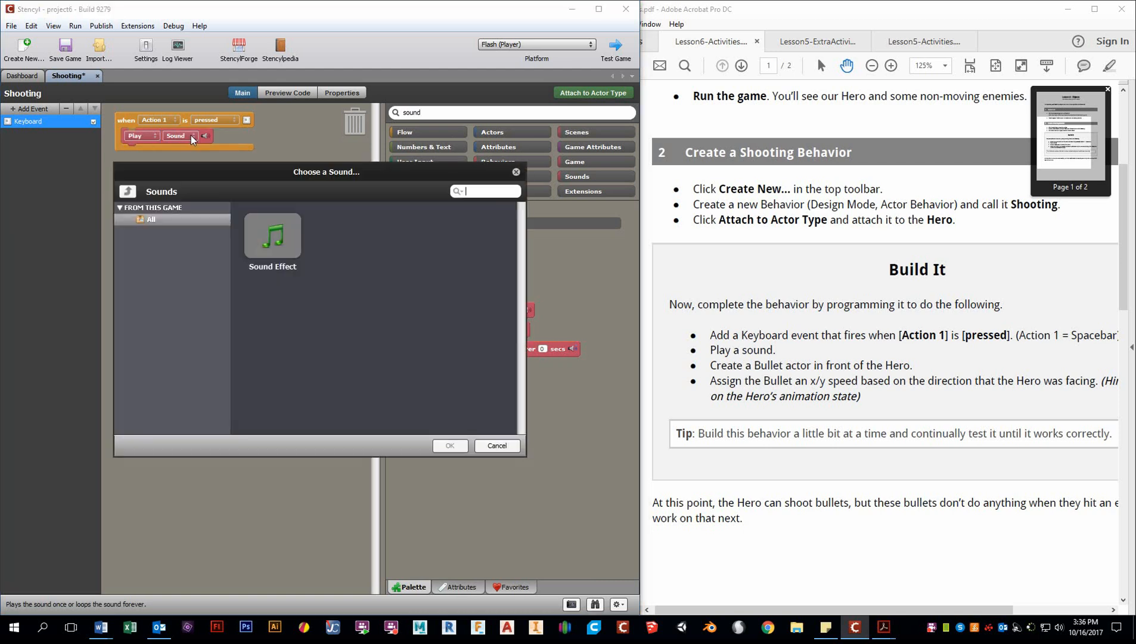
click(273, 234)
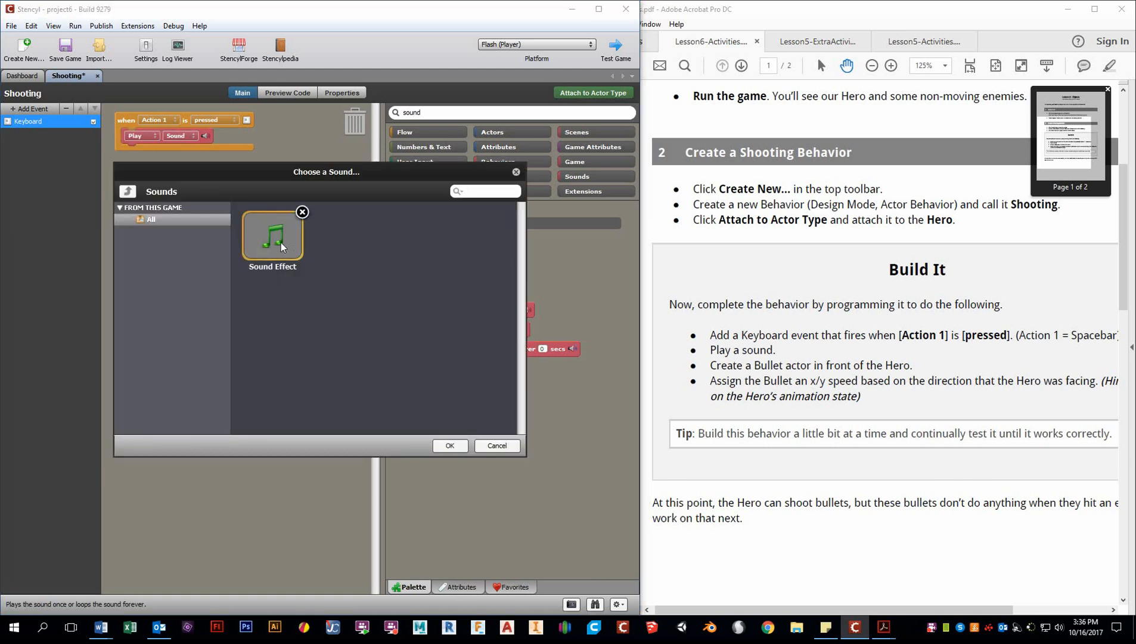
click(449, 444)
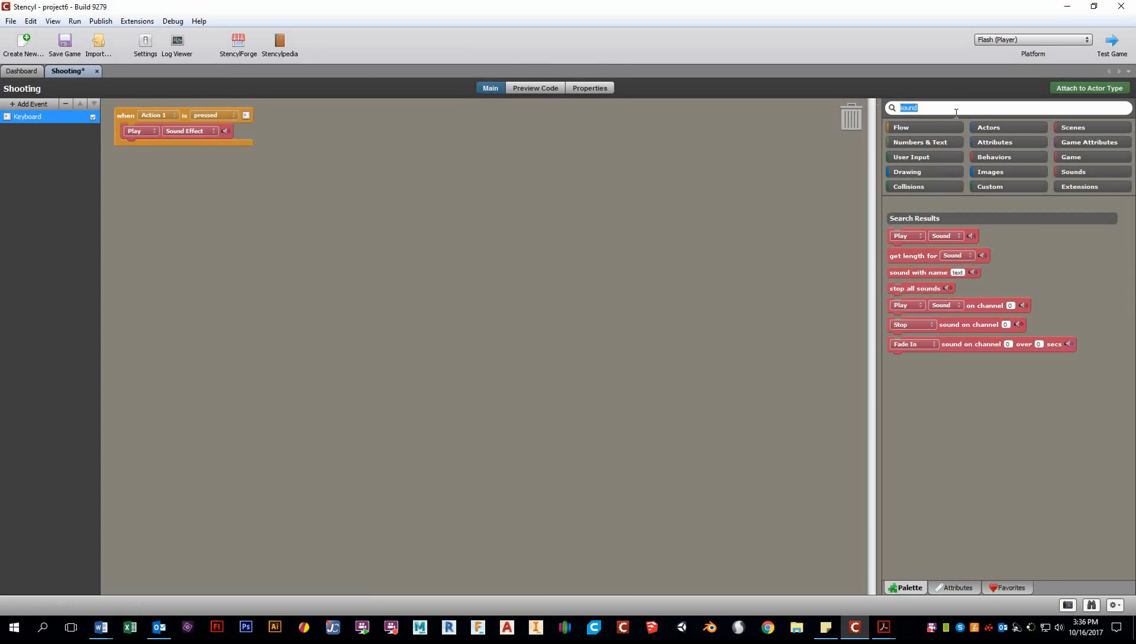
- Add a create actor block to the event that creates a Bullet at Front
text(create)
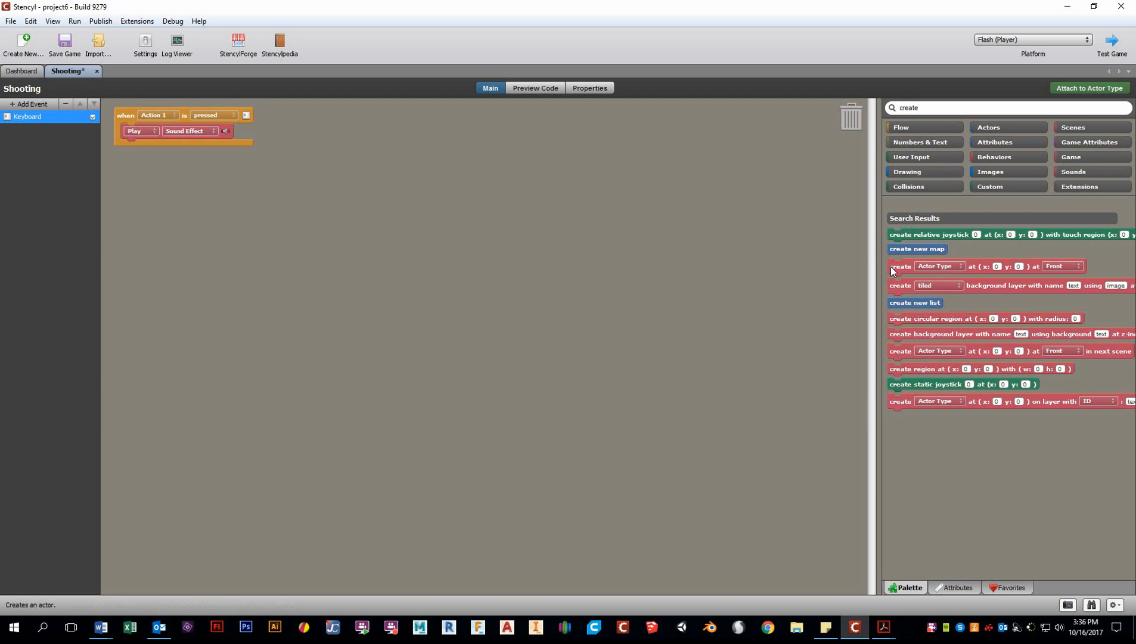
mouse_move(911, 272)
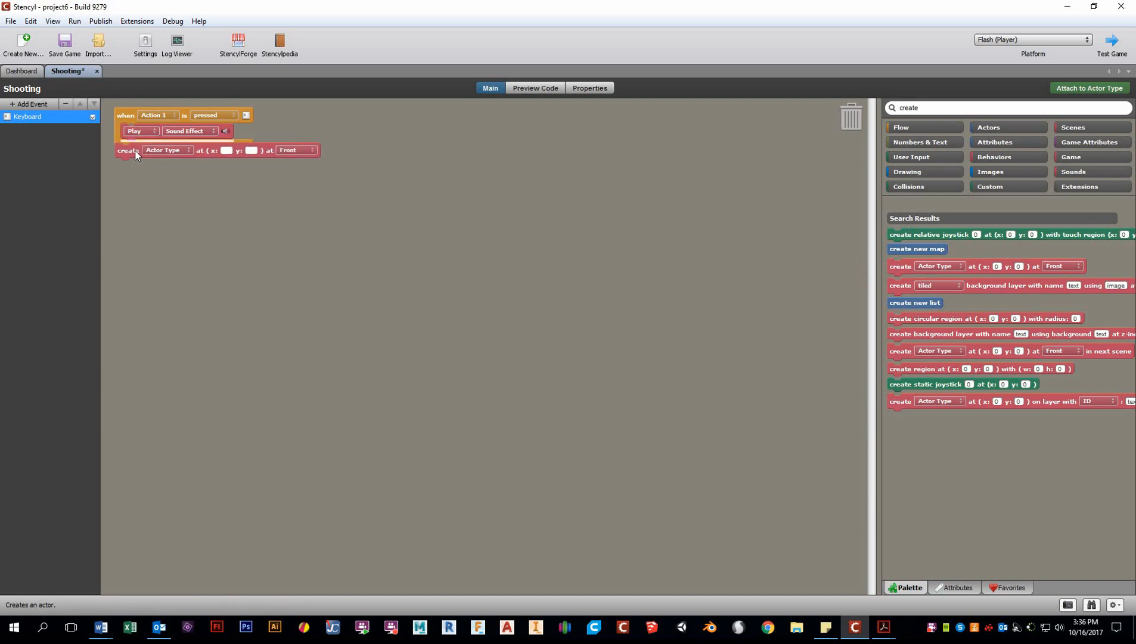
click(166, 150)
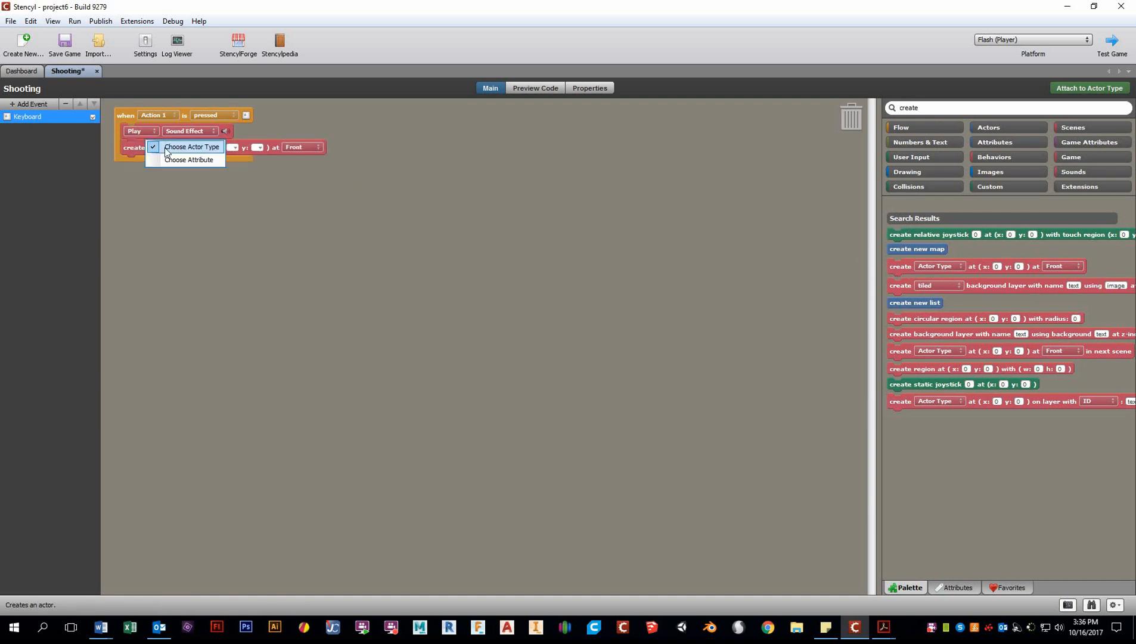
click(191, 146)
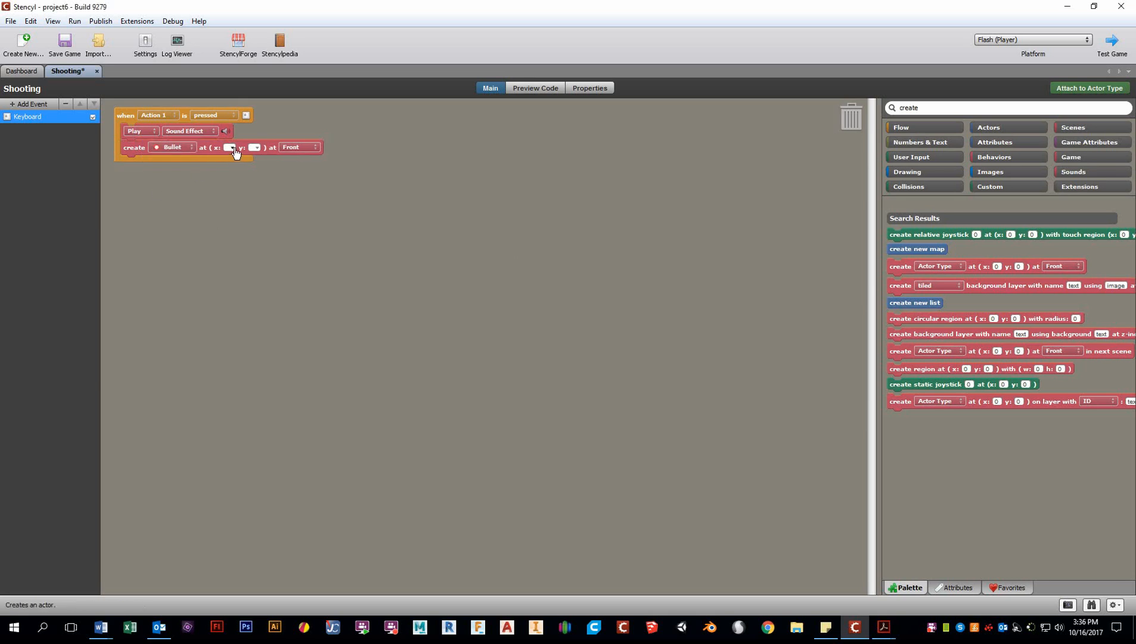
mouse_move(878, 190)
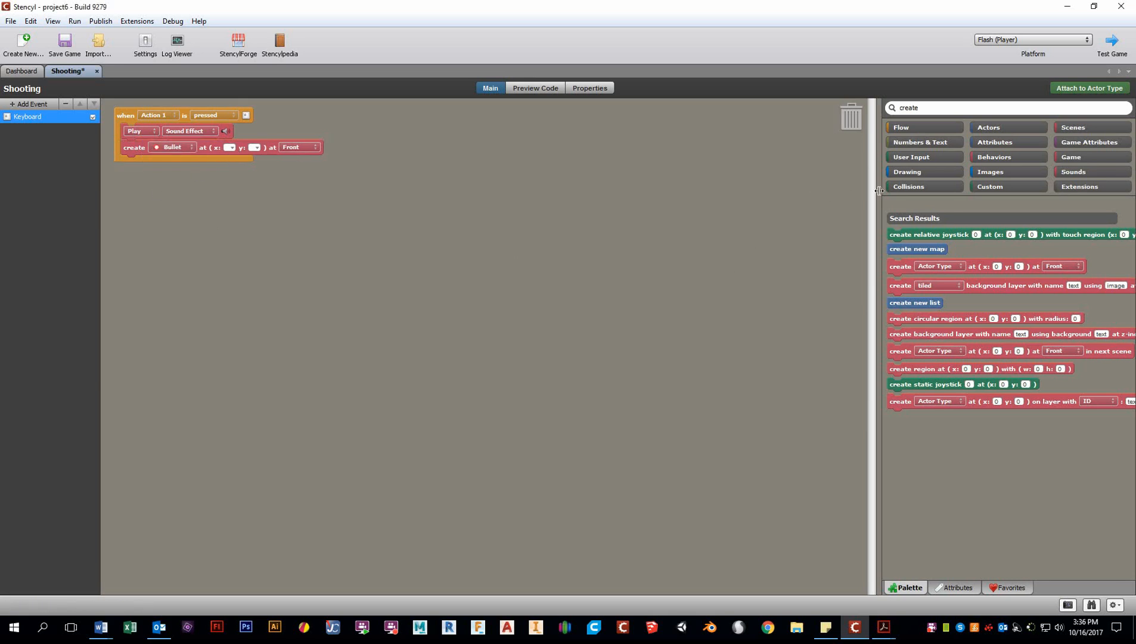
- Set the Bullet's spawn position to x of Self and y of Self
click(987, 126)
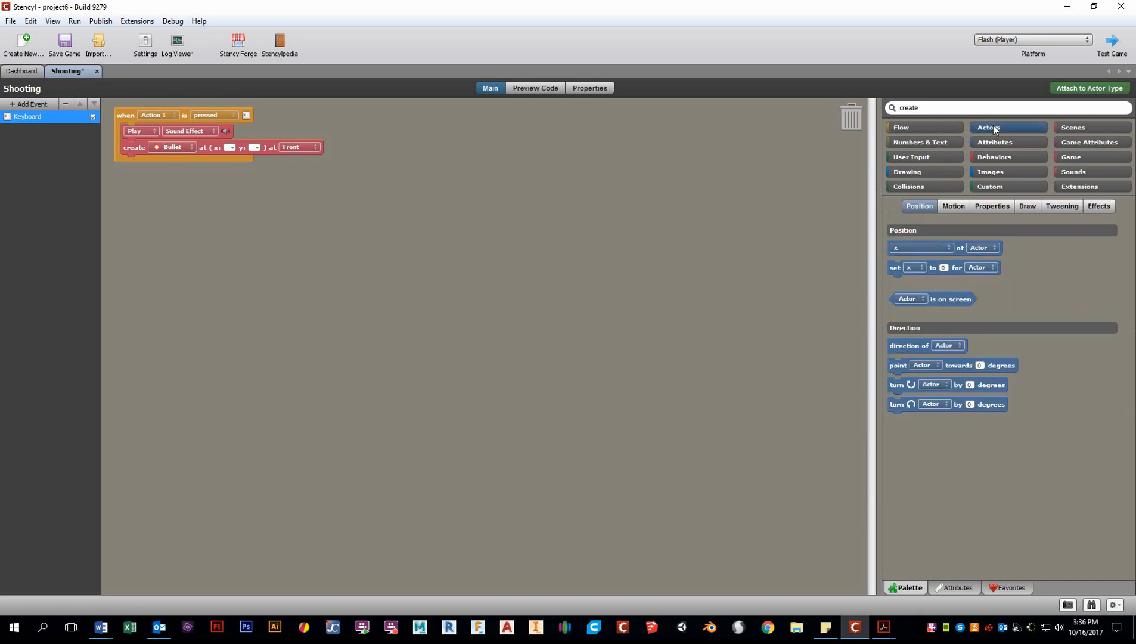
mouse_move(993, 139)
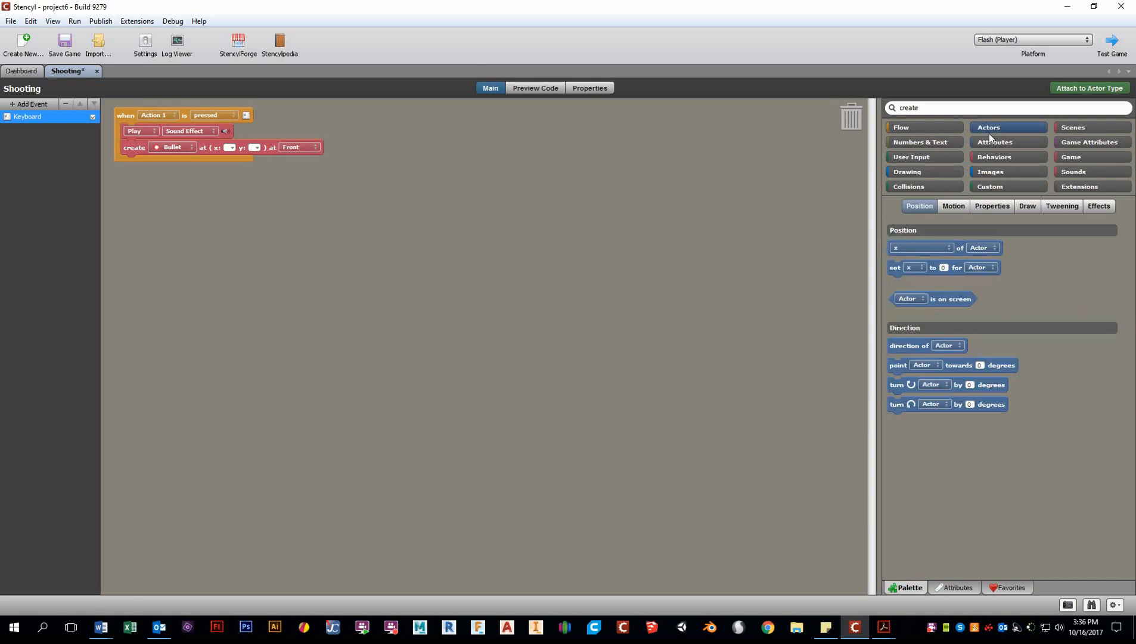
mouse_move(962, 252)
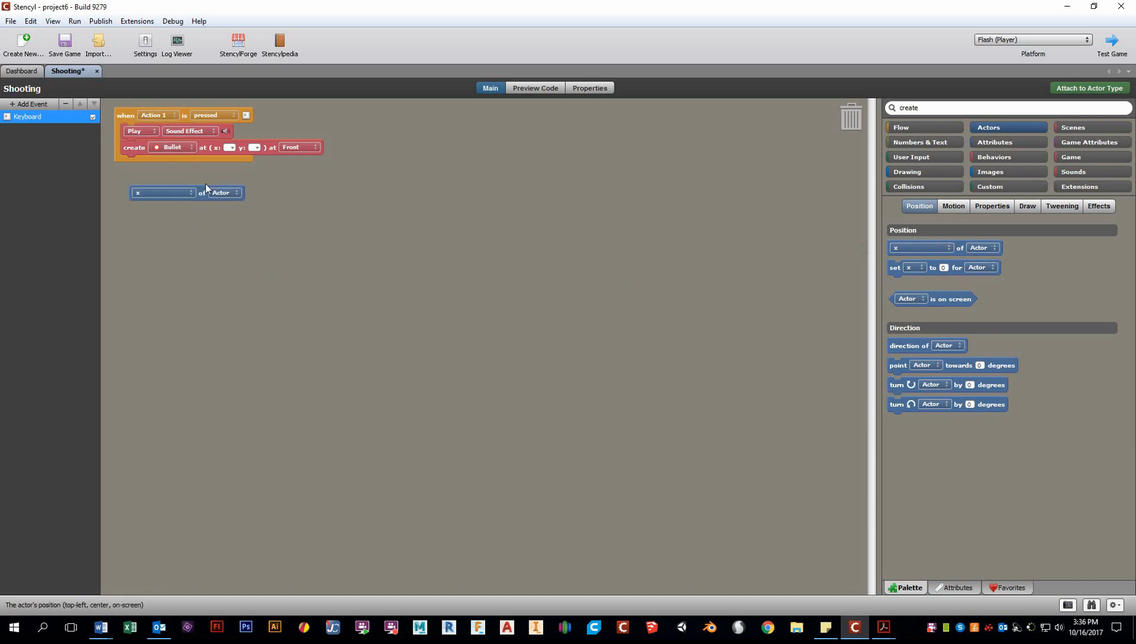
drag(163, 192, 257, 150)
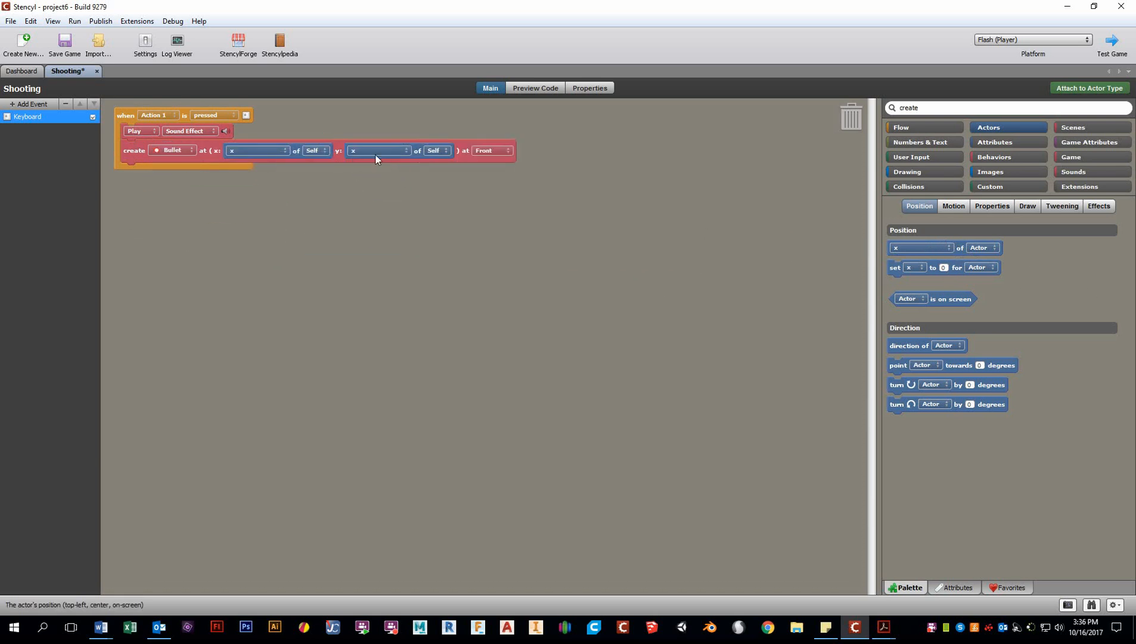
click(377, 151)
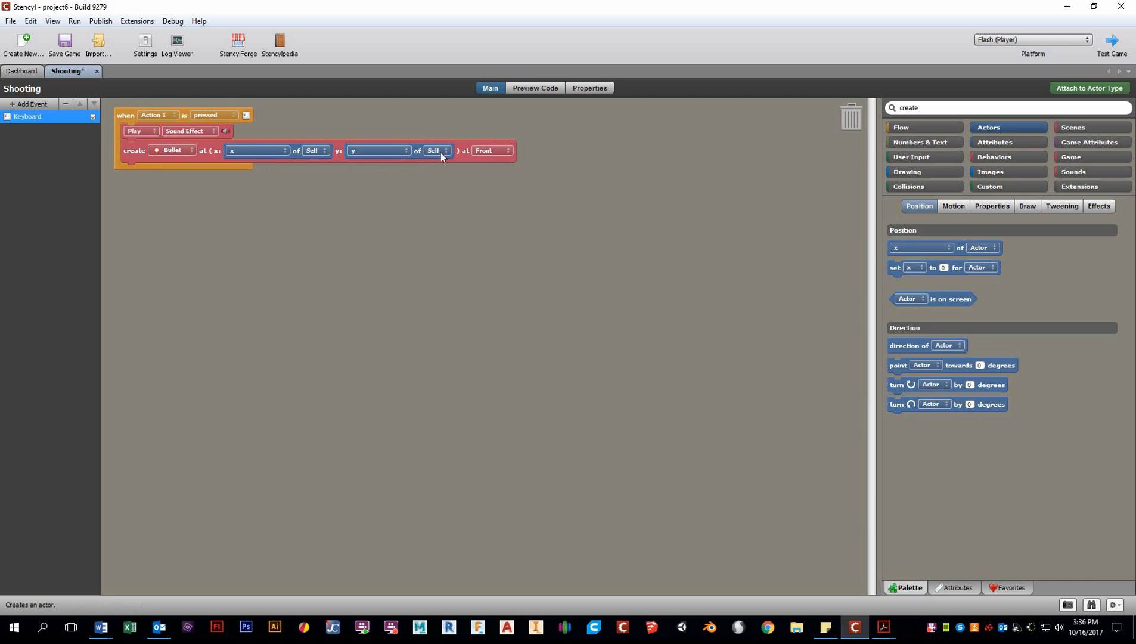
click(63, 42)
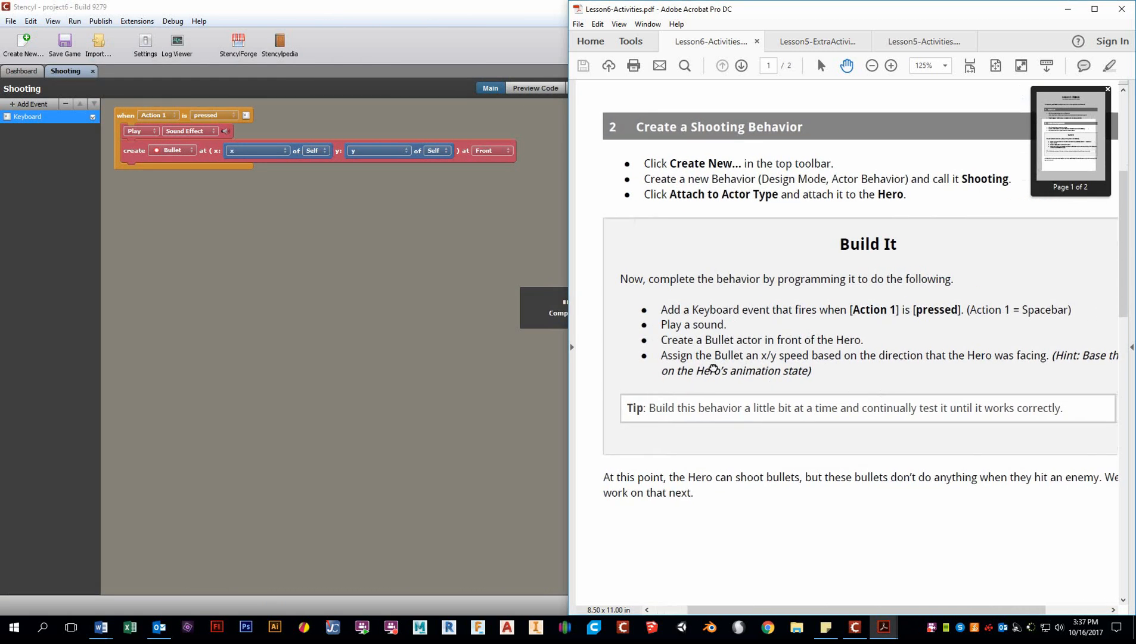
- Test the game to confirm Space spawns bullets at the hero, then close Flash Player
scroll(up, 3)
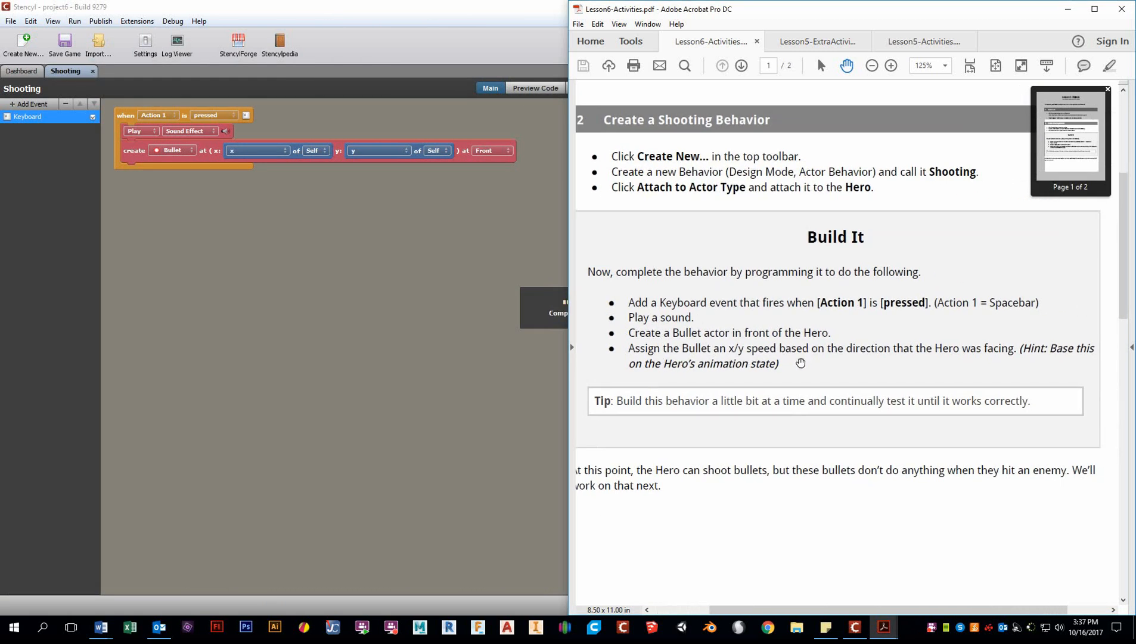
mouse_move(1041, 353)
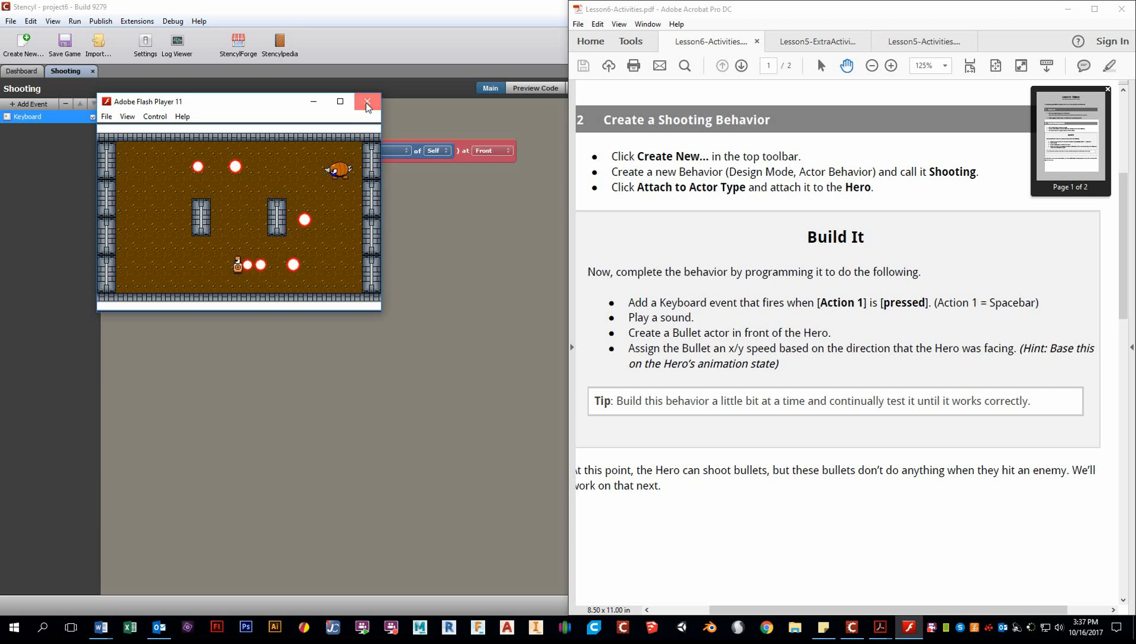
click(367, 101)
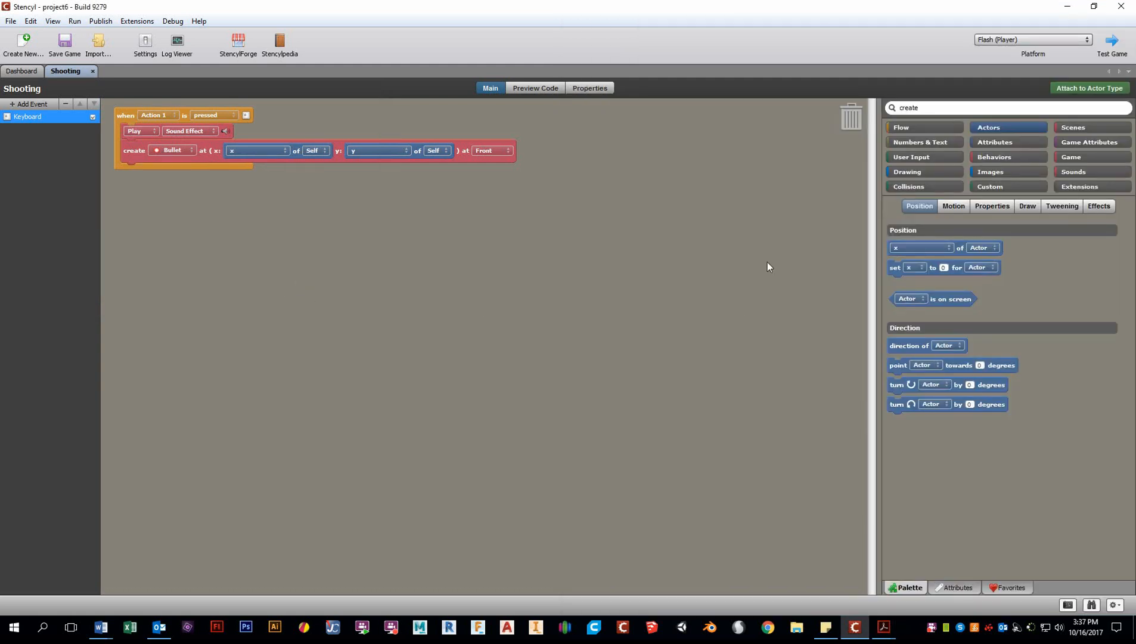
mouse_move(755, 269)
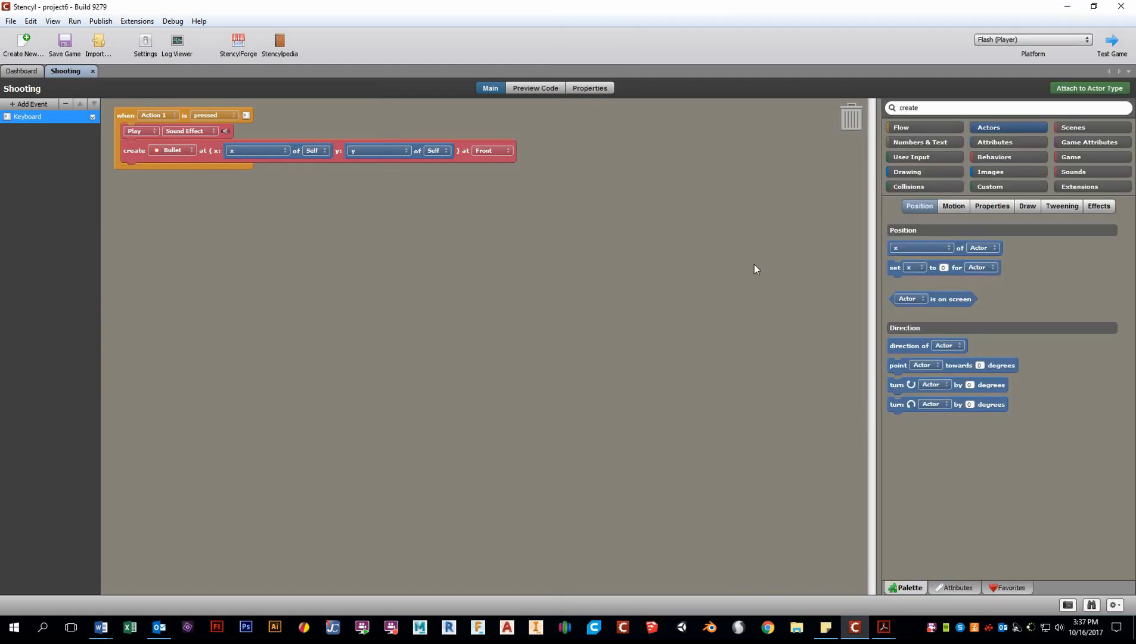
- Add an if block under create Bullet comparing current animation for Actor with '='
click(901, 126)
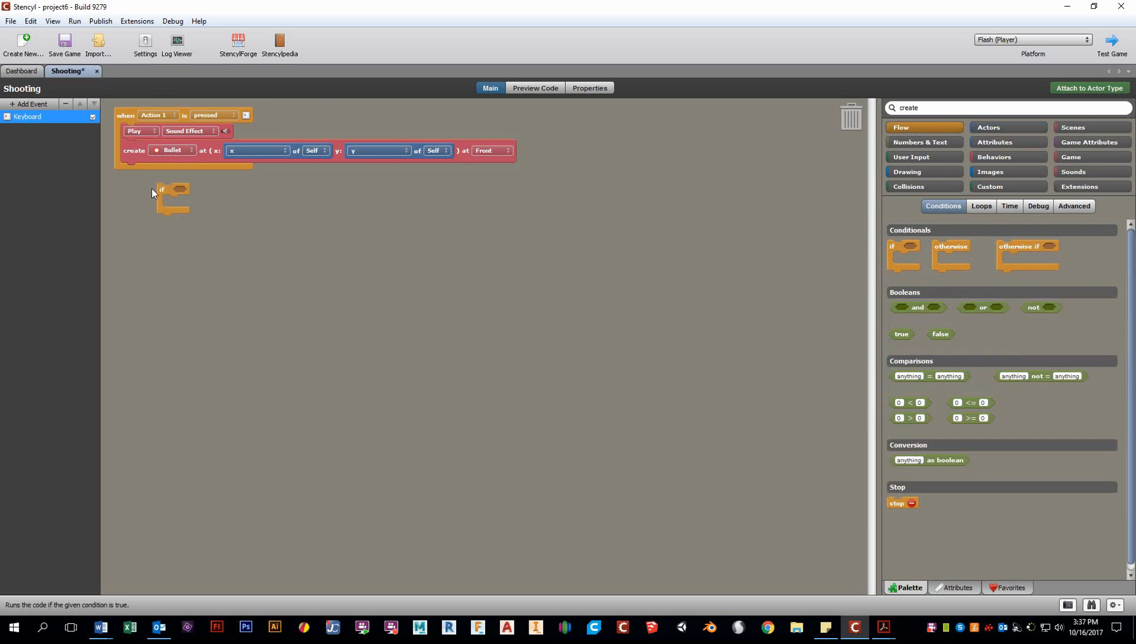
drag(172, 192, 145, 171)
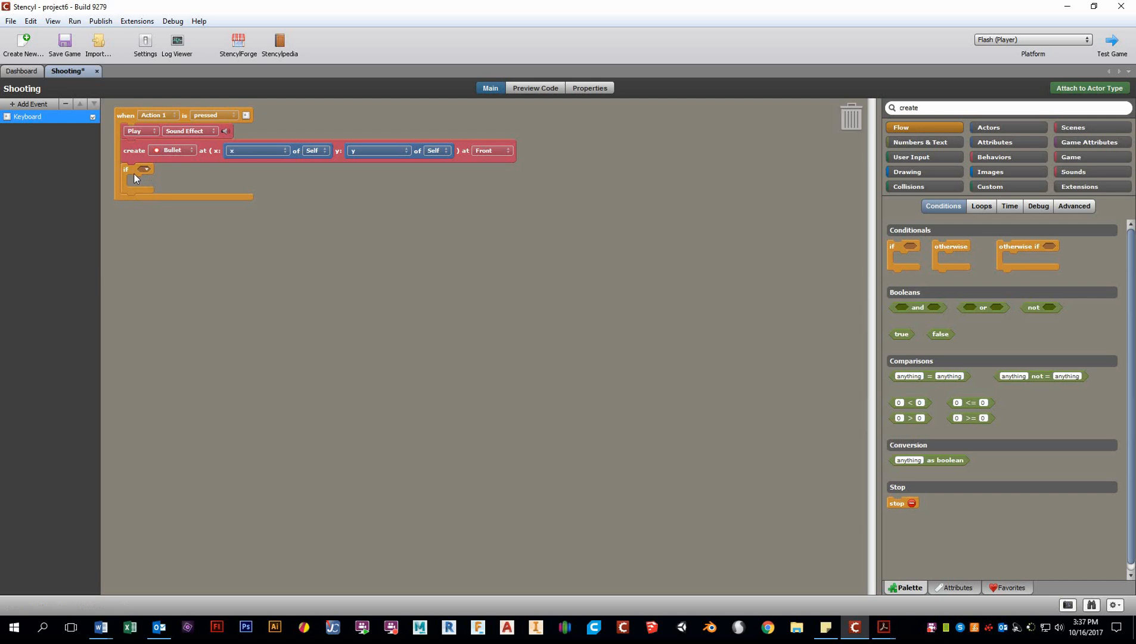
click(143, 170)
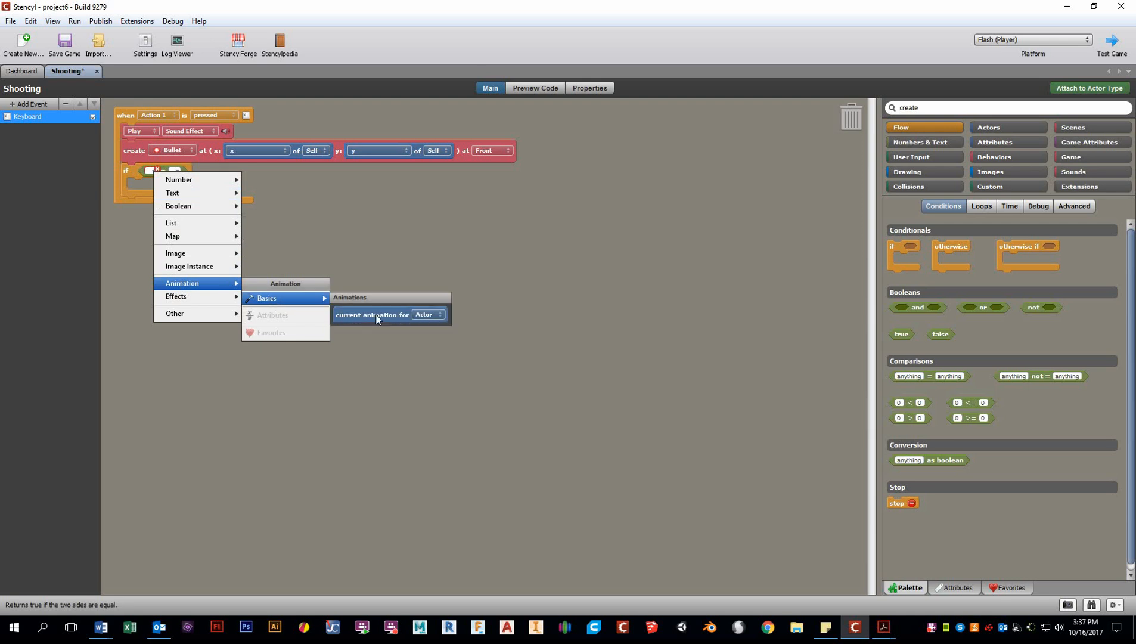
click(372, 314)
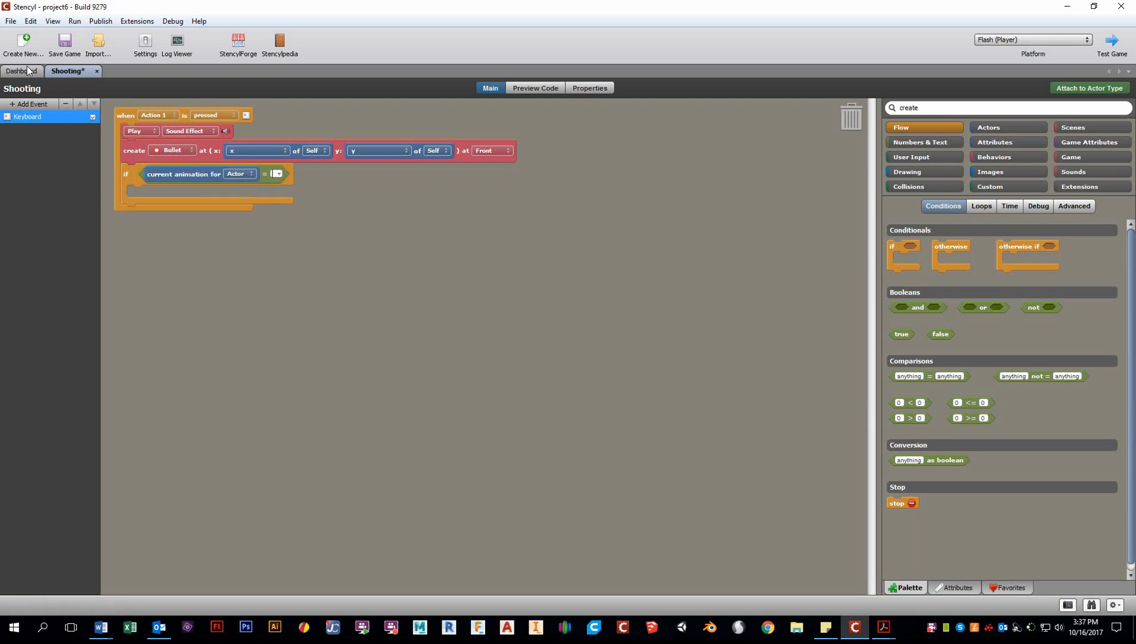
mouse_move(20, 71)
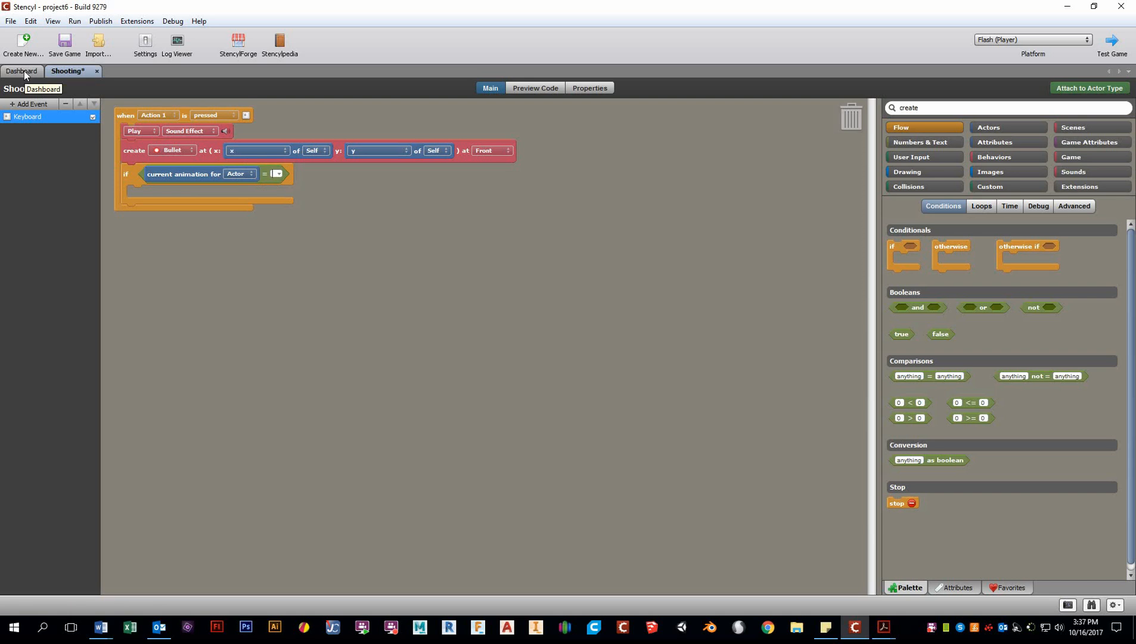
click(22, 70)
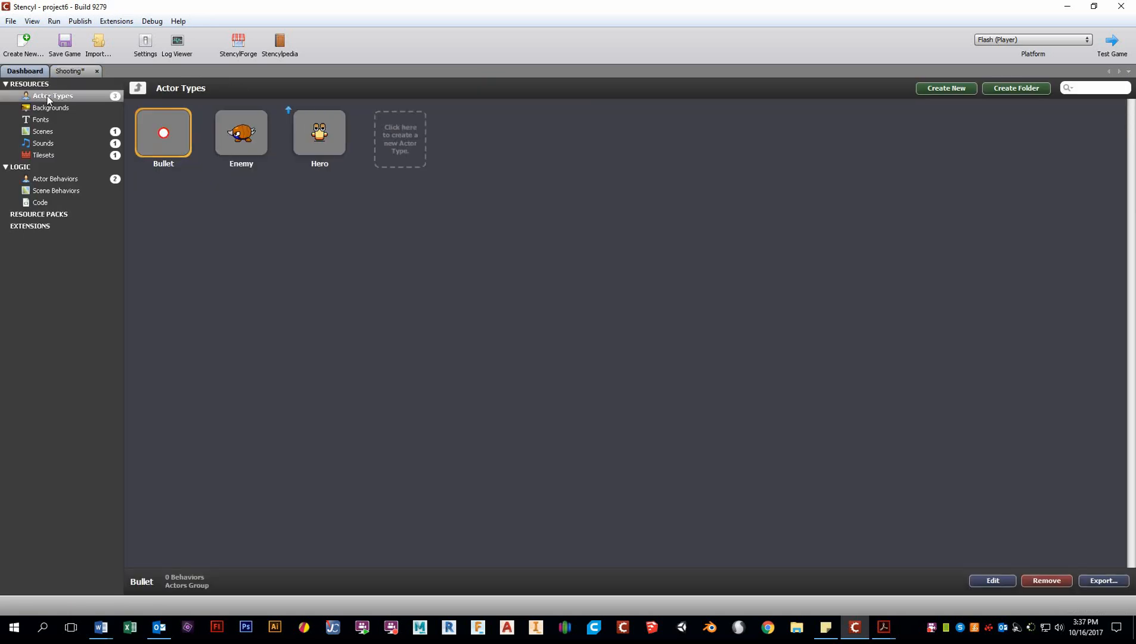
click(318, 133)
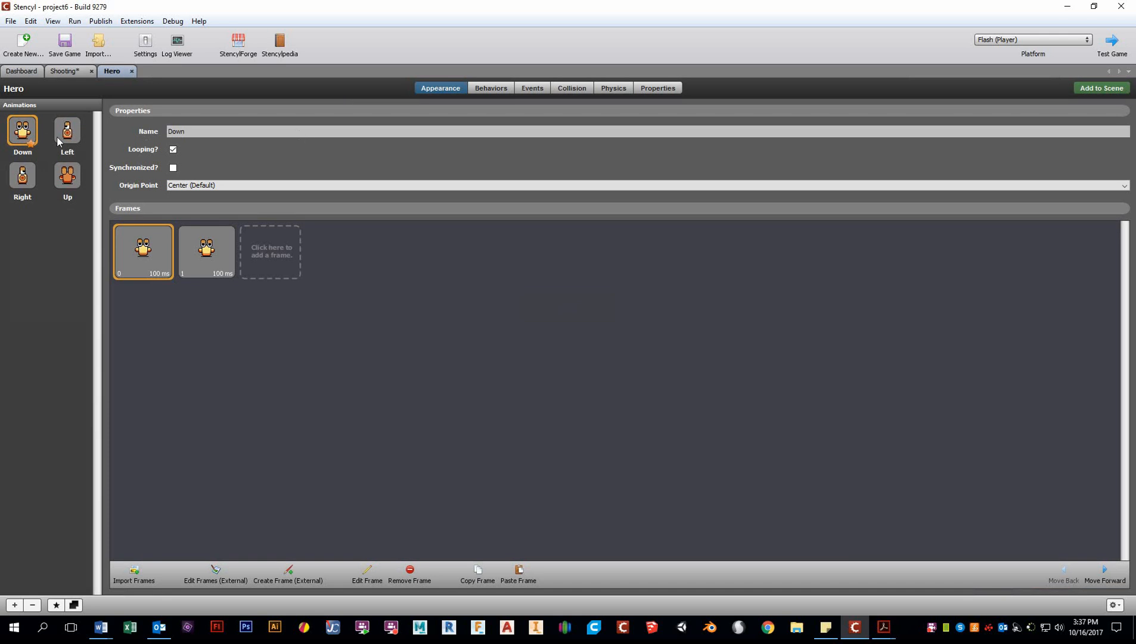
mouse_move(71, 203)
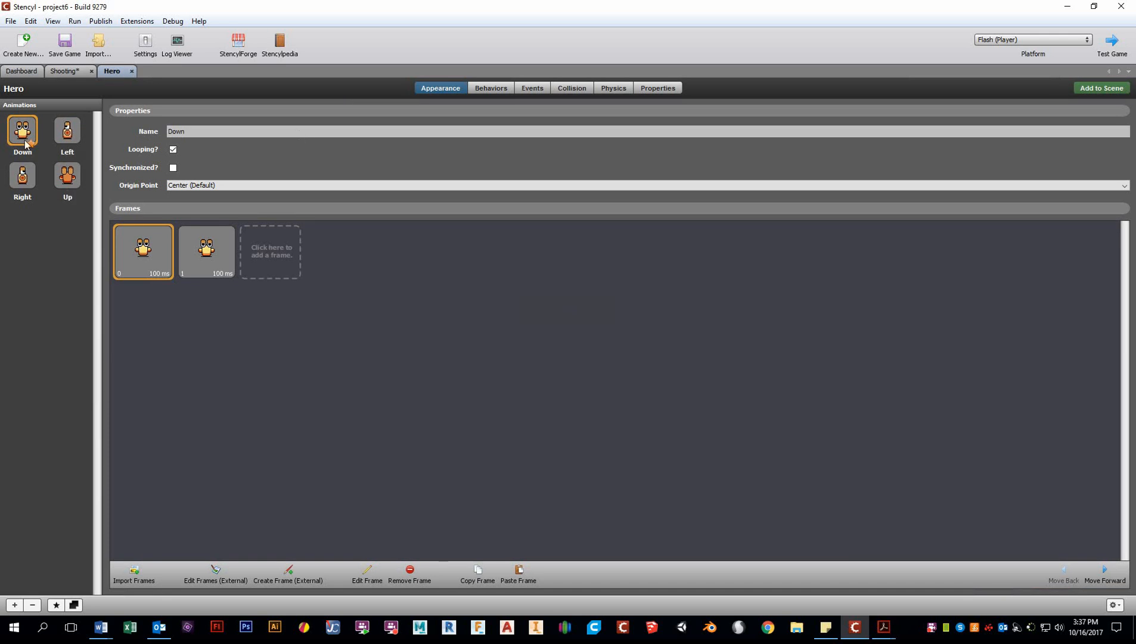
click(65, 70)
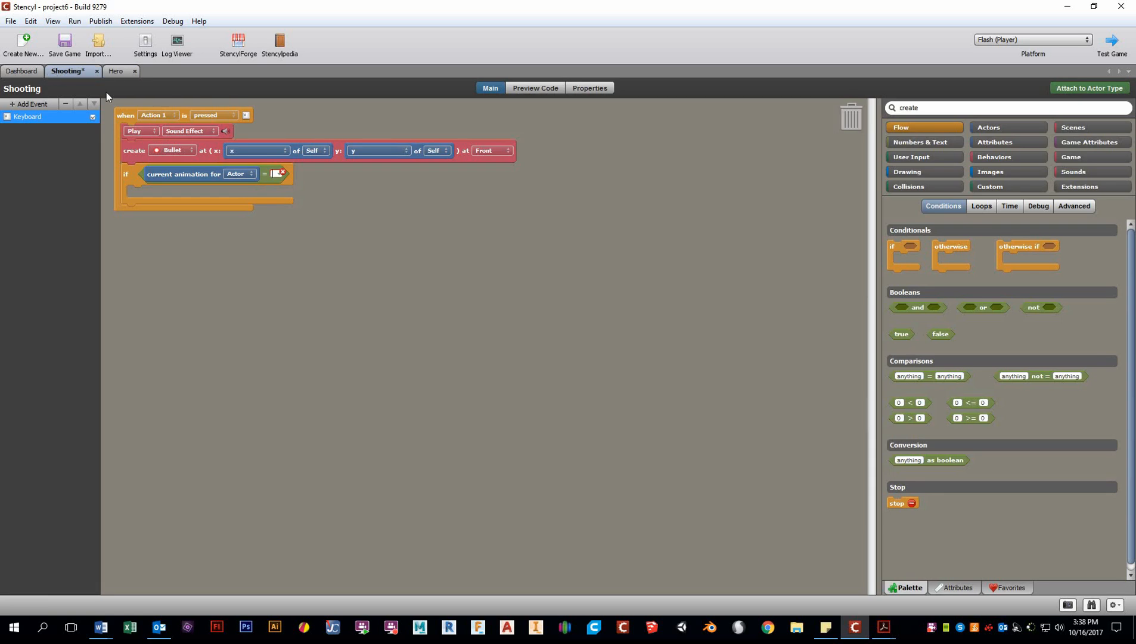
mouse_move(274, 174)
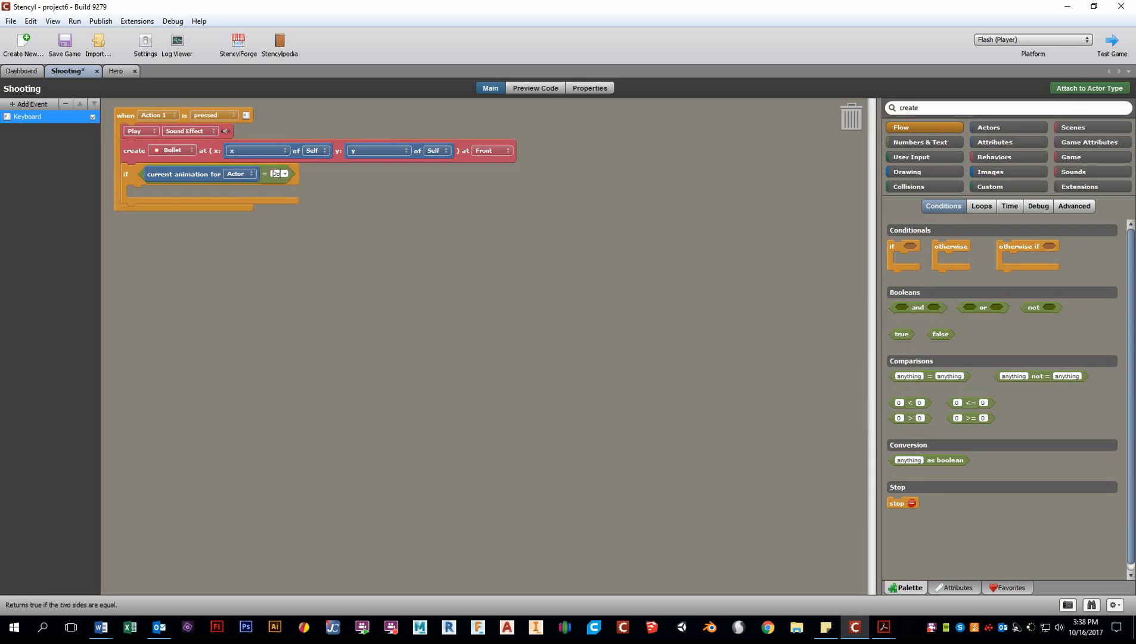
- Set the comparison value to Down and bring up the Actors > Motion blocks
click(278, 173)
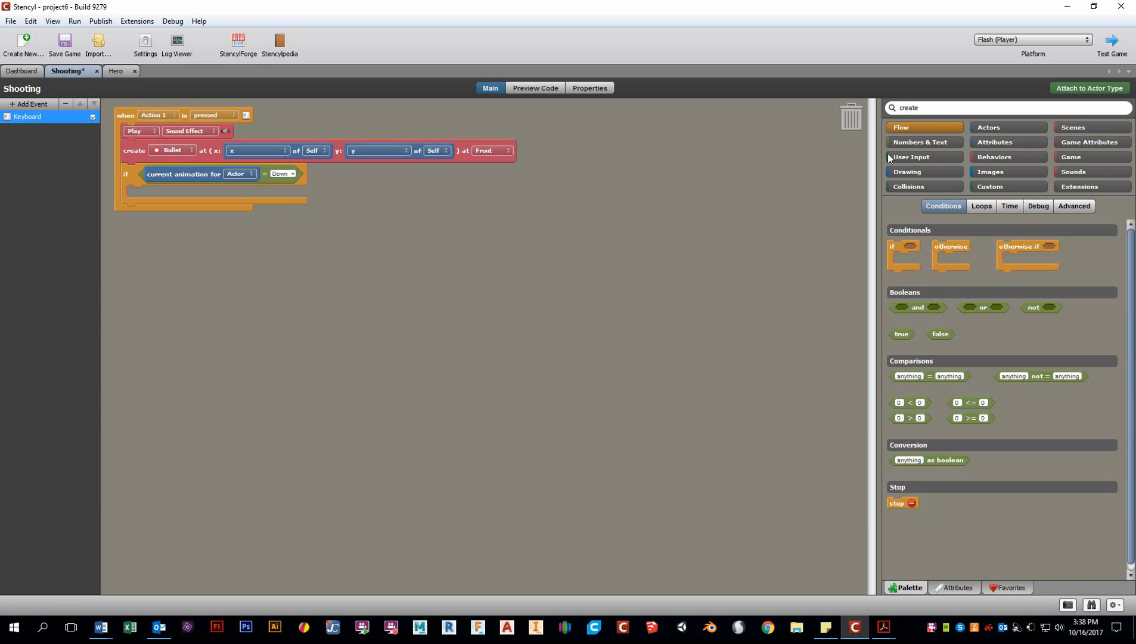
click(1007, 126)
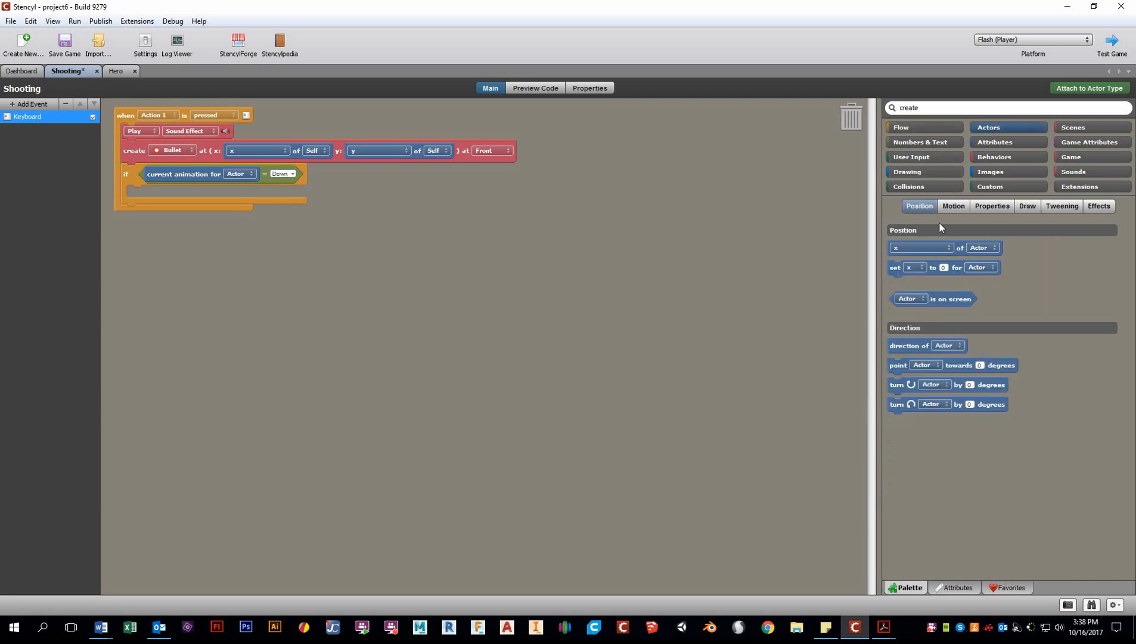
click(953, 207)
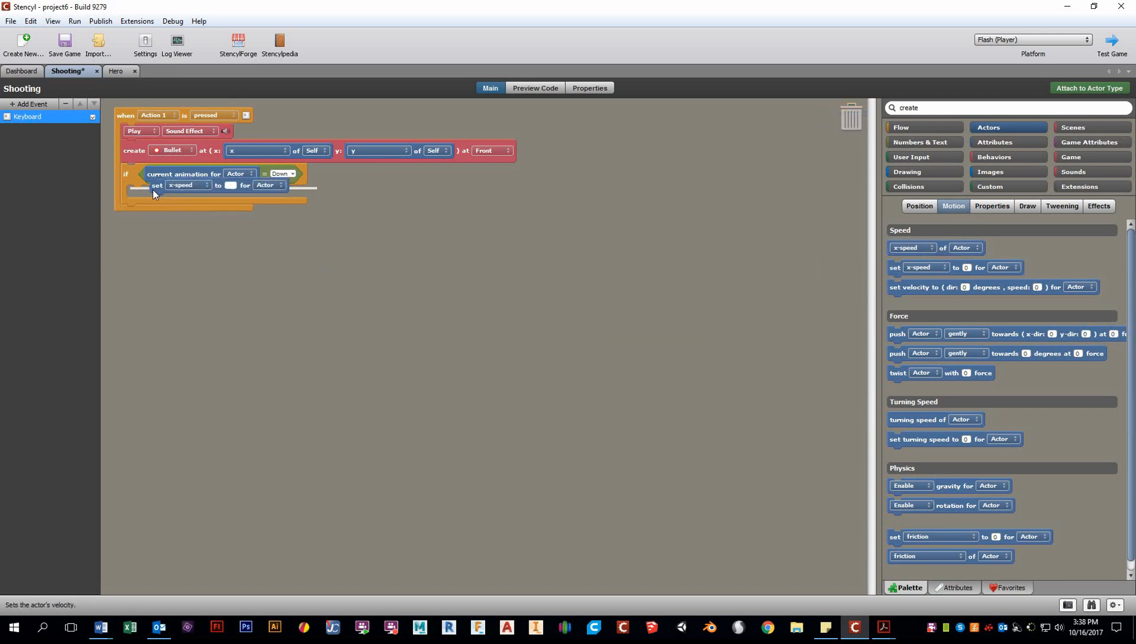
- Inside the if, set the Last Created Actor's y-speed to 20
click(187, 185)
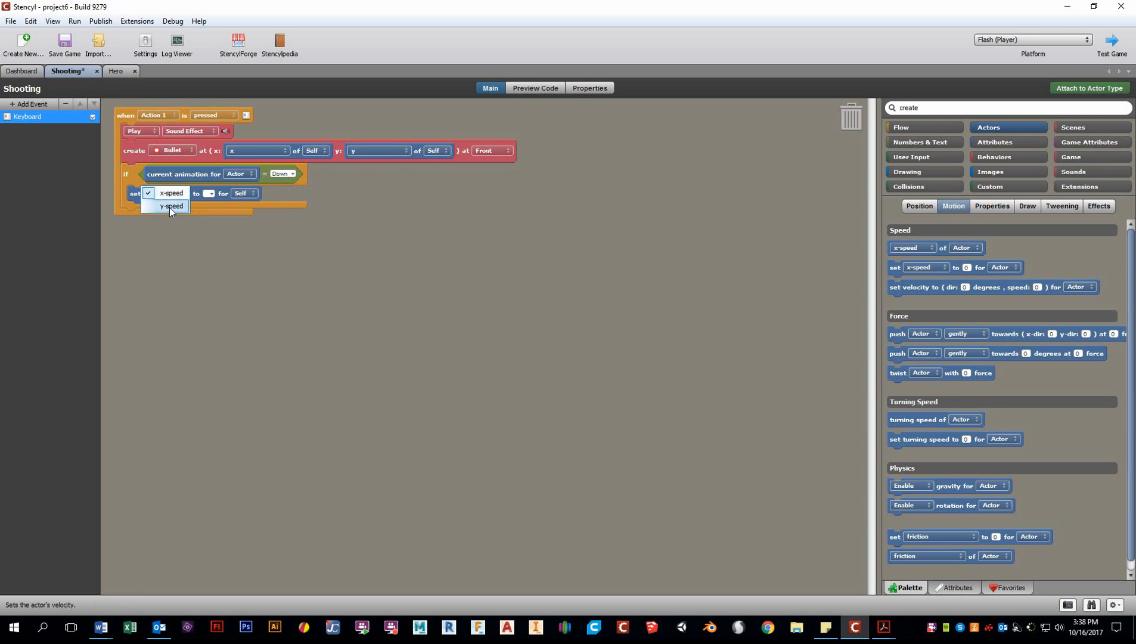
click(170, 206)
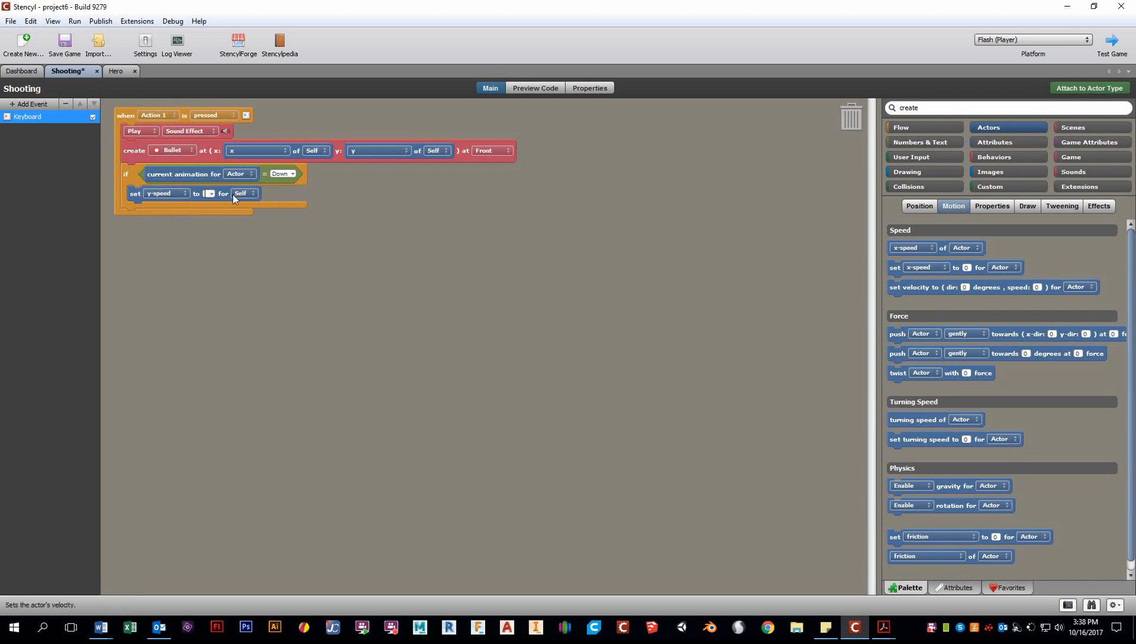
mouse_move(256, 198)
text(30)
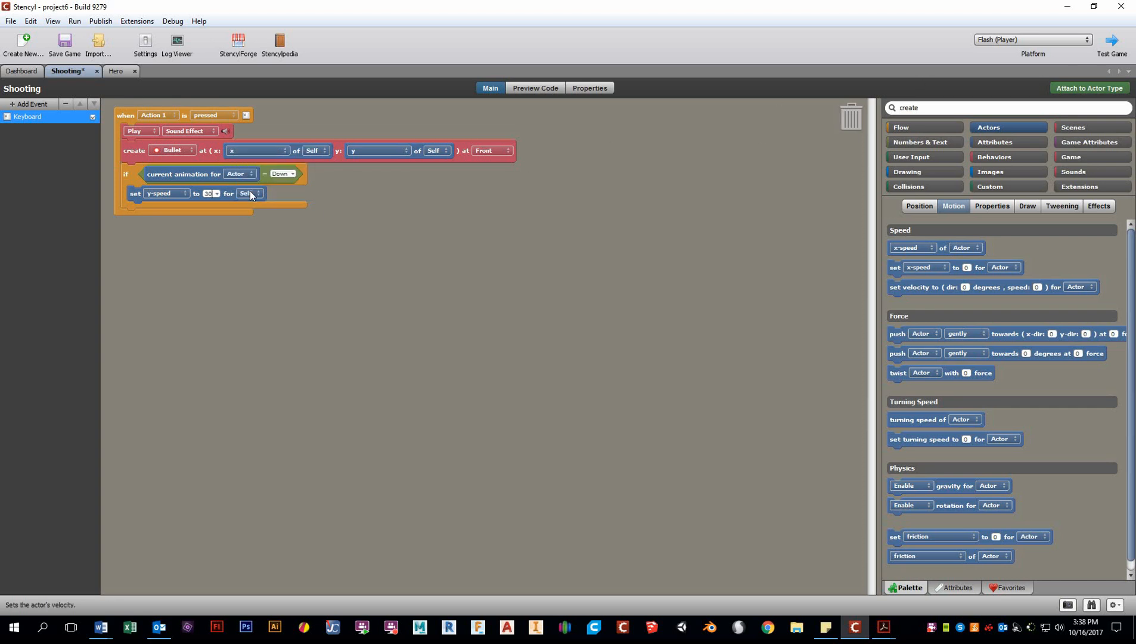
click(250, 193)
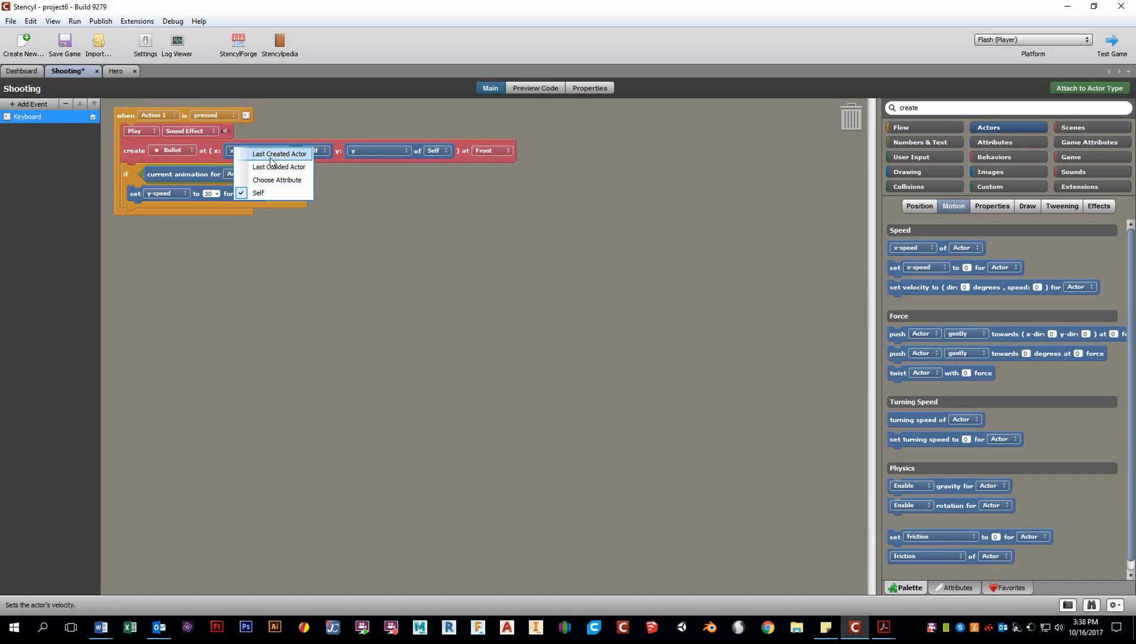
click(279, 153)
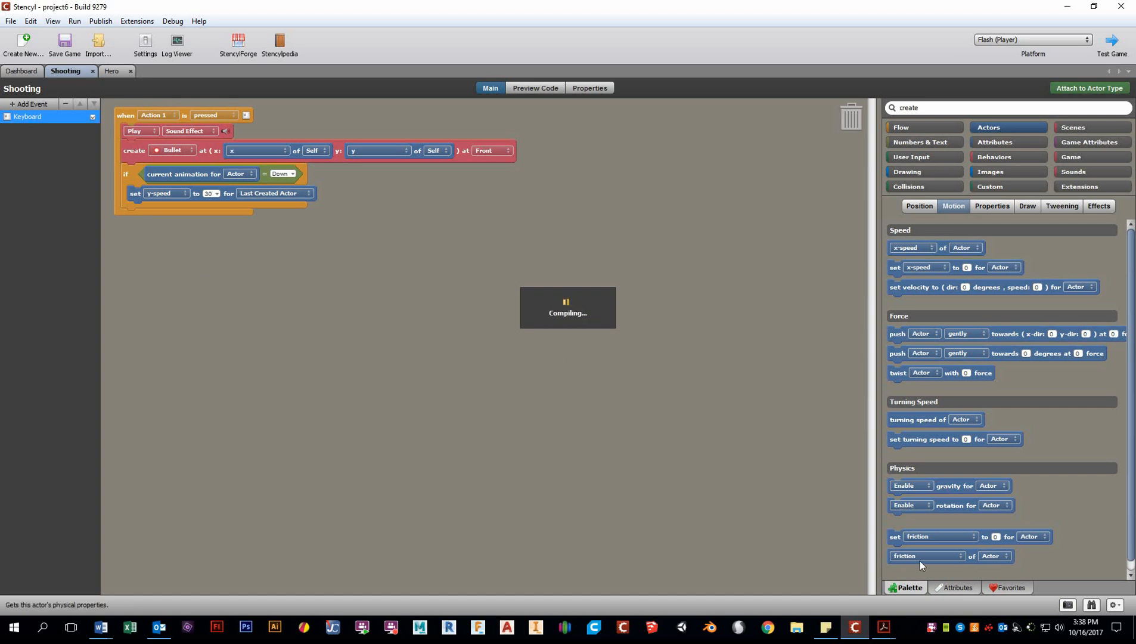
mouse_move(879, 627)
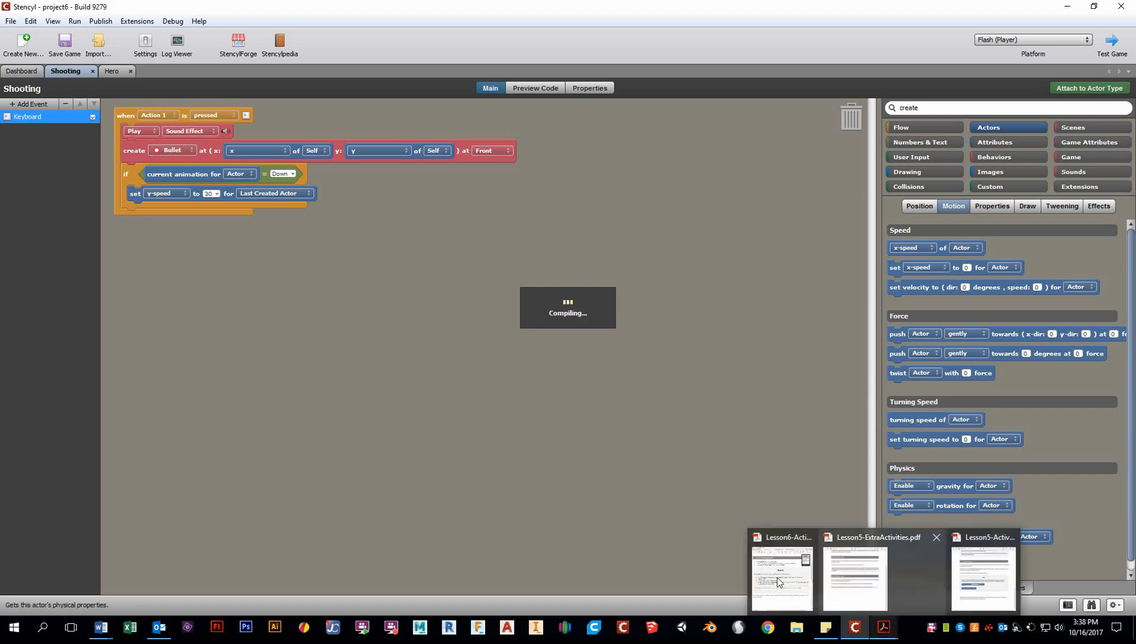
- Compare the running test against the lesson activities PDF, then close the Flash Player test window
click(781, 575)
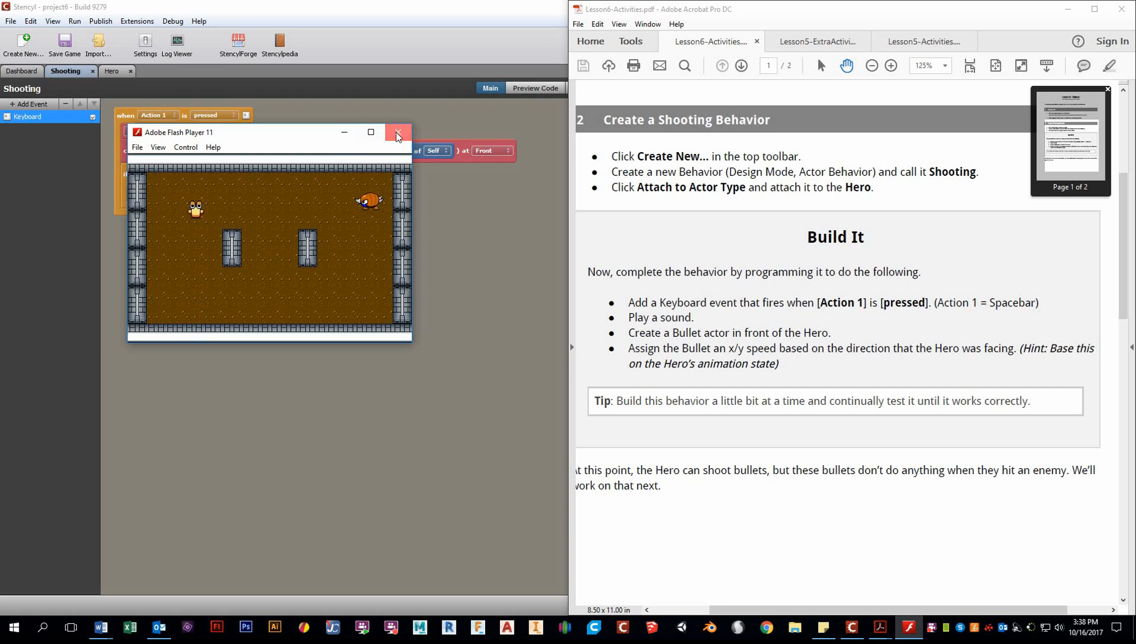
click(397, 132)
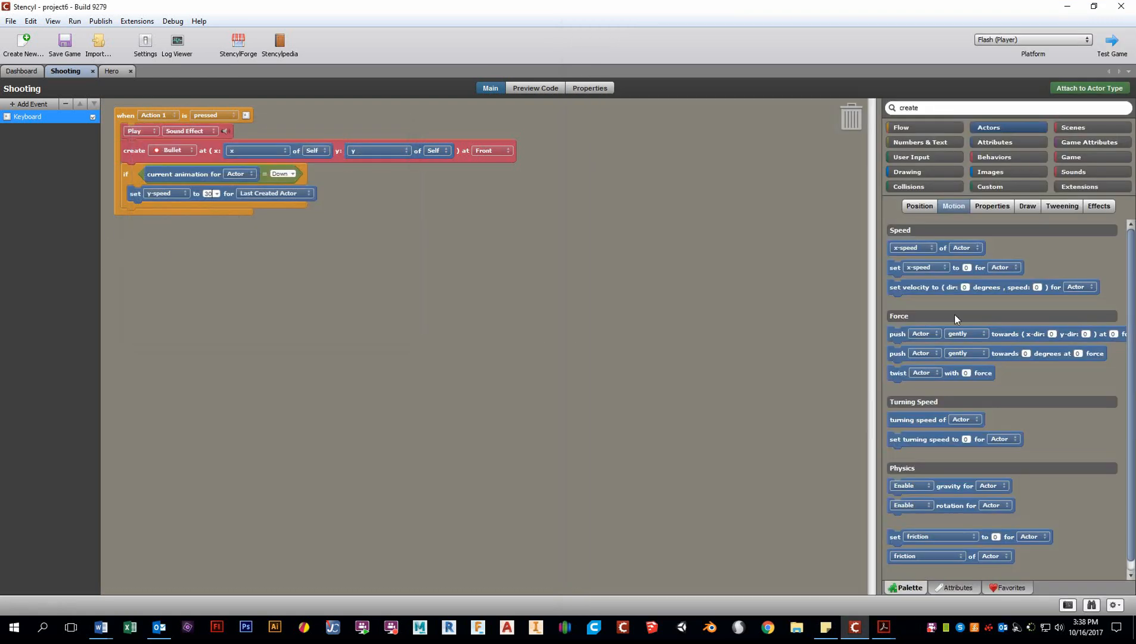
- Check the Hero actor's animation names and return to the Shooting behavior's flow blocks
click(900, 126)
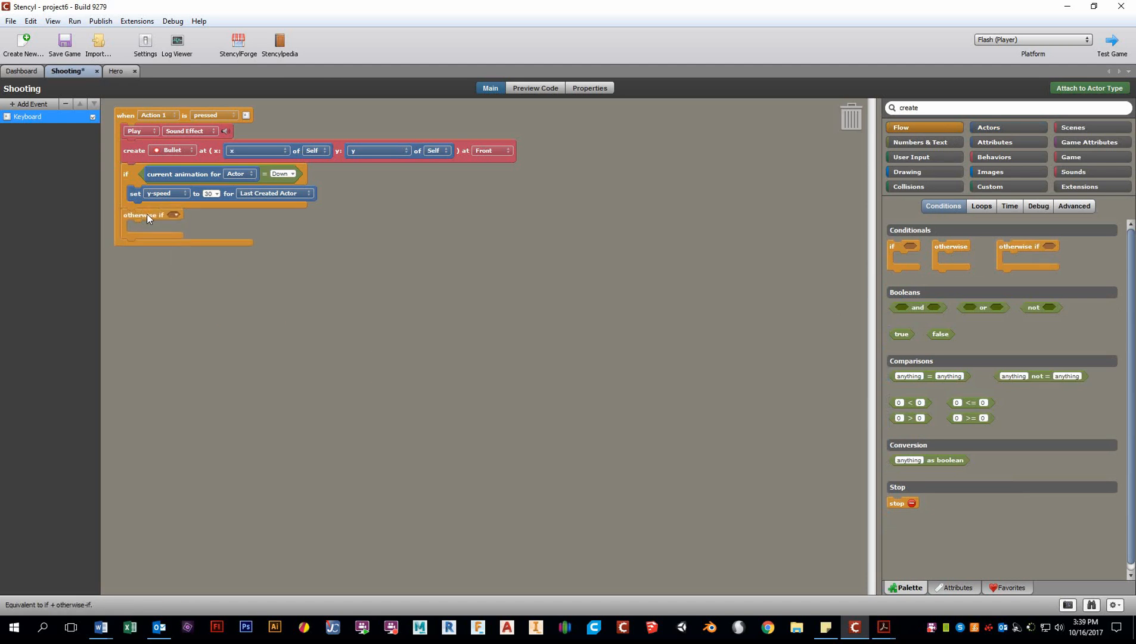
mouse_move(136, 183)
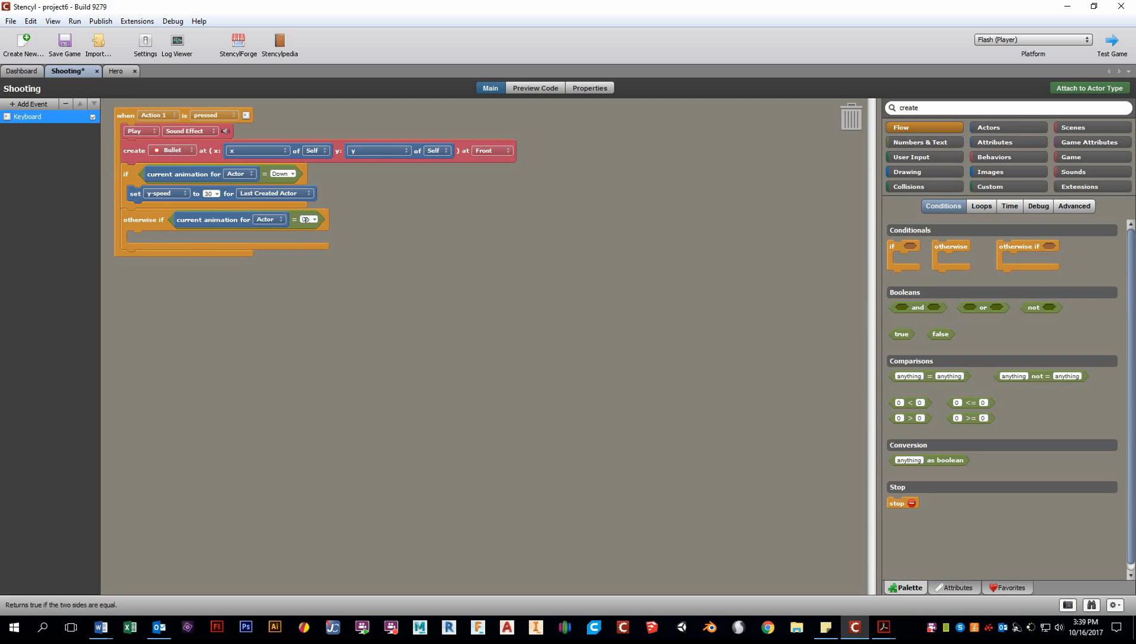
click(112, 71)
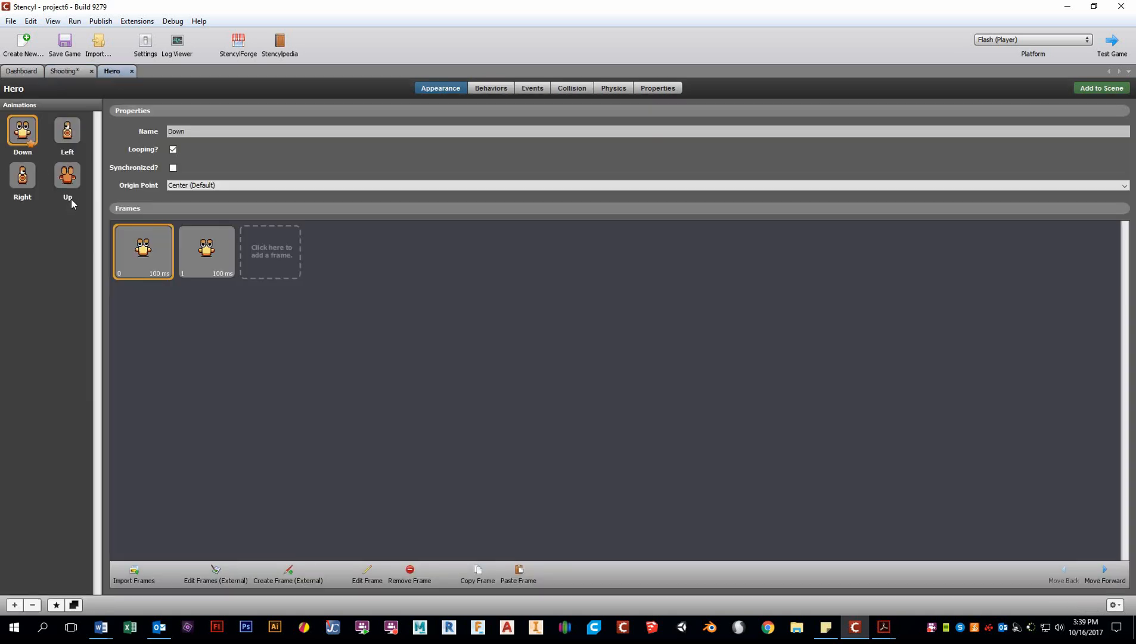
click(63, 71)
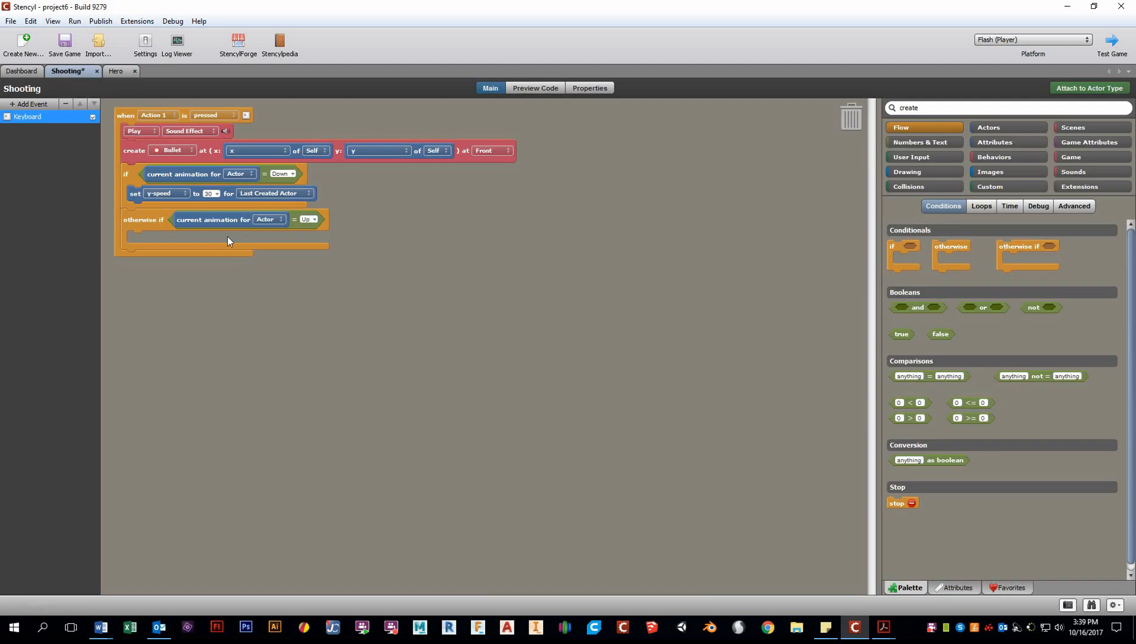
mouse_move(153, 210)
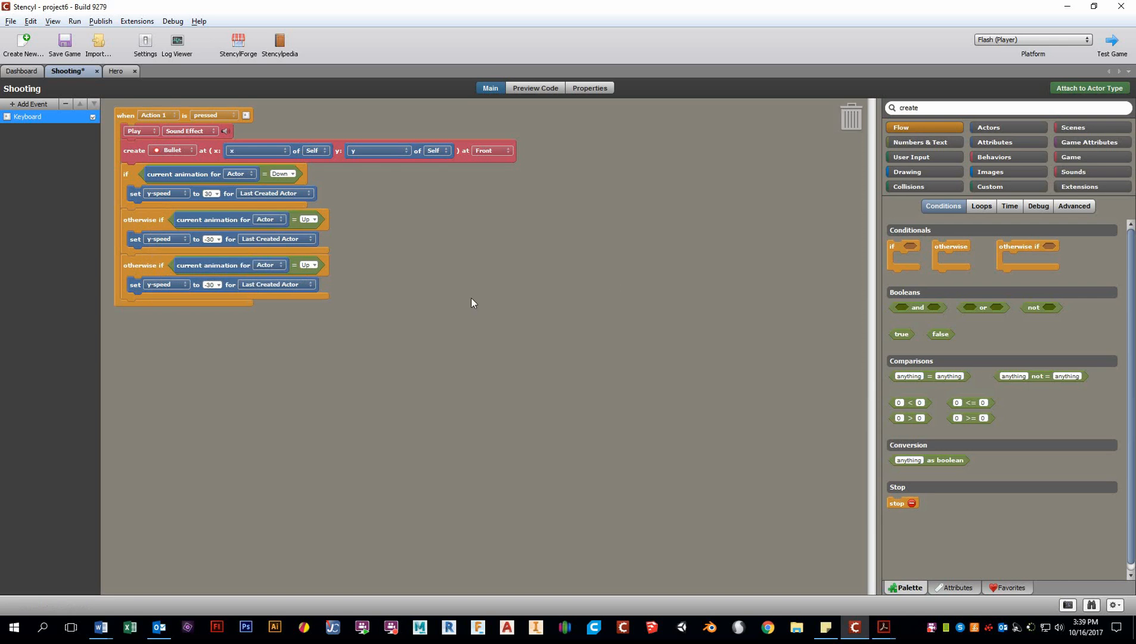
mouse_move(294, 264)
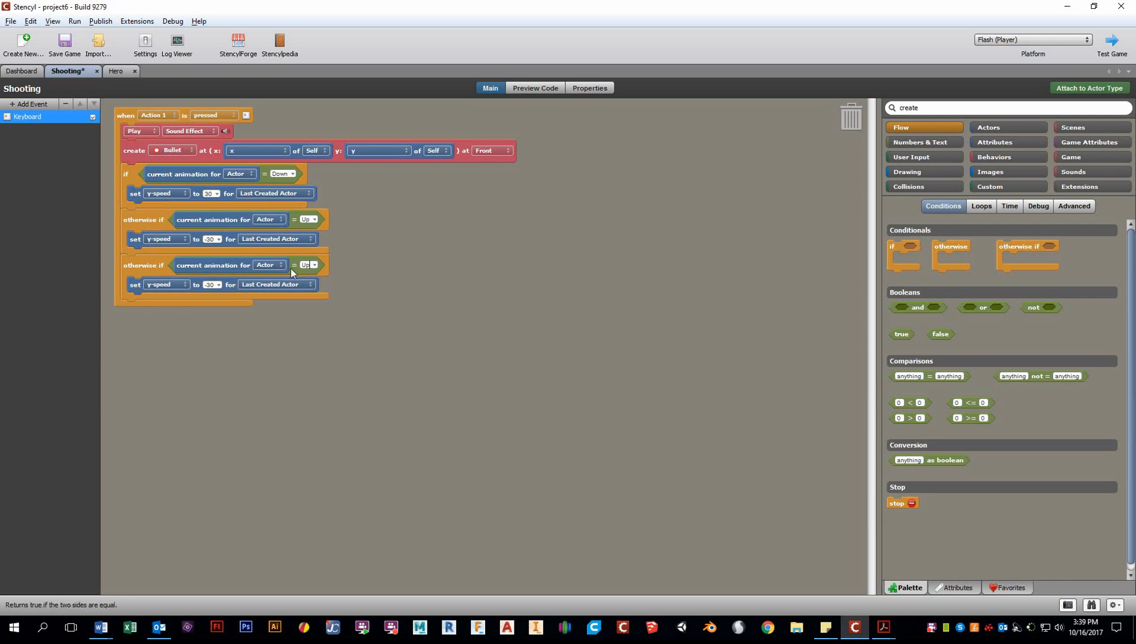
- Make the third condition test the Right animation and have its branch set x-speed
click(310, 263)
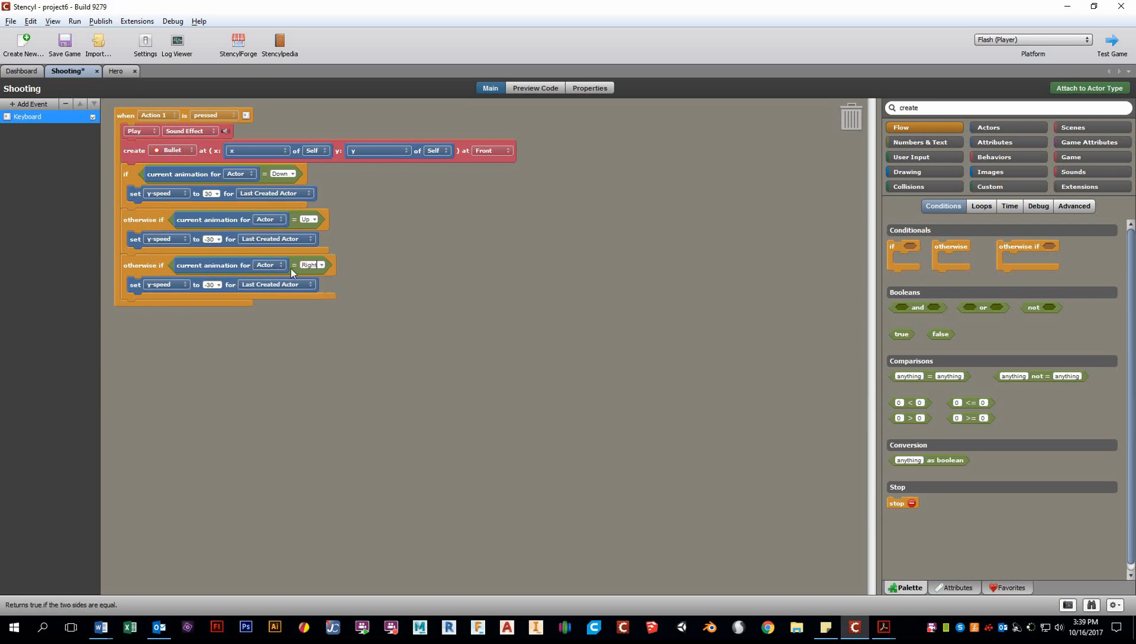
click(165, 283)
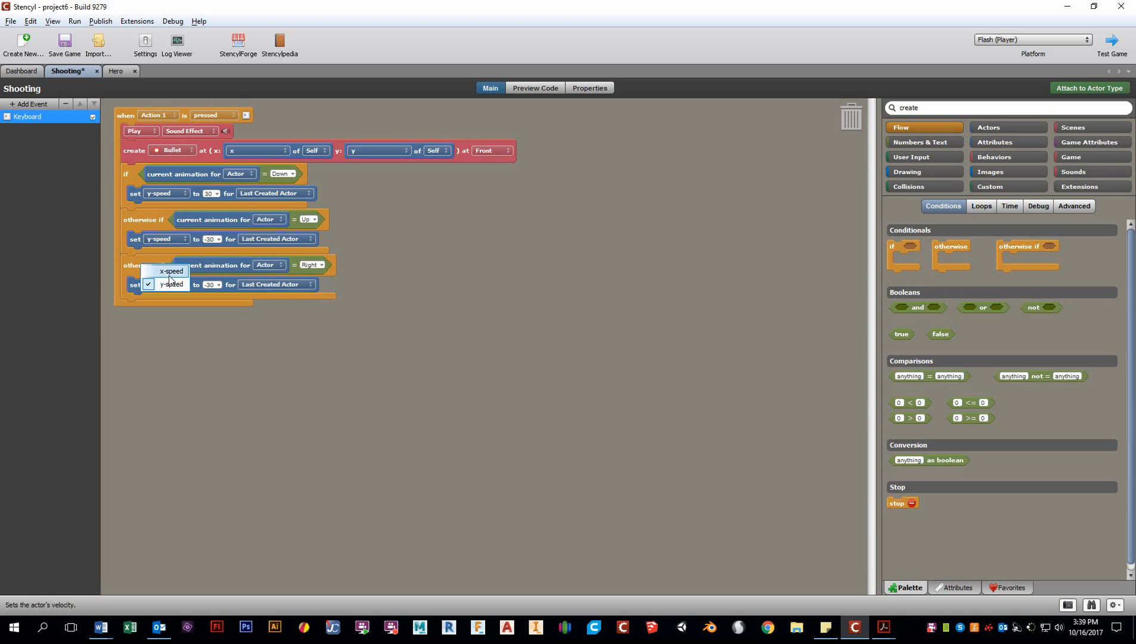
click(171, 270)
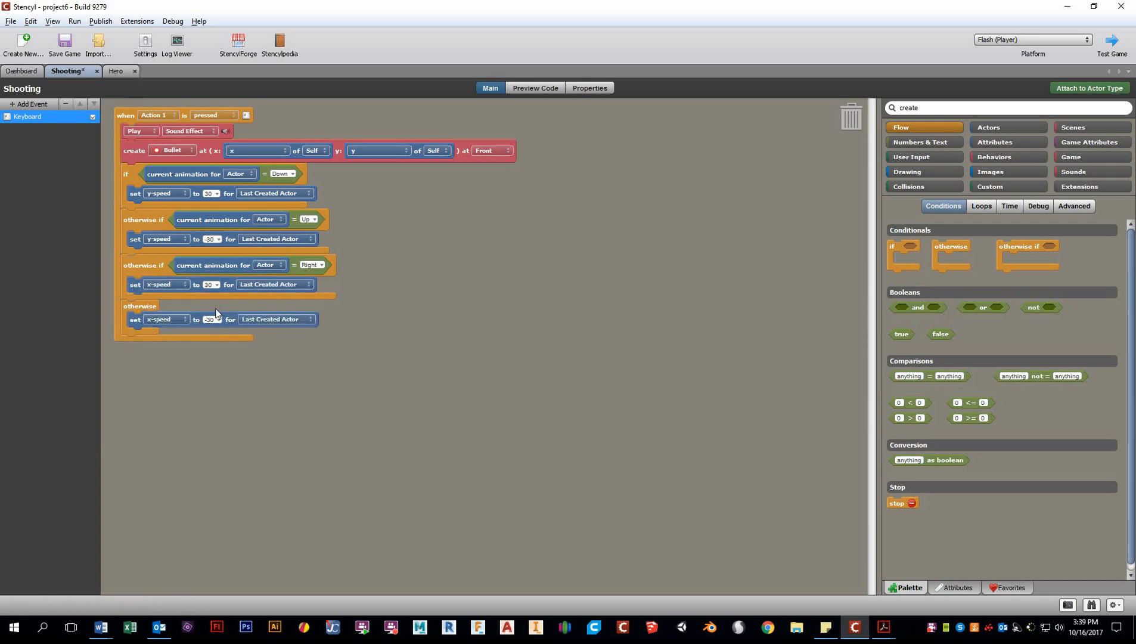
mouse_move(274, 278)
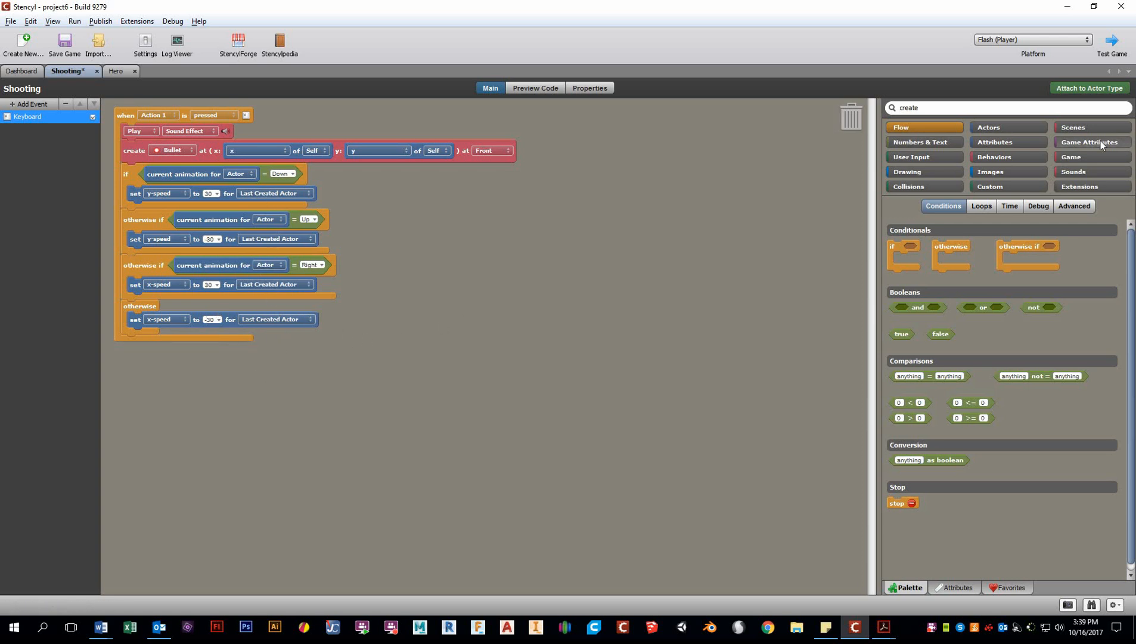
- Test-run the game in Flash Player with the four-direction bullet rules, then close the player
click(63, 42)
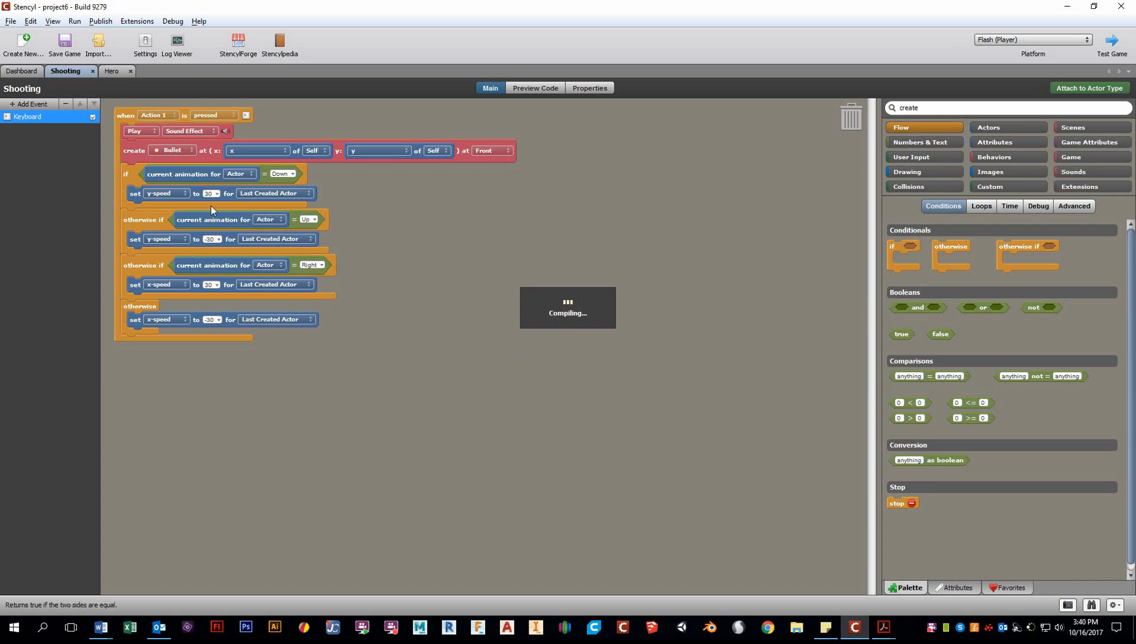
mouse_move(216, 213)
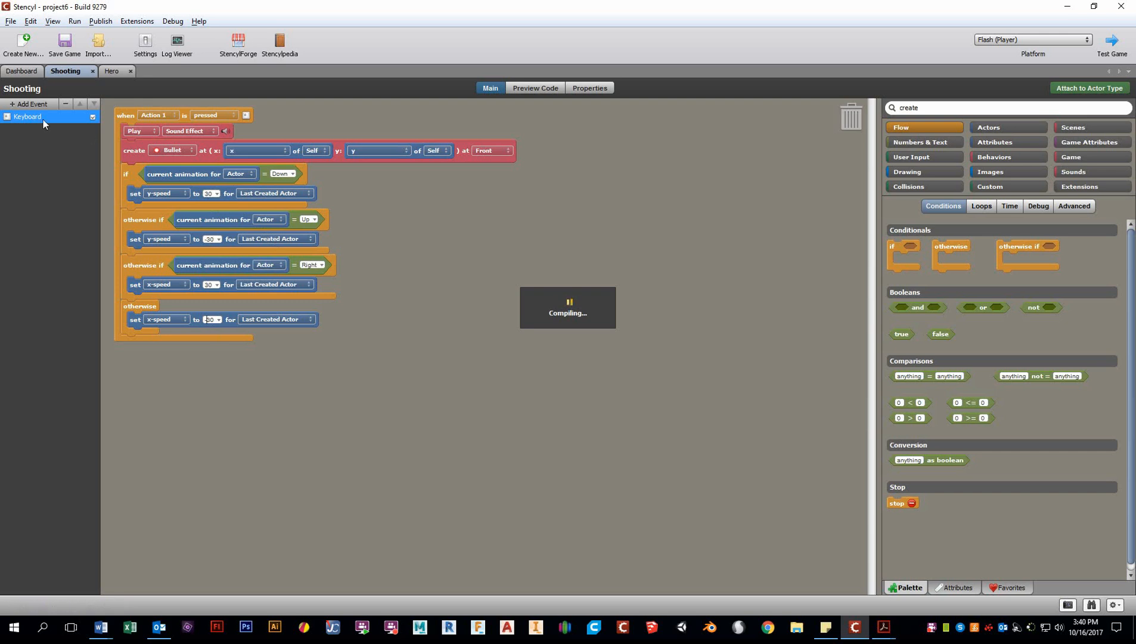
click(1110, 43)
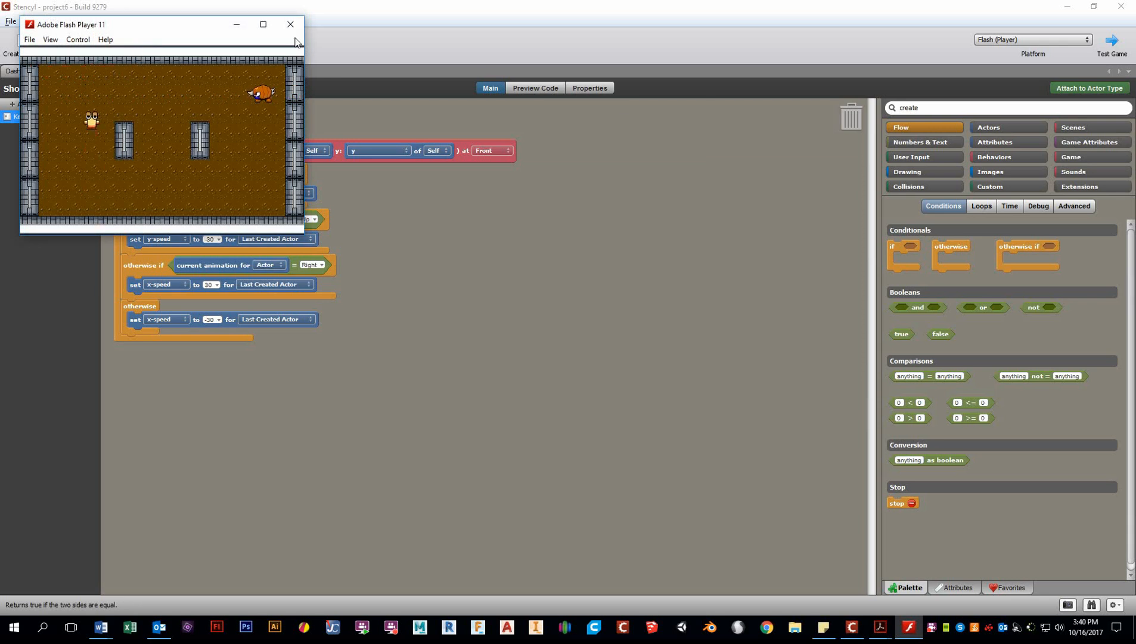
click(291, 24)
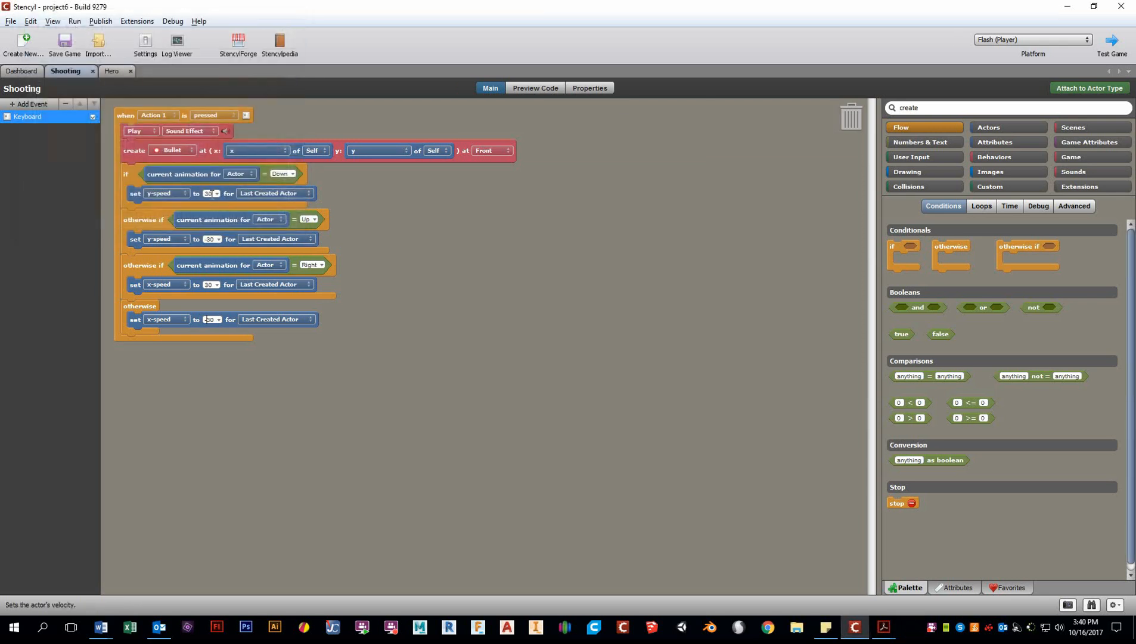
mouse_move(123, 59)
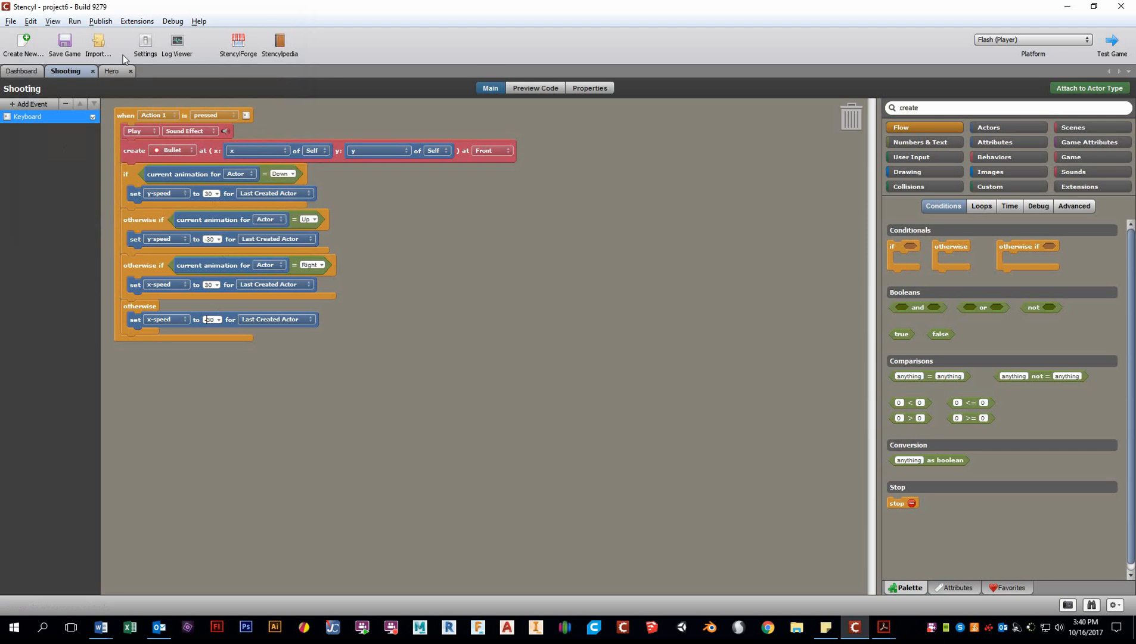
click(110, 70)
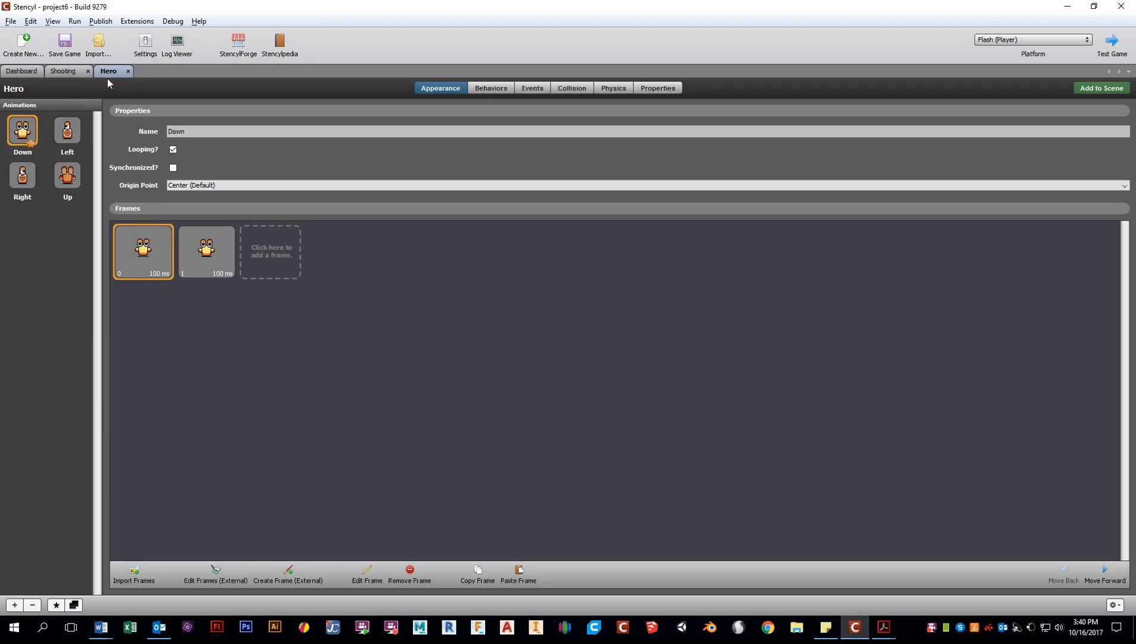
click(490, 89)
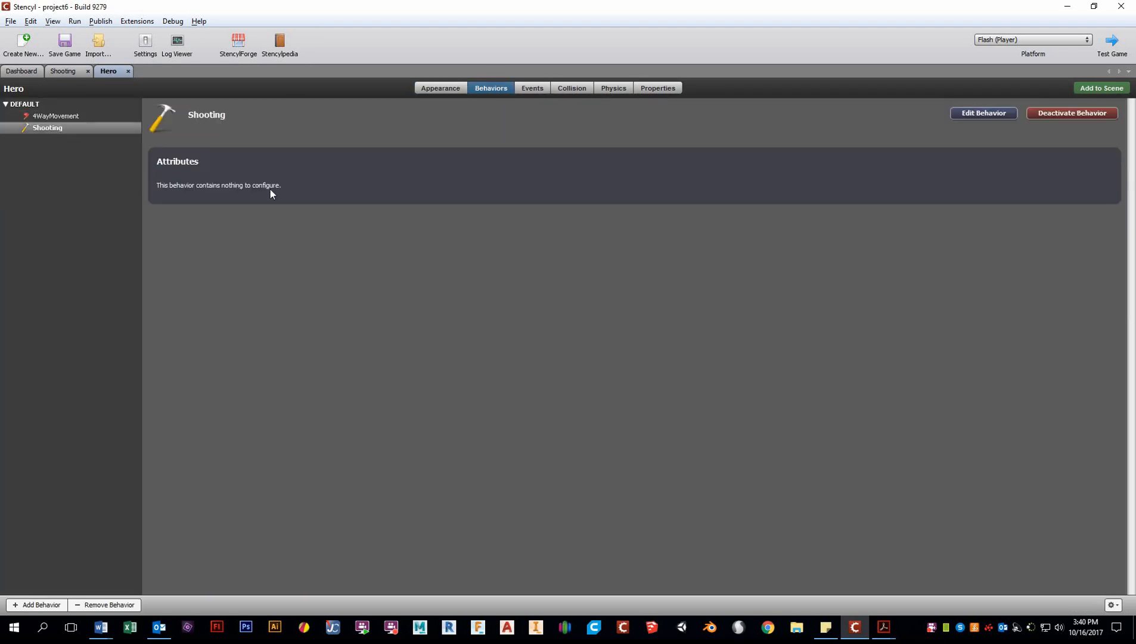
mouse_move(196, 187)
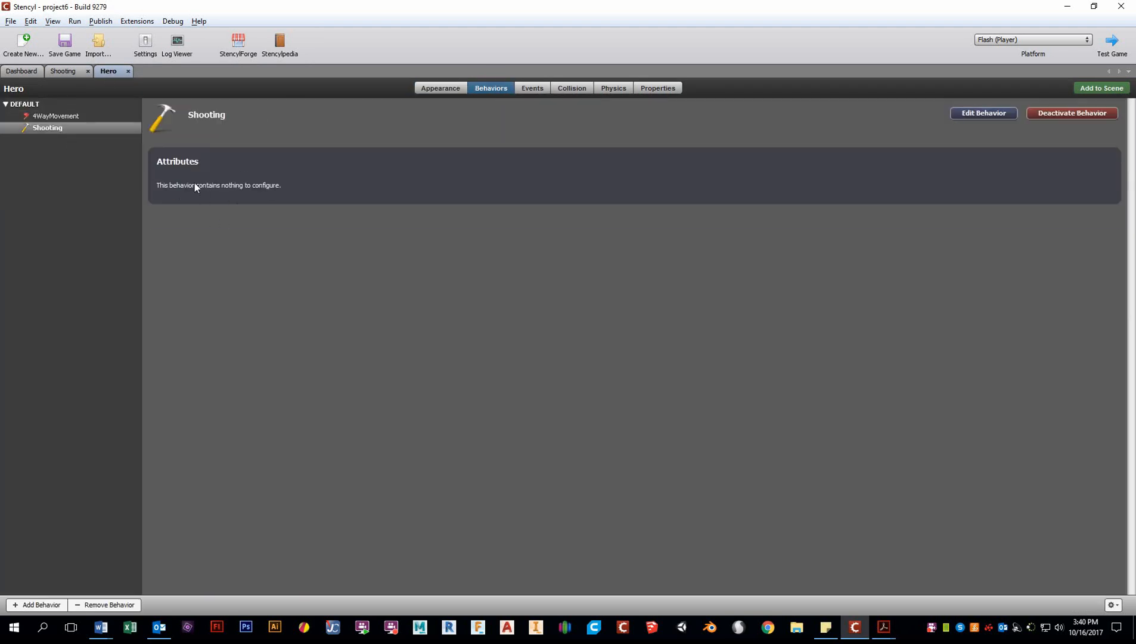
click(54, 116)
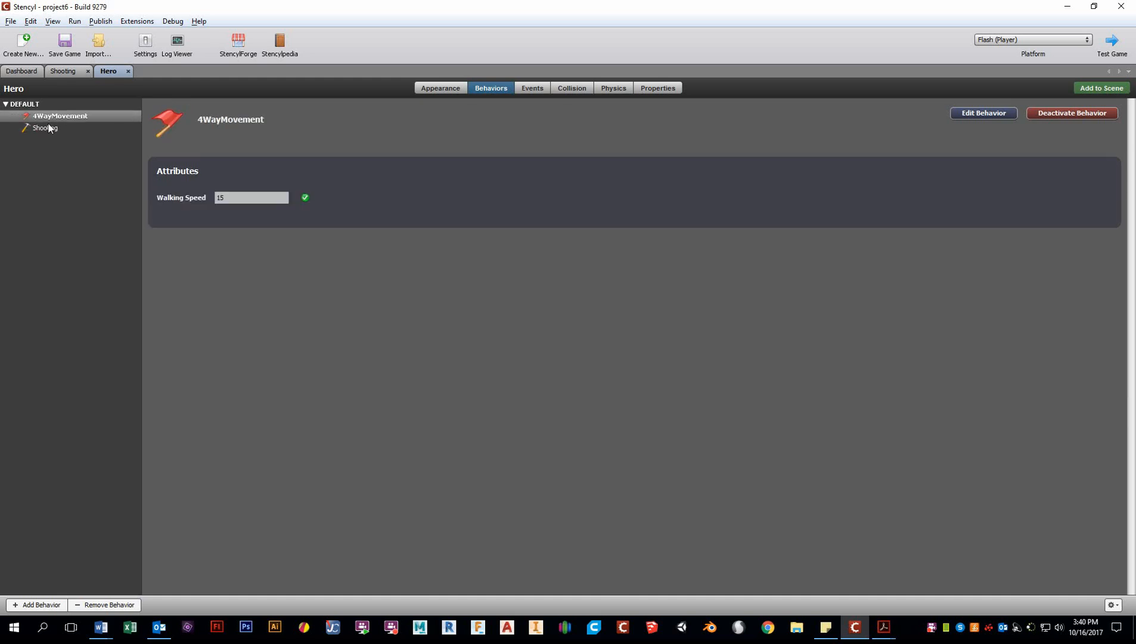
click(63, 71)
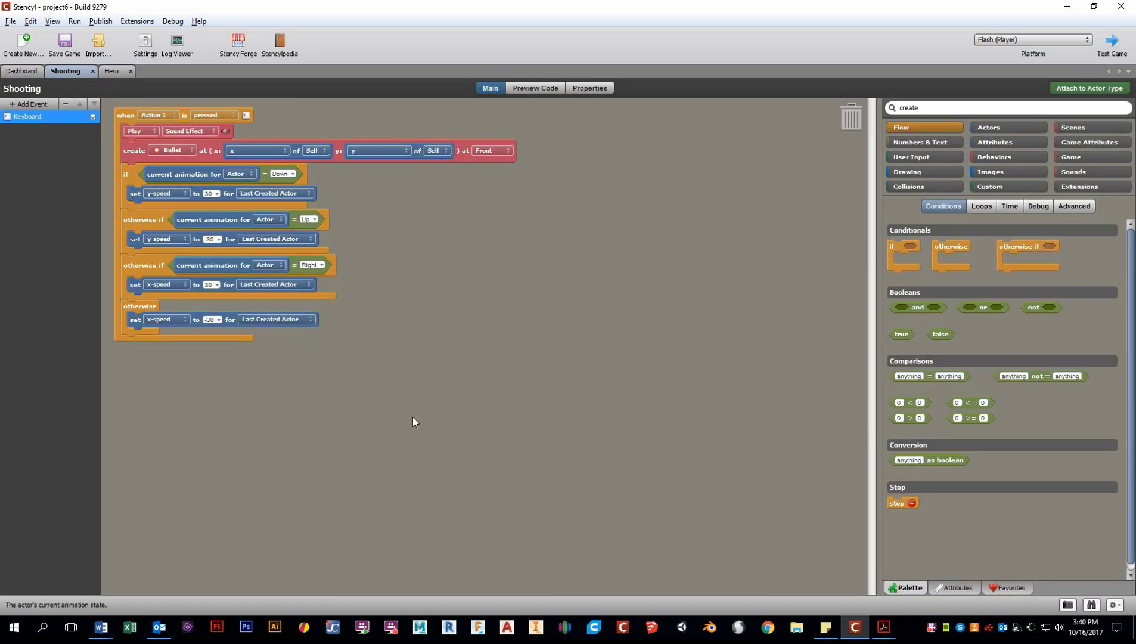
- Create a Number attribute named Bullet Speed on the behaviour with default value 30
click(954, 587)
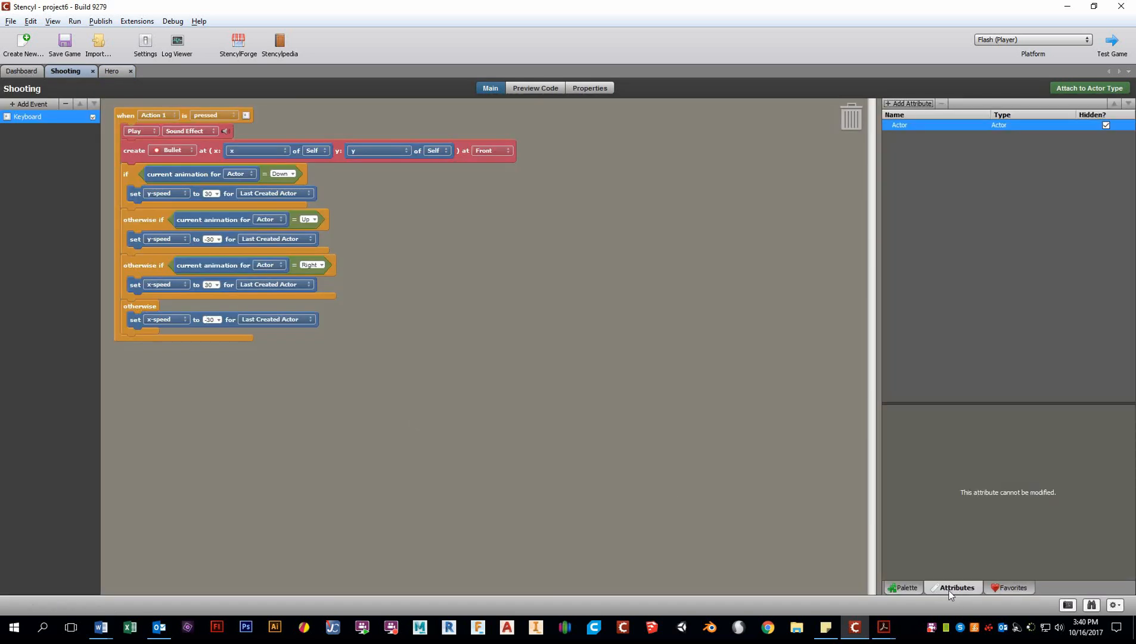
click(908, 102)
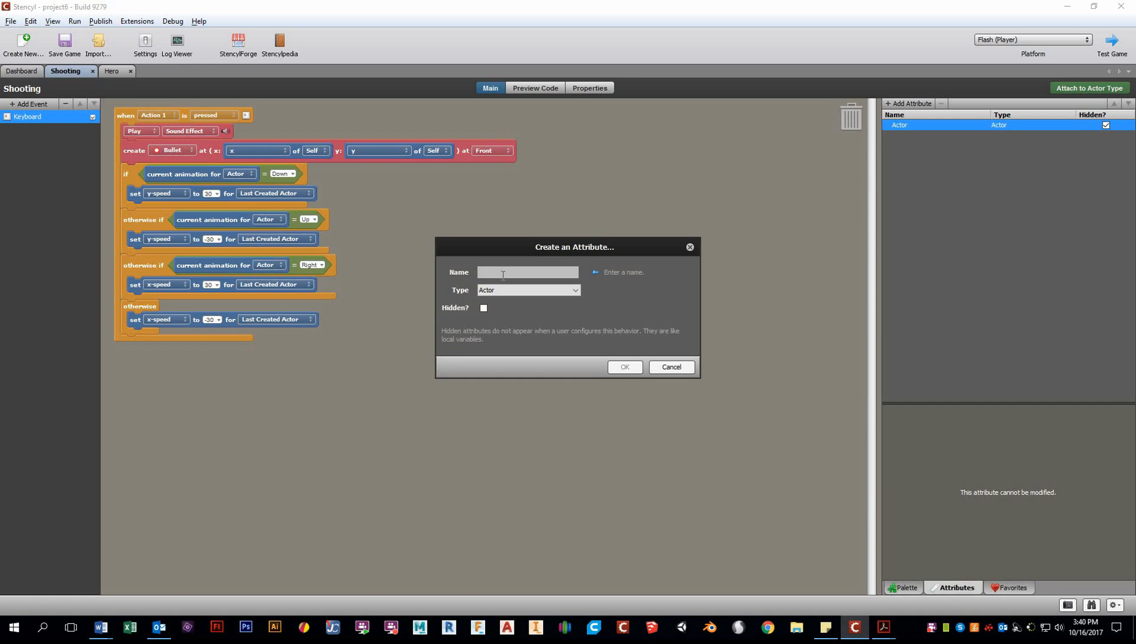
text(Bullet Spee)
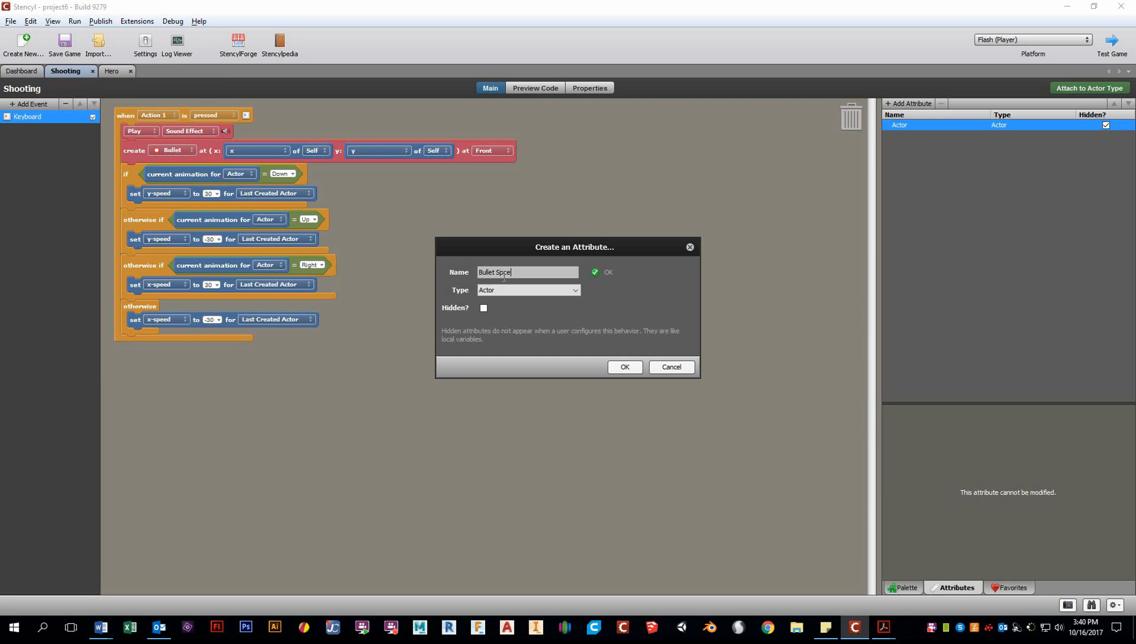
click(526, 290)
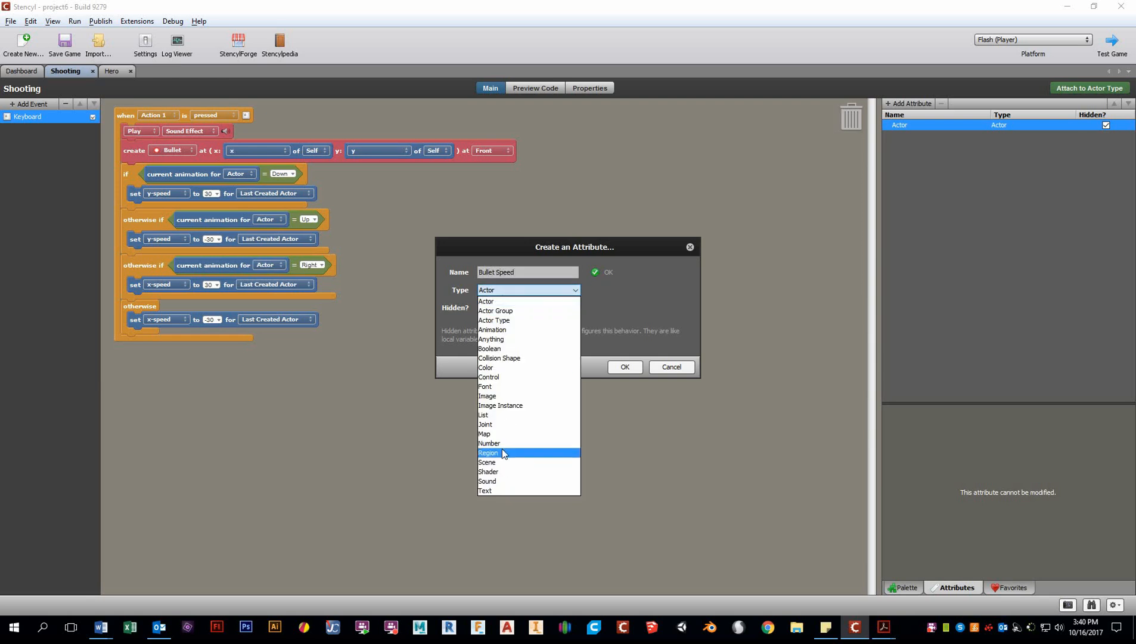
click(489, 443)
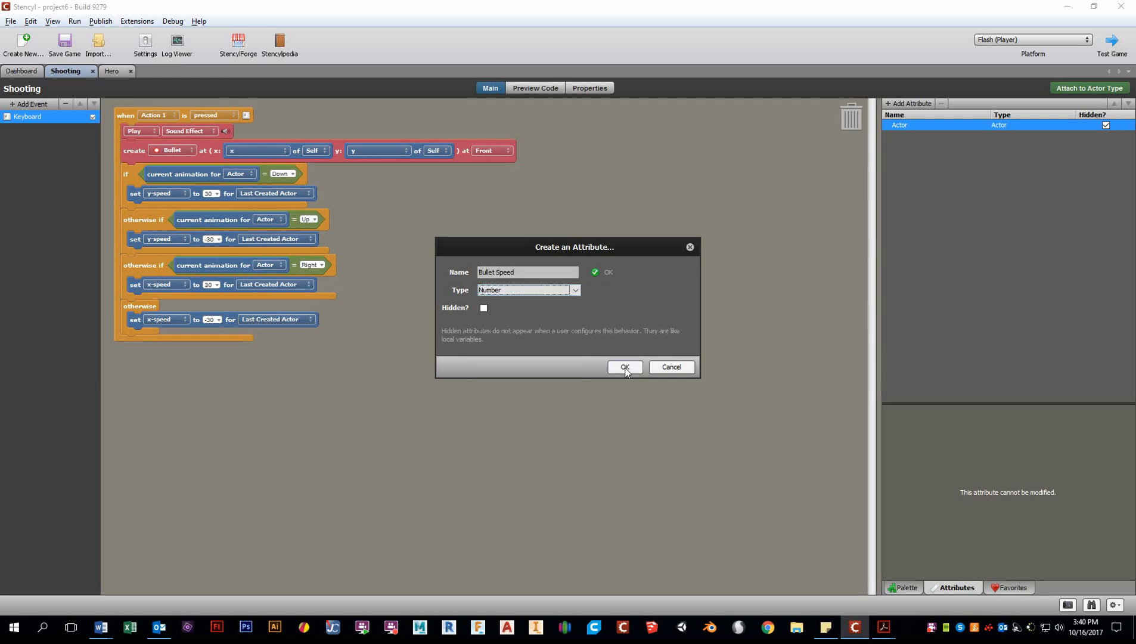
click(624, 367)
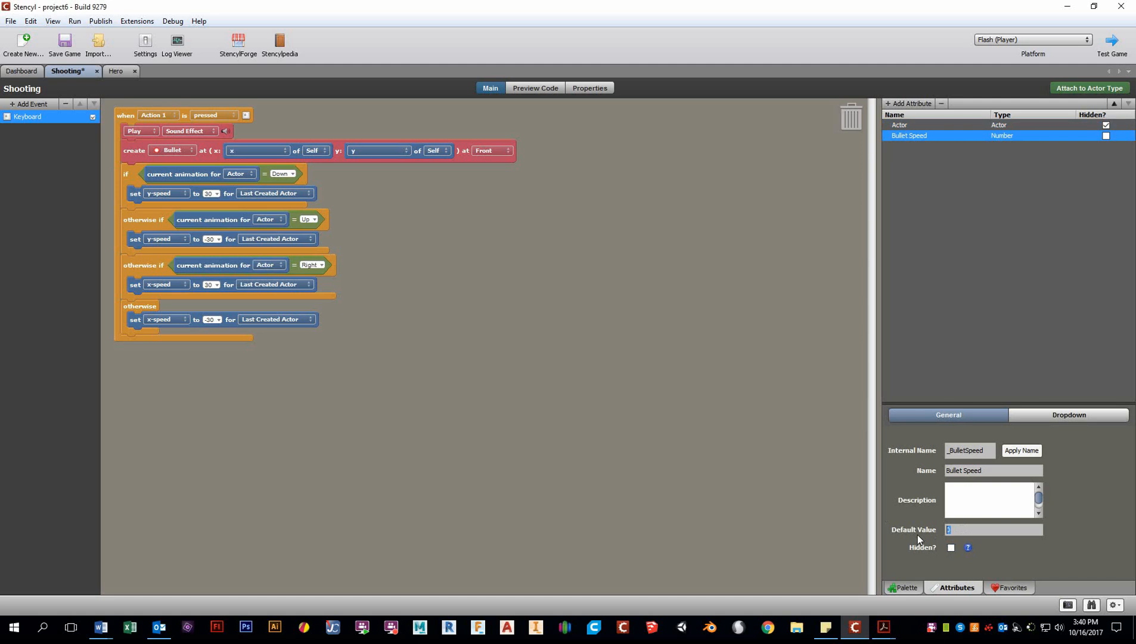
text(30)
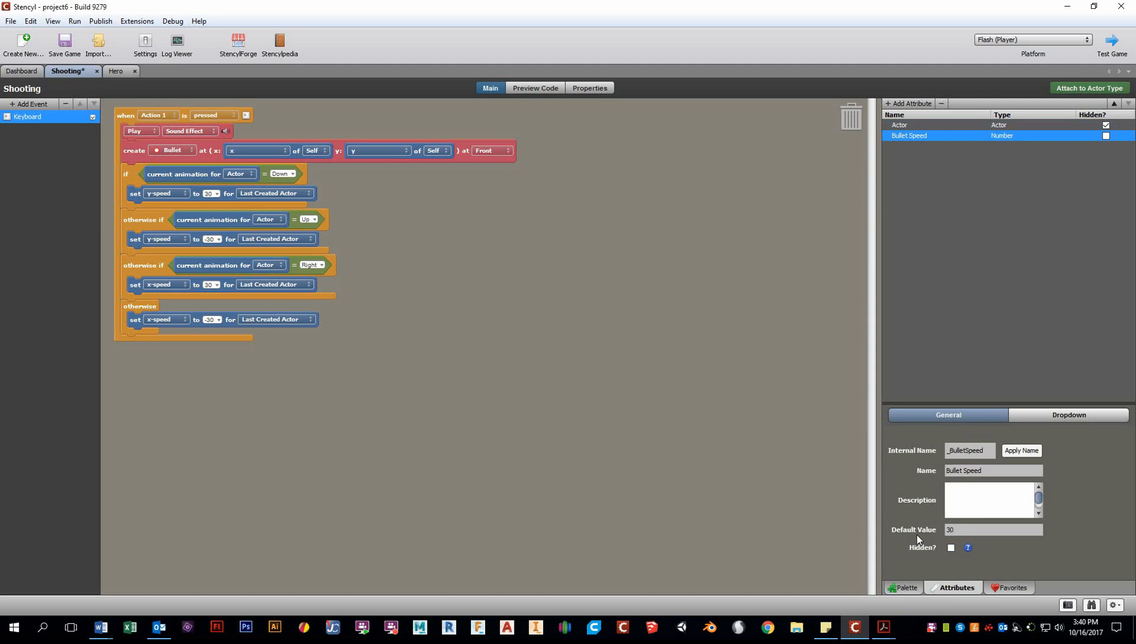
mouse_move(907, 595)
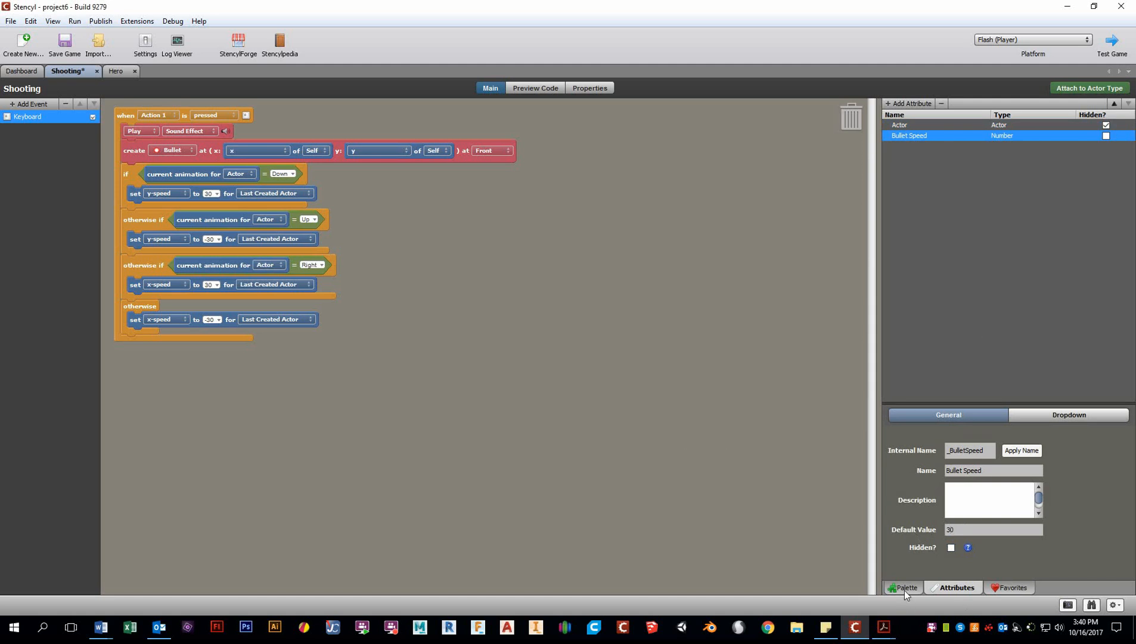
- Use Bullet Speed in the set-speed blocks, wrapping the Up and otherwise values in negate
click(904, 588)
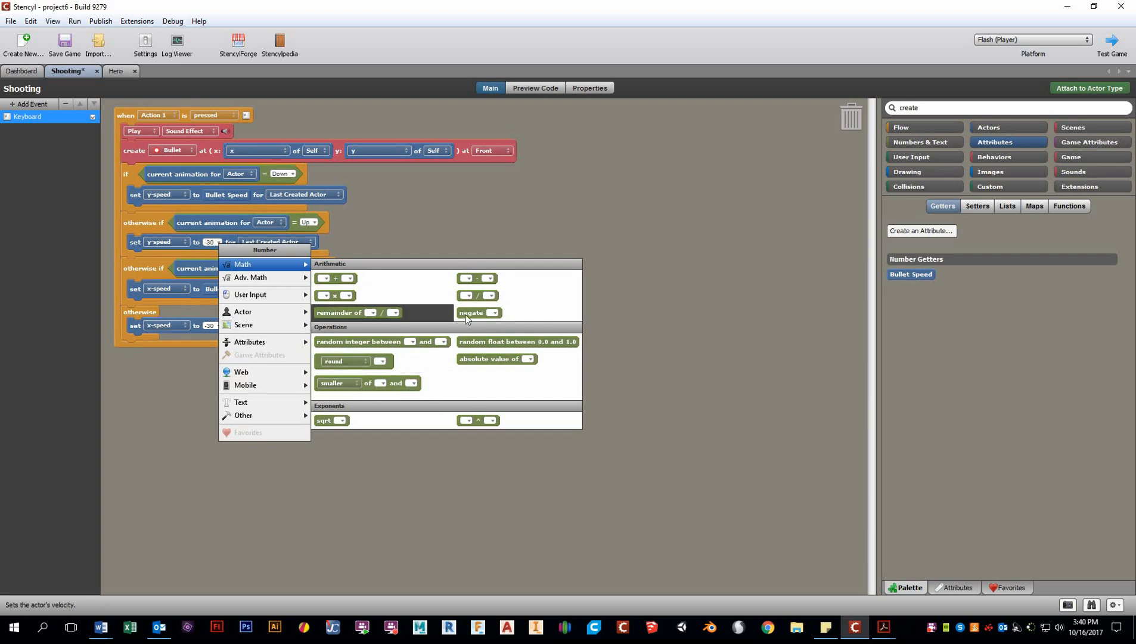
click(472, 311)
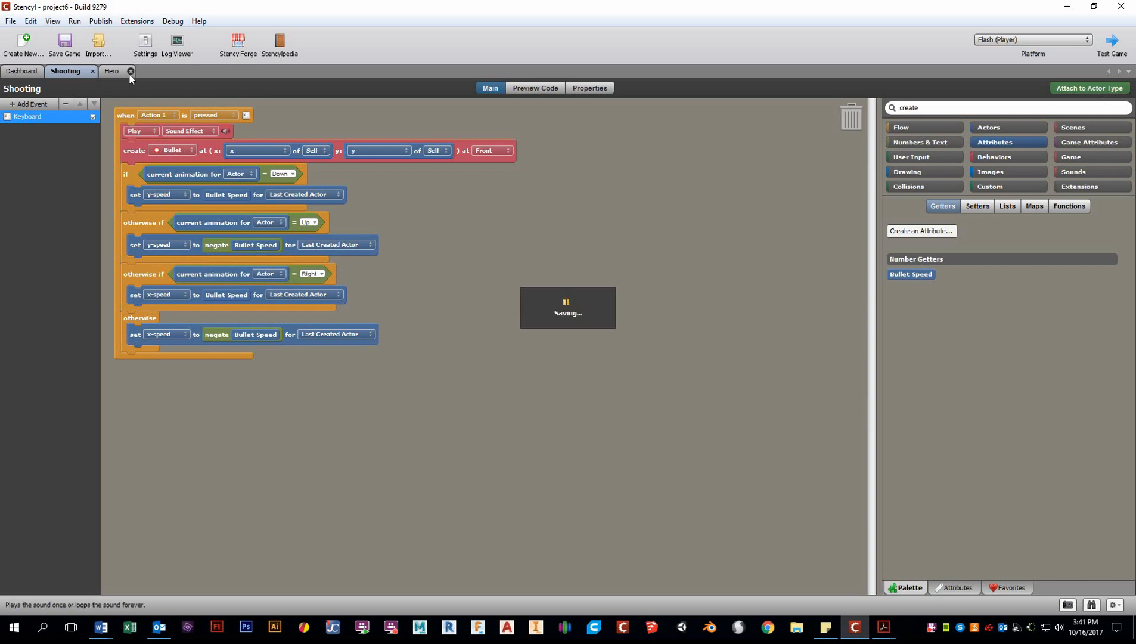
- Show the Hero actor's attached Shooting behaviour with its Bullet Speed setting
click(130, 72)
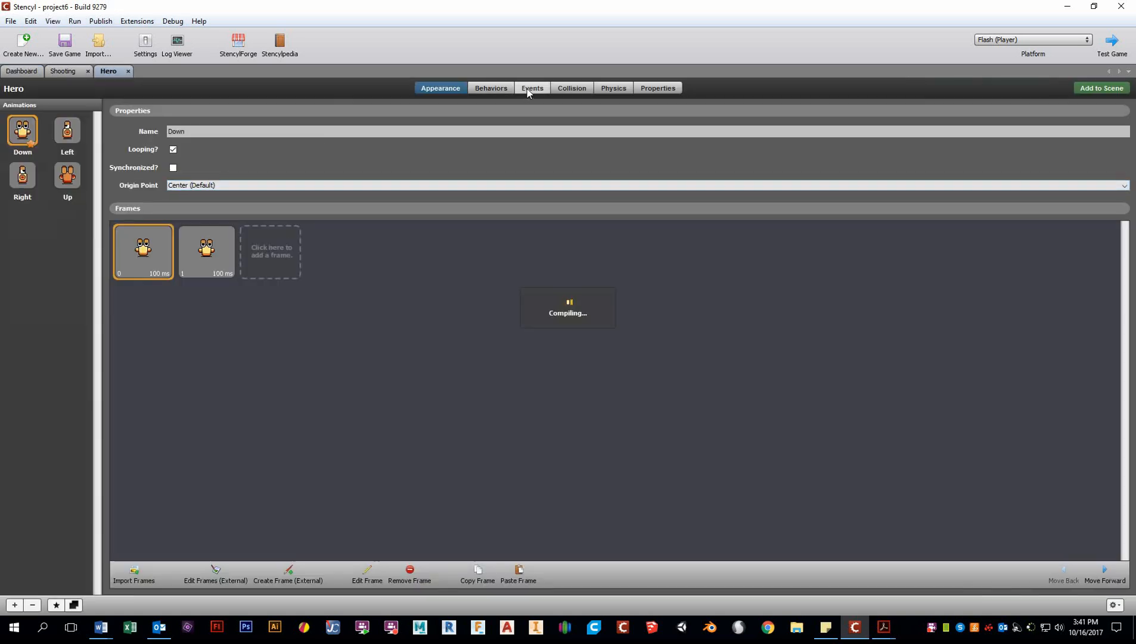
click(489, 88)
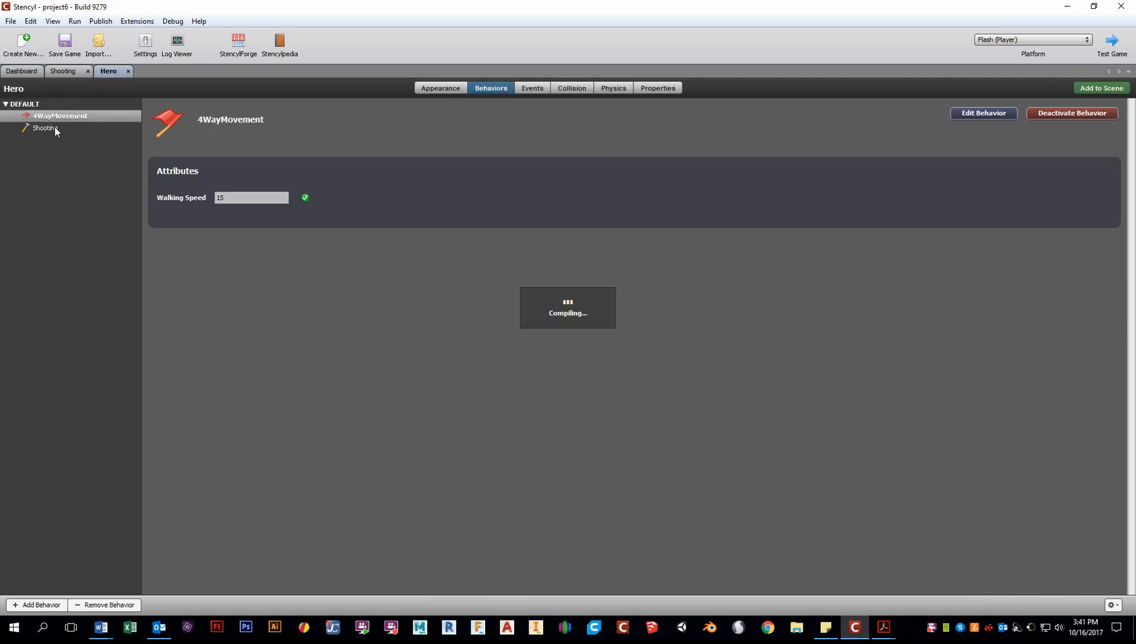
click(45, 127)
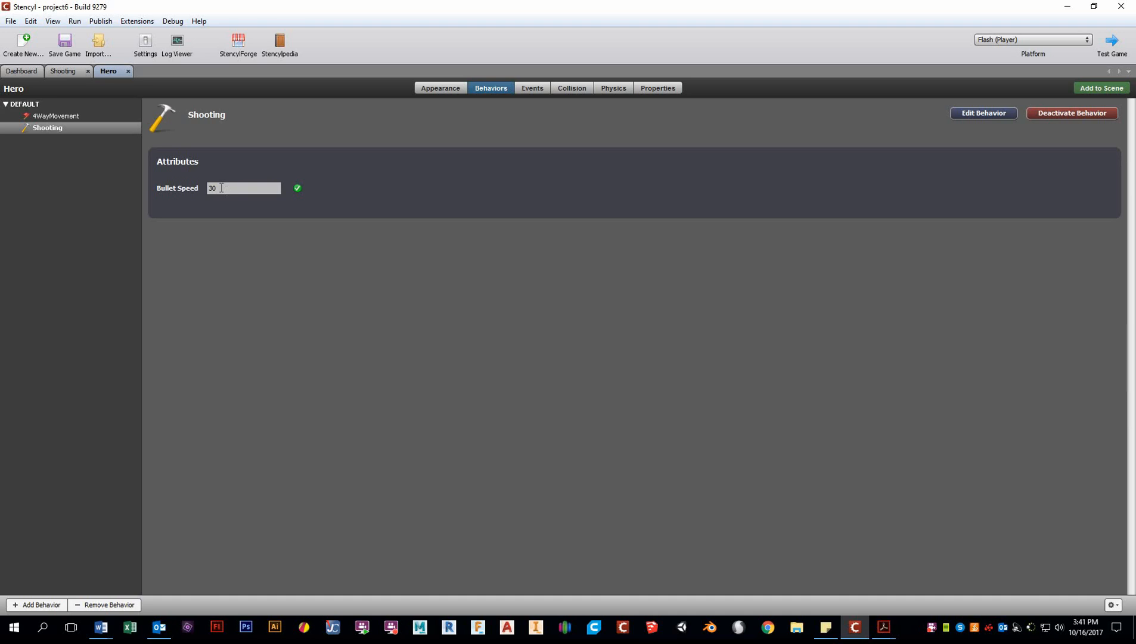
- Test-run the game, close the player, then set Bullet Speed to 60 and save the game
click(1110, 42)
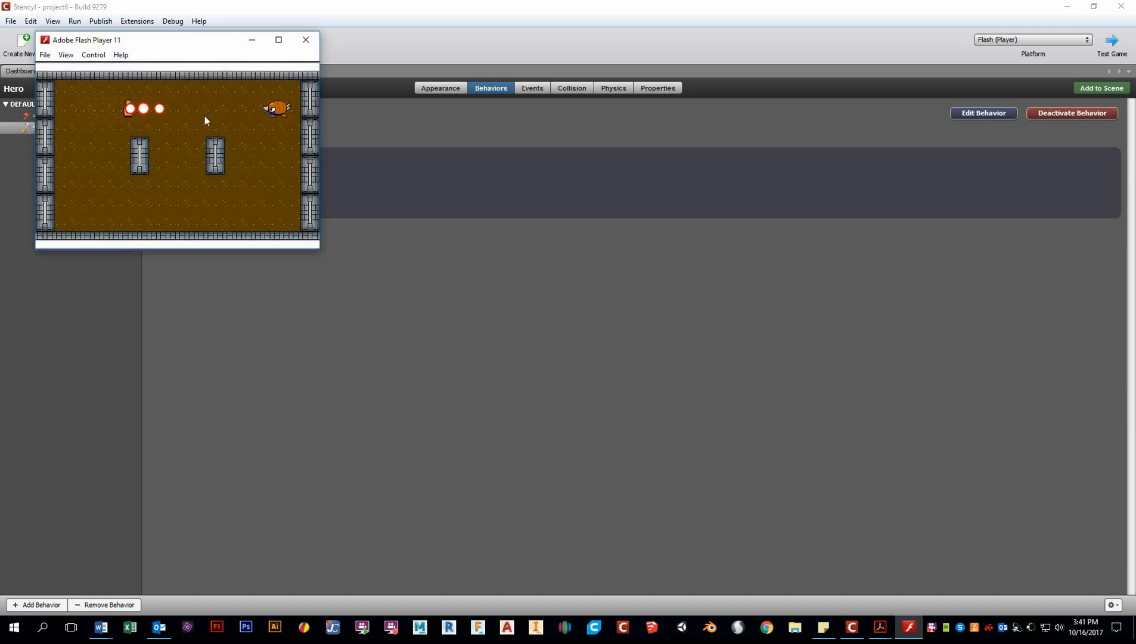
click(305, 40)
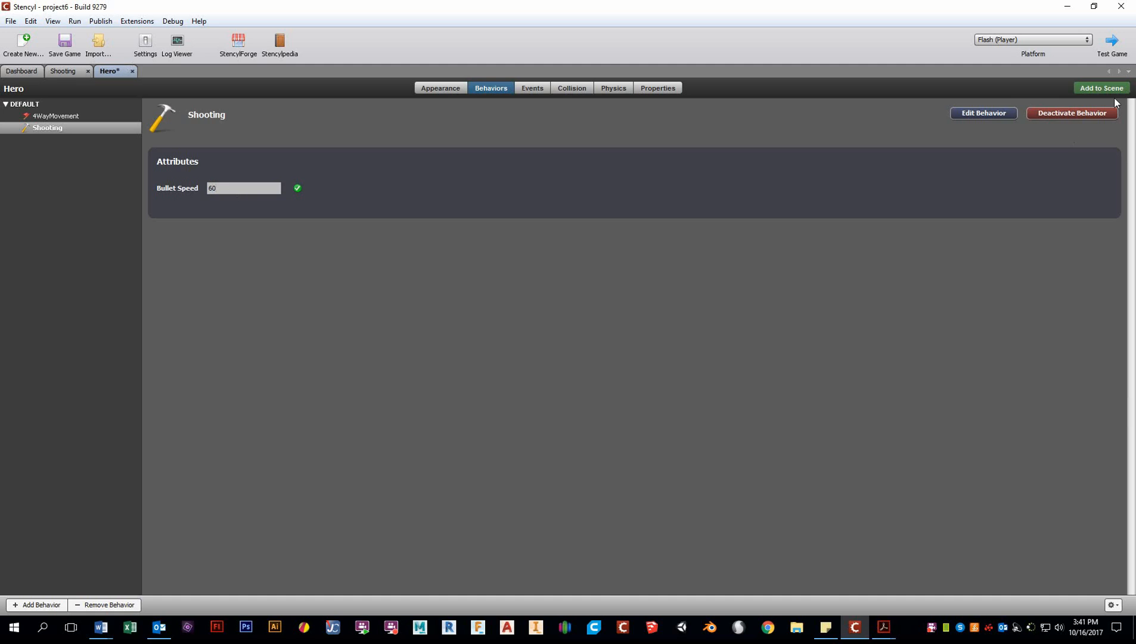
click(63, 43)
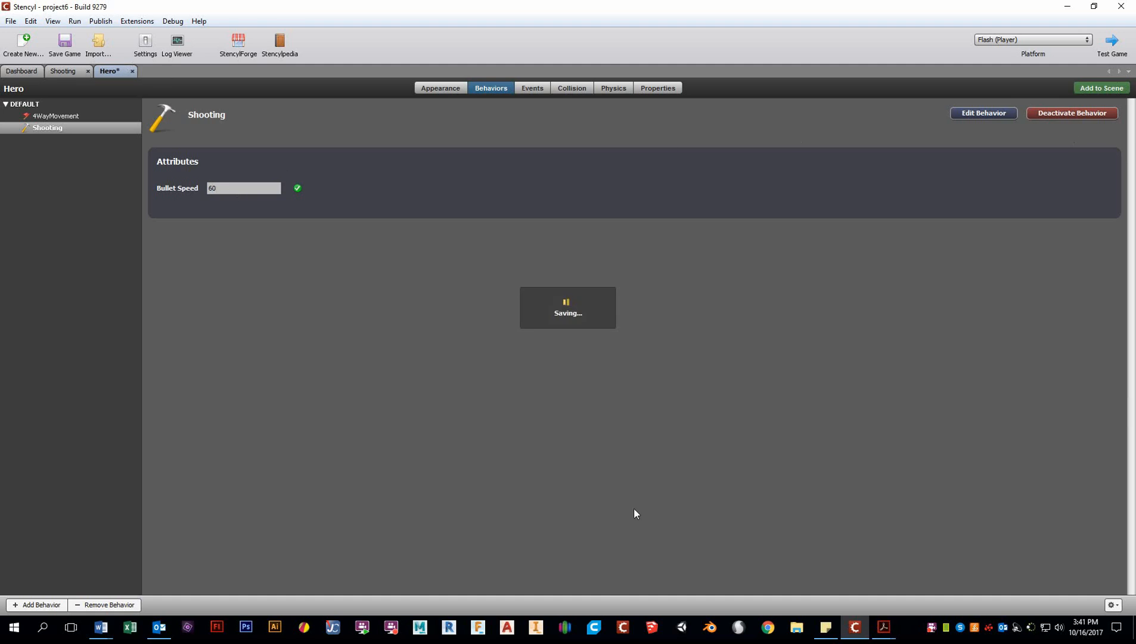
mouse_move(881, 627)
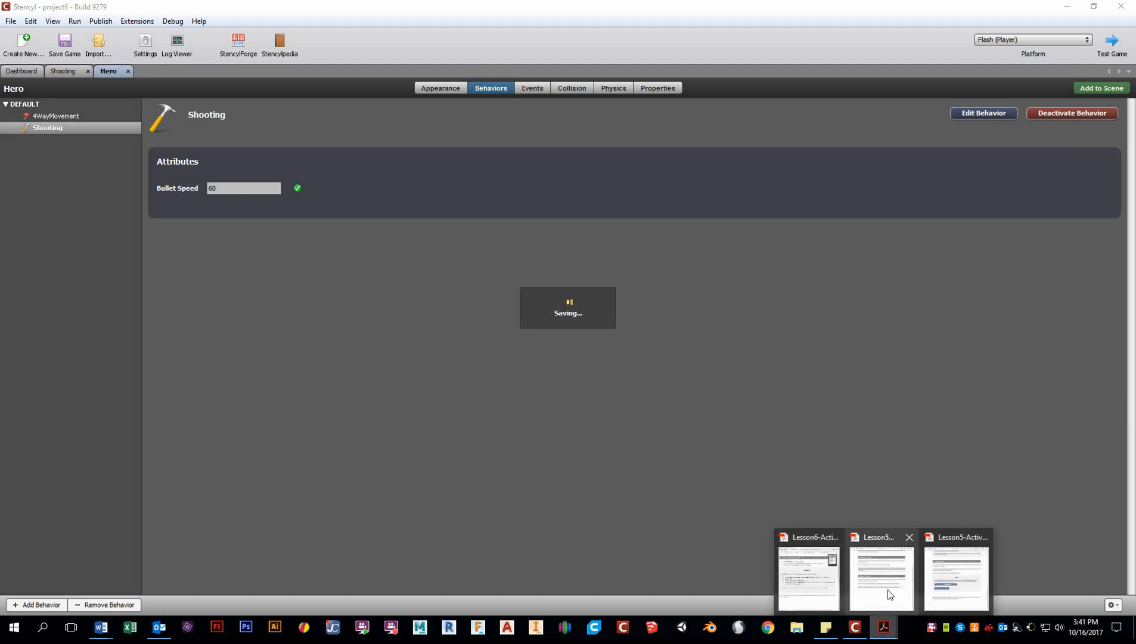
- Scroll the lesson PDF to the Enemy Health section on page 2 and close the game test window
click(807, 578)
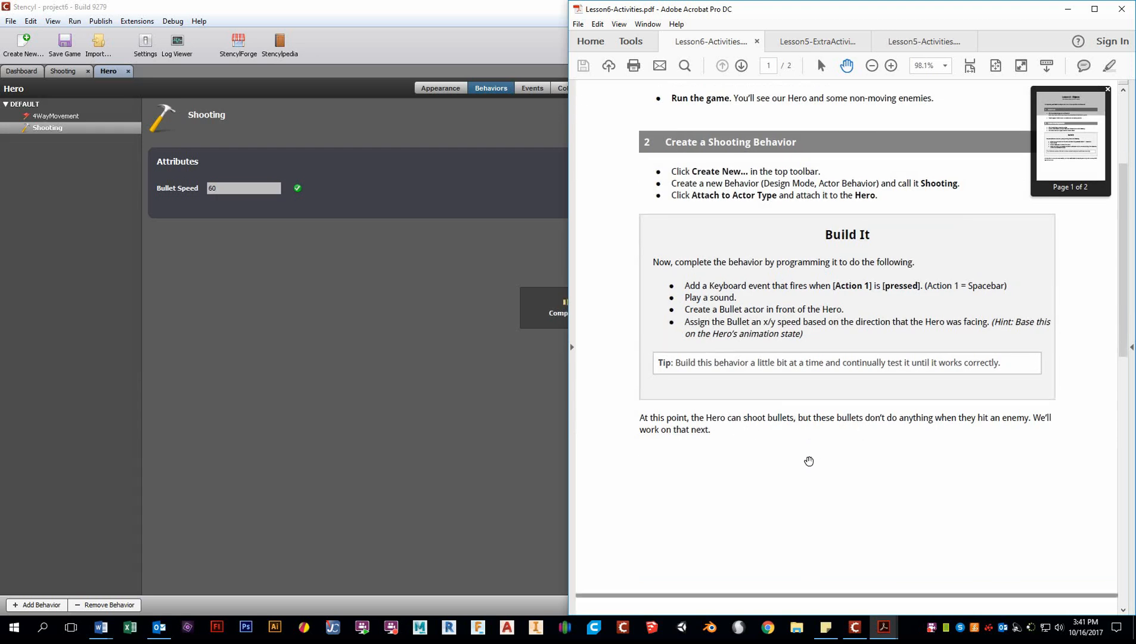
scroll(down, 3)
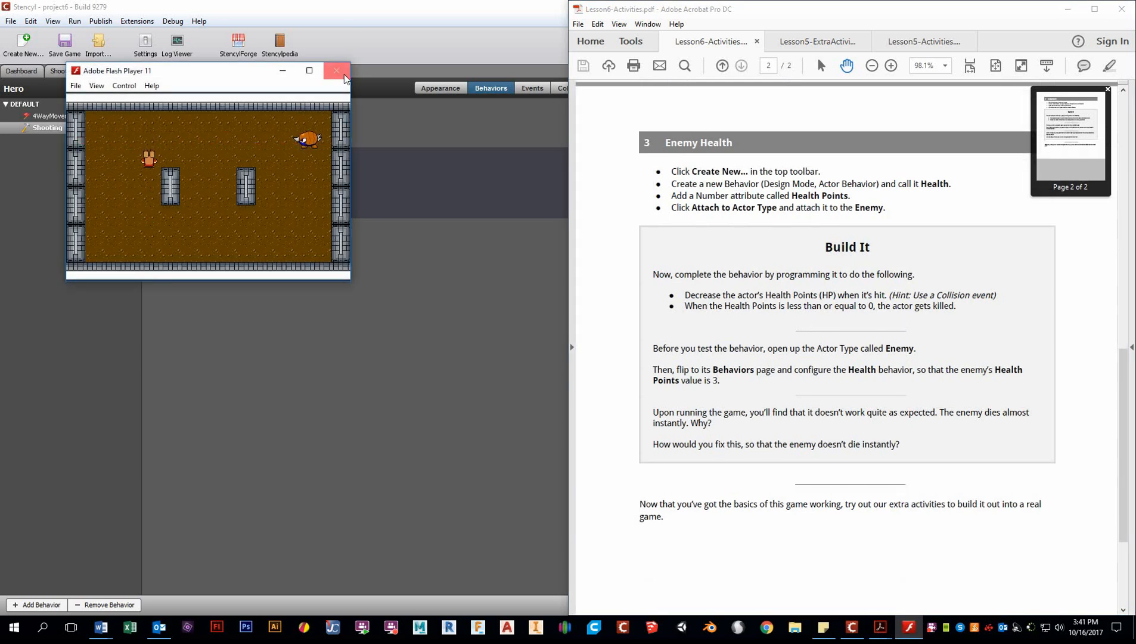
click(335, 71)
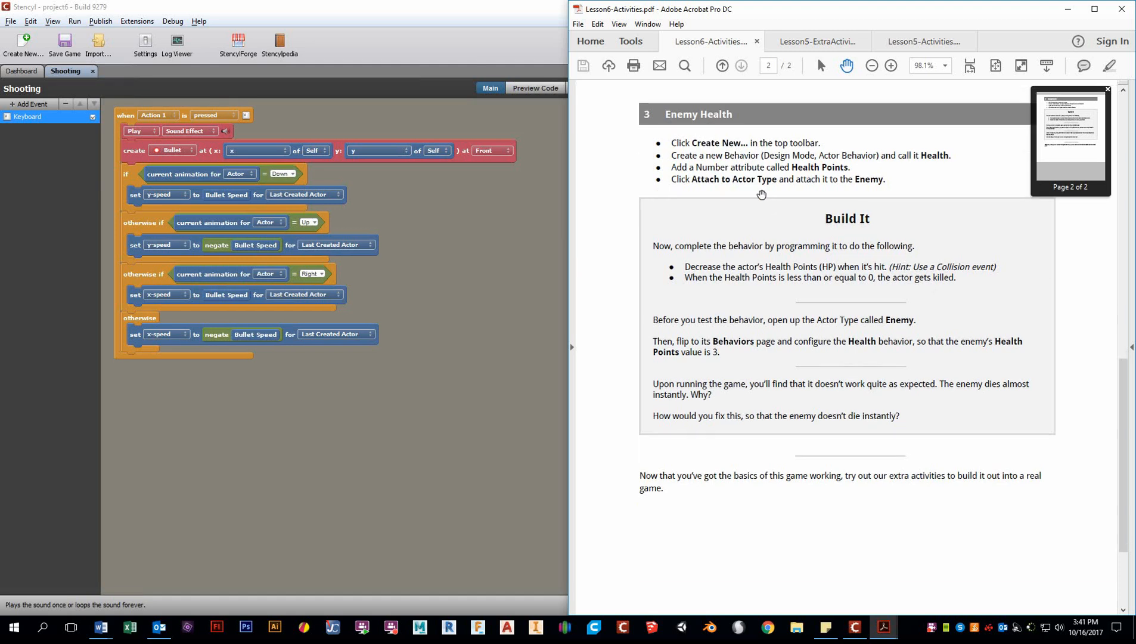
mouse_move(711, 388)
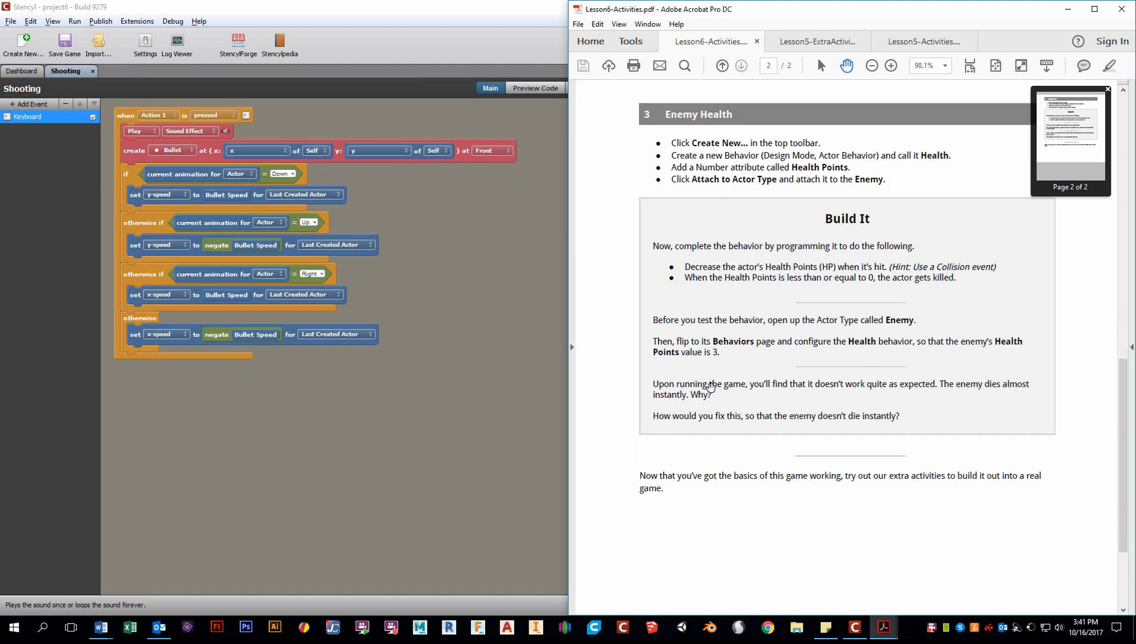
mouse_move(708, 371)
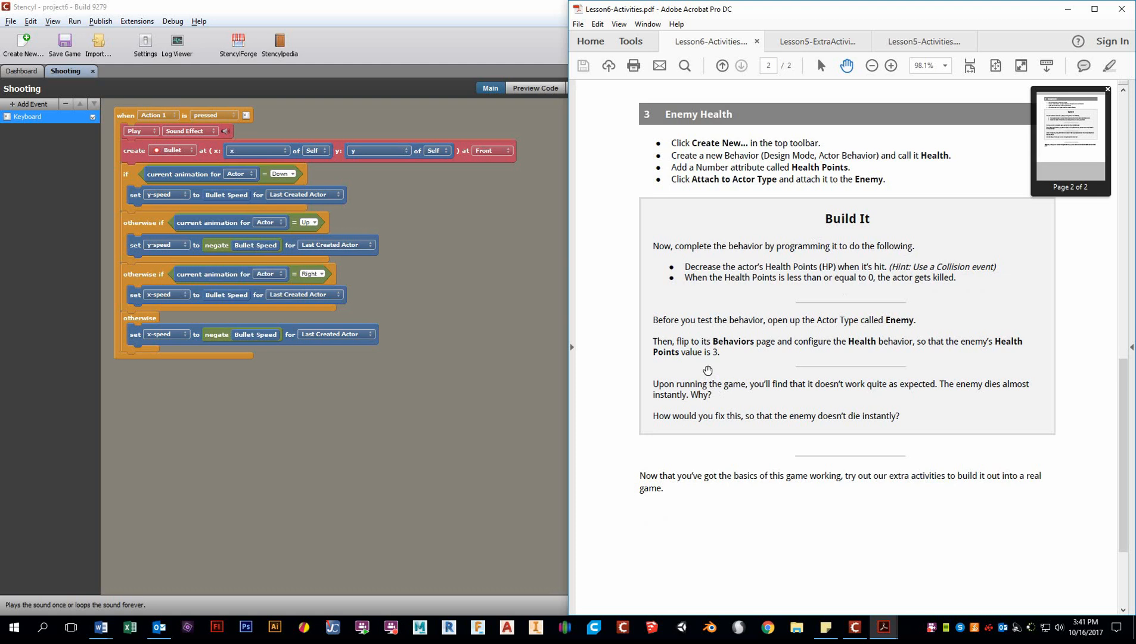
mouse_move(703, 299)
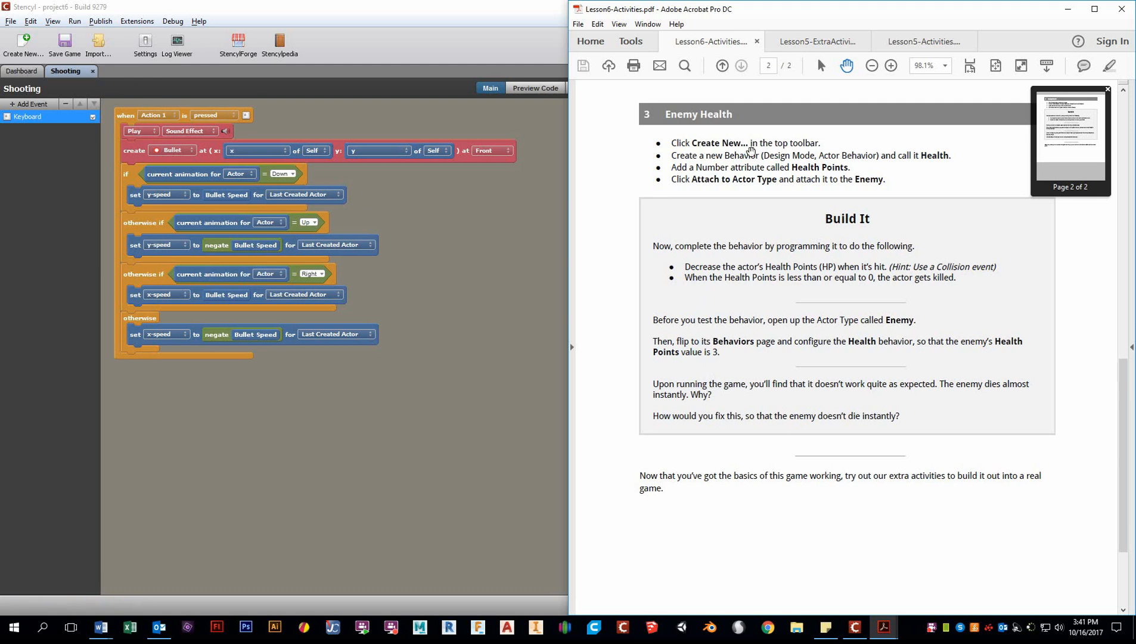
mouse_move(806, 176)
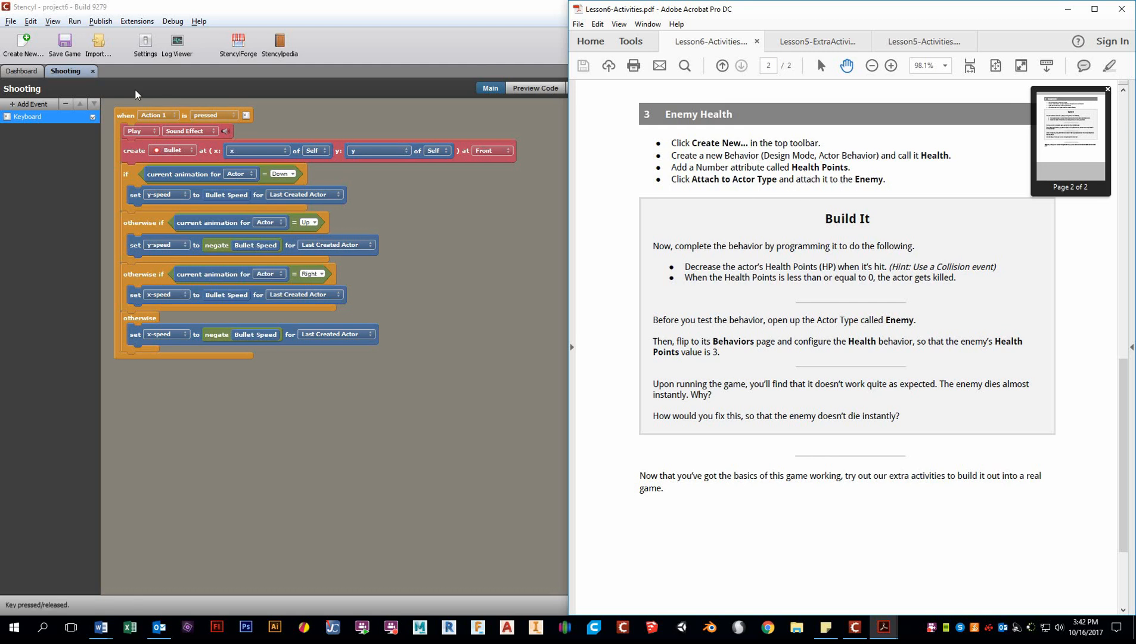
- Create a new actor behavior named Health Points from the Dashboard's Actor Behaviors list
click(24, 72)
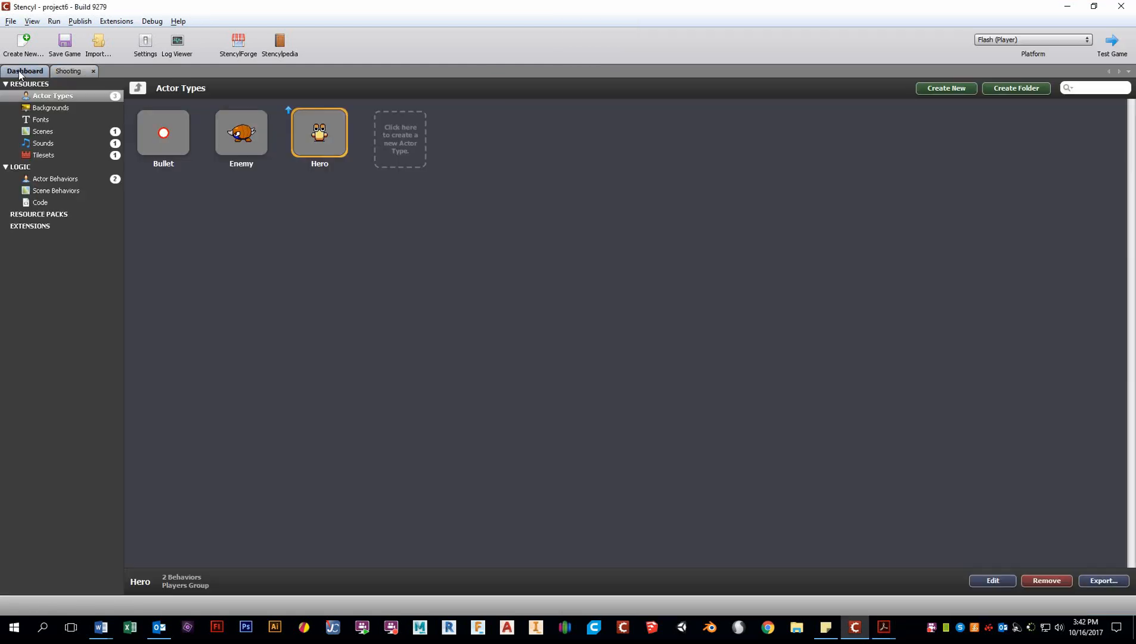
click(60, 179)
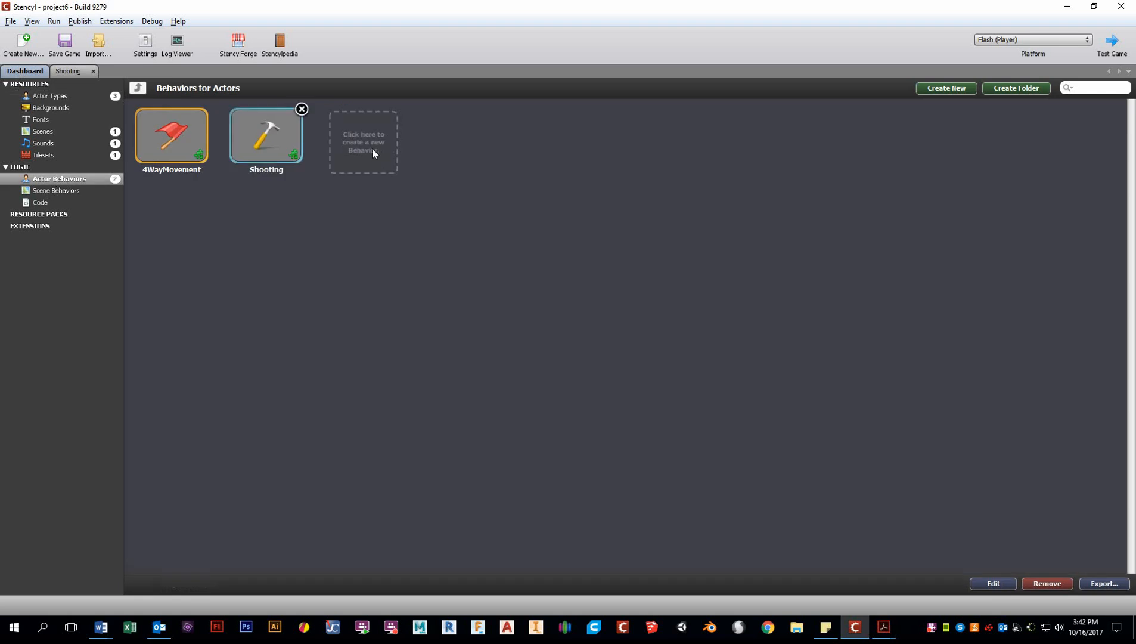
click(945, 88)
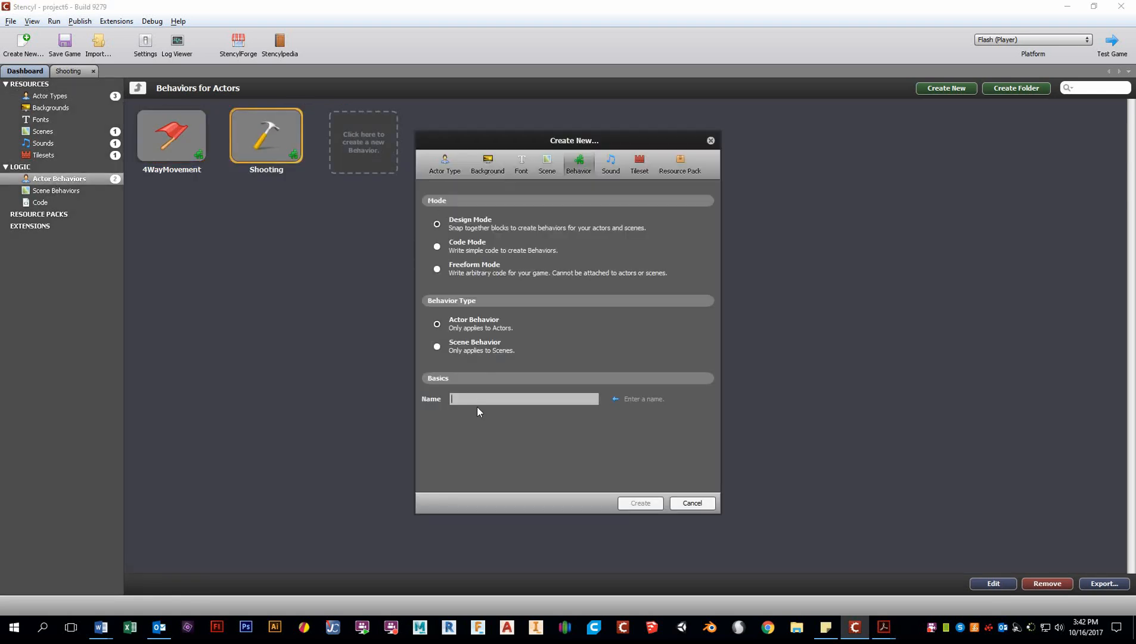
text(Health Poi)
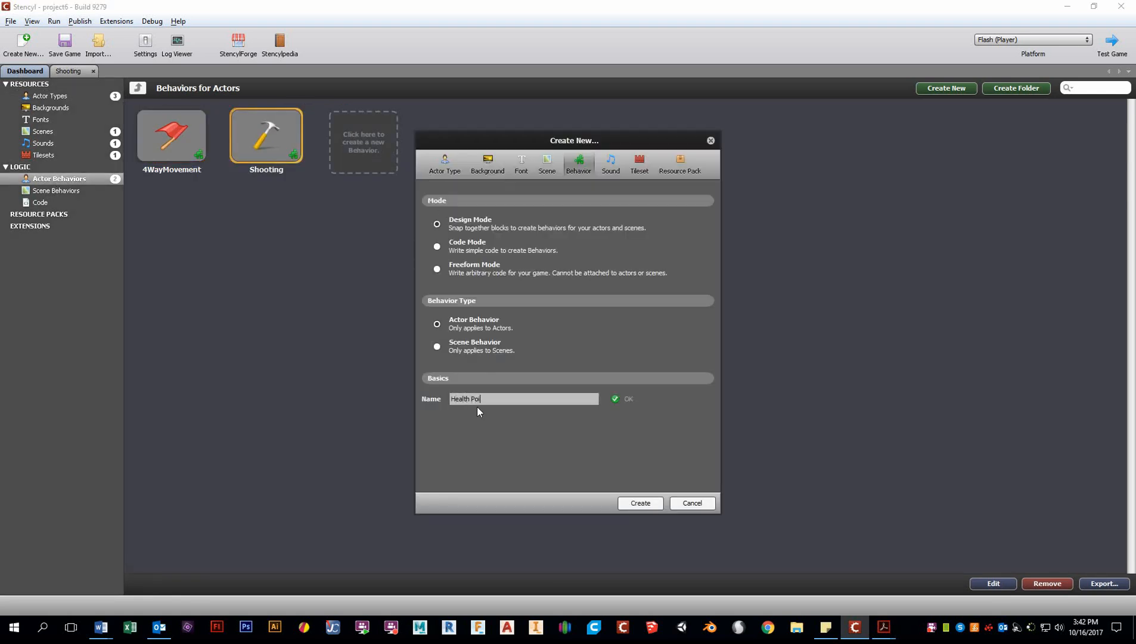
text(nts)
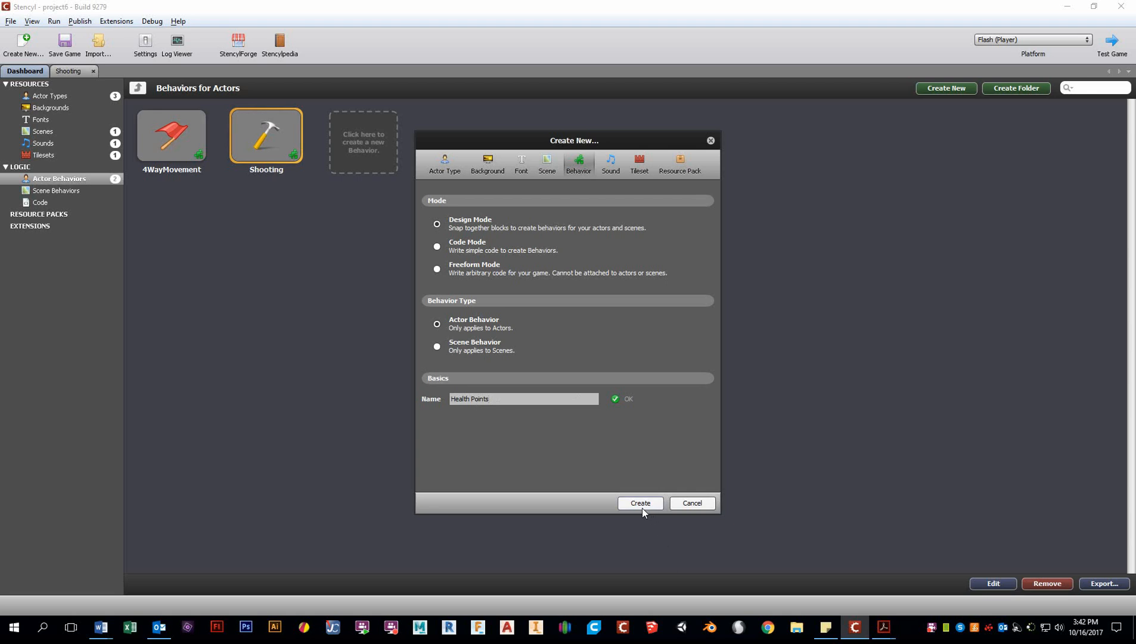
click(638, 503)
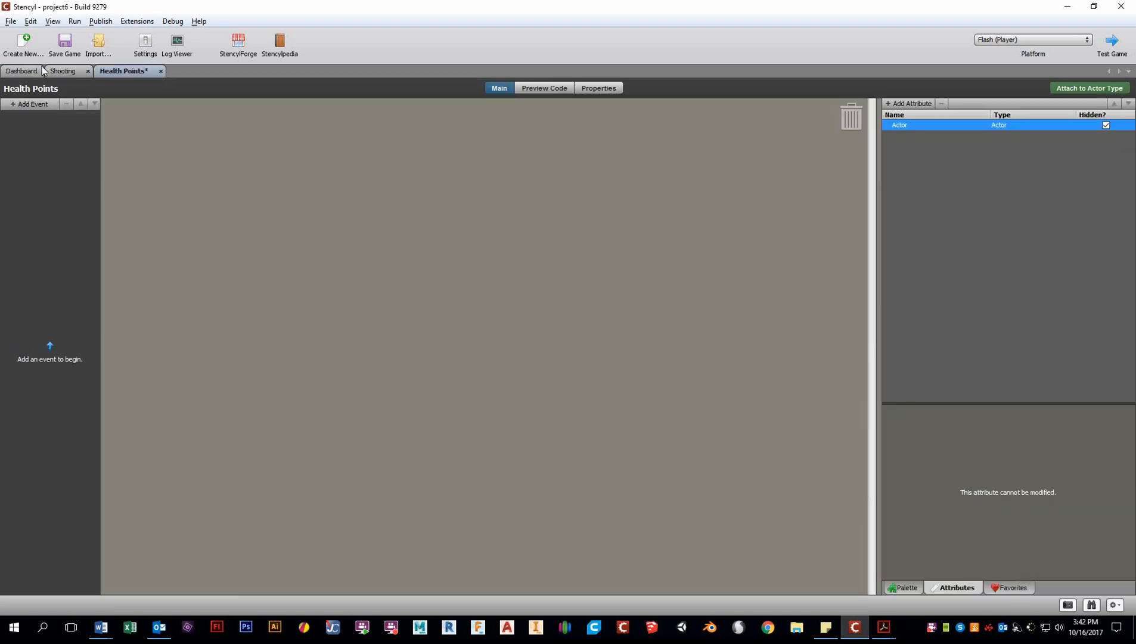
click(21, 70)
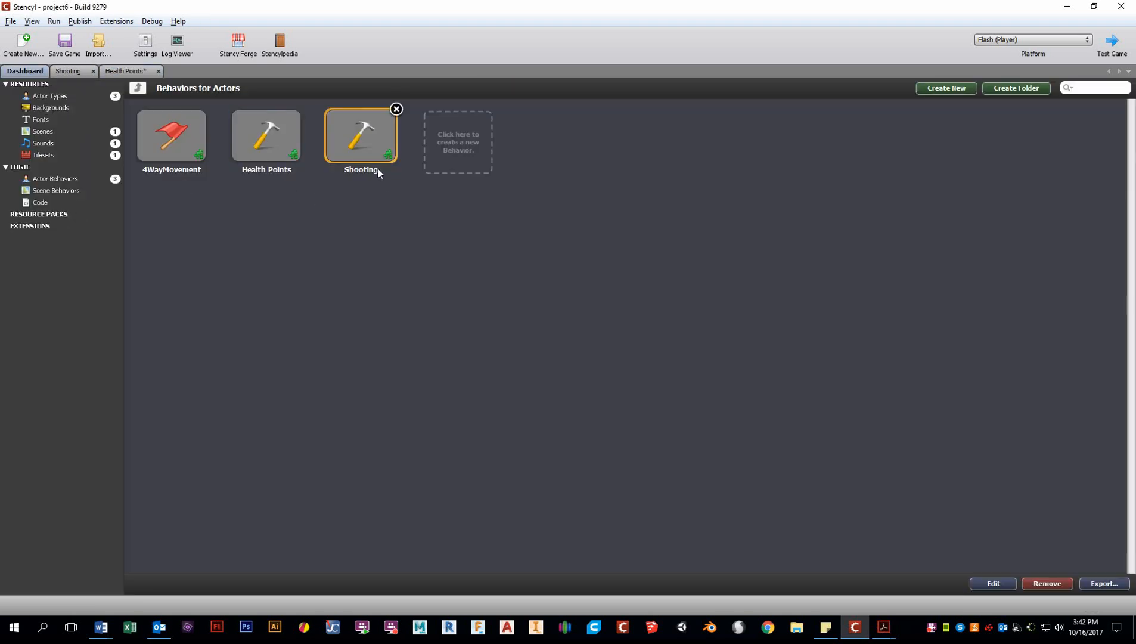
mouse_move(377, 159)
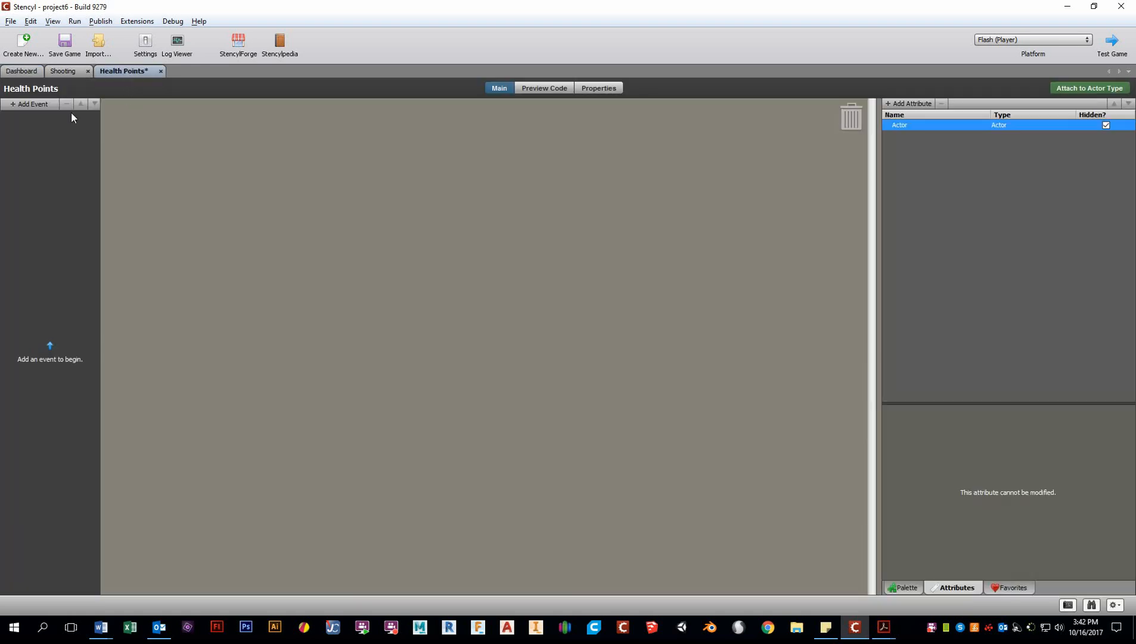
mouse_move(888, 90)
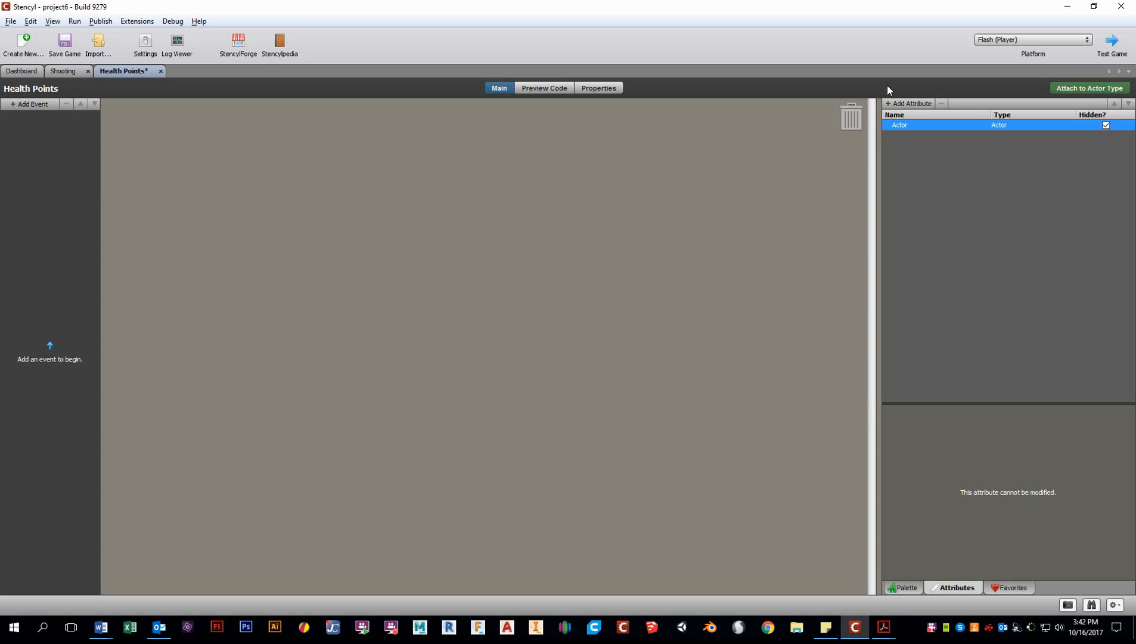
- Attach the Health Points behavior to the Enemy actor type and close the Enemy page
click(904, 587)
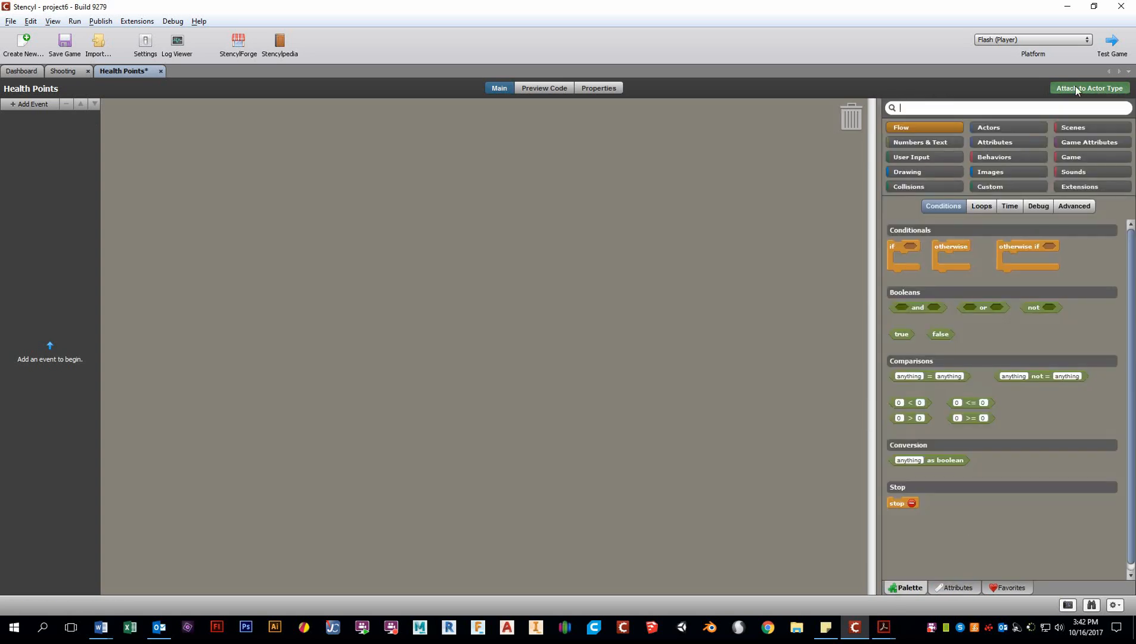
click(1088, 88)
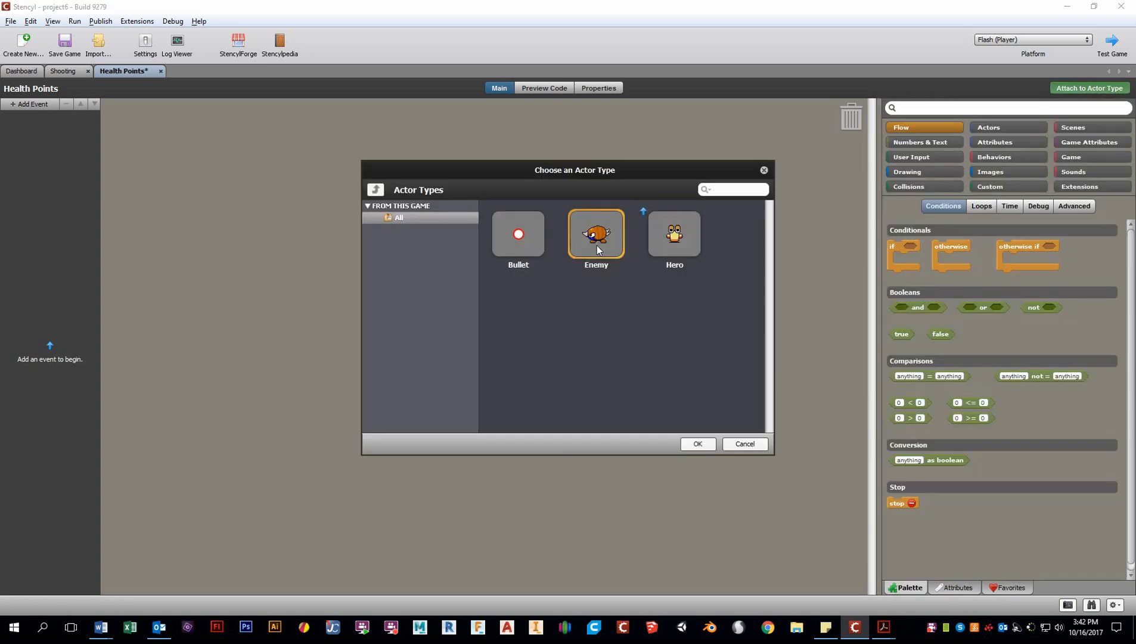
click(696, 443)
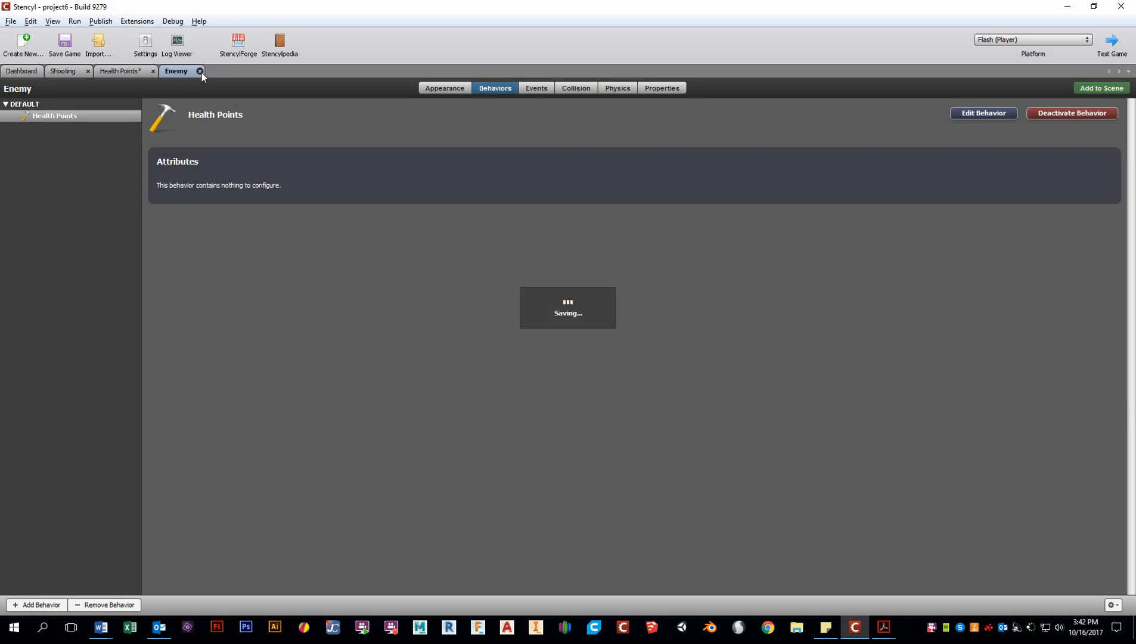
click(201, 70)
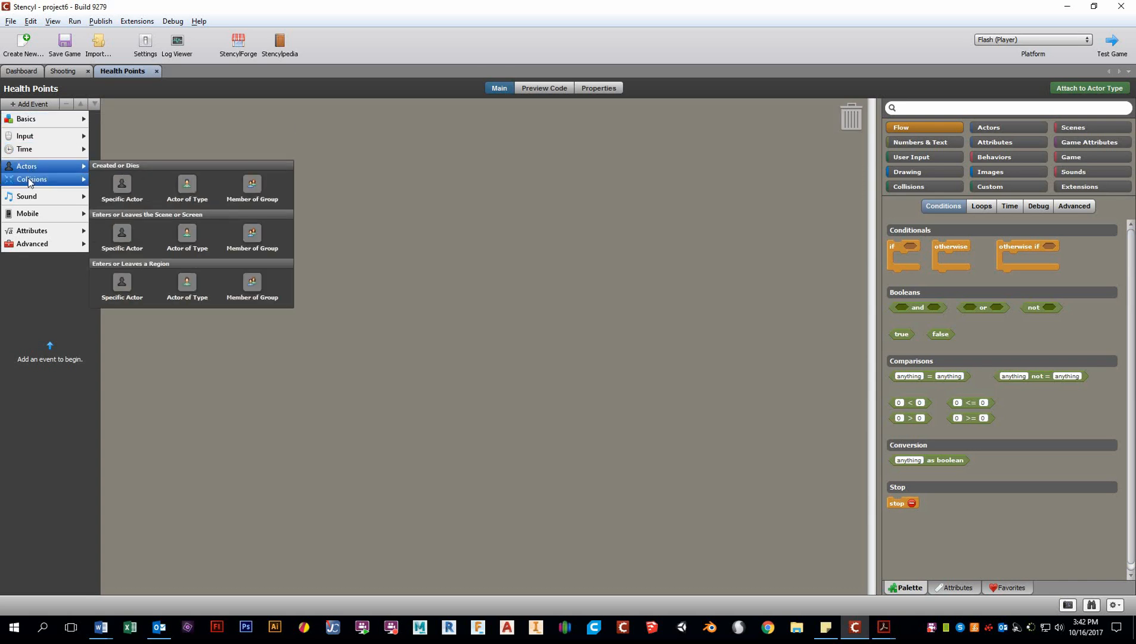
- Add a Type & Type collision event for a Bullet hitting an Enemy
click(32, 179)
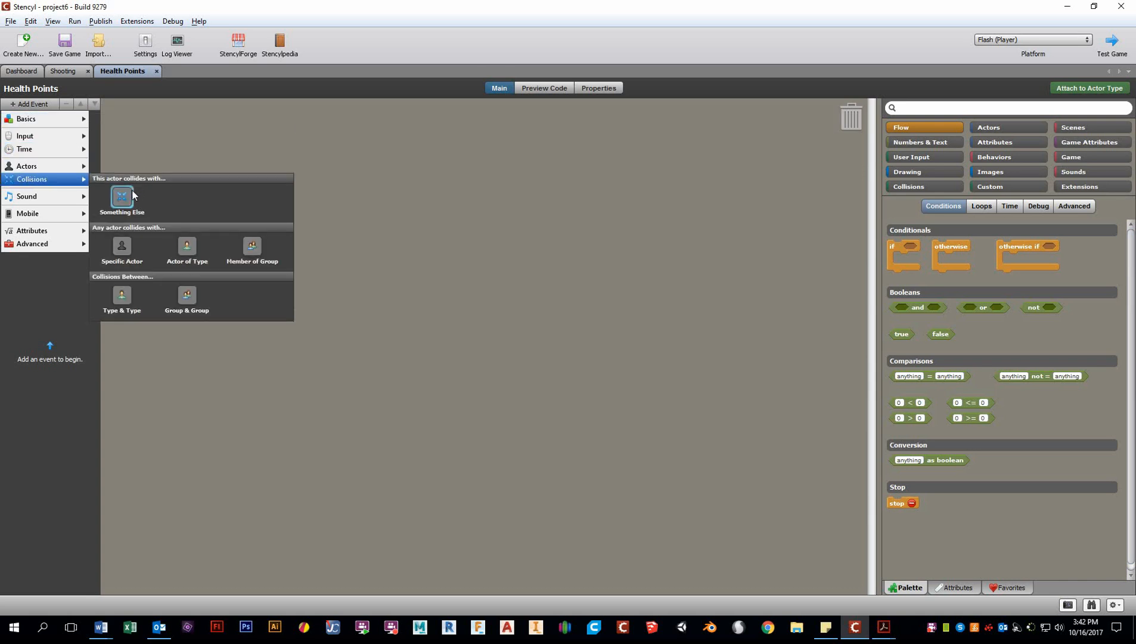
mouse_move(122, 295)
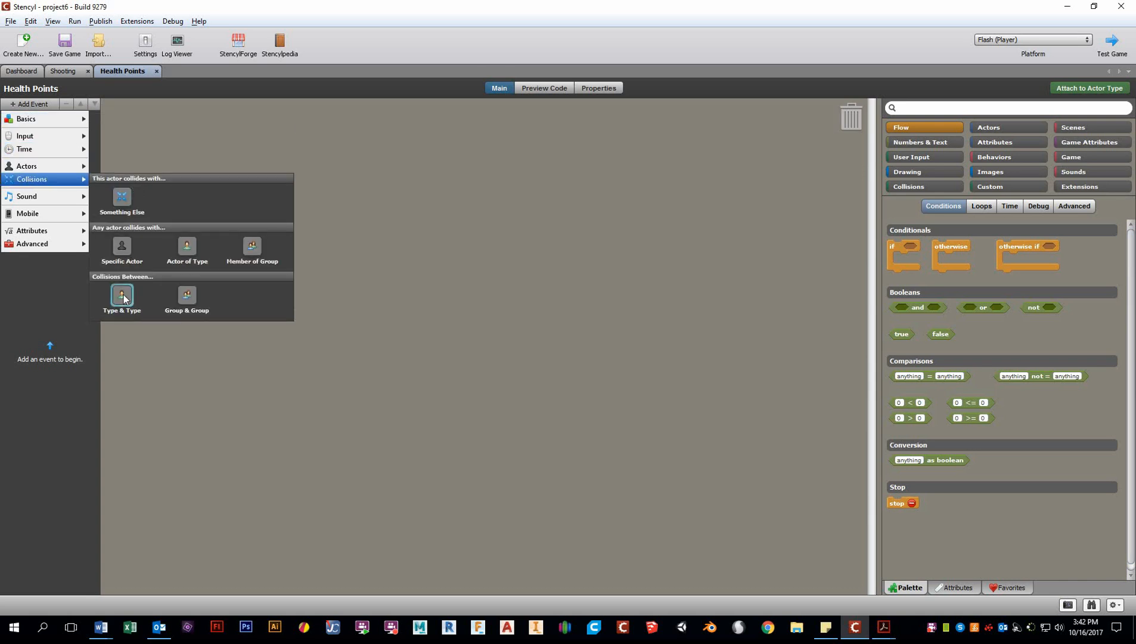
click(121, 297)
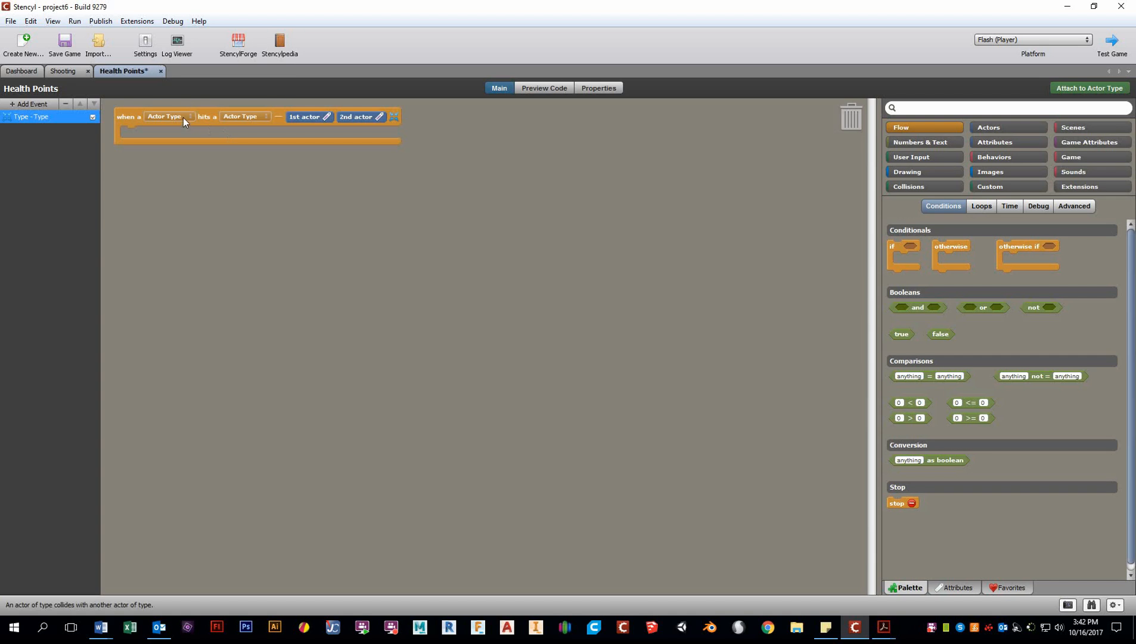
click(169, 117)
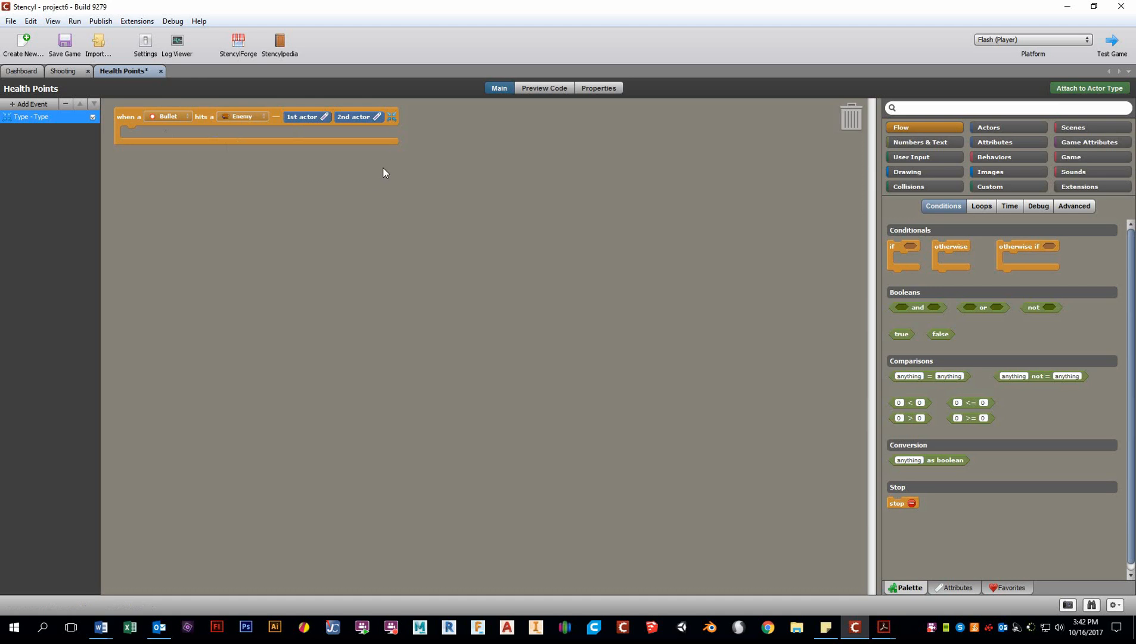
mouse_move(888, 625)
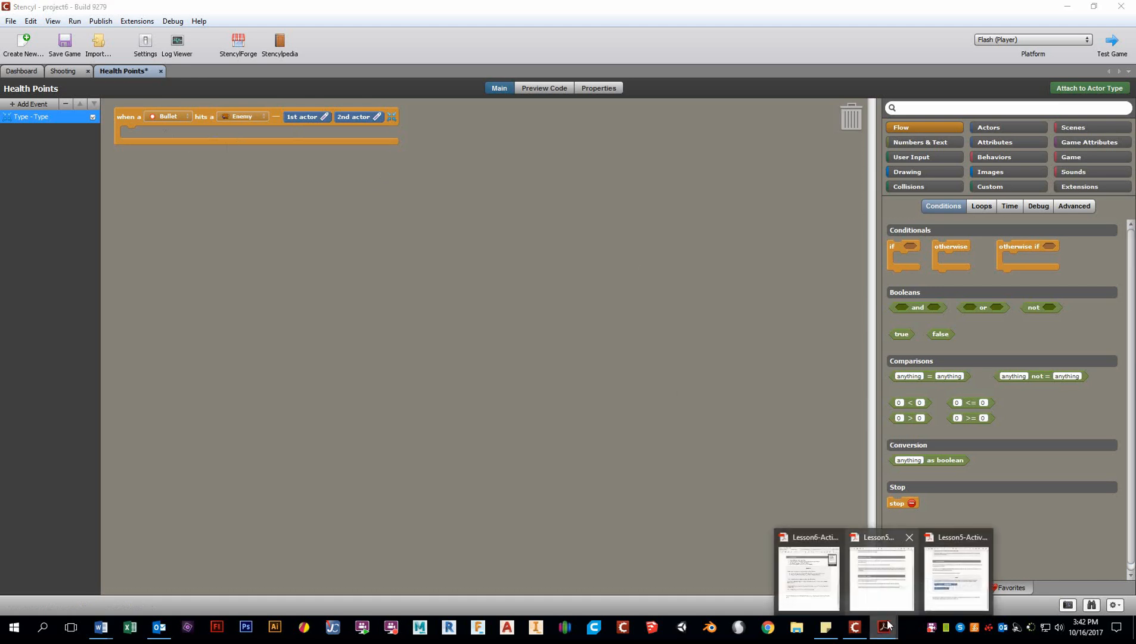
click(805, 576)
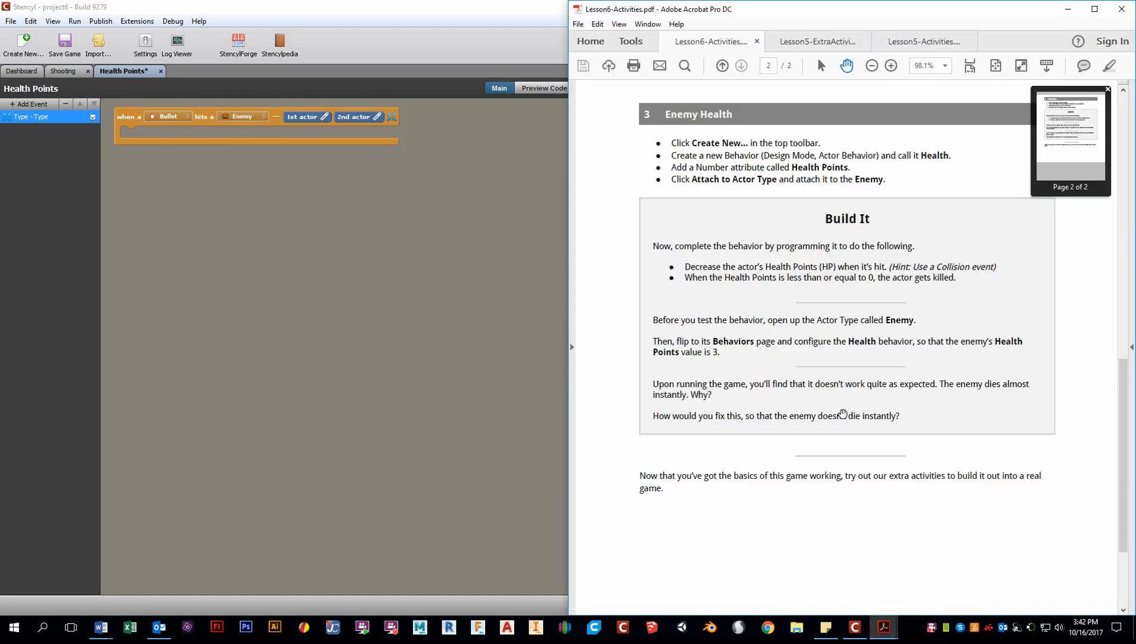
mouse_move(711, 239)
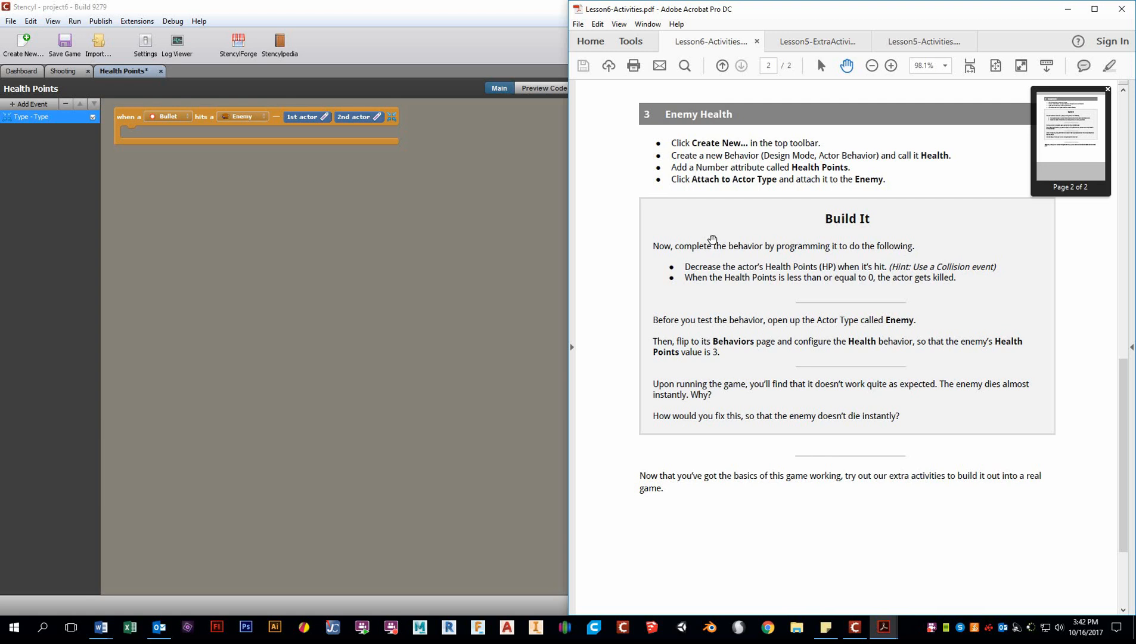
scroll(up, 3)
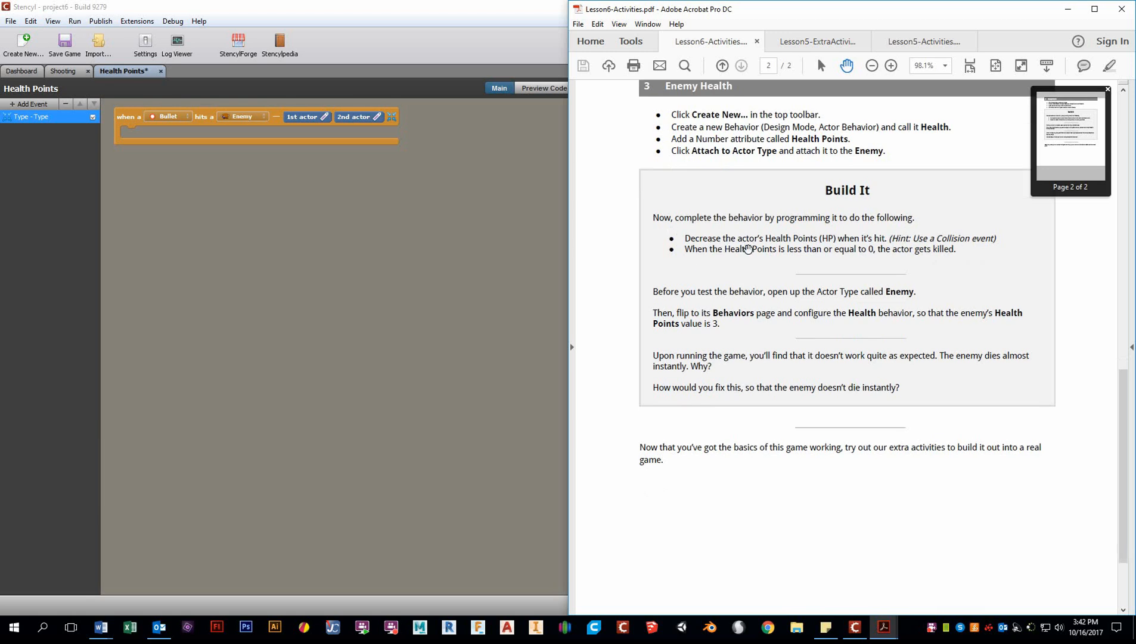
mouse_move(883, 239)
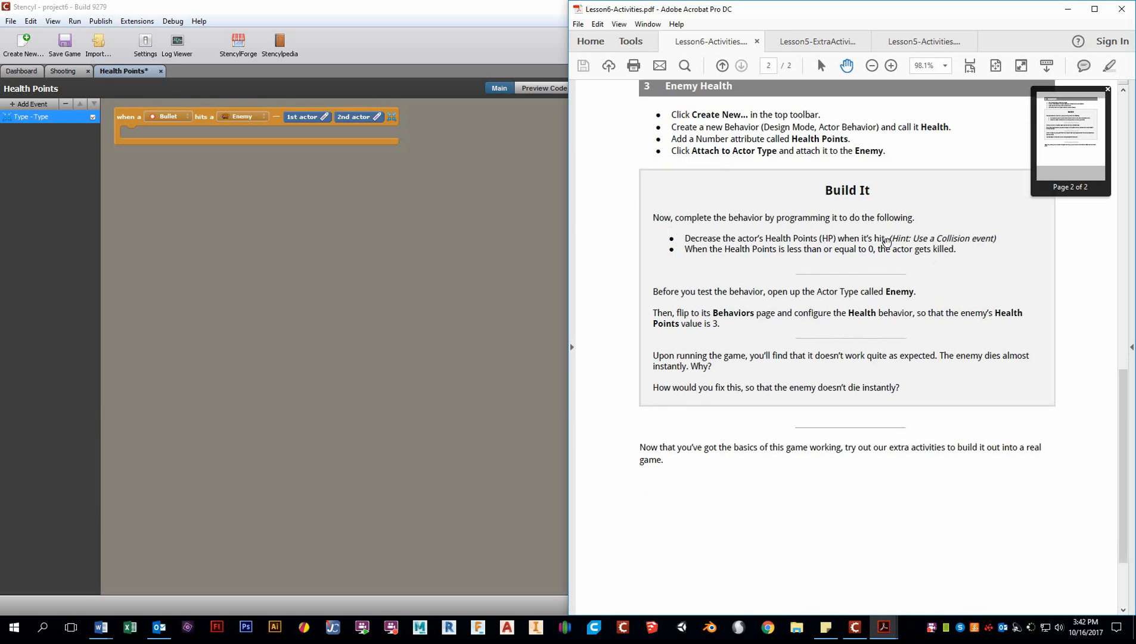
mouse_move(818, 258)
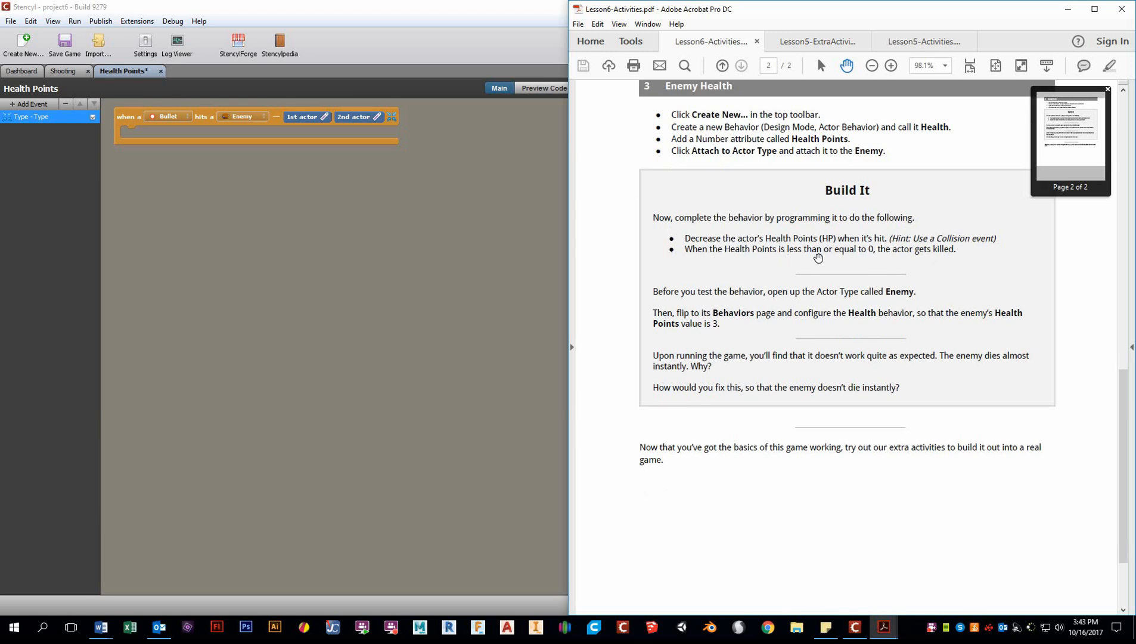
mouse_move(874, 258)
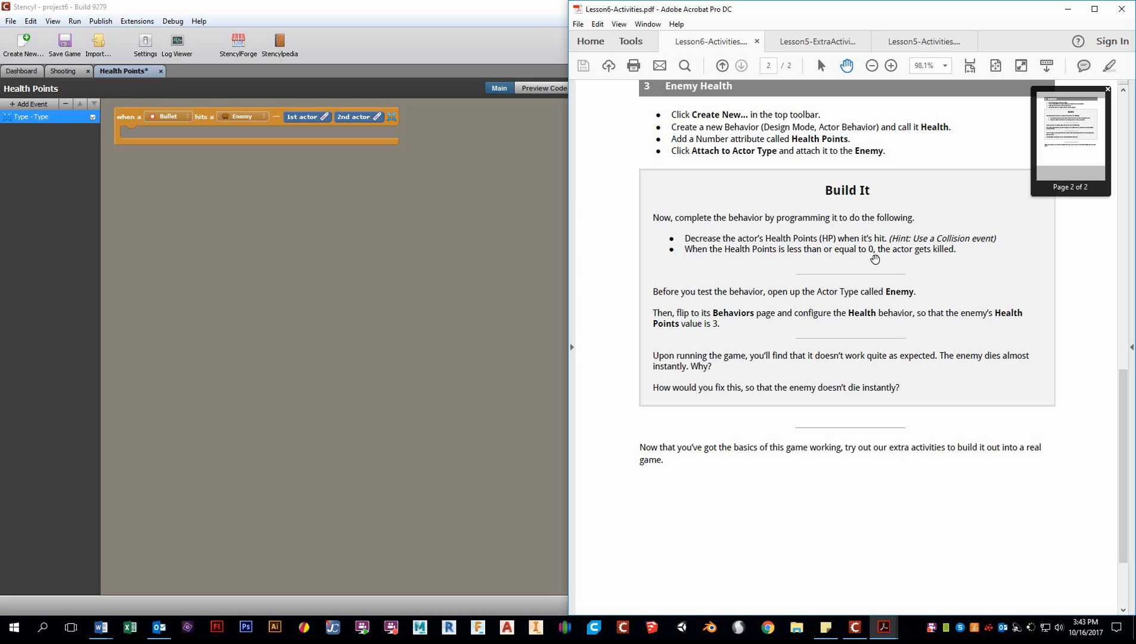
mouse_move(941, 259)
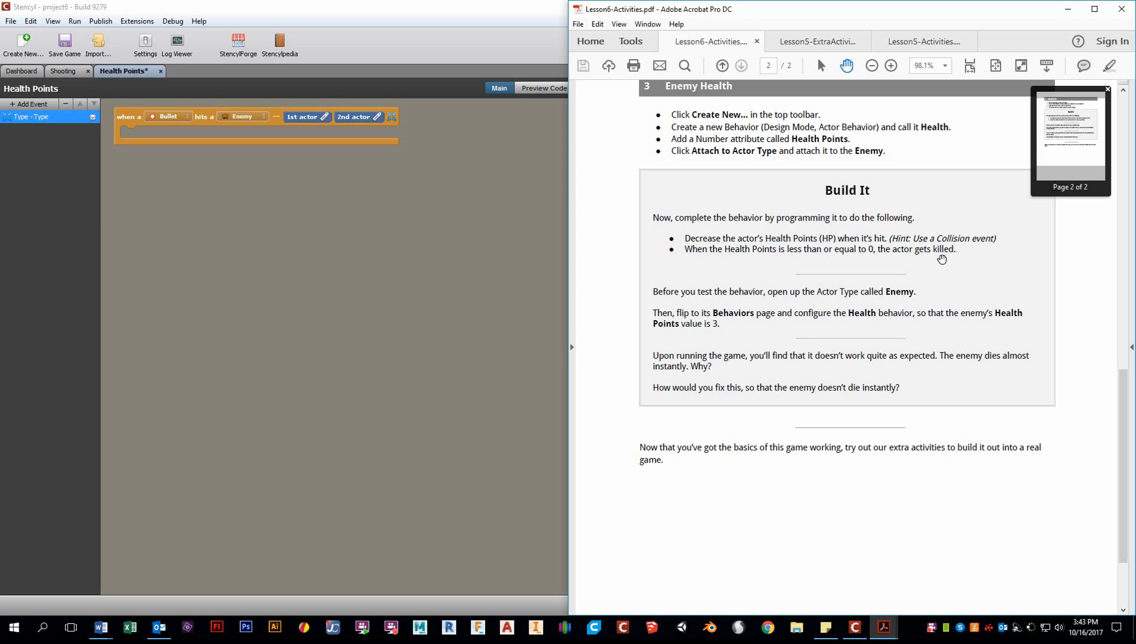
mouse_move(675, 141)
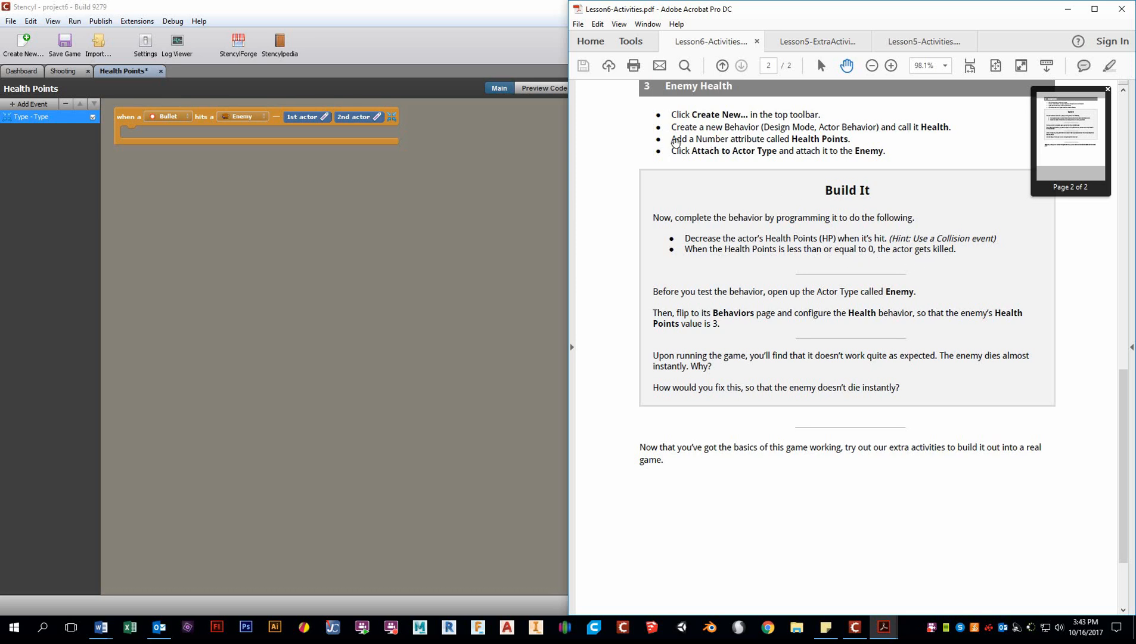
mouse_move(773, 143)
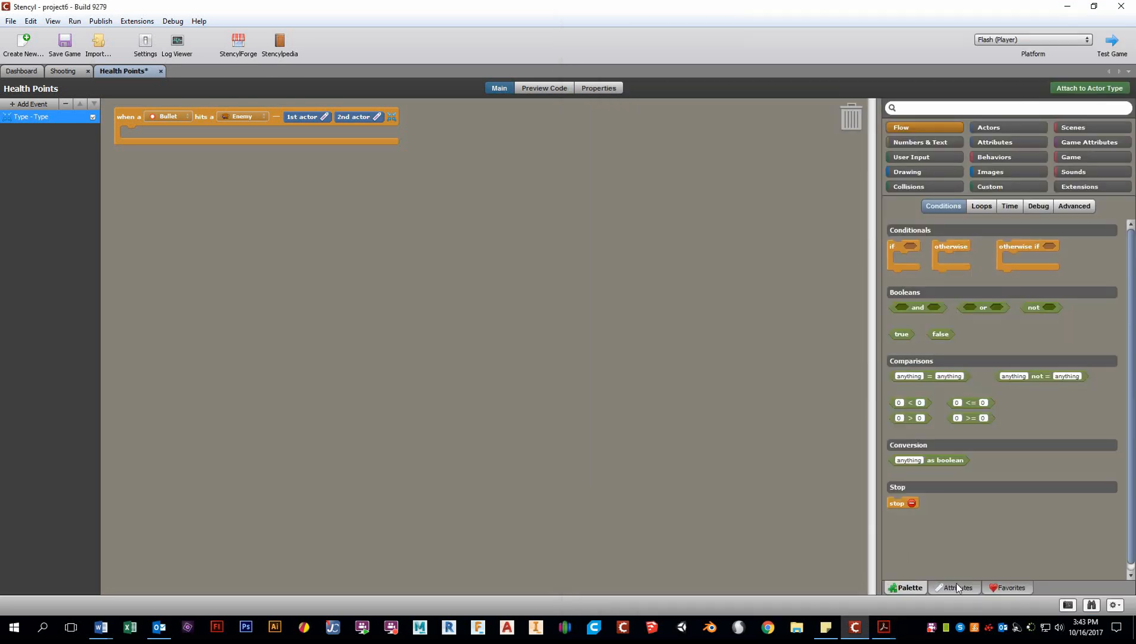
- Create a Number attribute named Health Points with default value 3, then return to the block palette
click(957, 588)
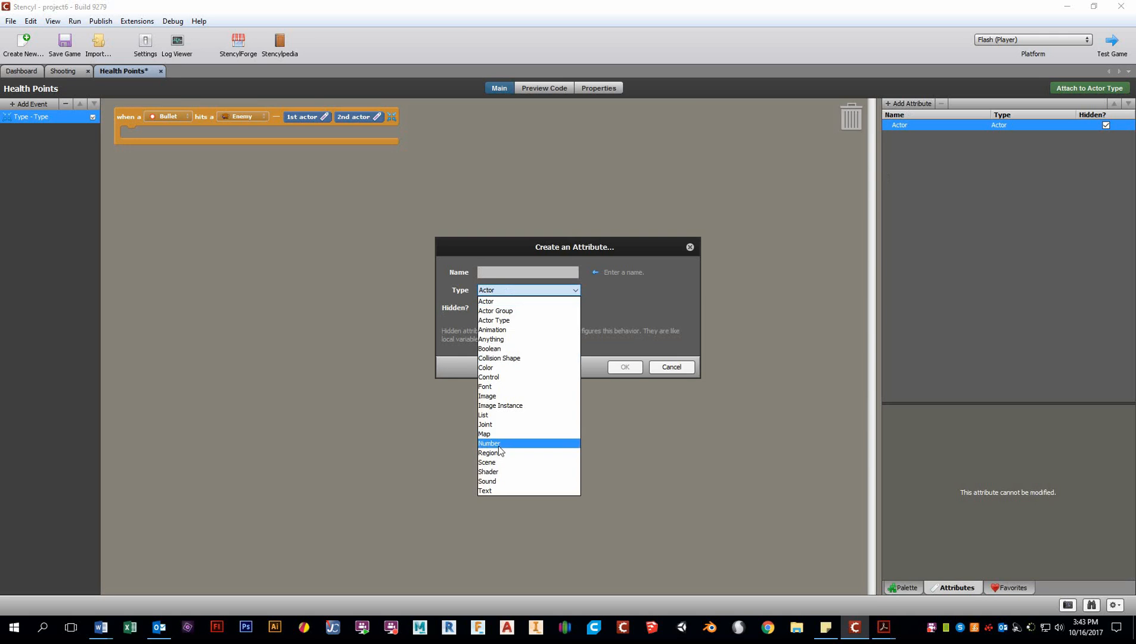
click(488, 444)
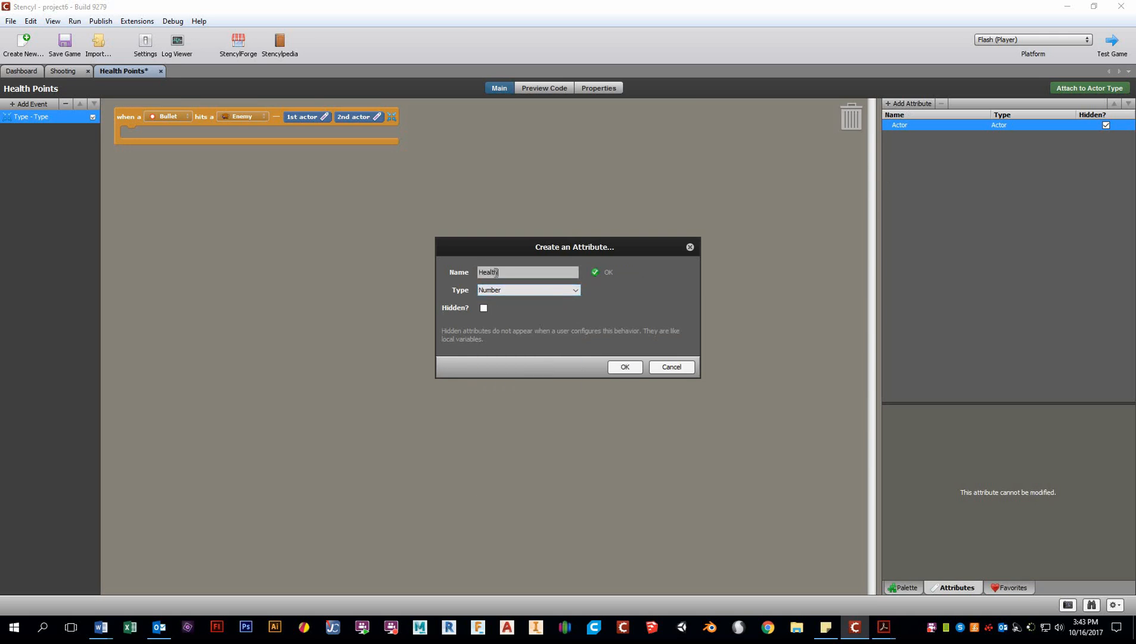
text(Pp)
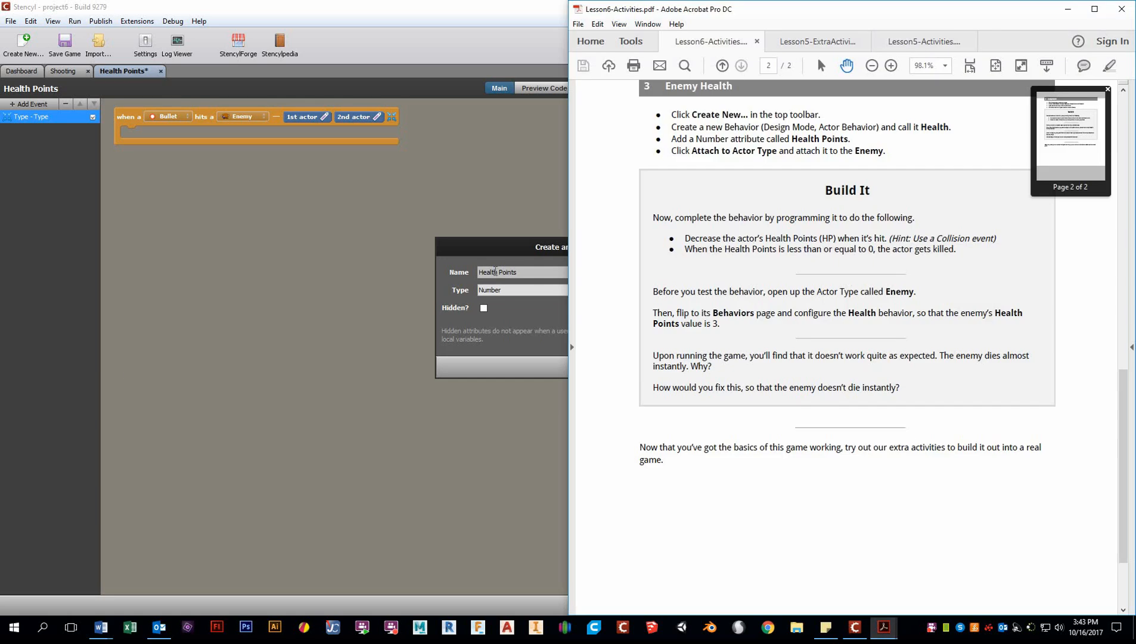
mouse_move(730, 129)
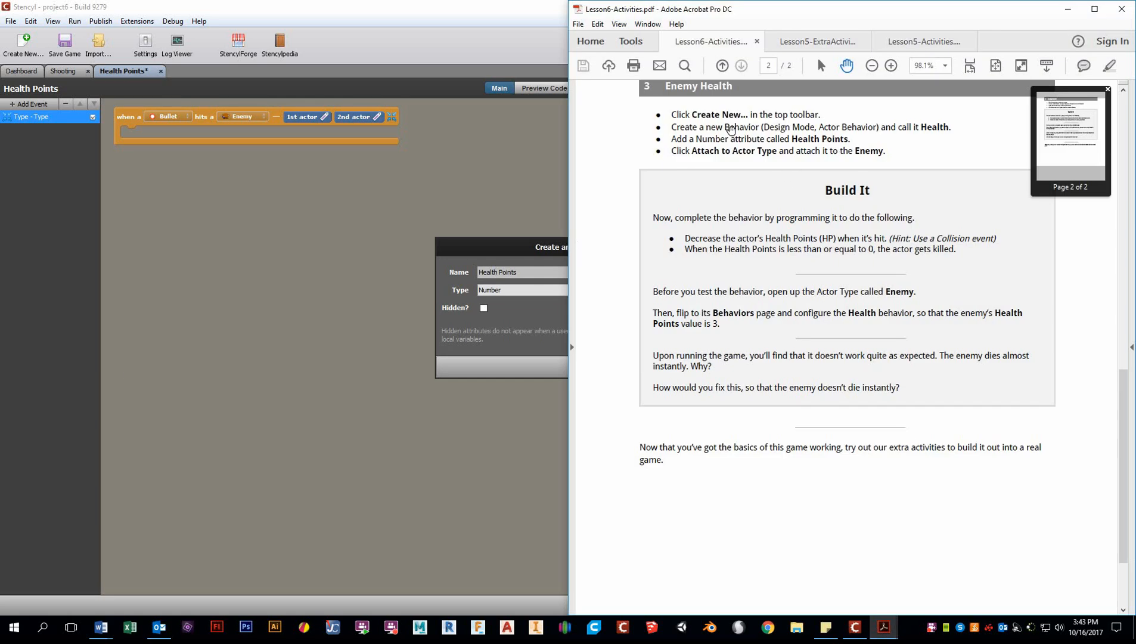
mouse_move(924, 131)
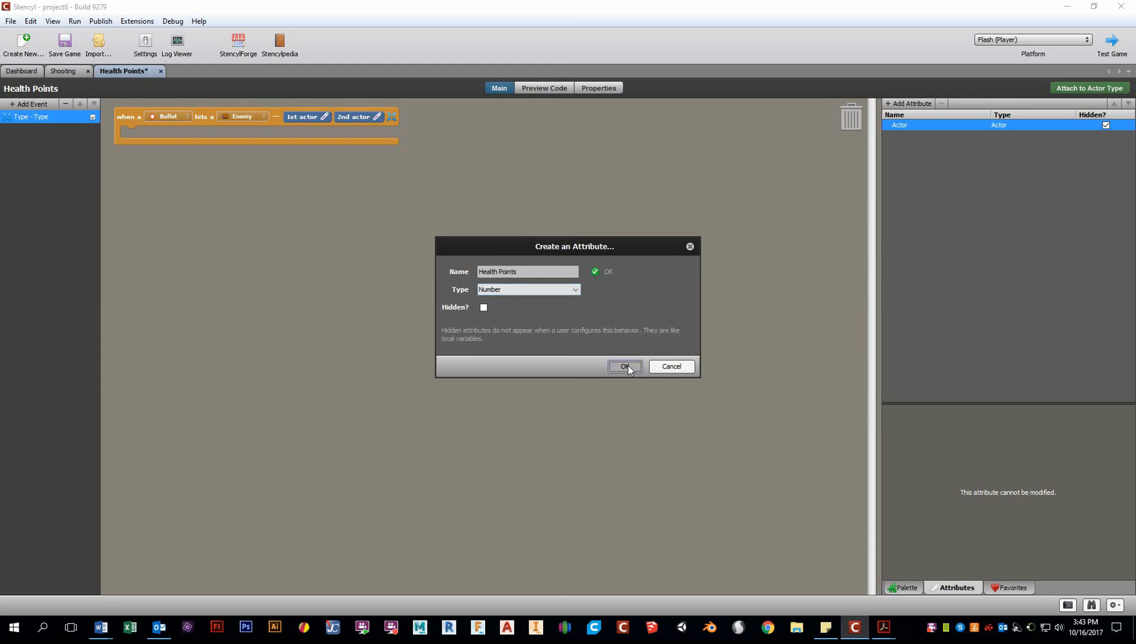
click(624, 366)
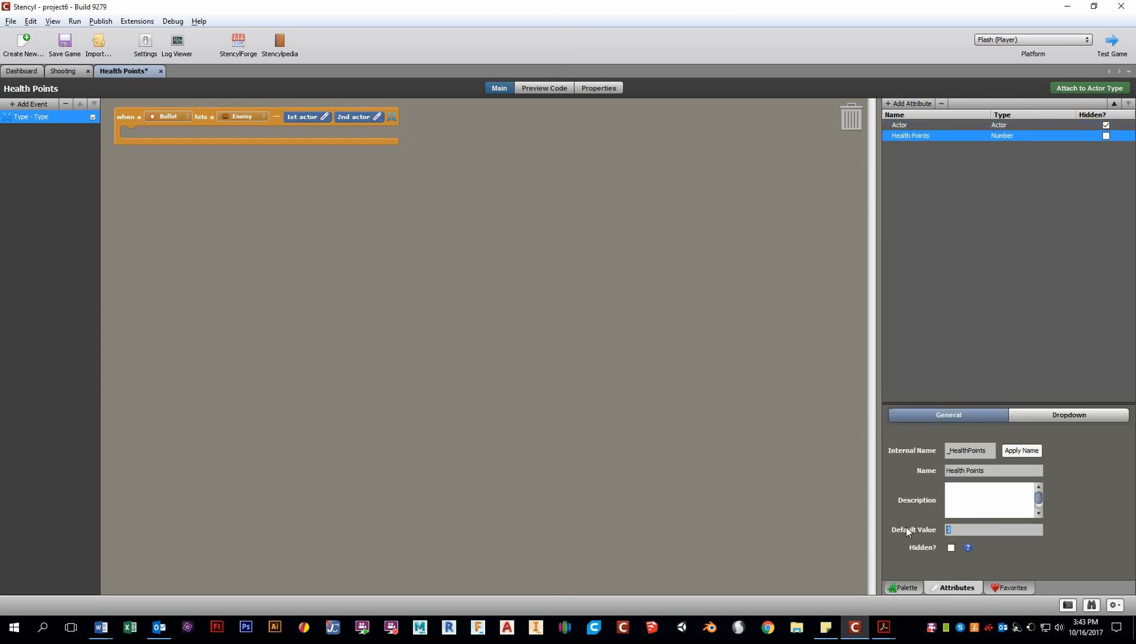
text(3)
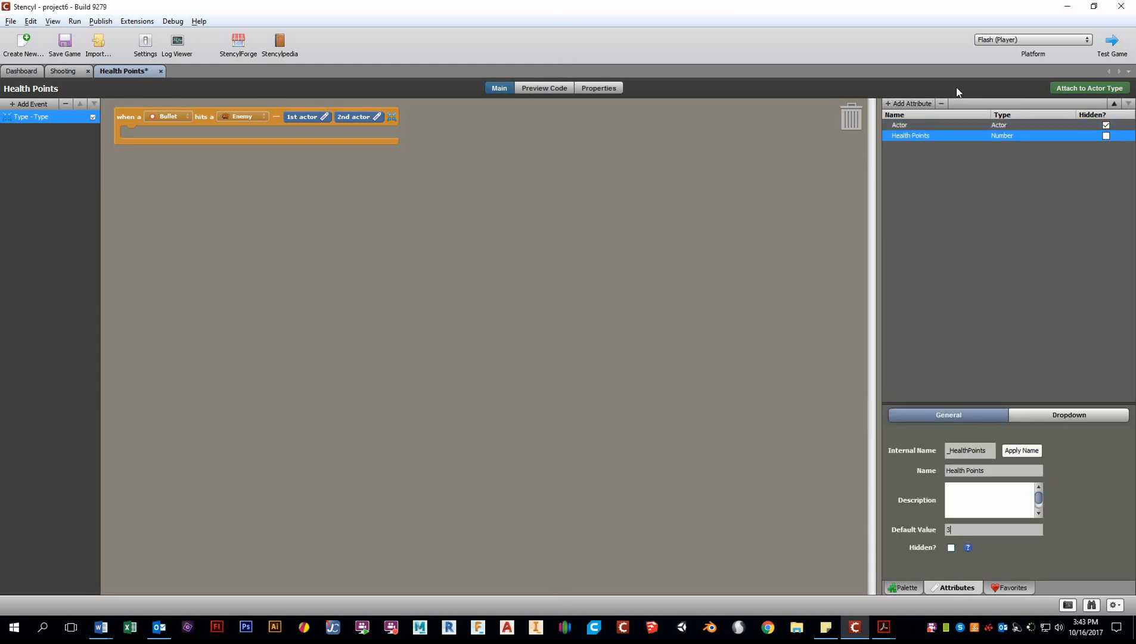
click(907, 587)
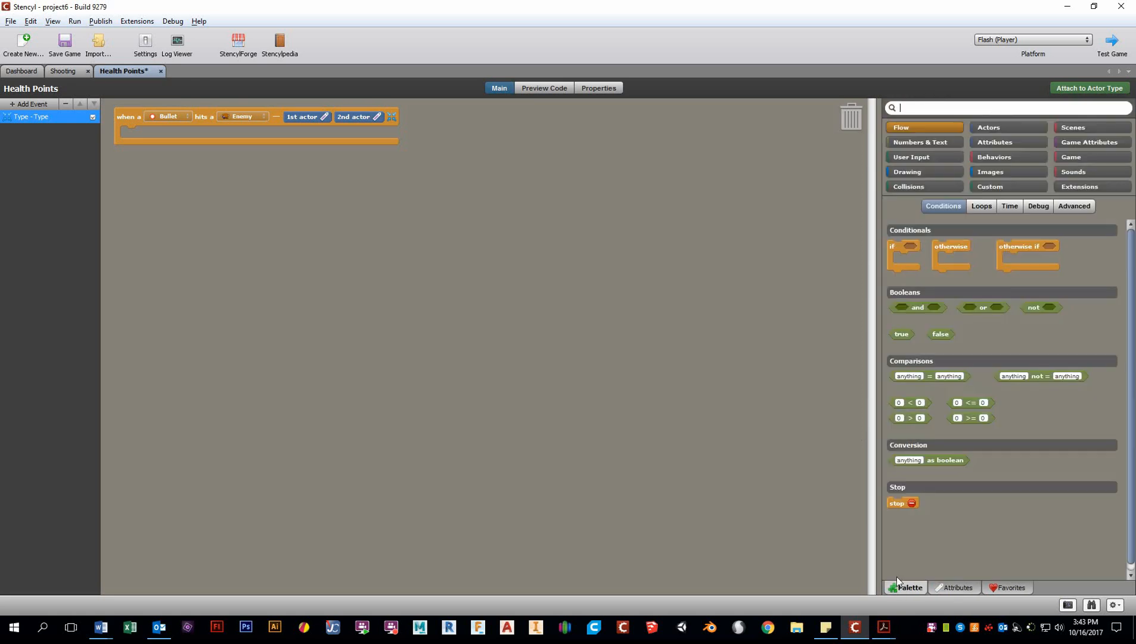
mouse_move(155, 135)
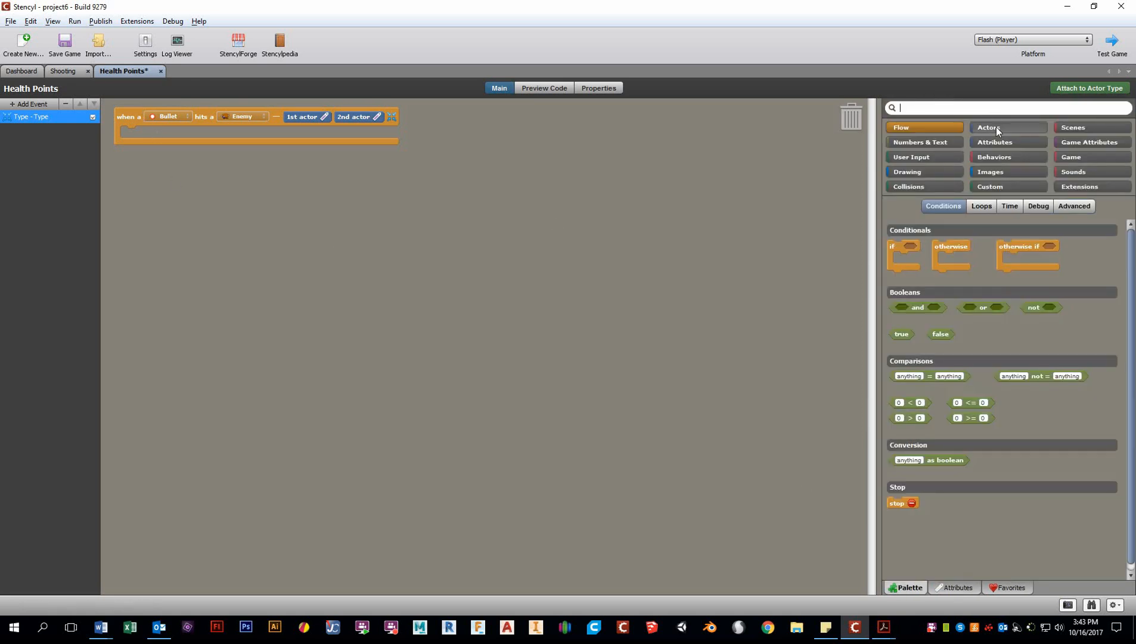
- Place 'set Health Points to Health Points minus …' in the Bullet-hits-Enemy event
click(1007, 142)
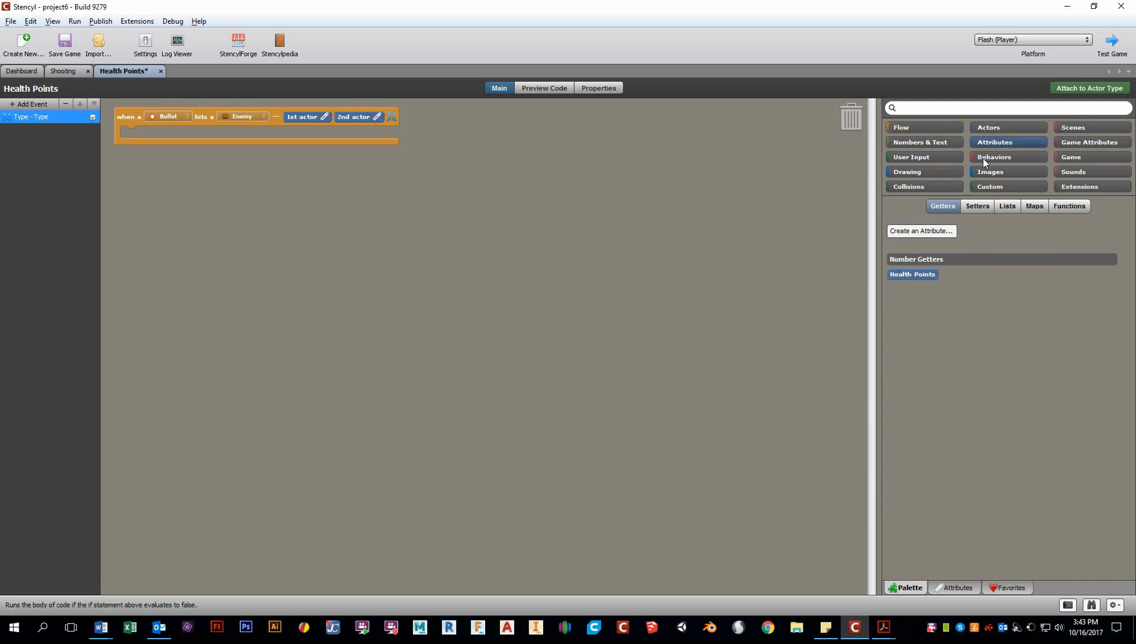
click(977, 205)
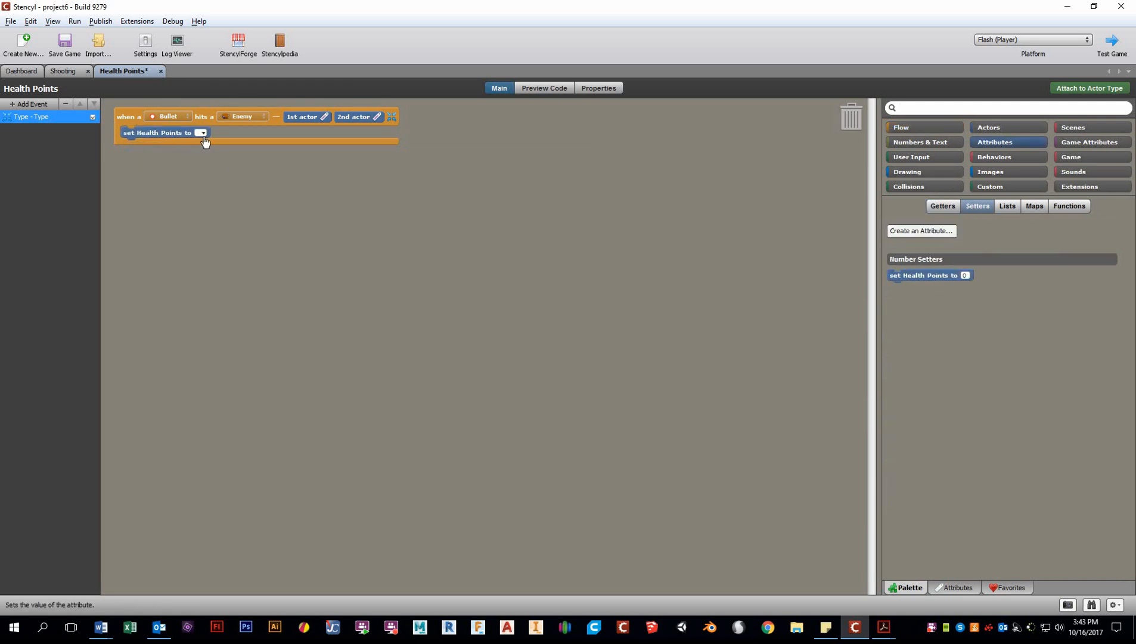
click(201, 132)
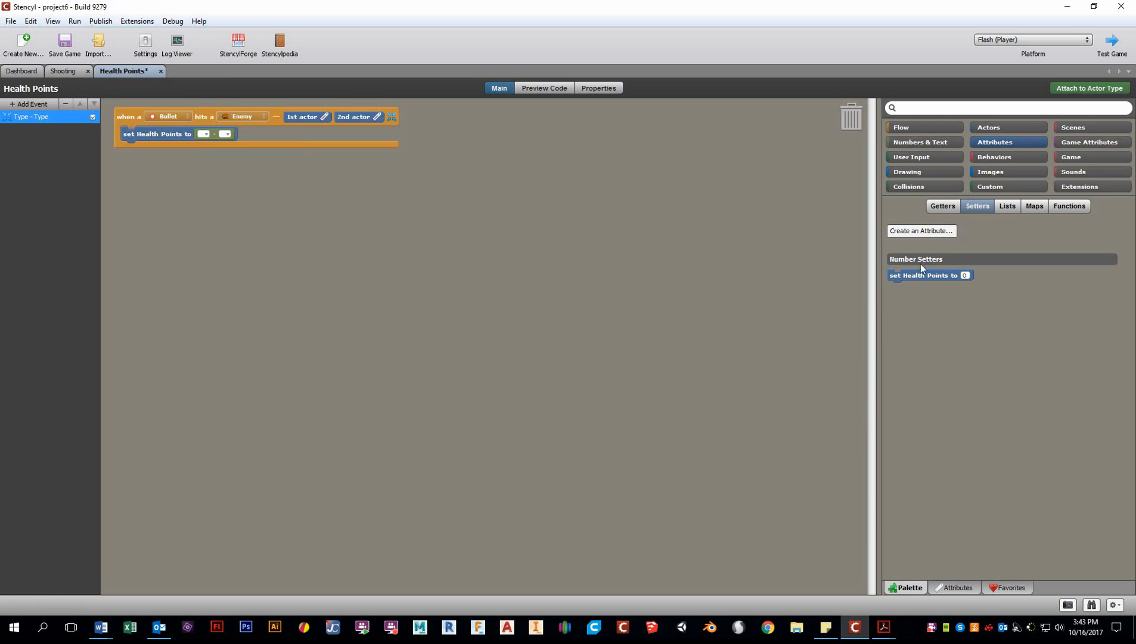
click(941, 206)
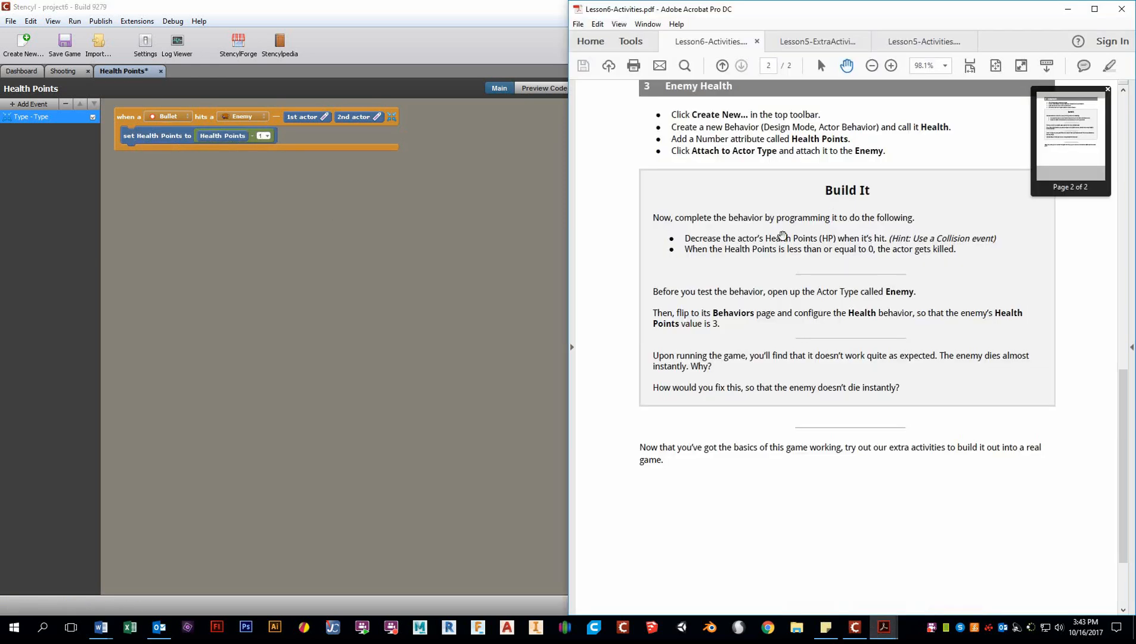
mouse_move(715, 257)
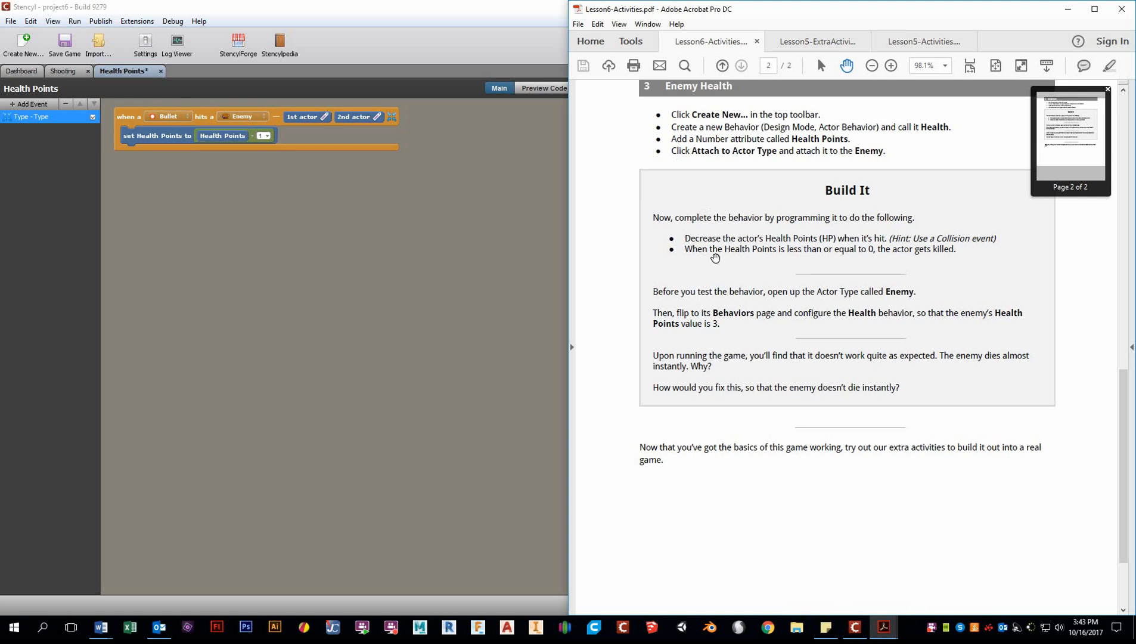
mouse_move(829, 258)
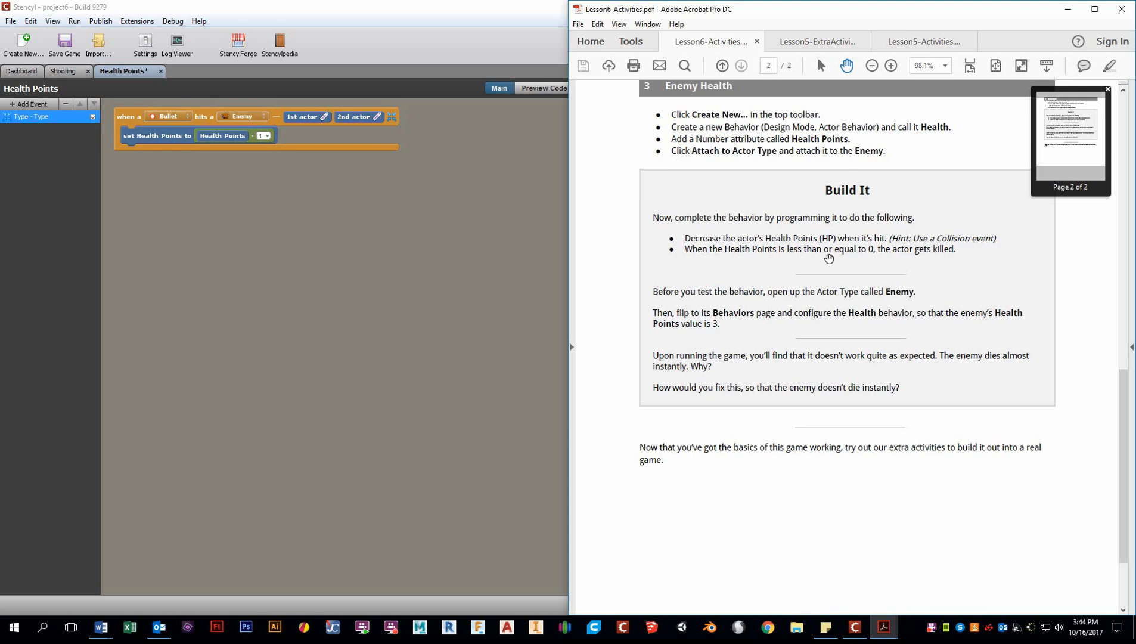
mouse_move(761, 260)
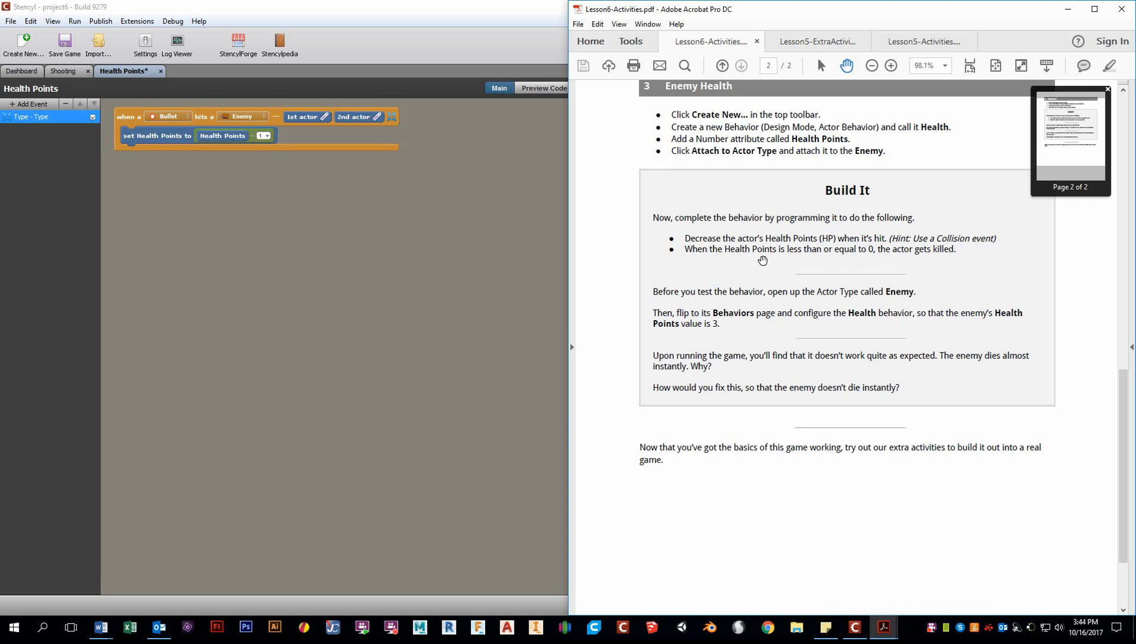
mouse_move(822, 266)
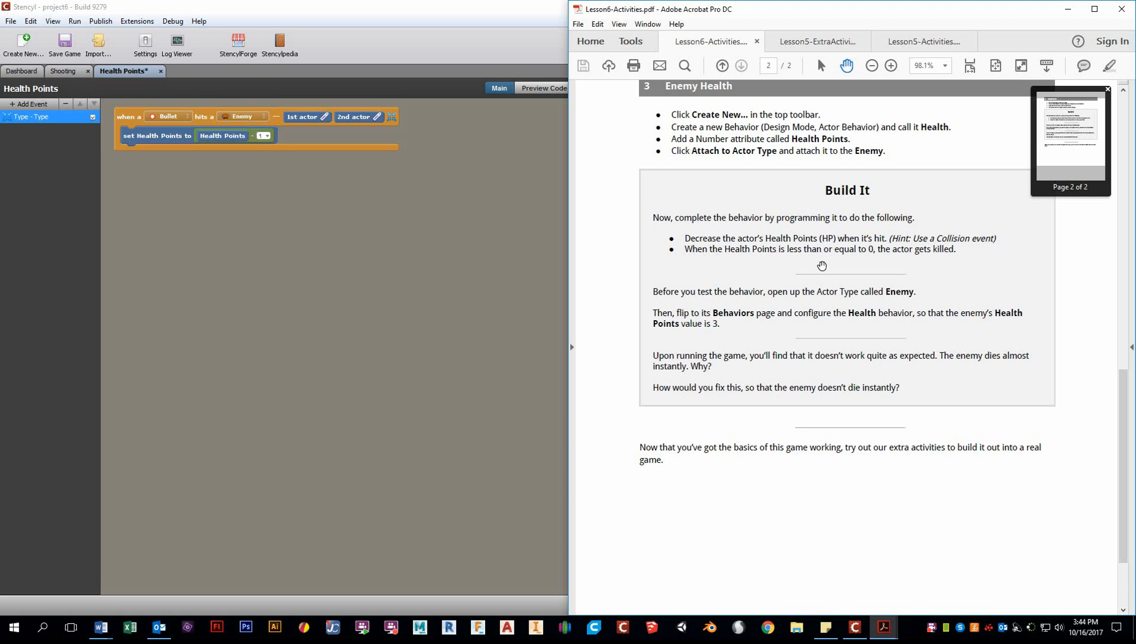
mouse_move(518, 296)
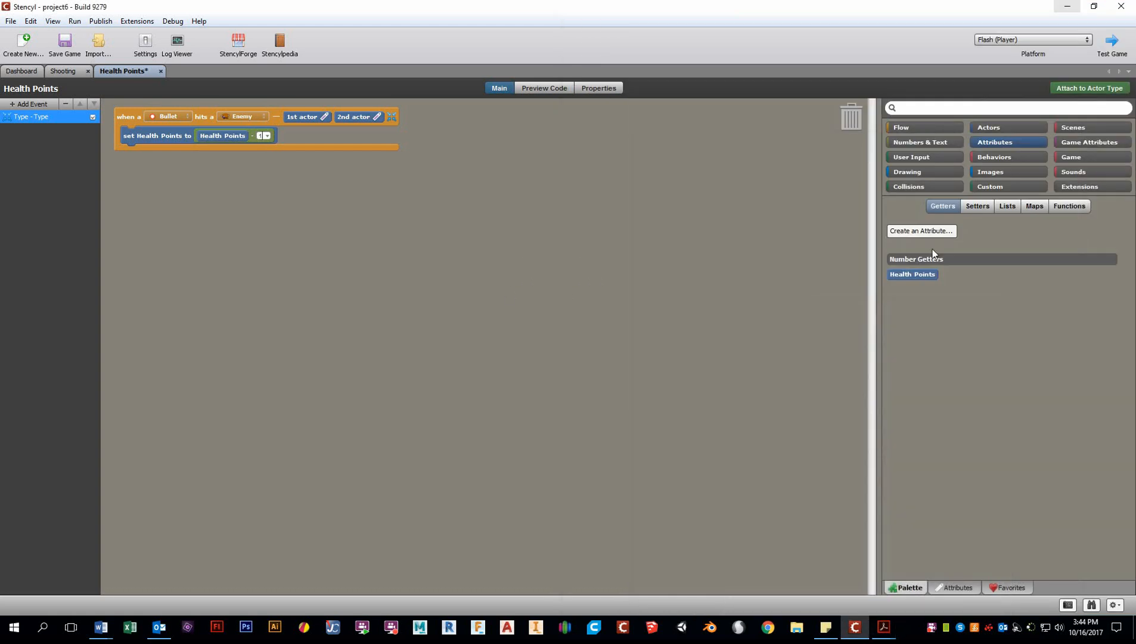
- Add an if block with a less-than-or-equal condition for Health Points ≤ 0
click(900, 126)
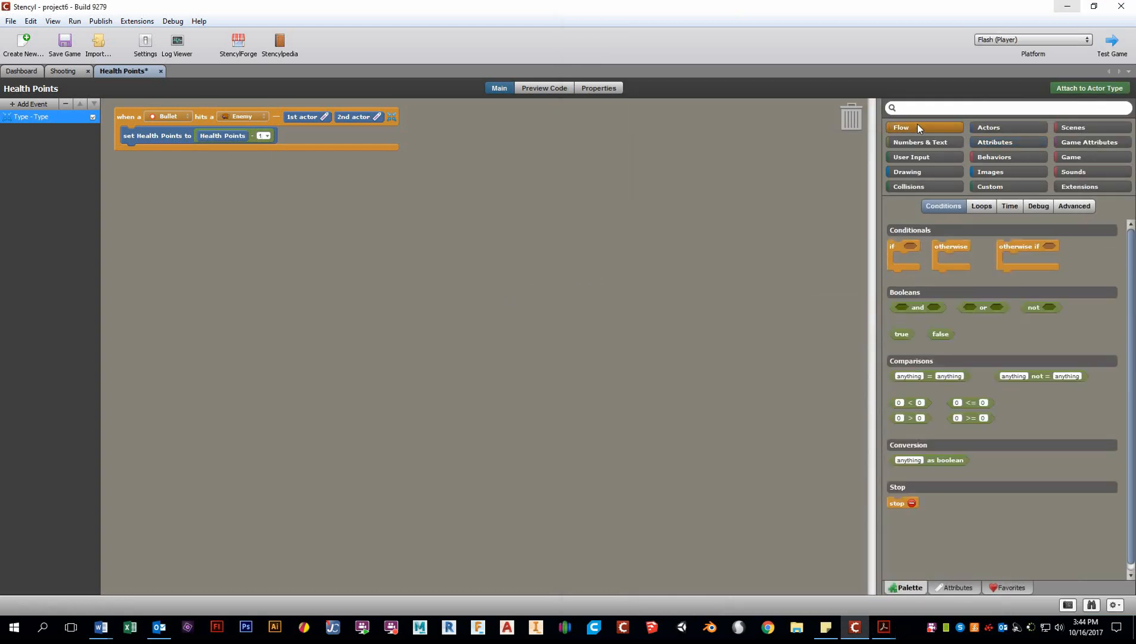
mouse_move(903, 250)
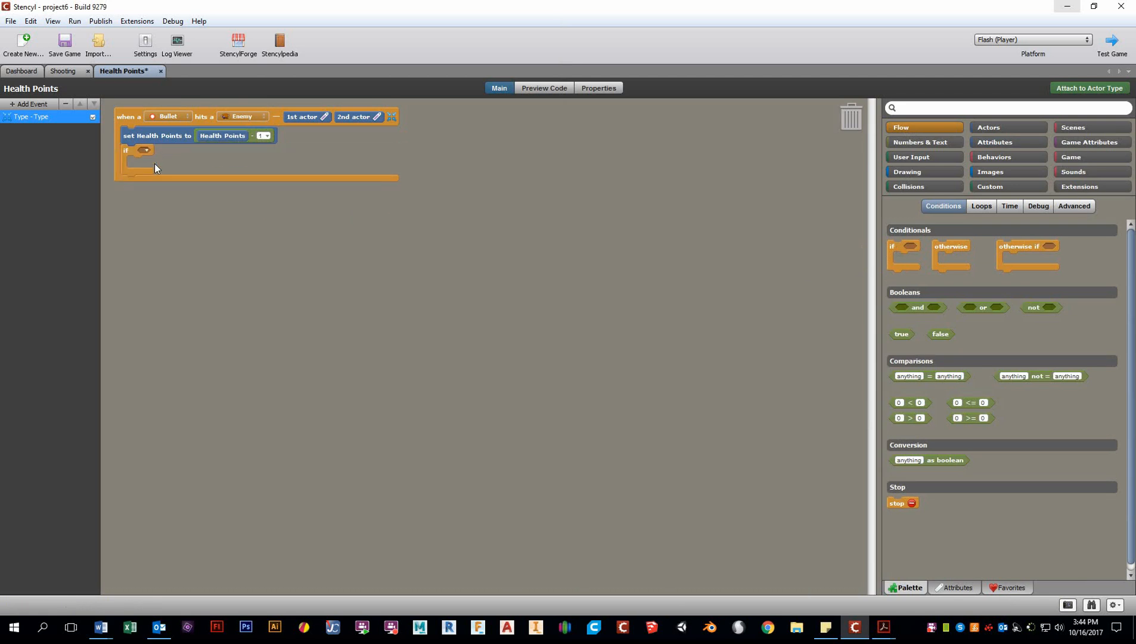
click(145, 150)
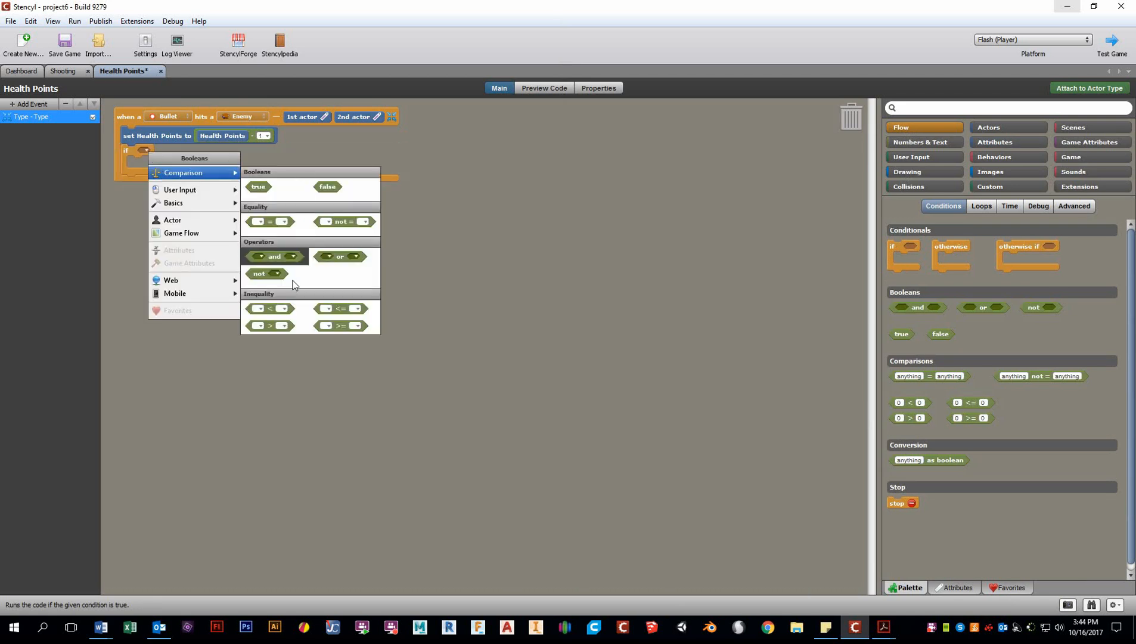
click(340, 307)
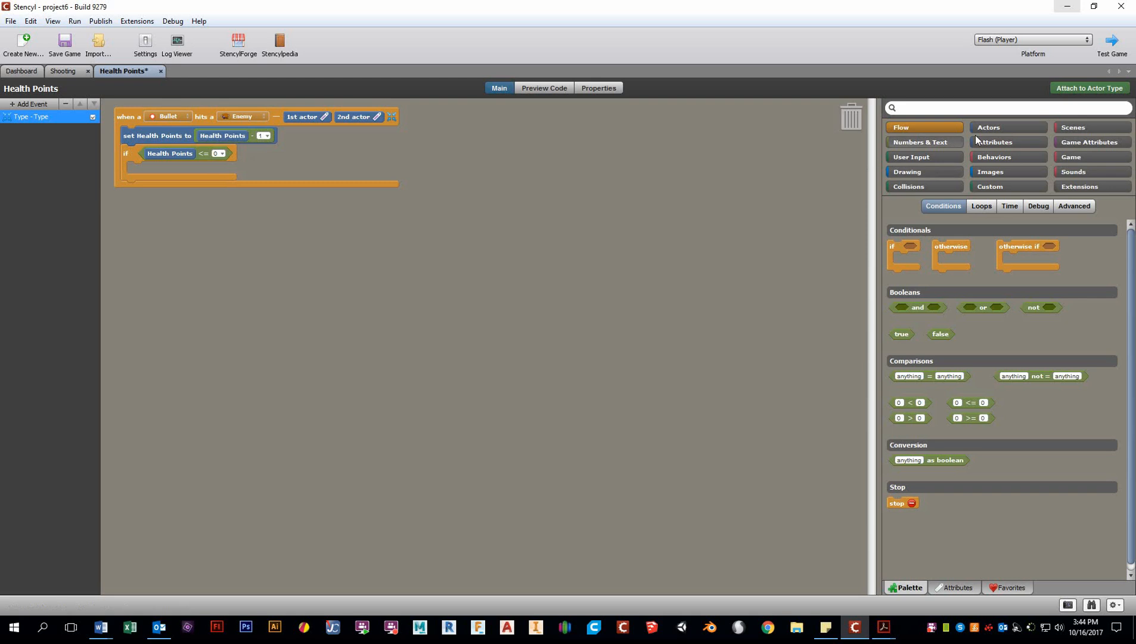
- Put a kill block inside the if and target the 2nd colliding actor instead of Self
click(1007, 127)
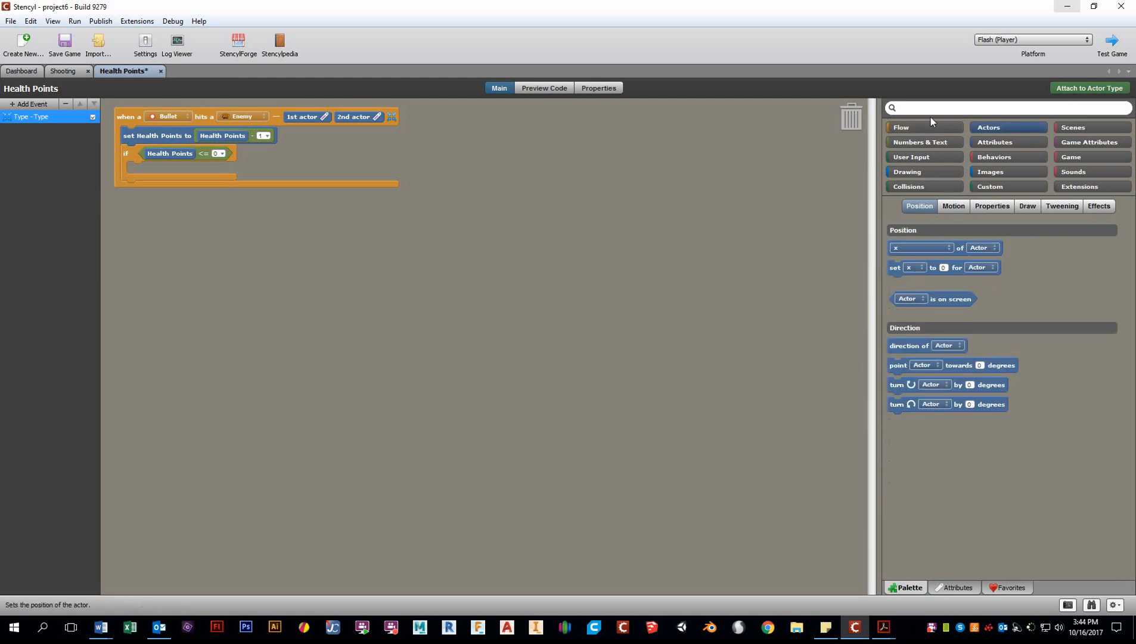
mouse_move(895, 109)
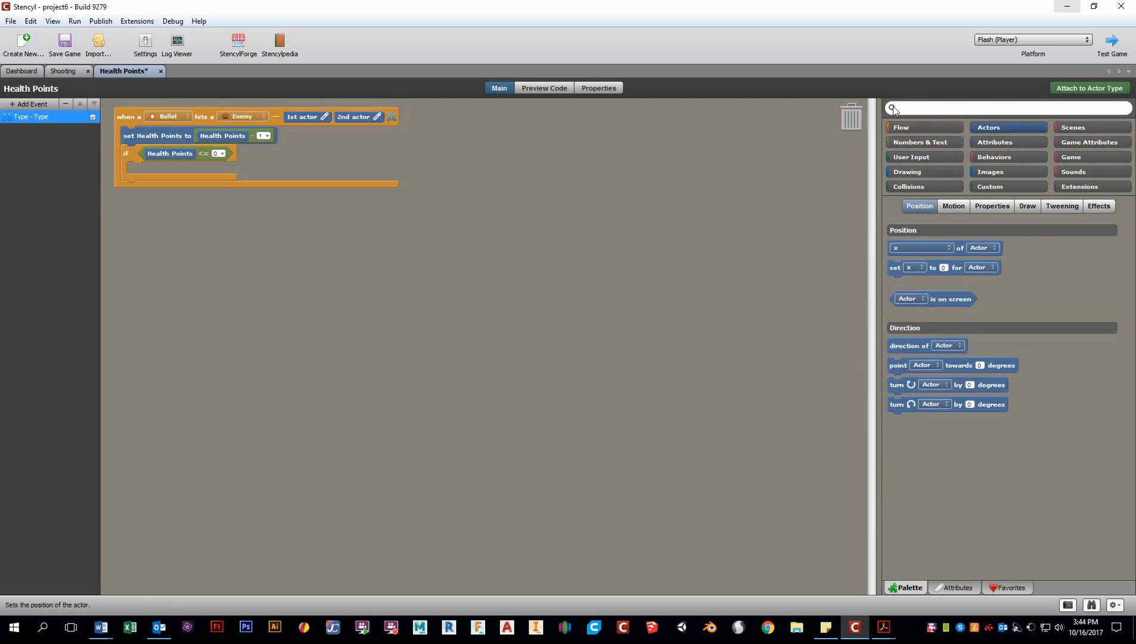
click(990, 206)
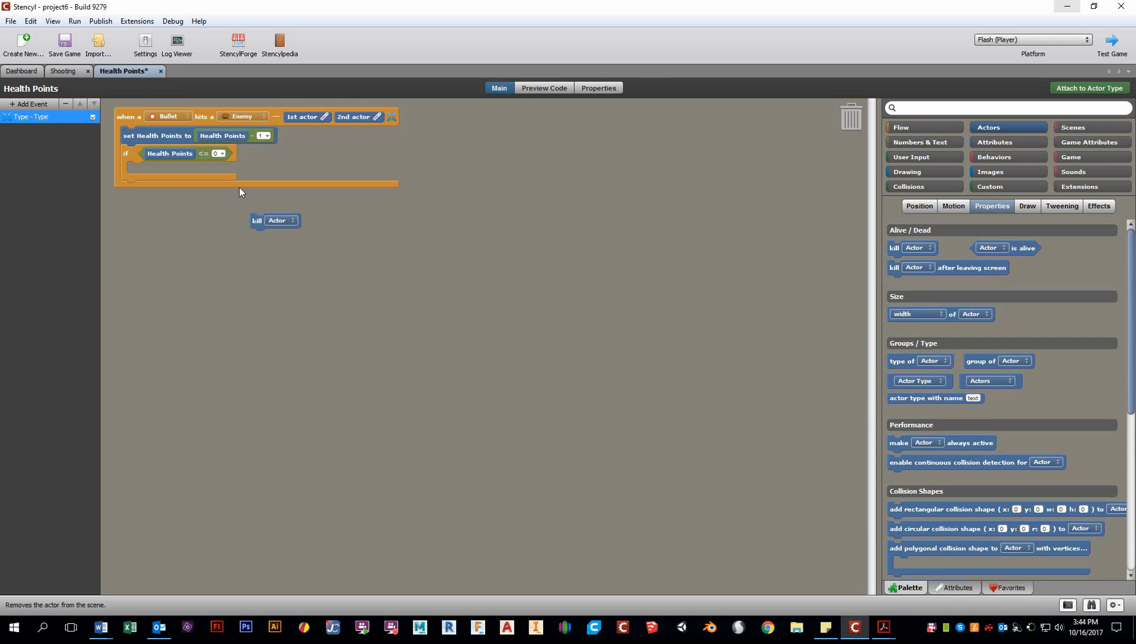
drag(276, 220, 150, 170)
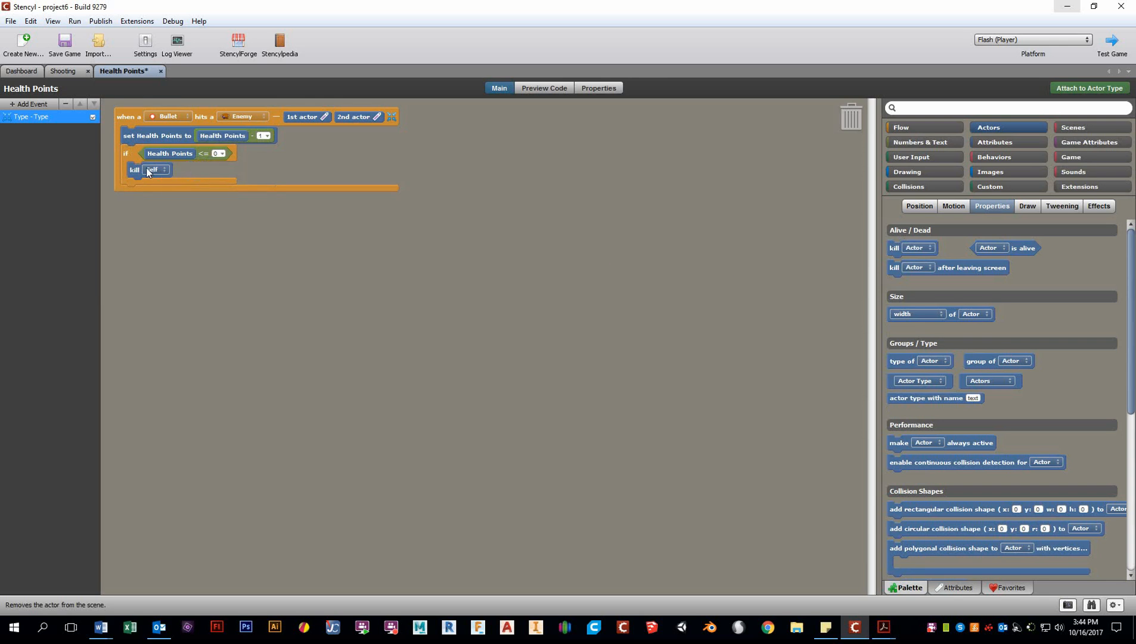
click(156, 169)
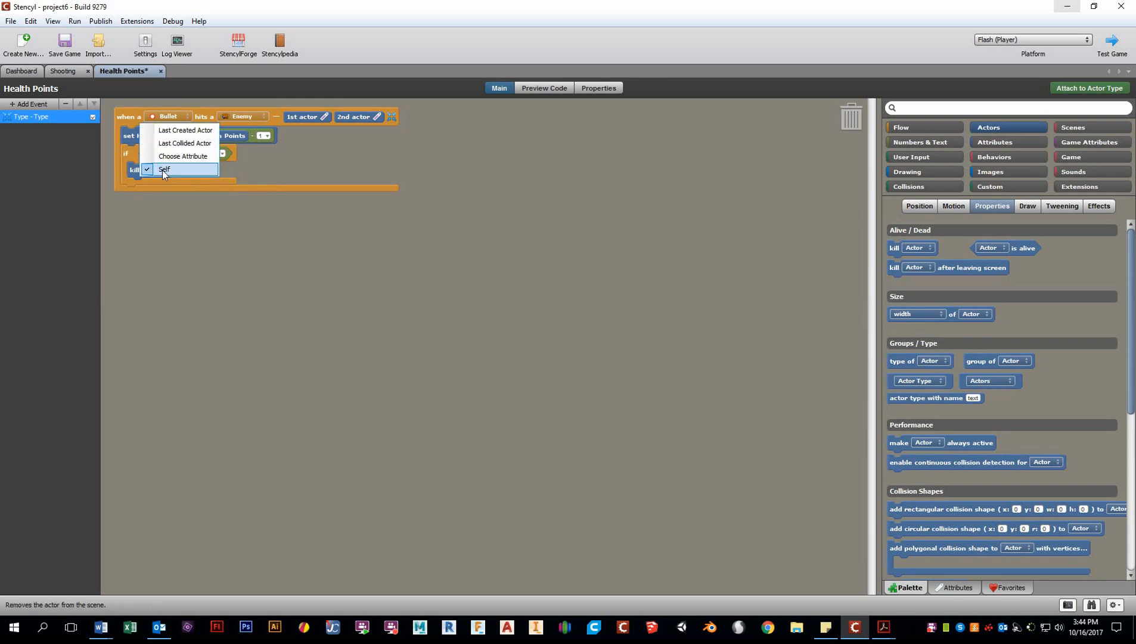
click(164, 169)
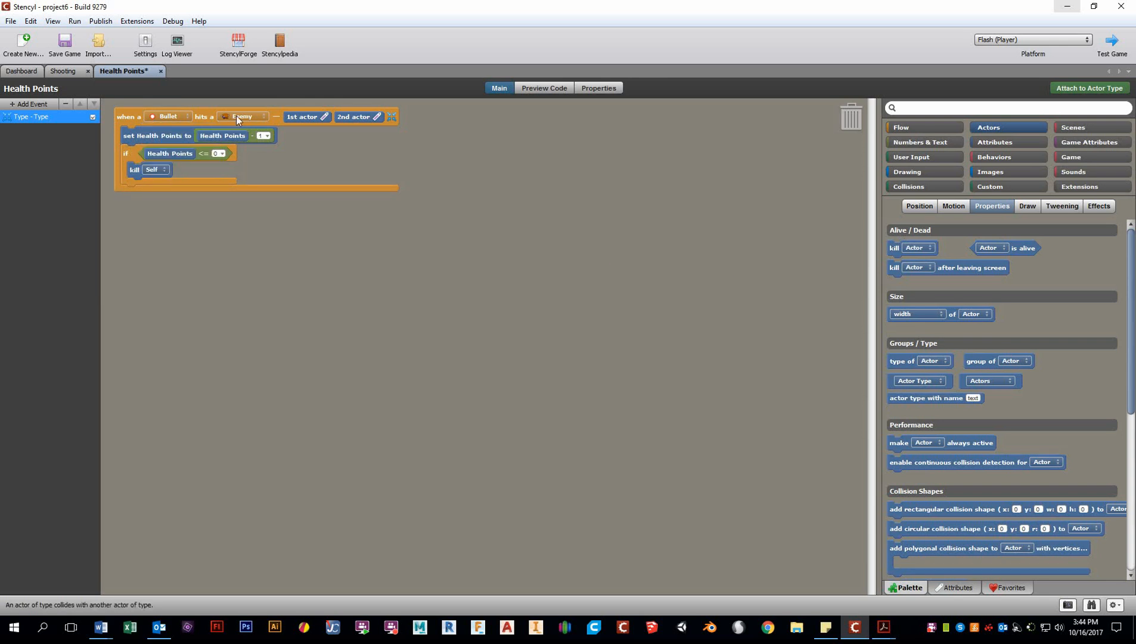
click(154, 170)
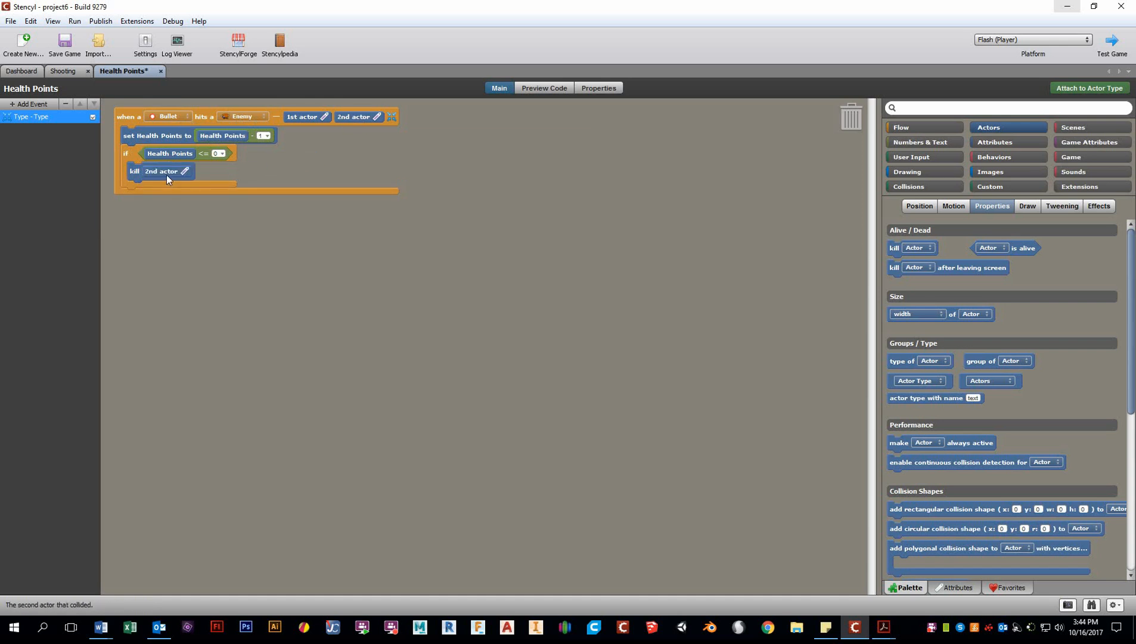
mouse_move(1001, 63)
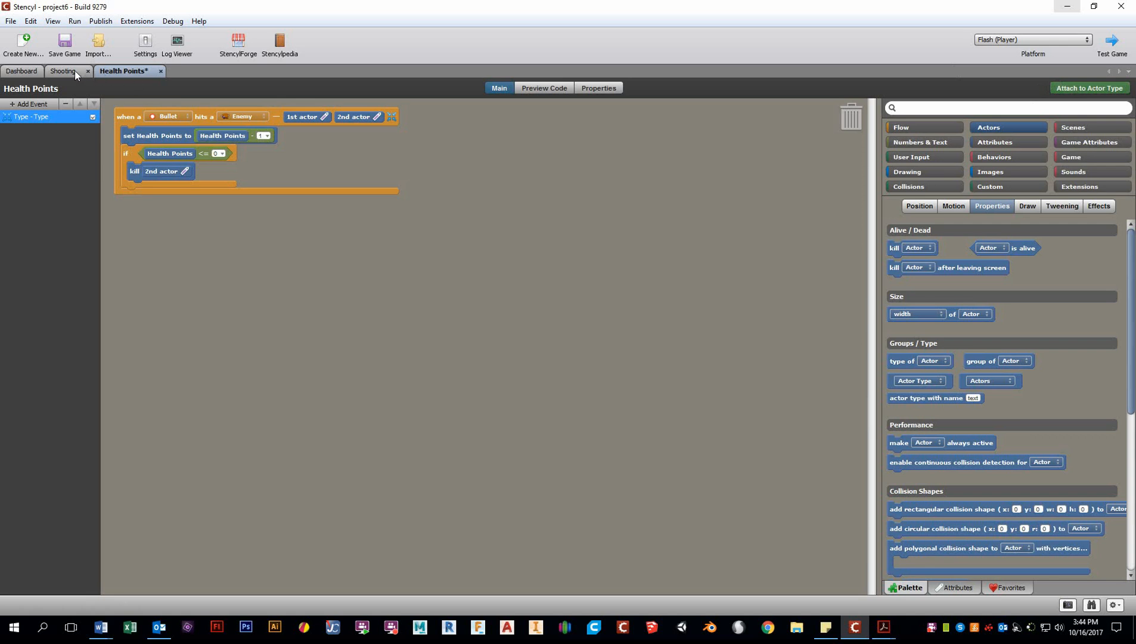
- Go to Dashboard > Actor Types, open Enemy and view its attached behaviors
click(63, 70)
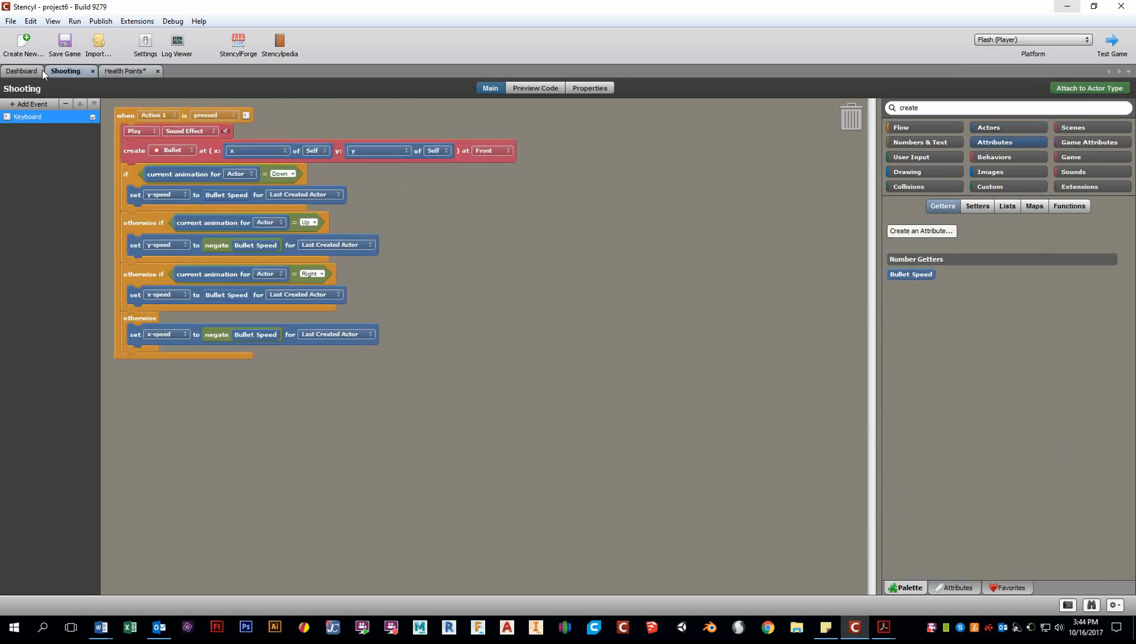
click(25, 71)
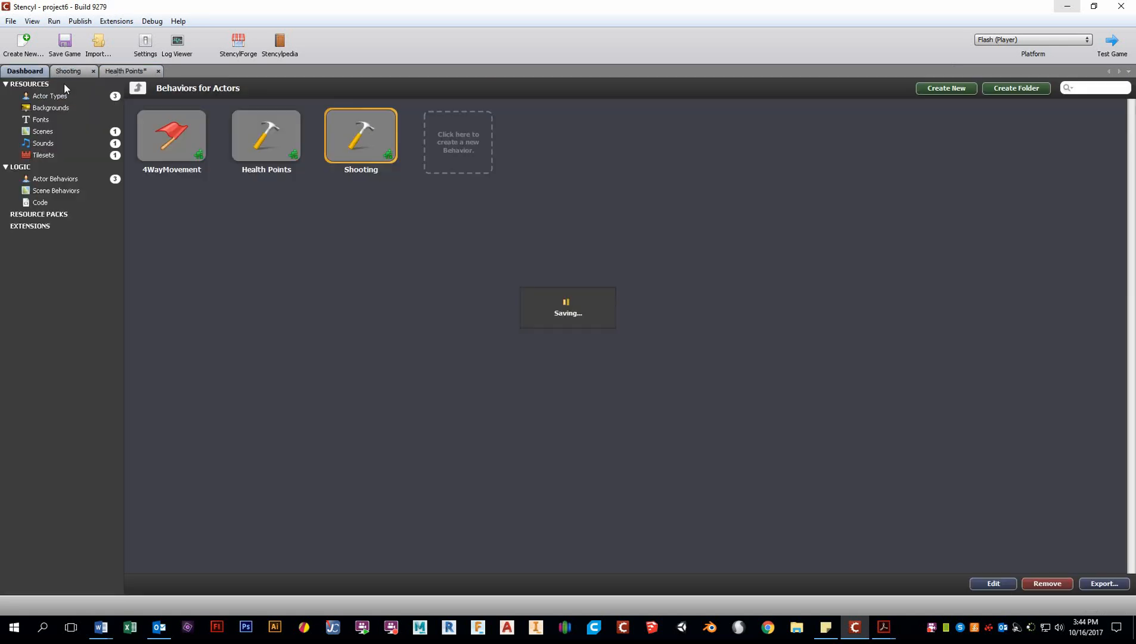
click(53, 95)
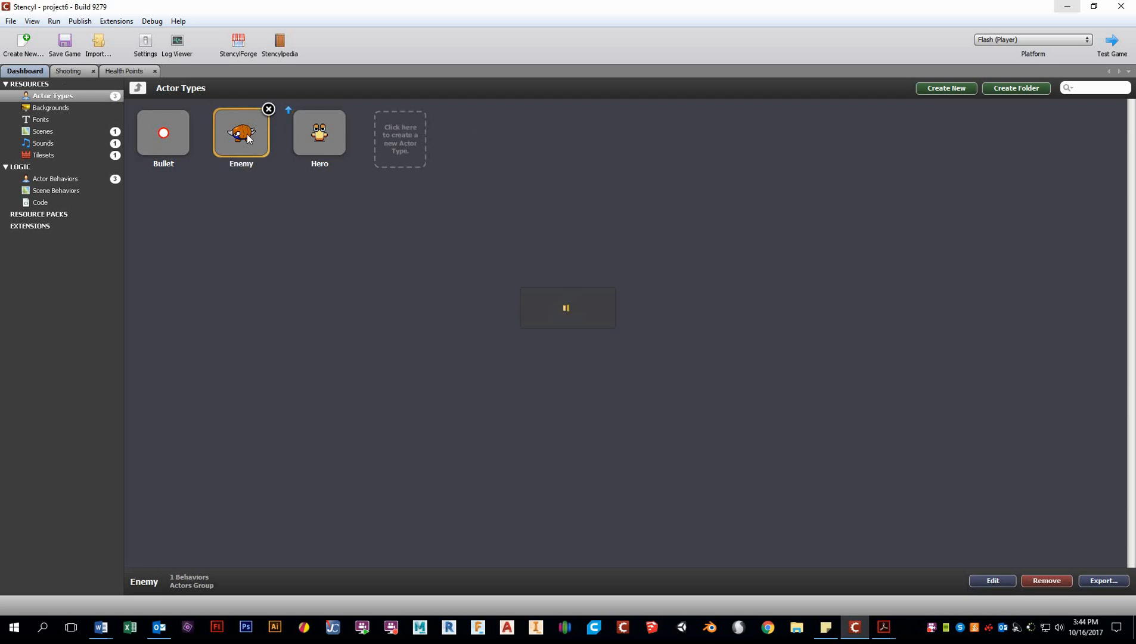
double_click(241, 132)
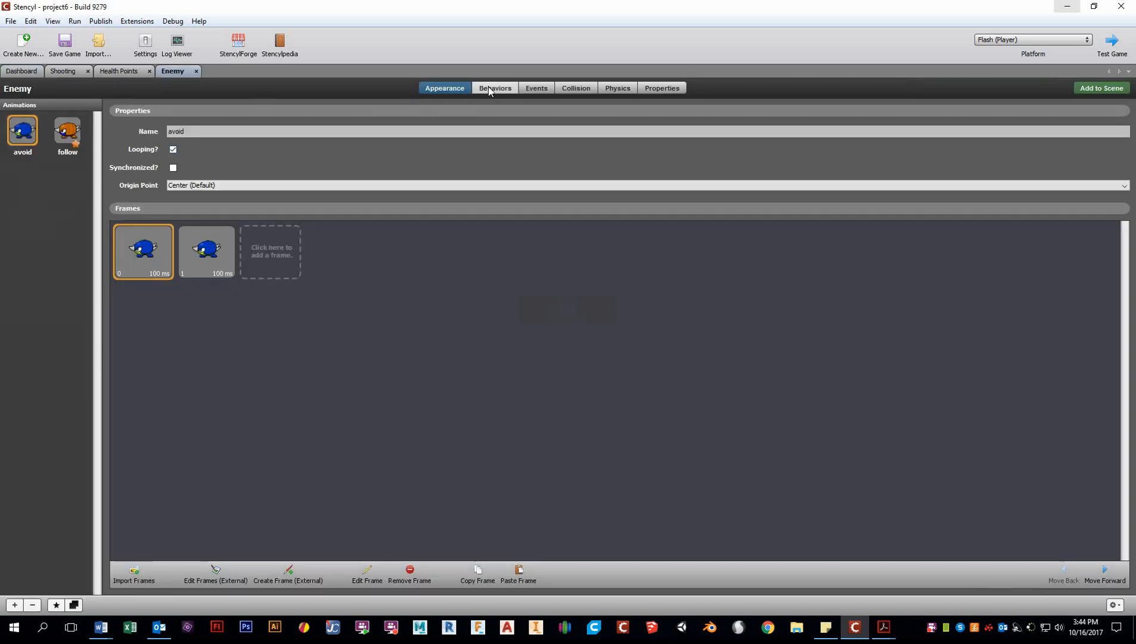
click(494, 88)
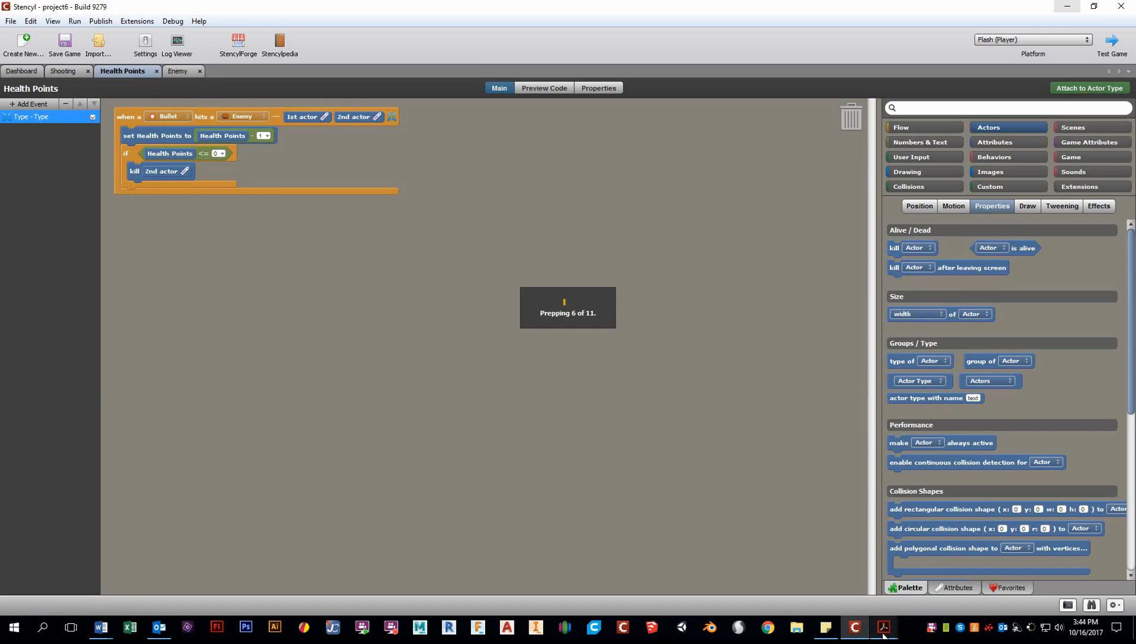
- Play the test build in Flash Player, then close the game window
click(881, 625)
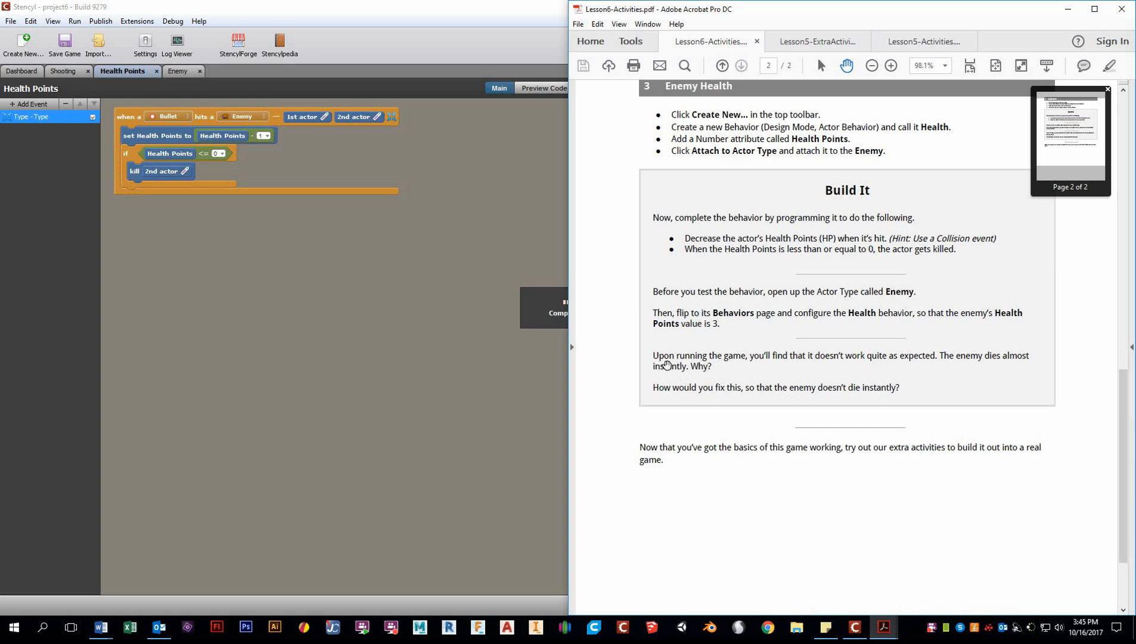
mouse_move(843, 363)
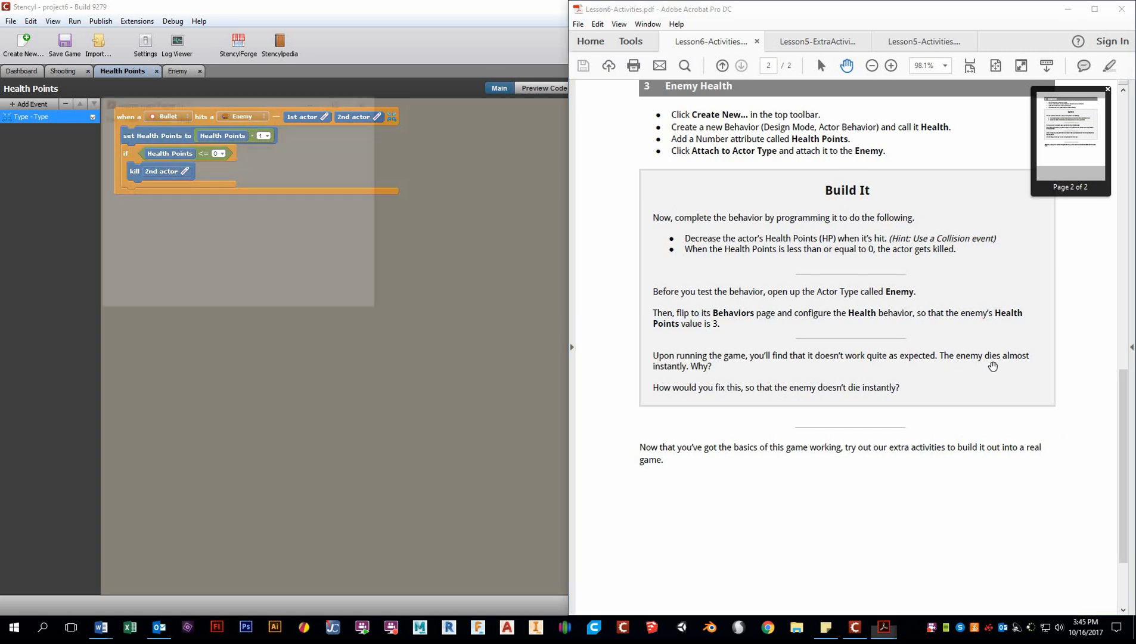
click(73, 20)
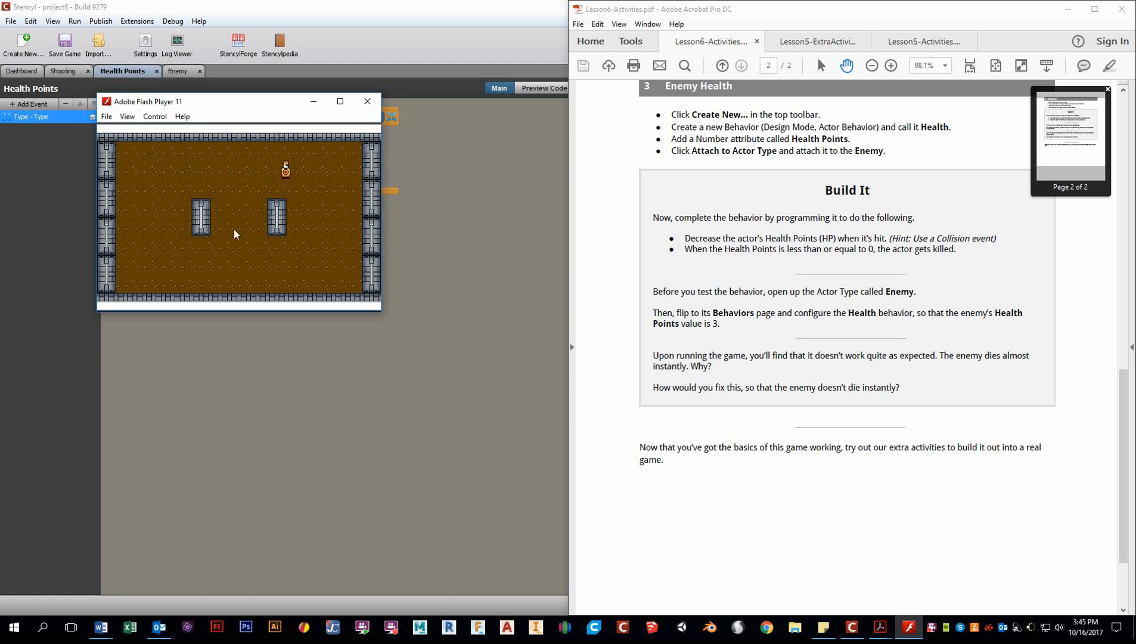
mouse_move(367, 101)
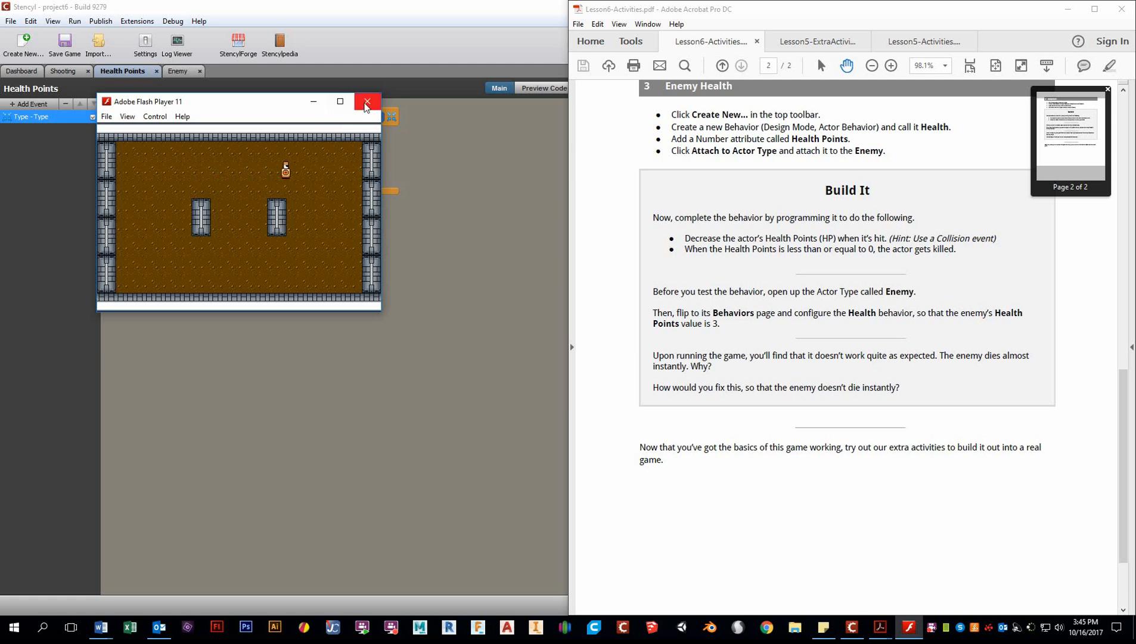
click(367, 101)
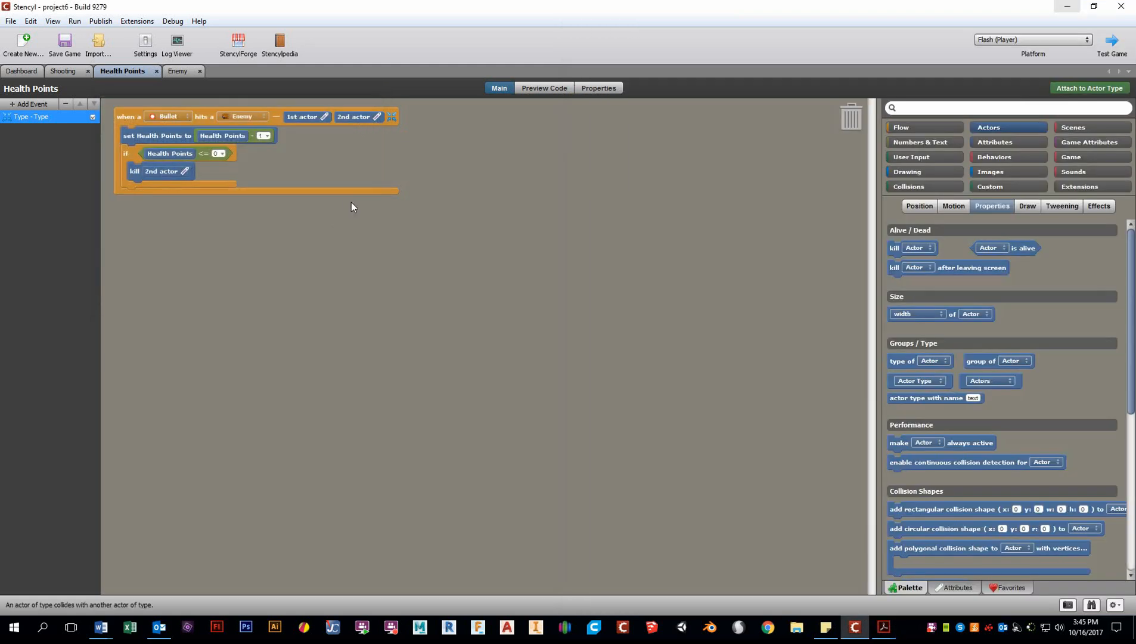
mouse_move(267, 174)
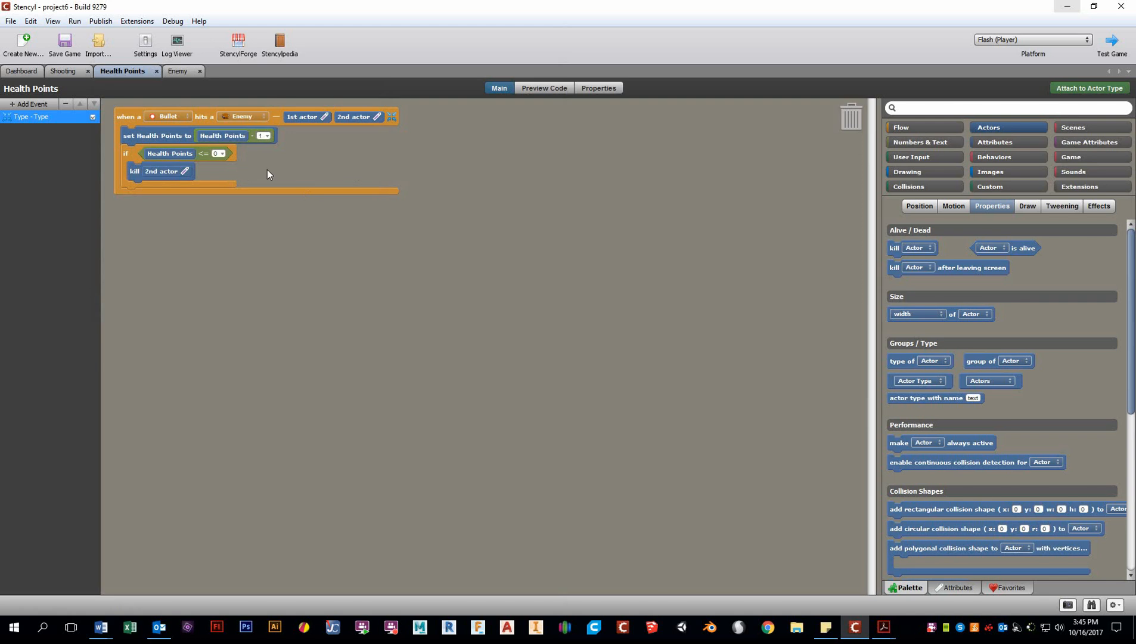
mouse_move(288, 172)
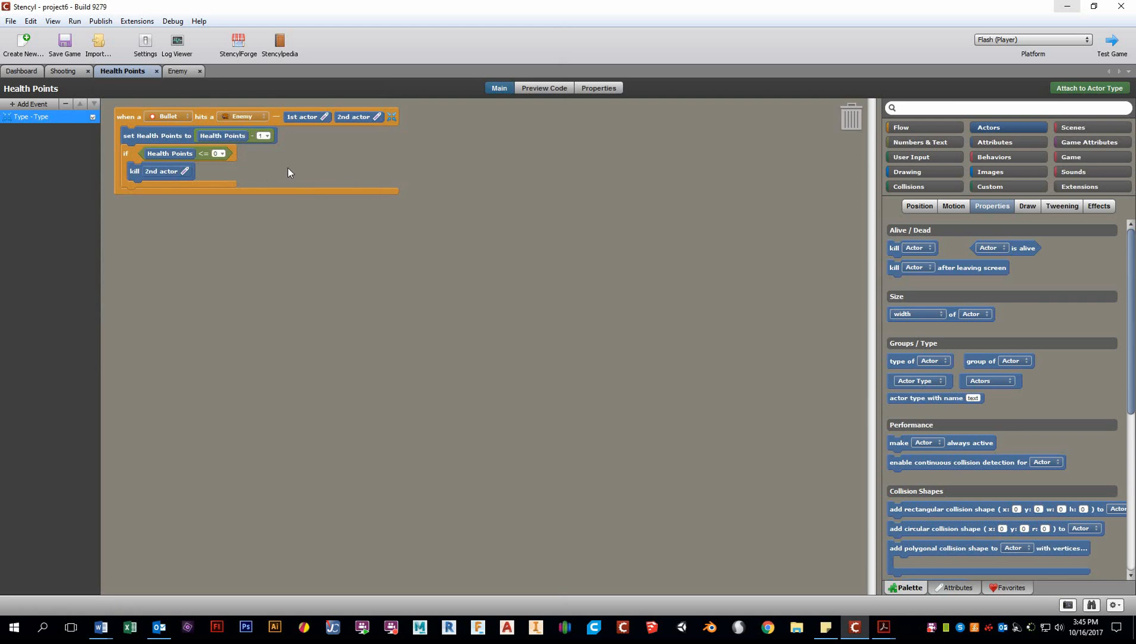
mouse_move(168, 118)
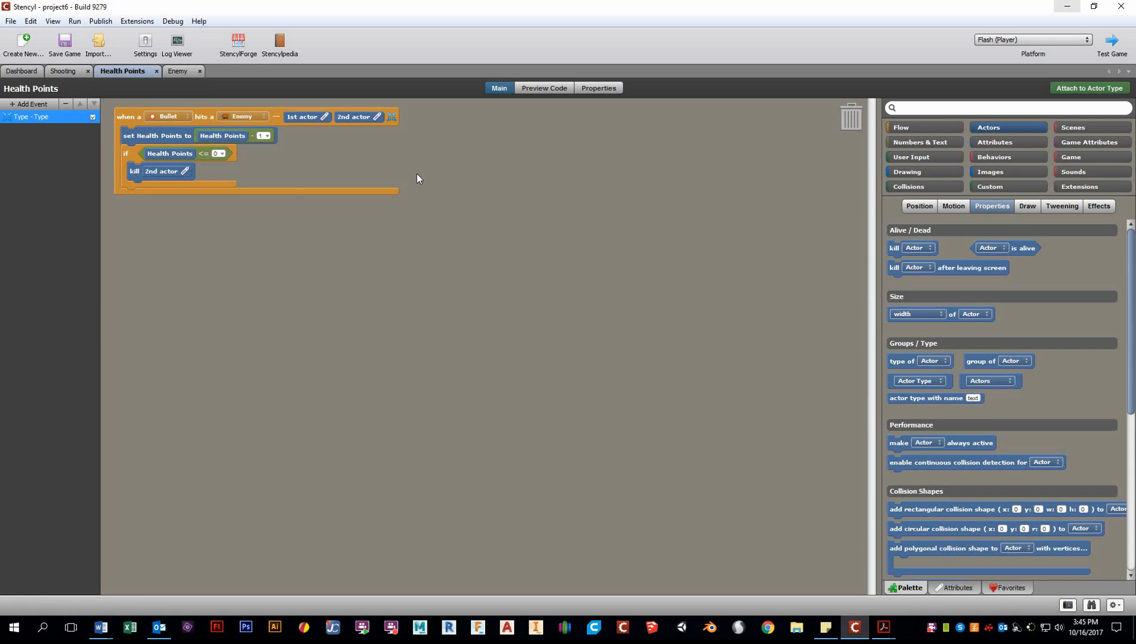
mouse_move(276, 165)
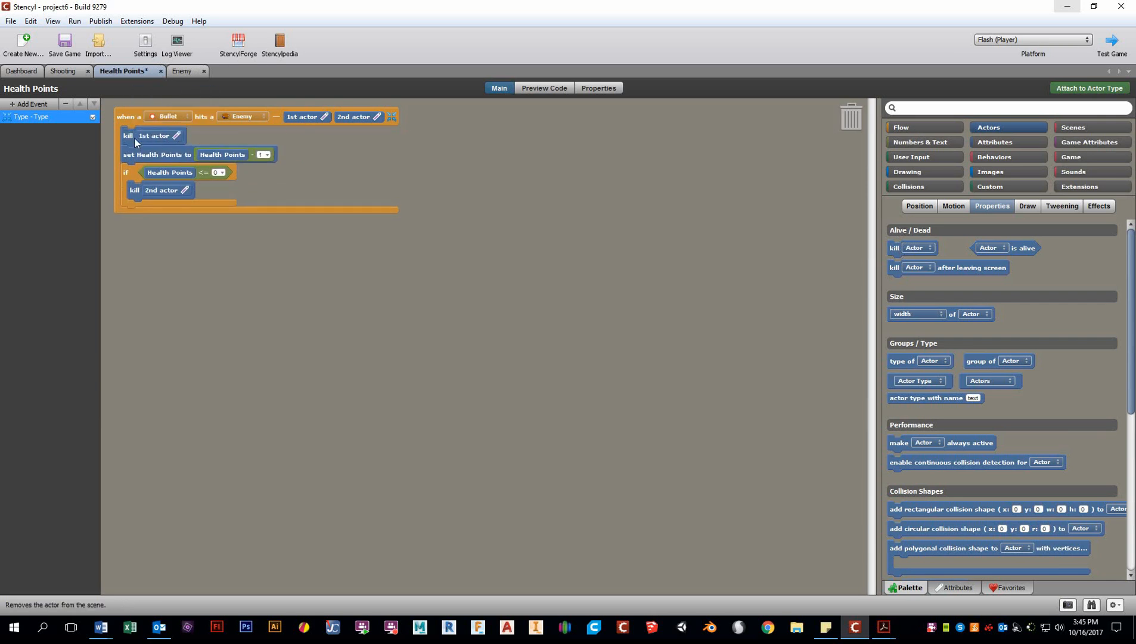
mouse_move(153, 134)
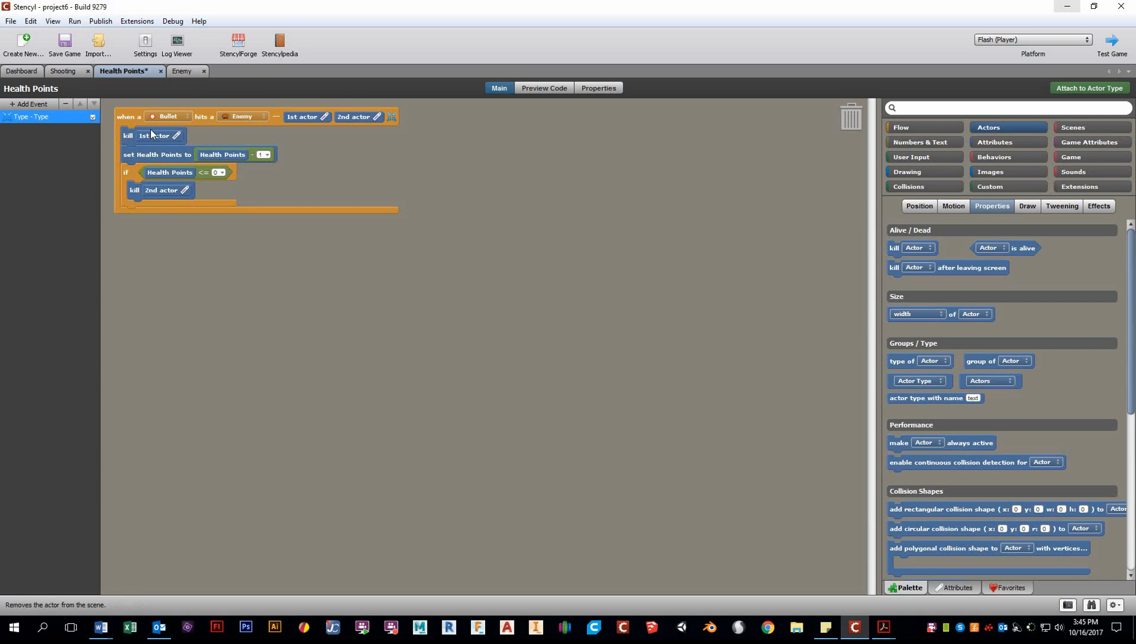
mouse_move(196, 167)
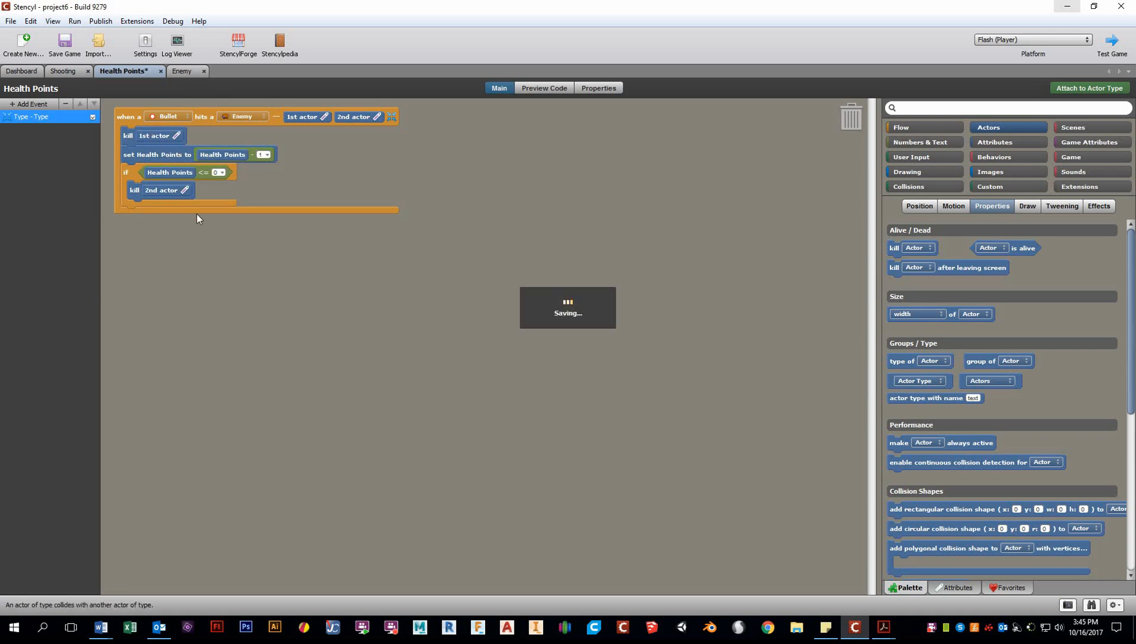
mouse_move(203, 173)
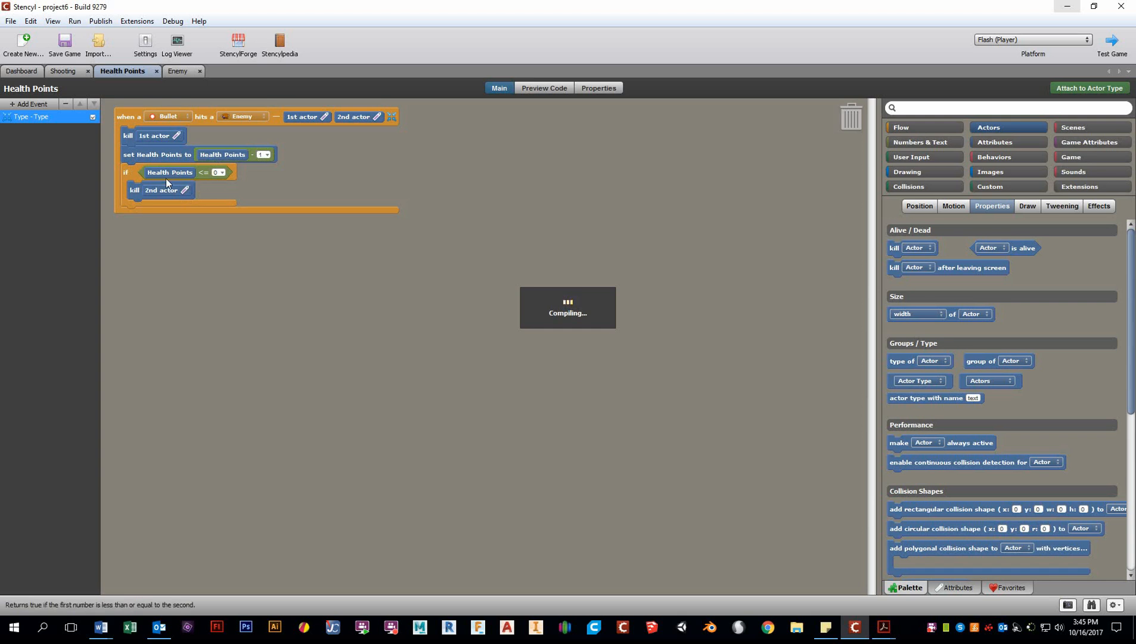
- Run the updated game in Flash Player and close the test window
click(1110, 39)
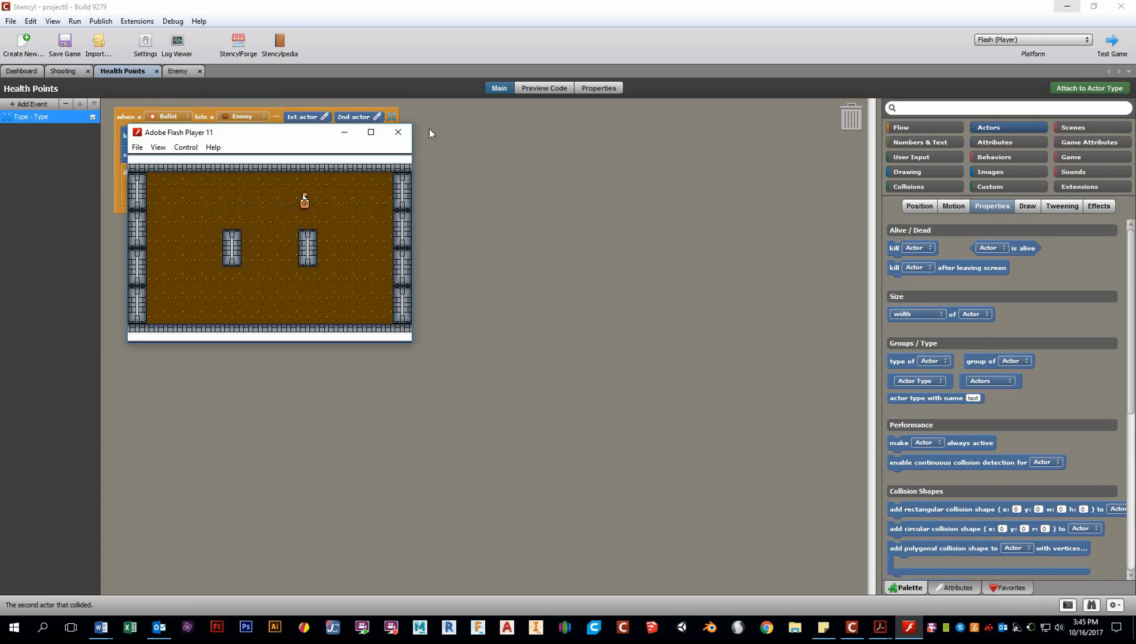
click(397, 132)
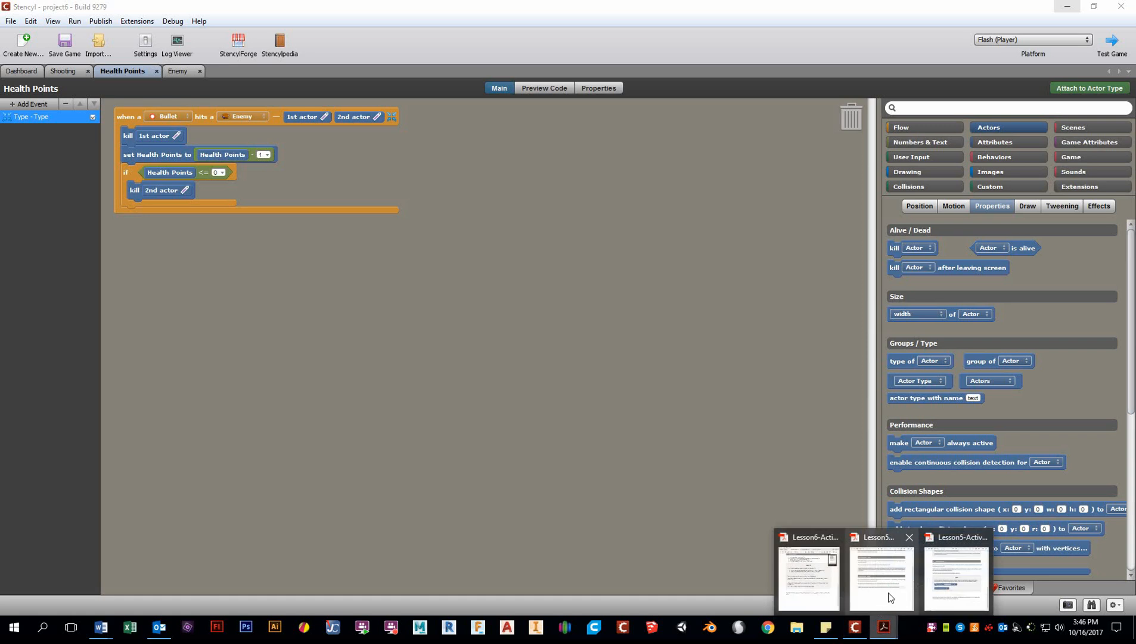
click(805, 578)
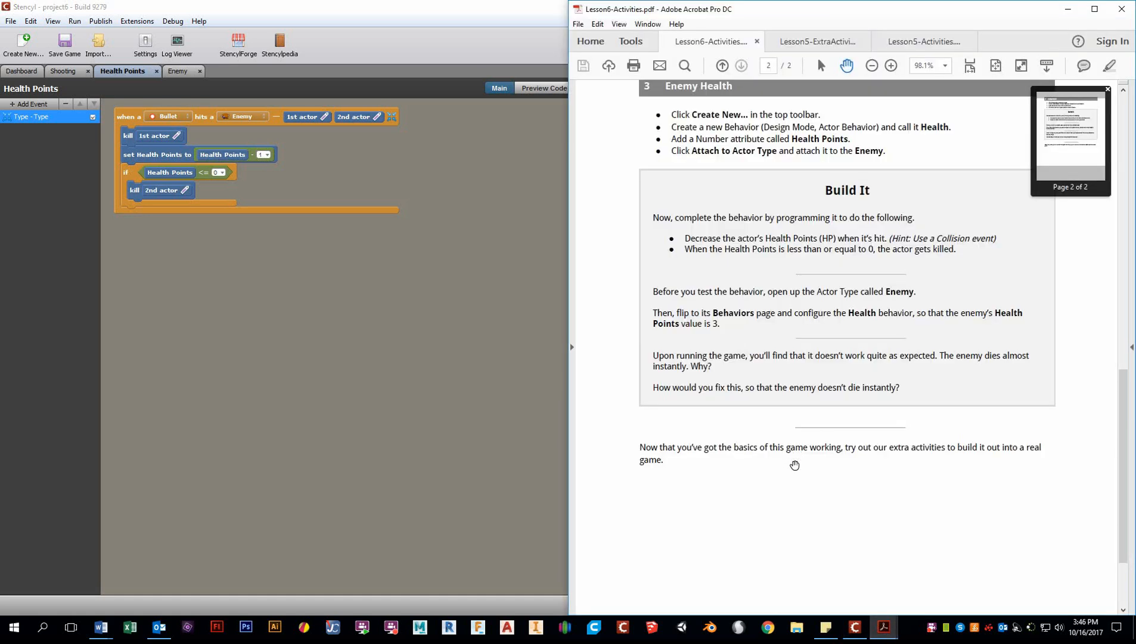
mouse_move(219, 249)
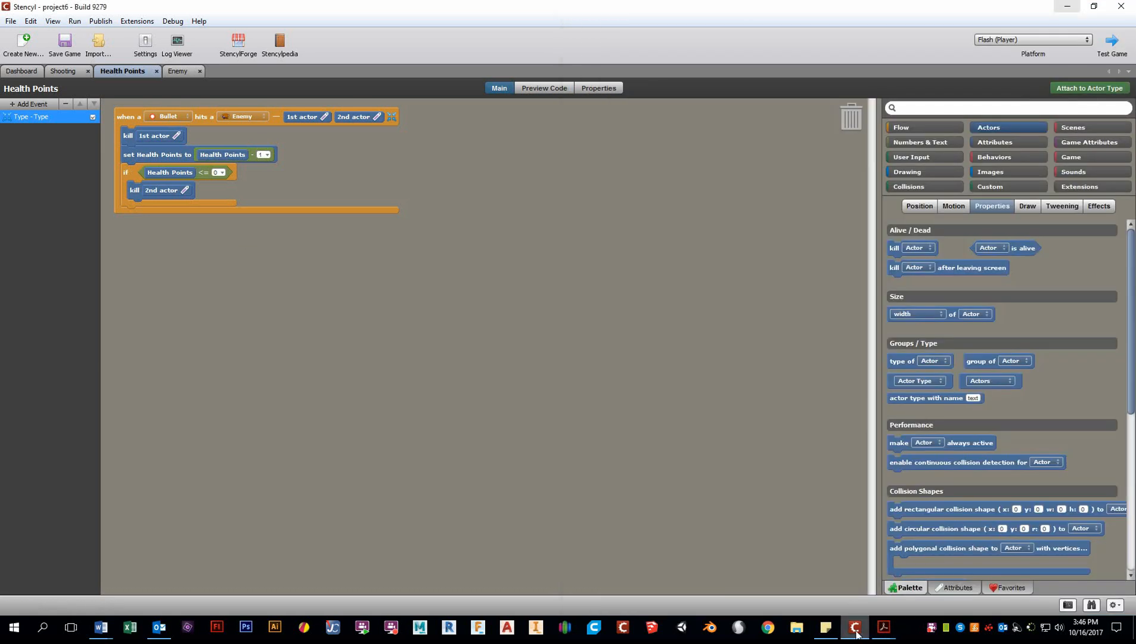
mouse_move(477, 347)
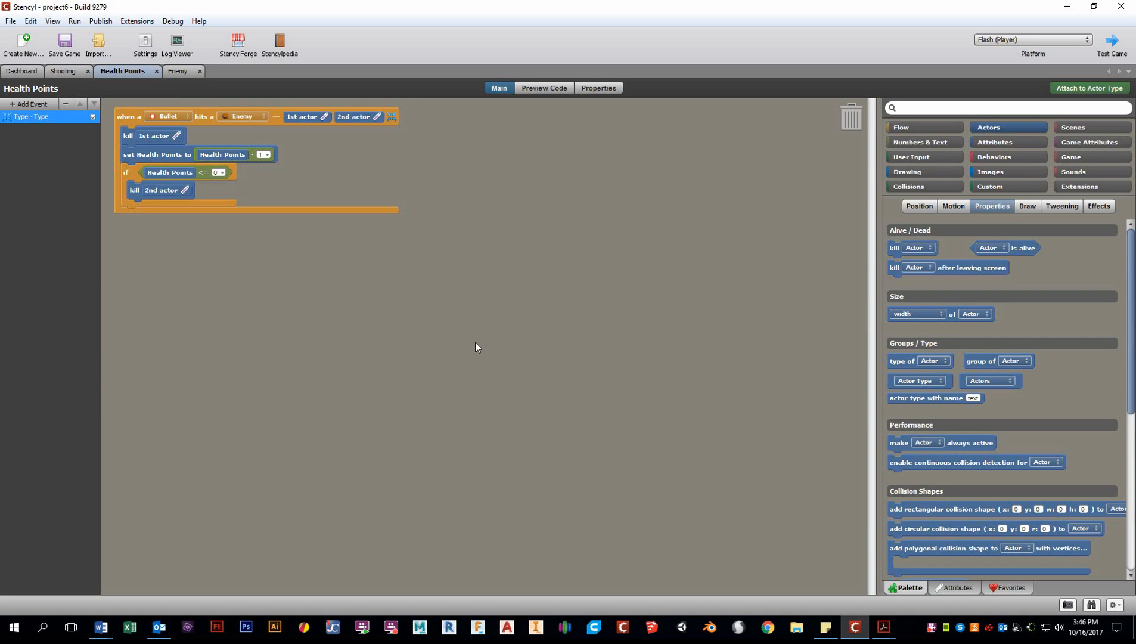
mouse_move(824, 573)
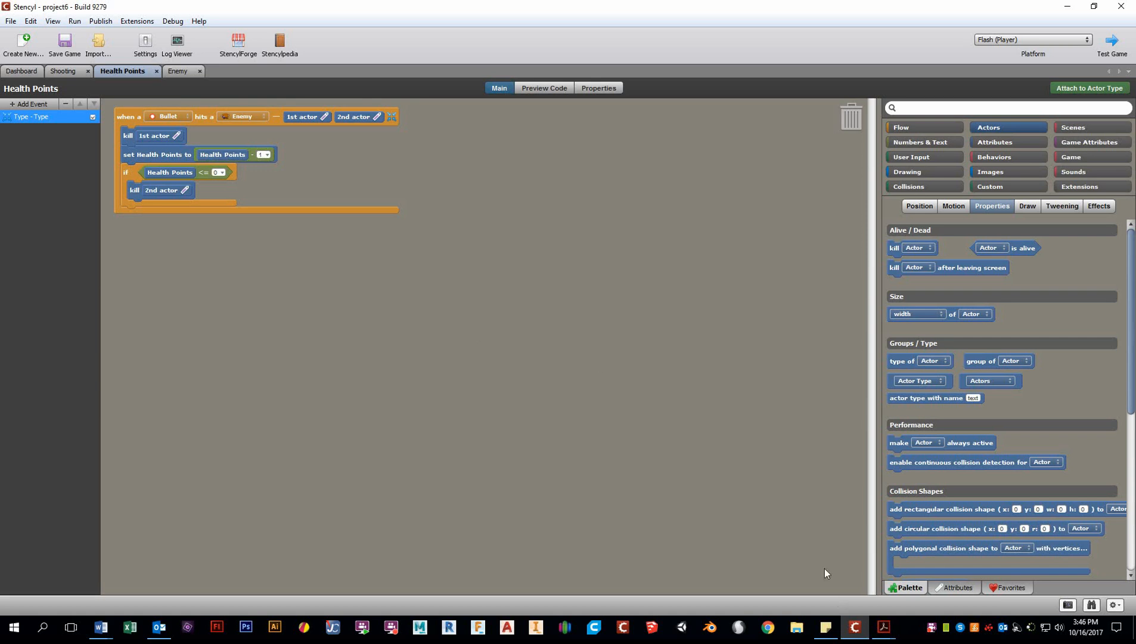